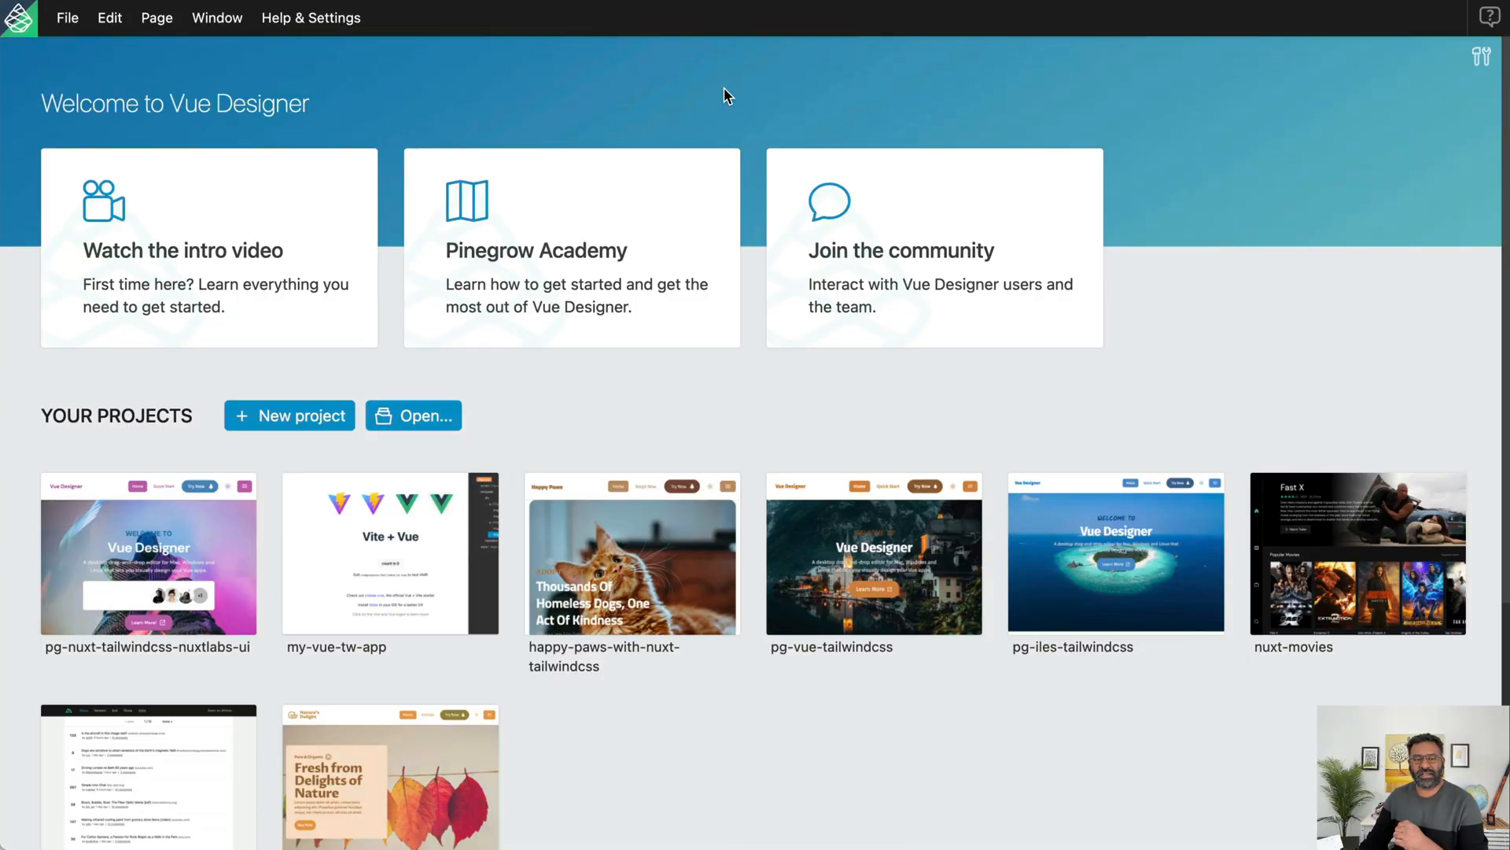
pyautogui.moveTo(295, 417)
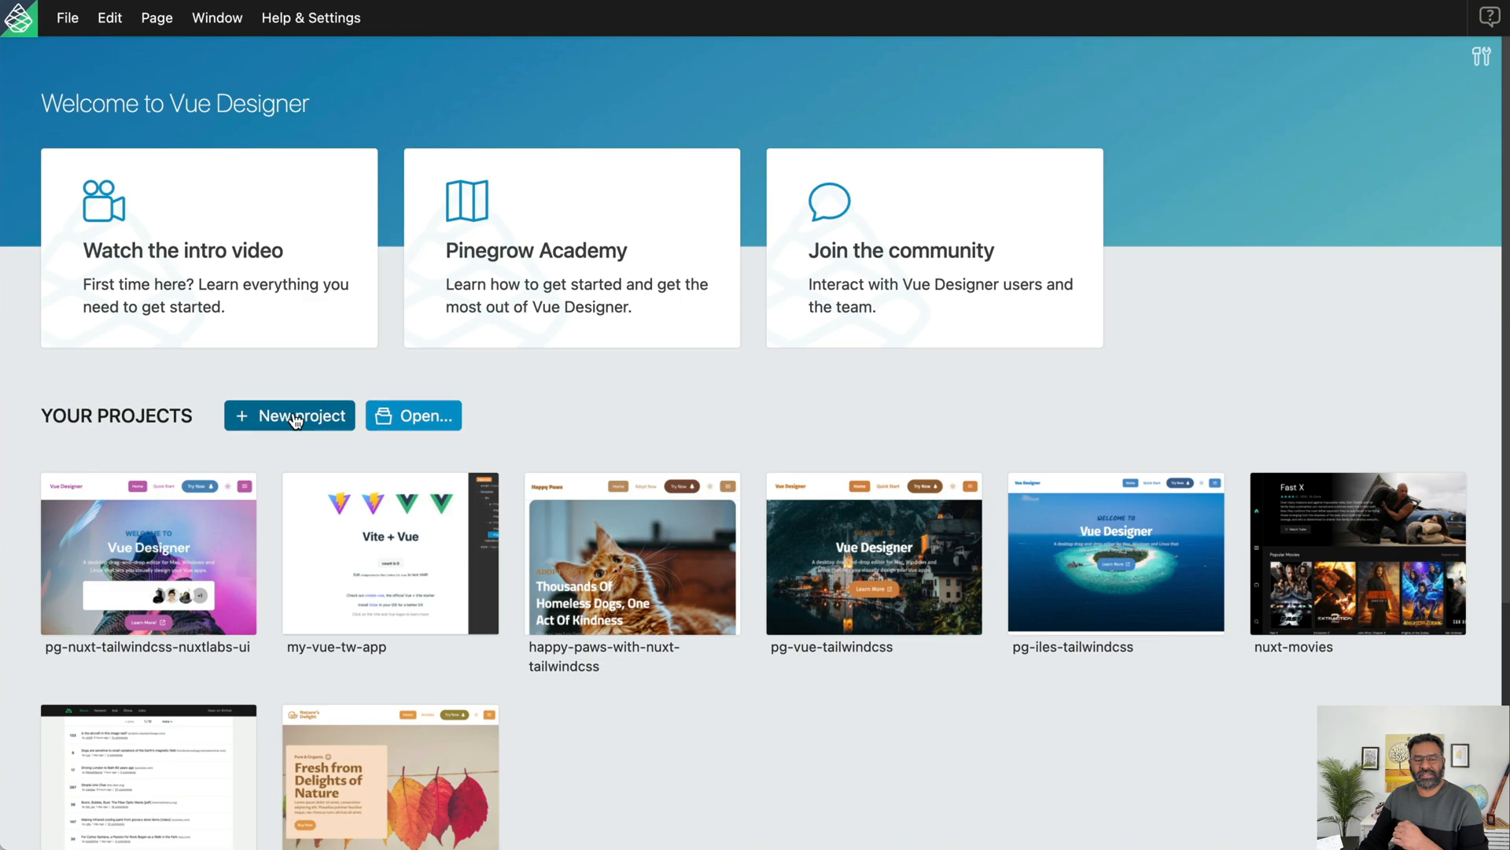
pyautogui.moveTo(289, 415)
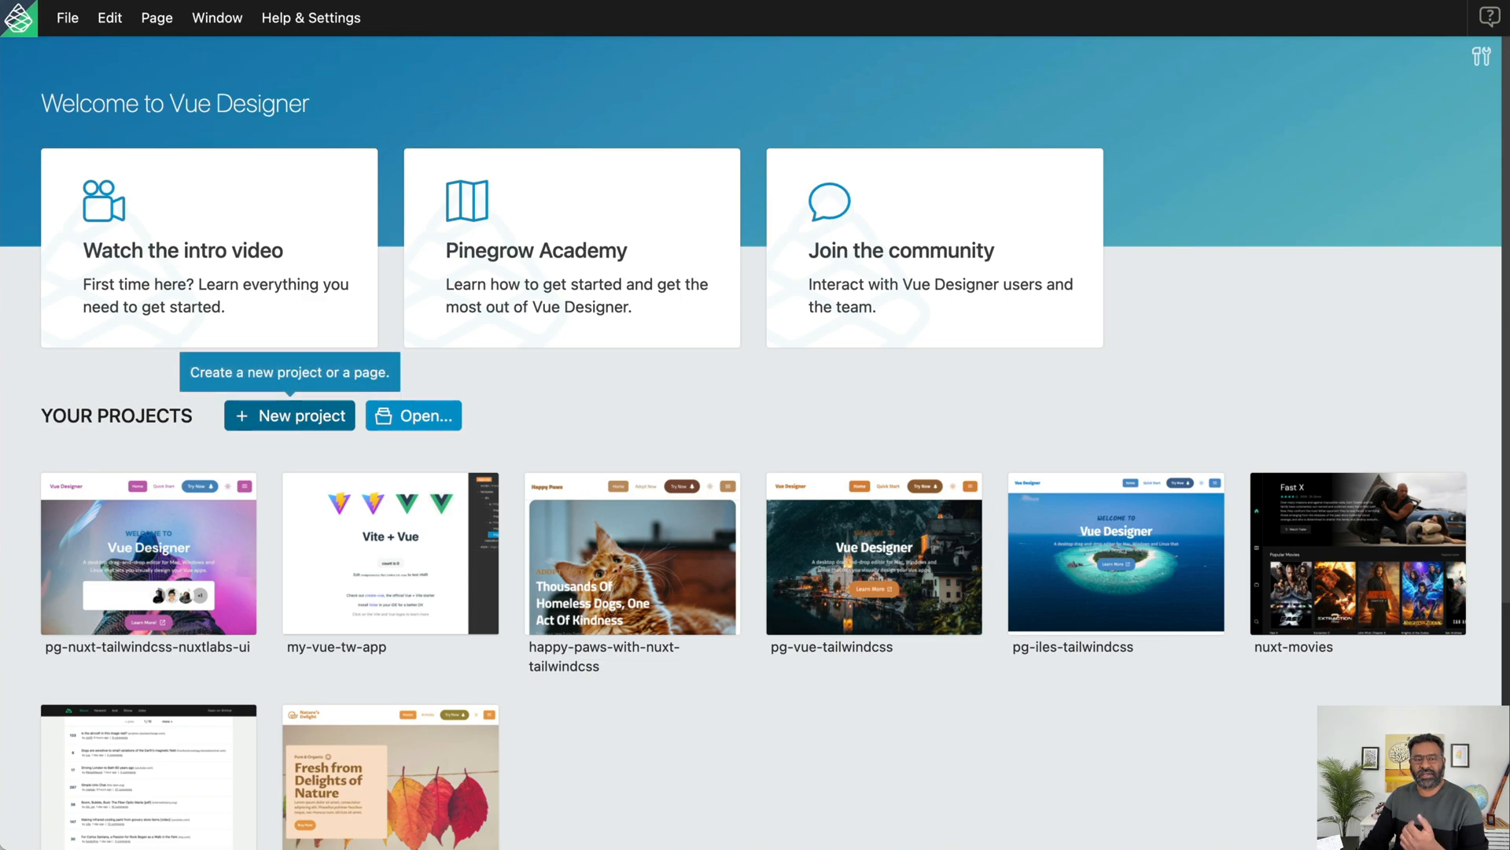
# Bring up the Start a new project dialog with Nuxt and Tailwind CSS frameworks
pyautogui.click(289, 415)
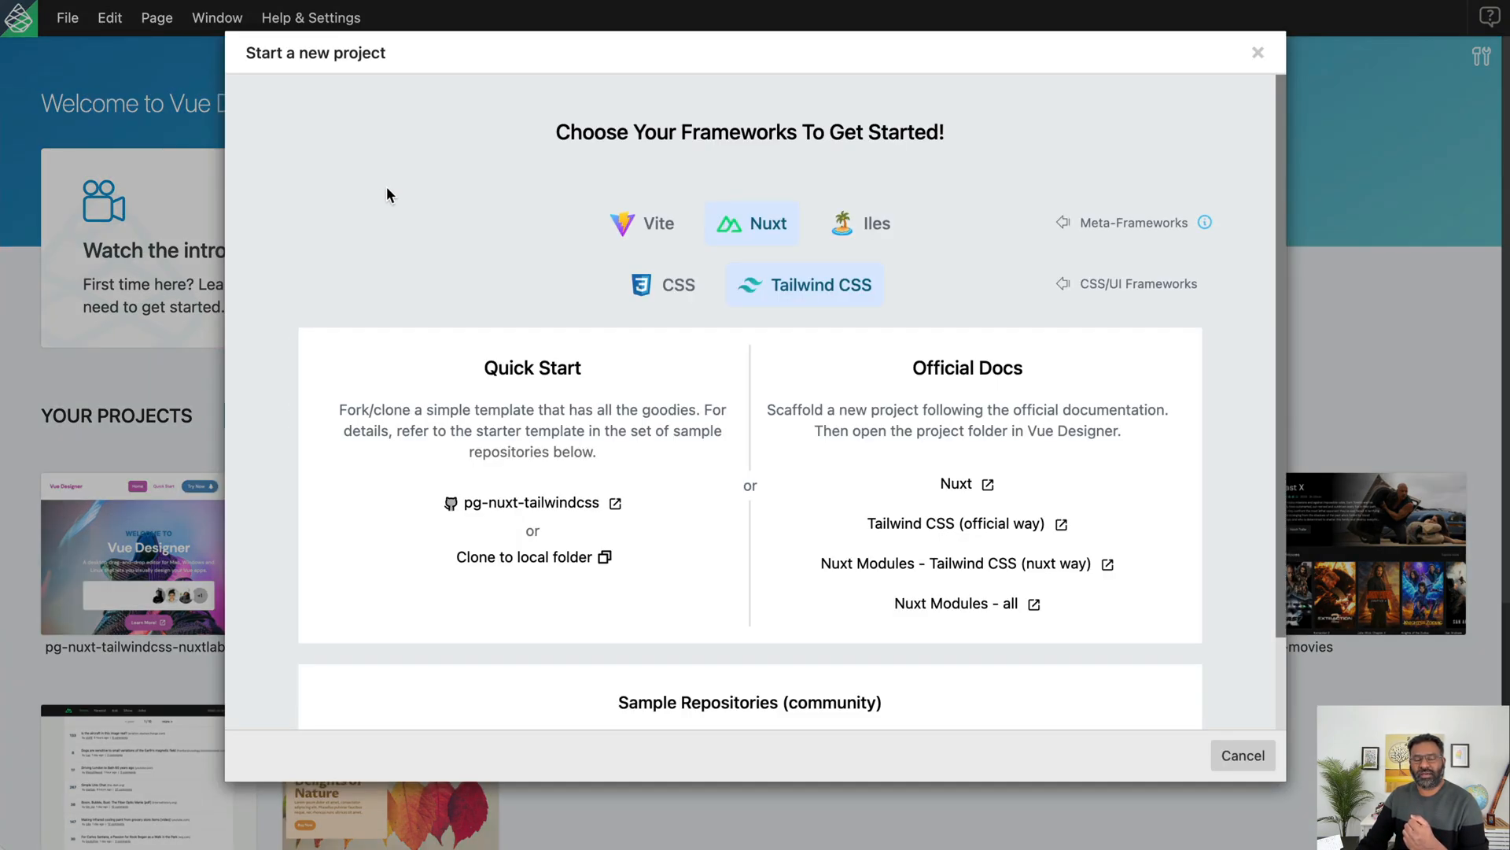
pyautogui.moveTo(552, 221)
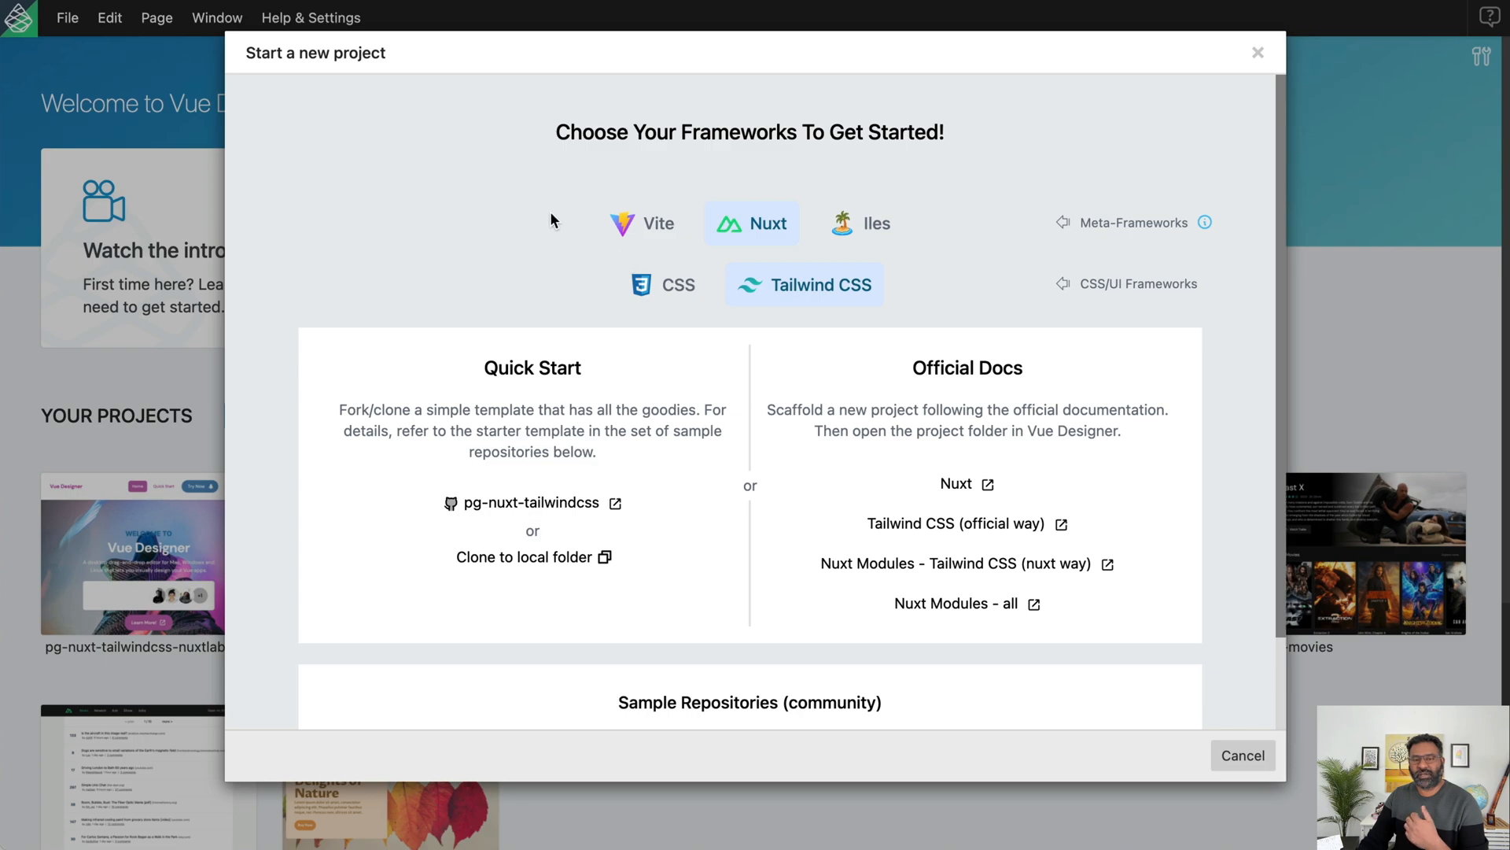
pyautogui.moveTo(912, 226)
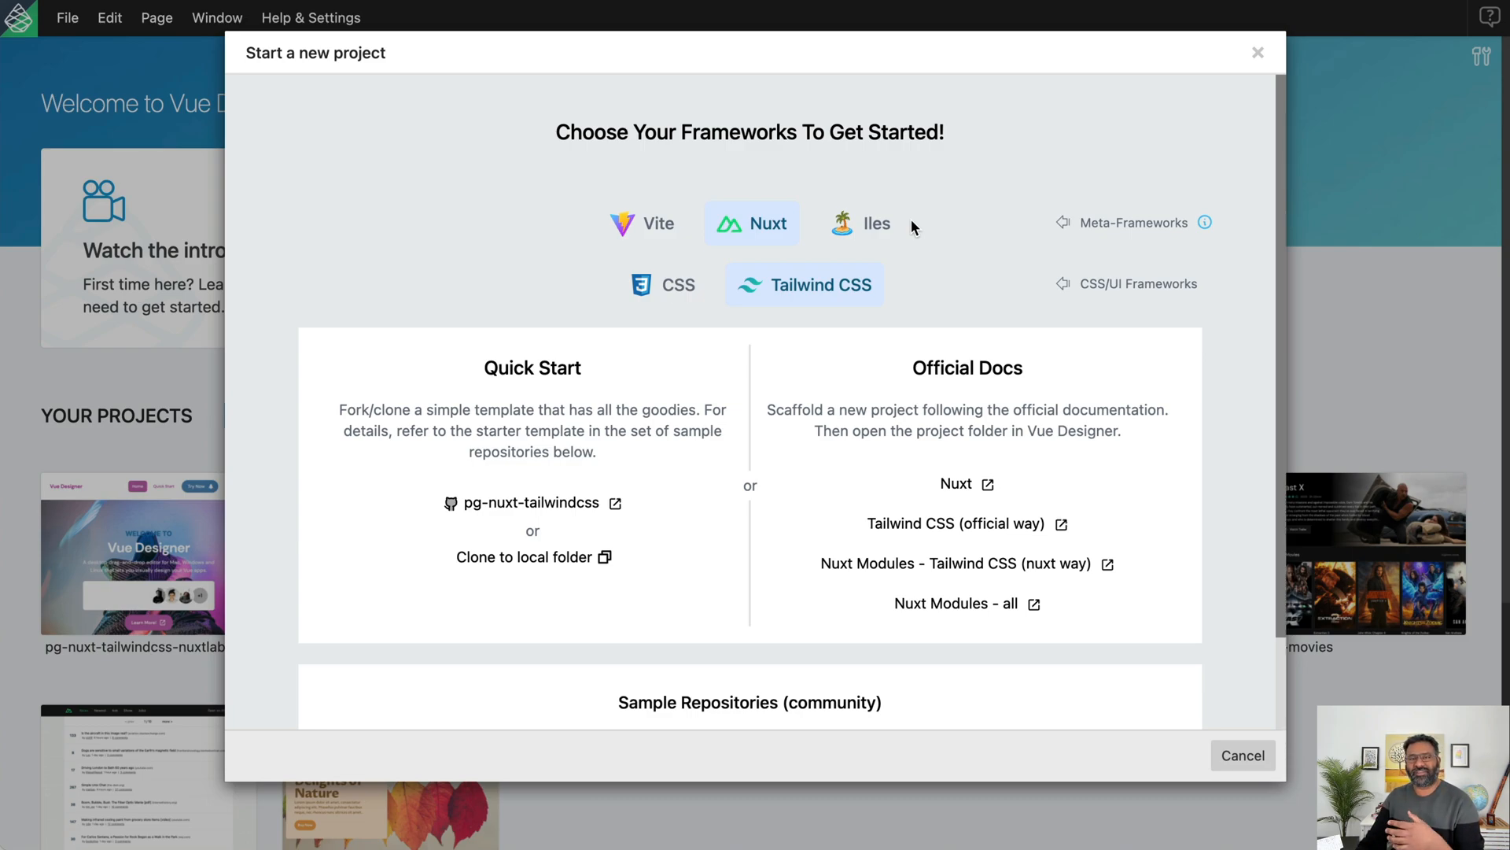
pyautogui.moveTo(713, 294)
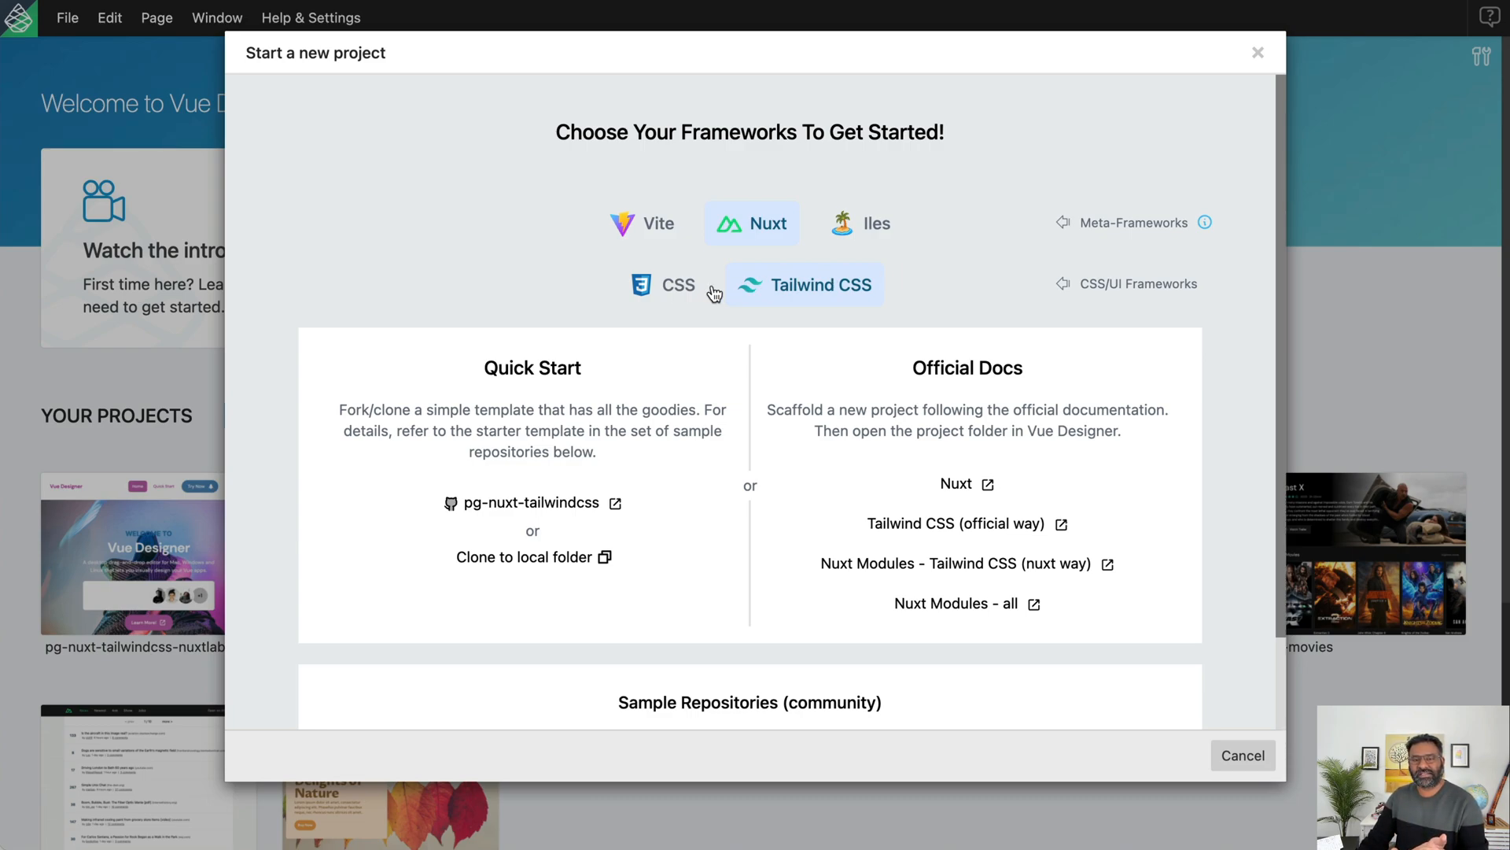
pyautogui.moveTo(675, 300)
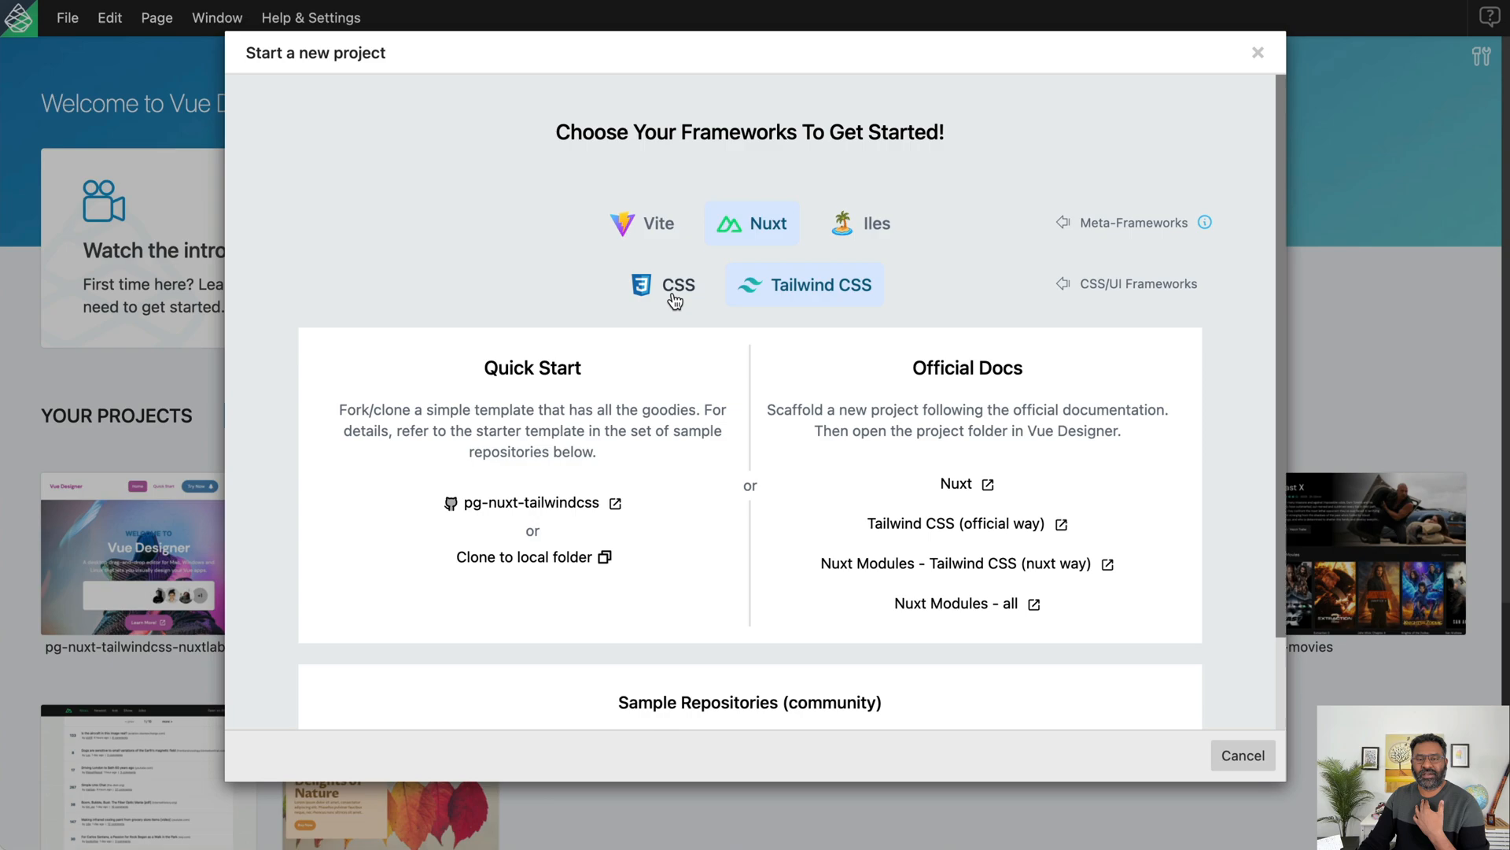
pyautogui.moveTo(903, 297)
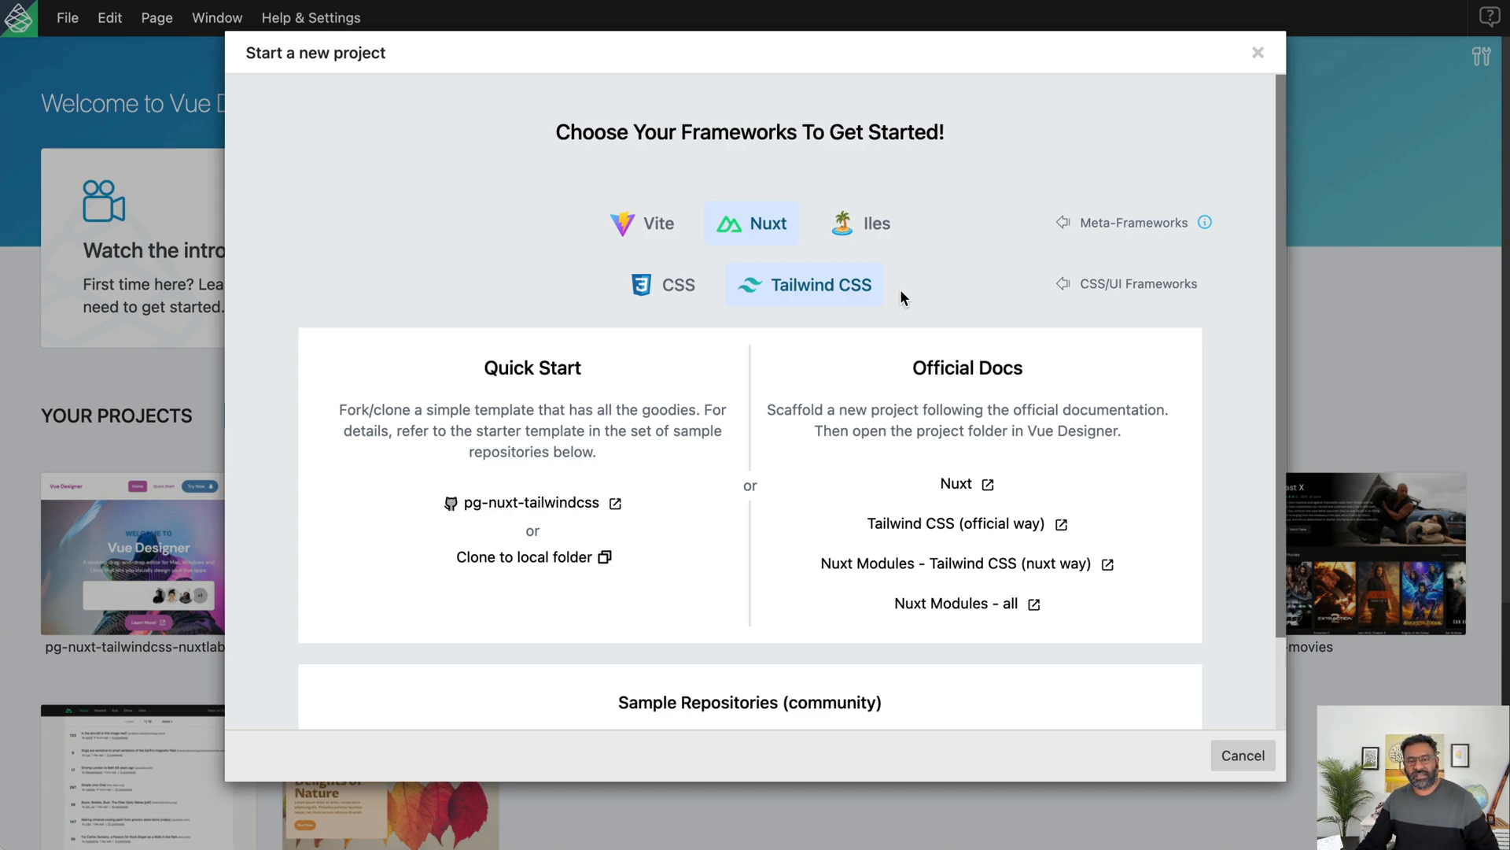
pyautogui.moveTo(758, 222)
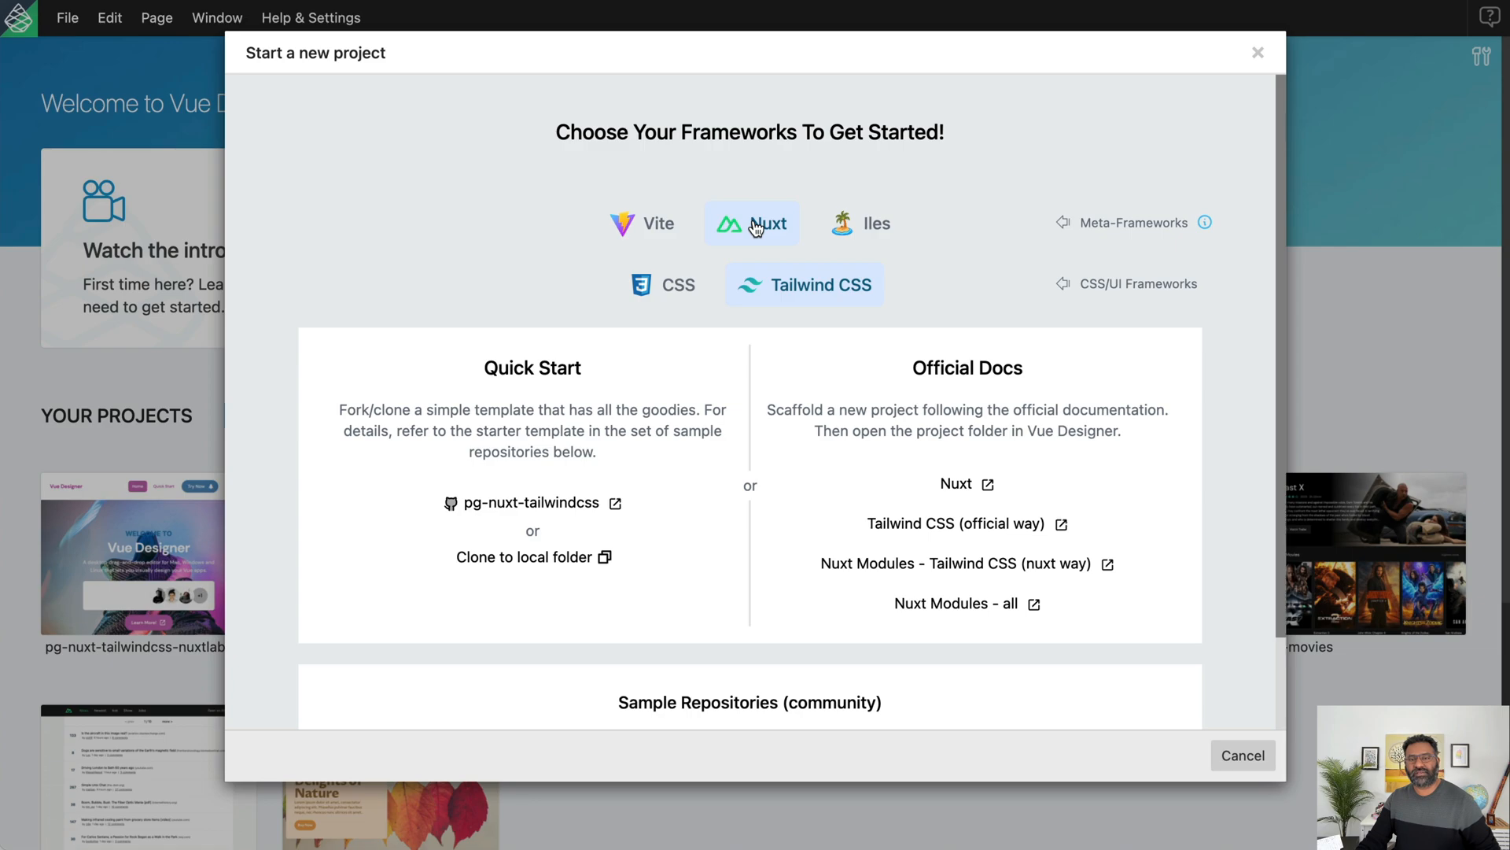
pyautogui.moveTo(772, 239)
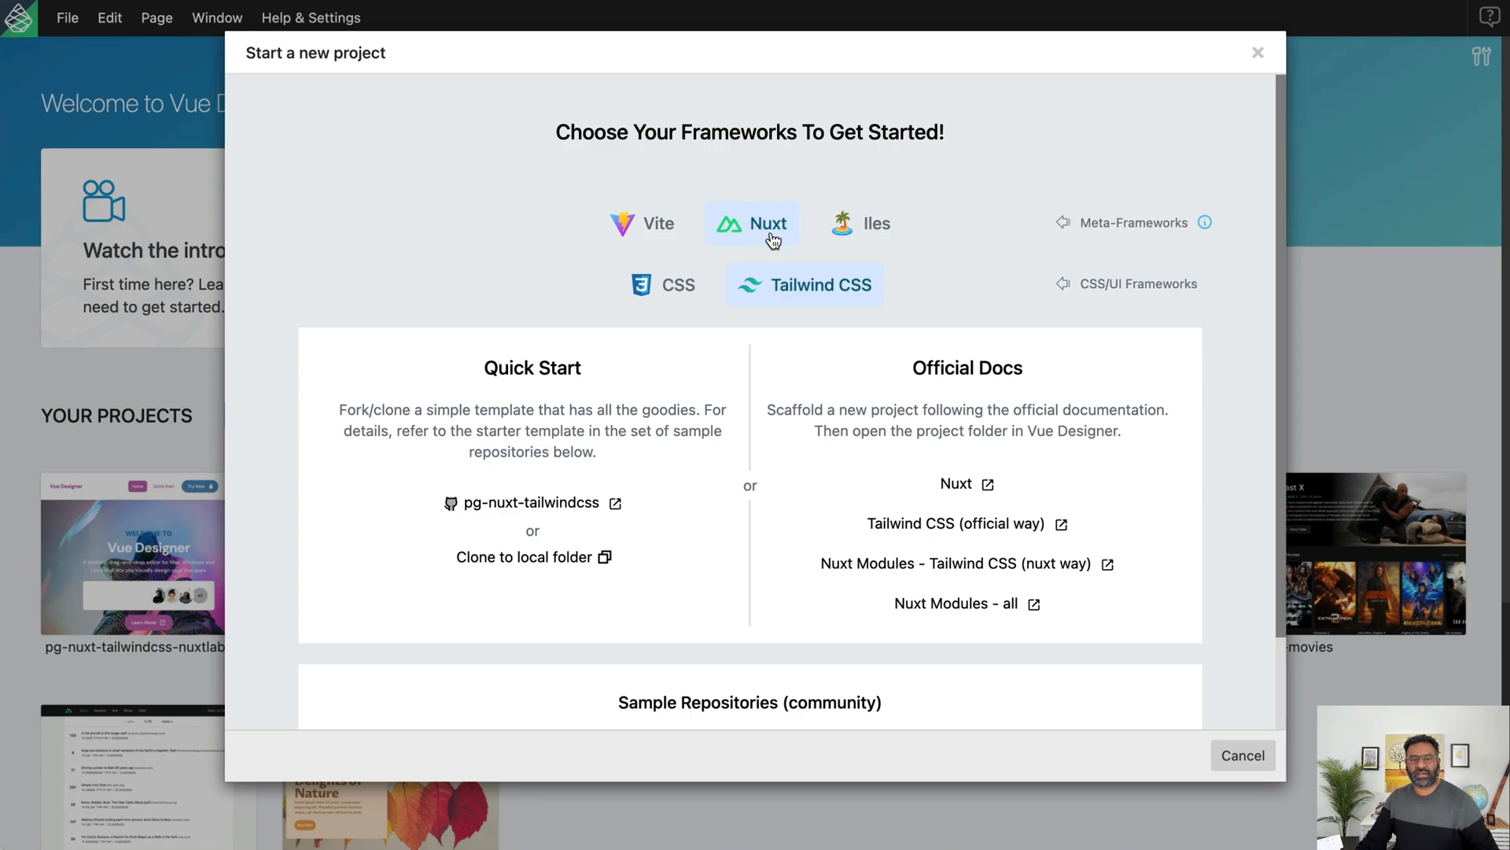
pyautogui.scroll(-3)
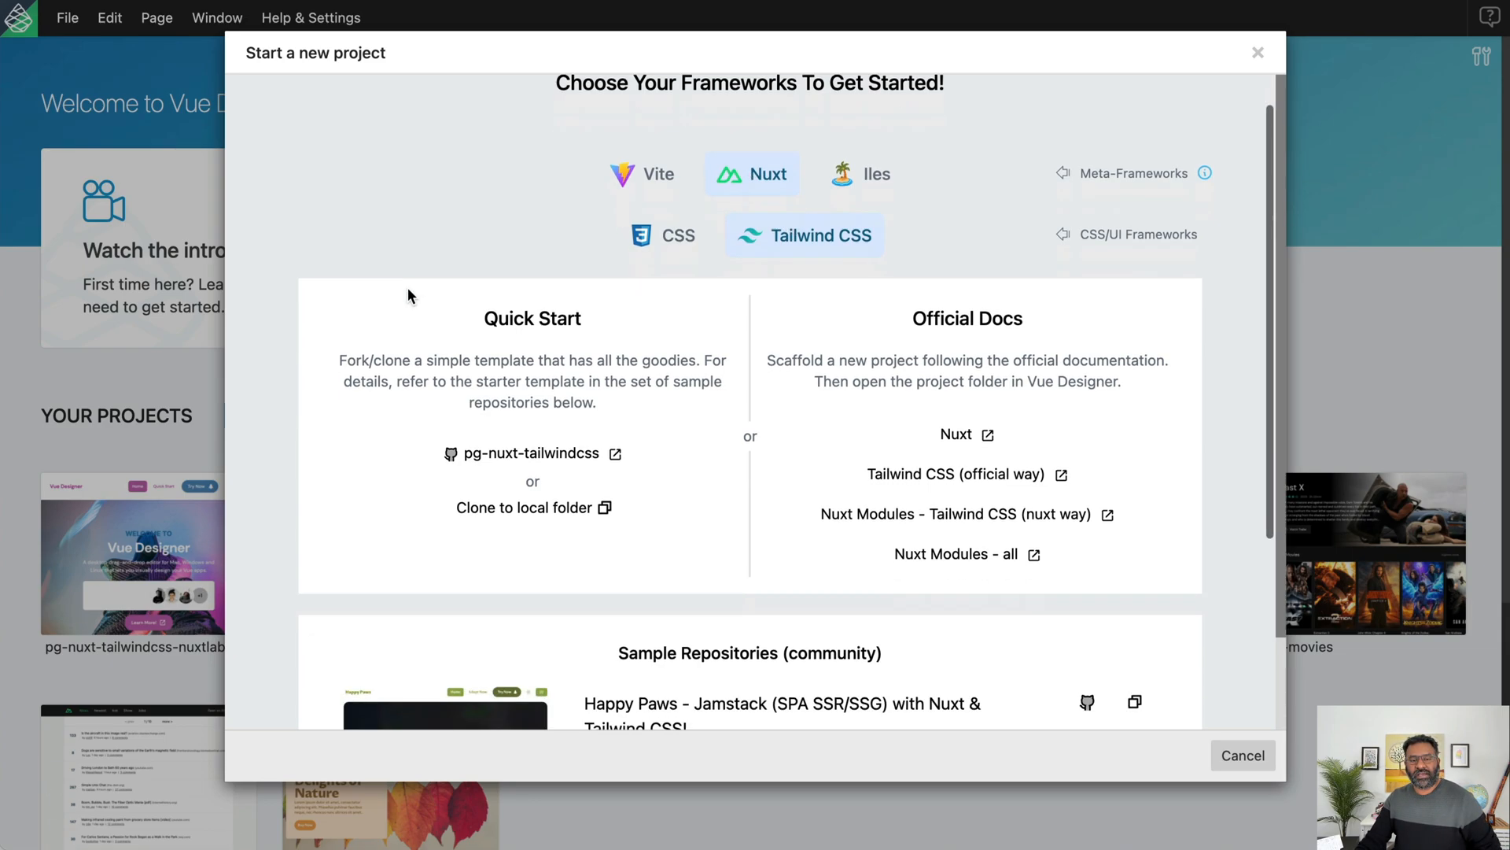
pyautogui.scroll(-3)
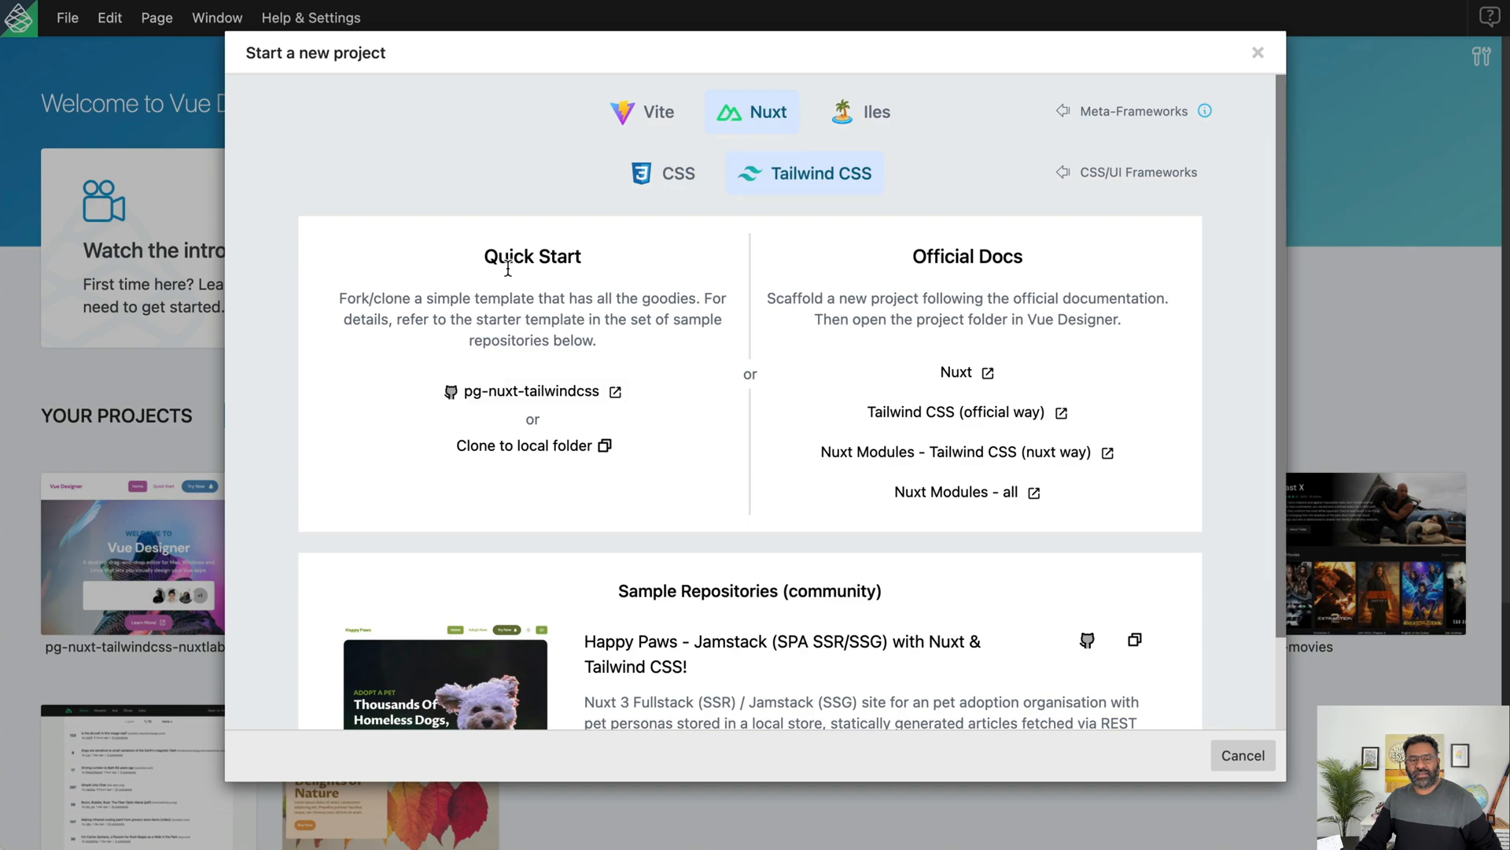
pyautogui.moveTo(524, 392)
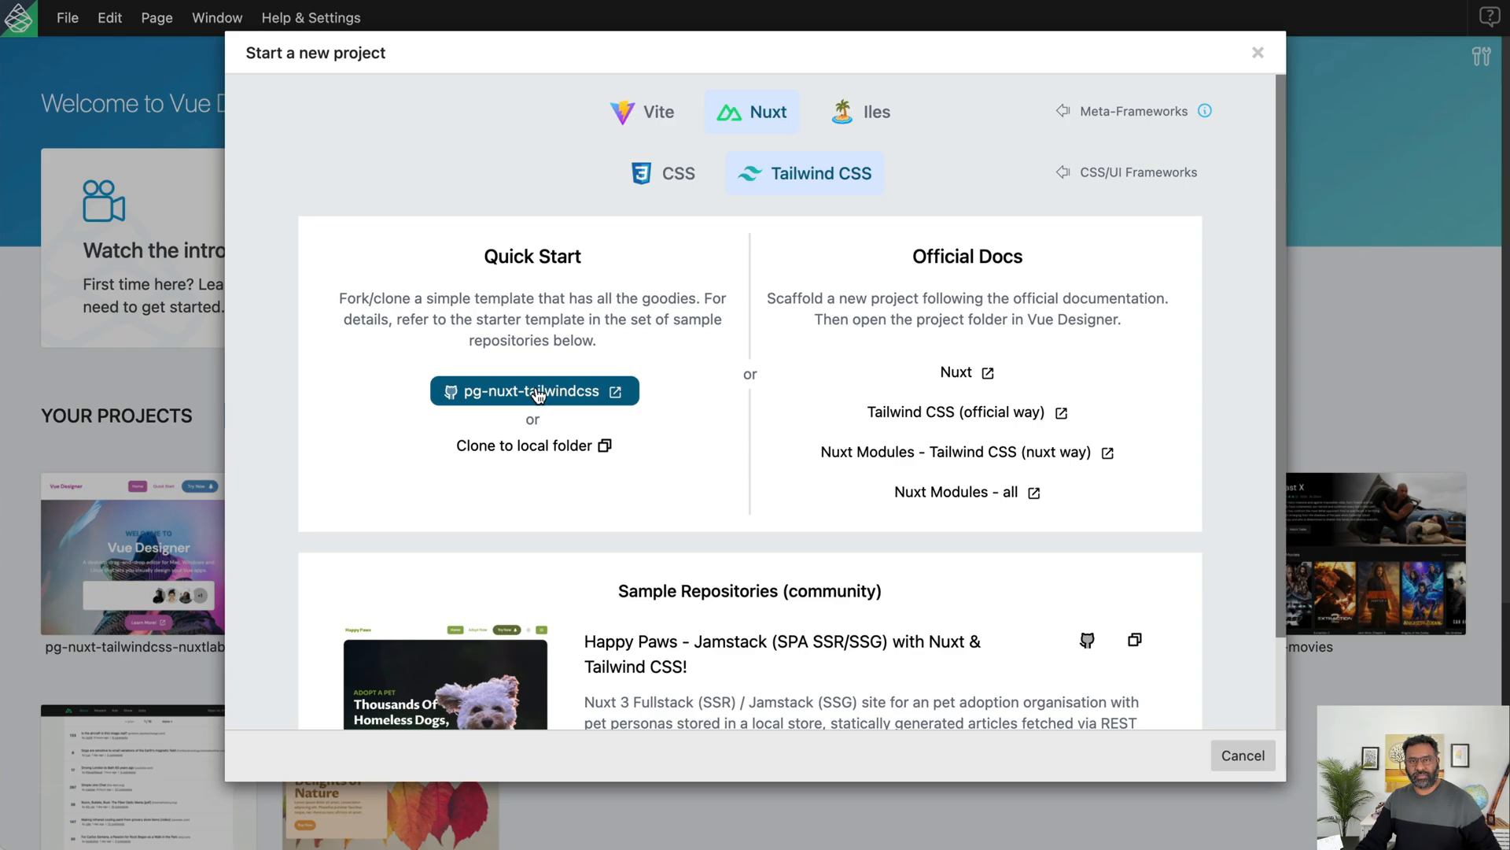
# Open the pg-nuxt-tailwindcss quick-start repository on GitHub in Chrome
pyautogui.click(534, 391)
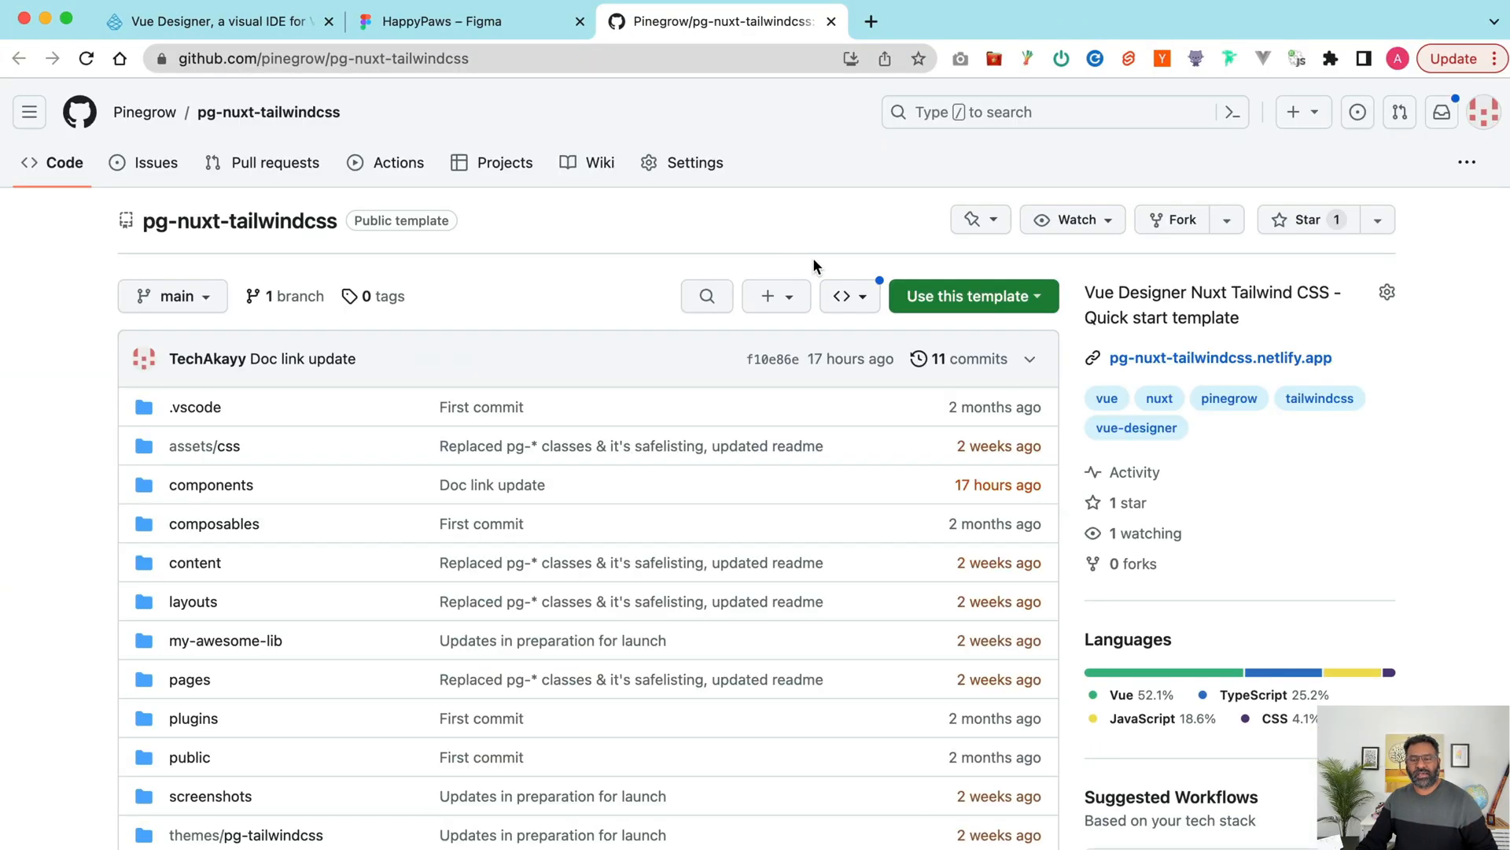
pyautogui.moveTo(1172, 357)
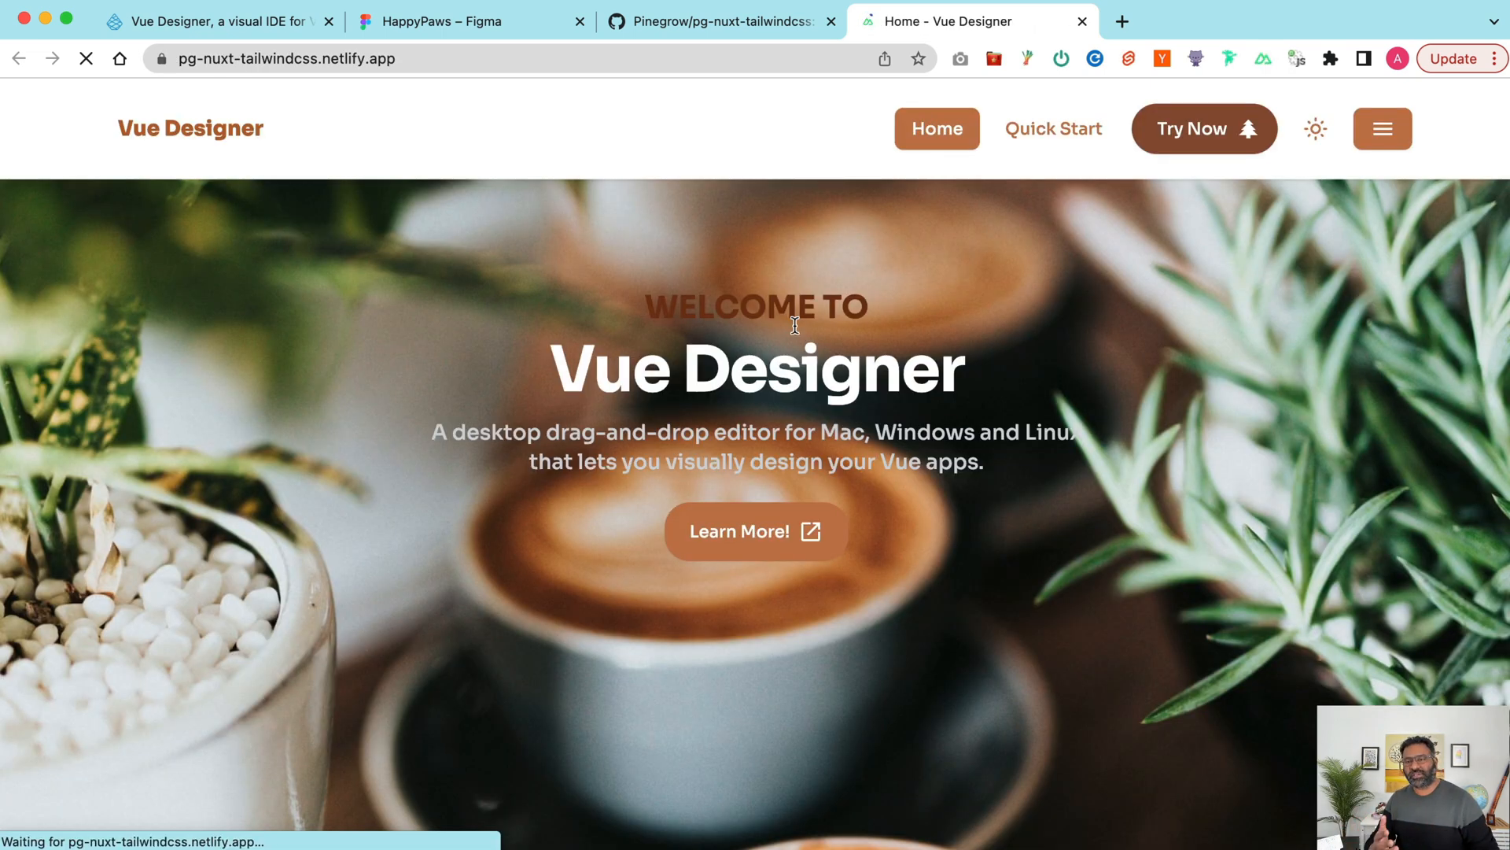
# Navigate to the demo site's Quick Start page via its dropdown menu
pyautogui.click(1381, 127)
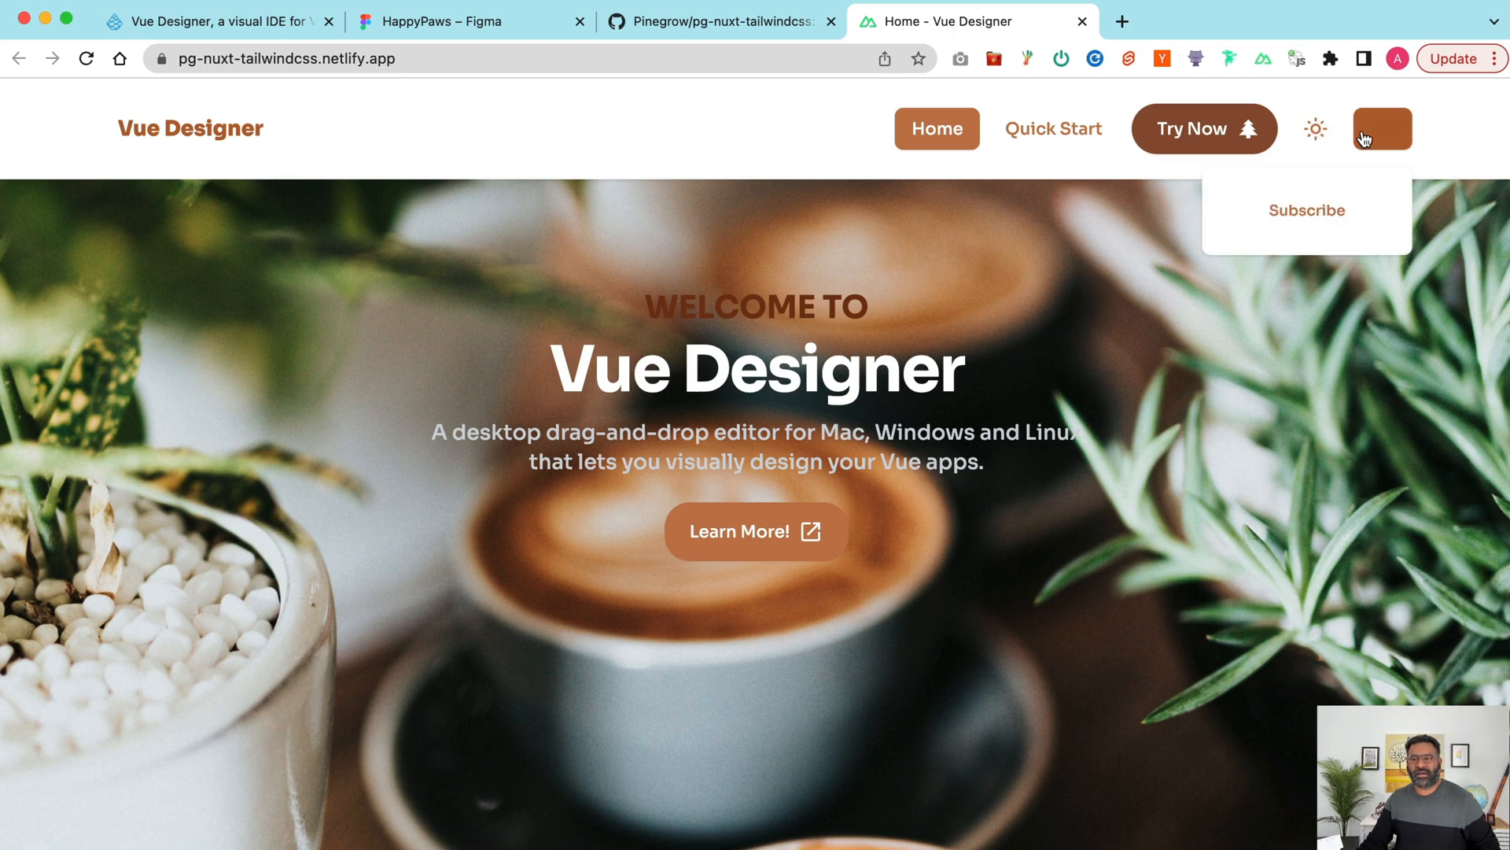
pyautogui.click(1381, 128)
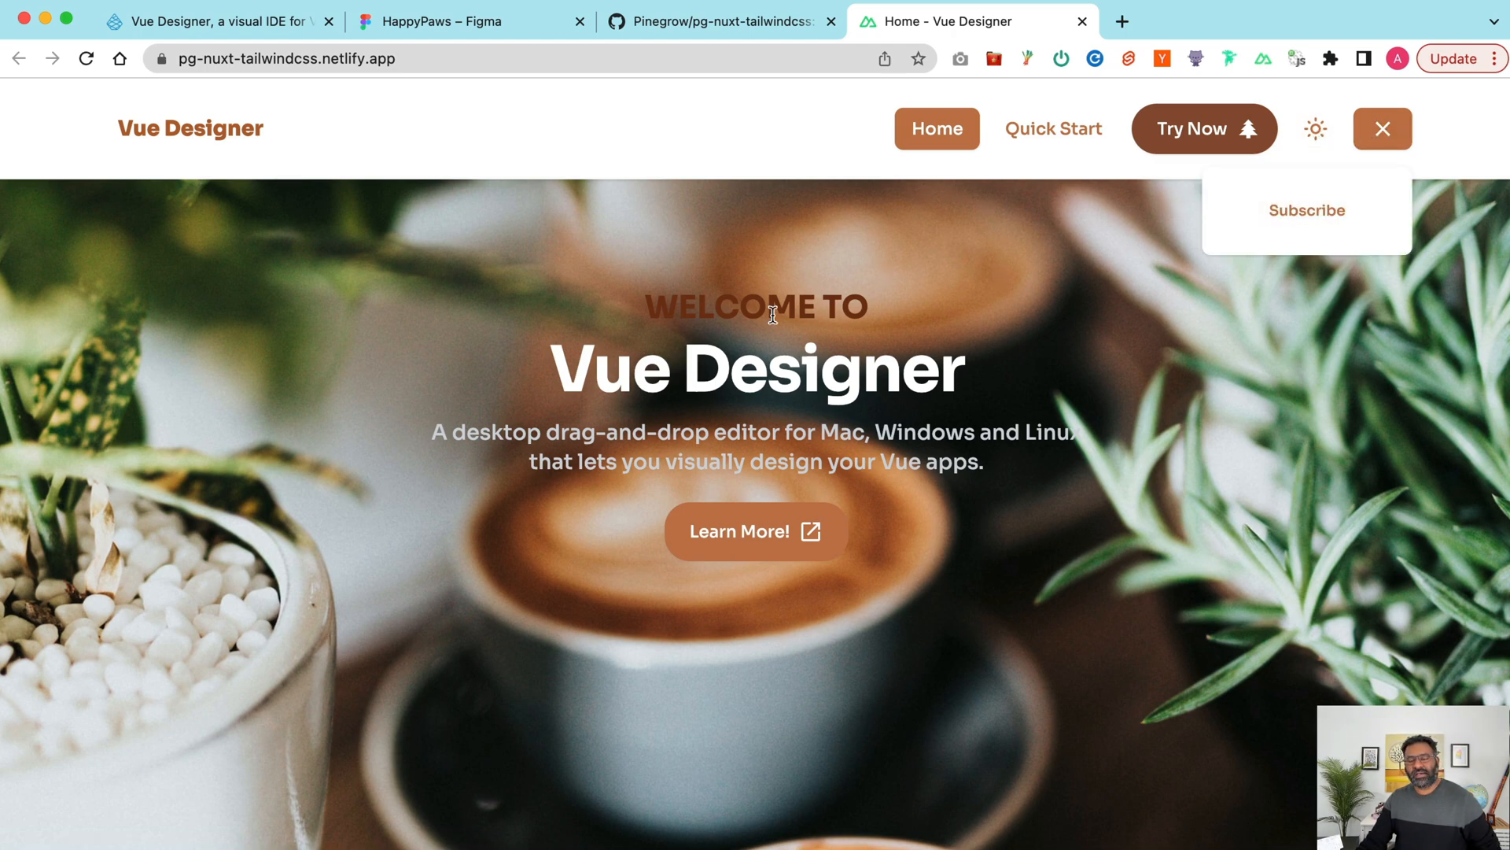
pyautogui.click(1053, 127)
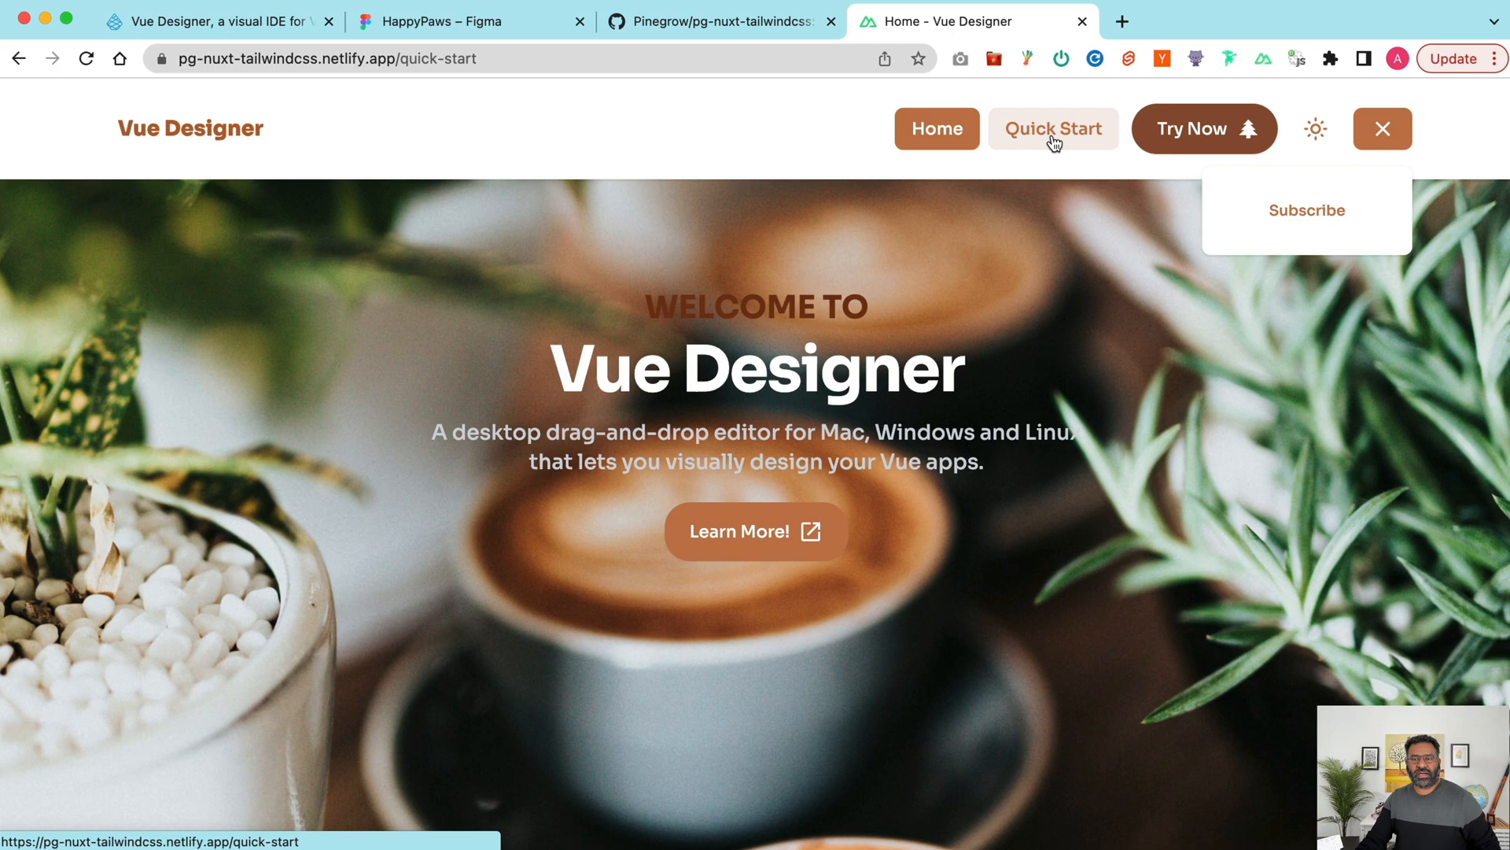
pyautogui.click(1052, 128)
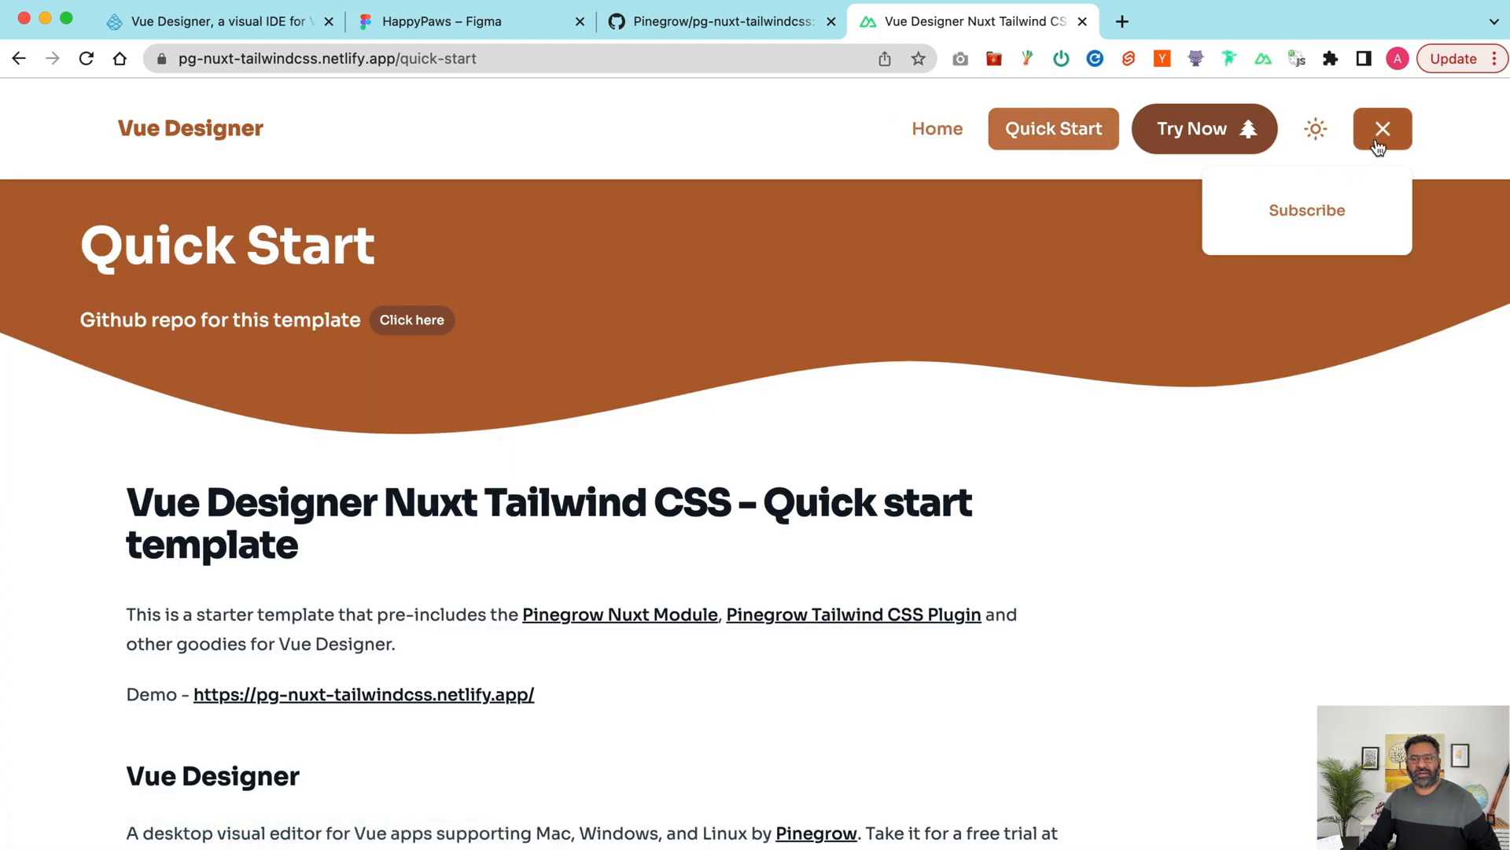
pyautogui.click(1382, 127)
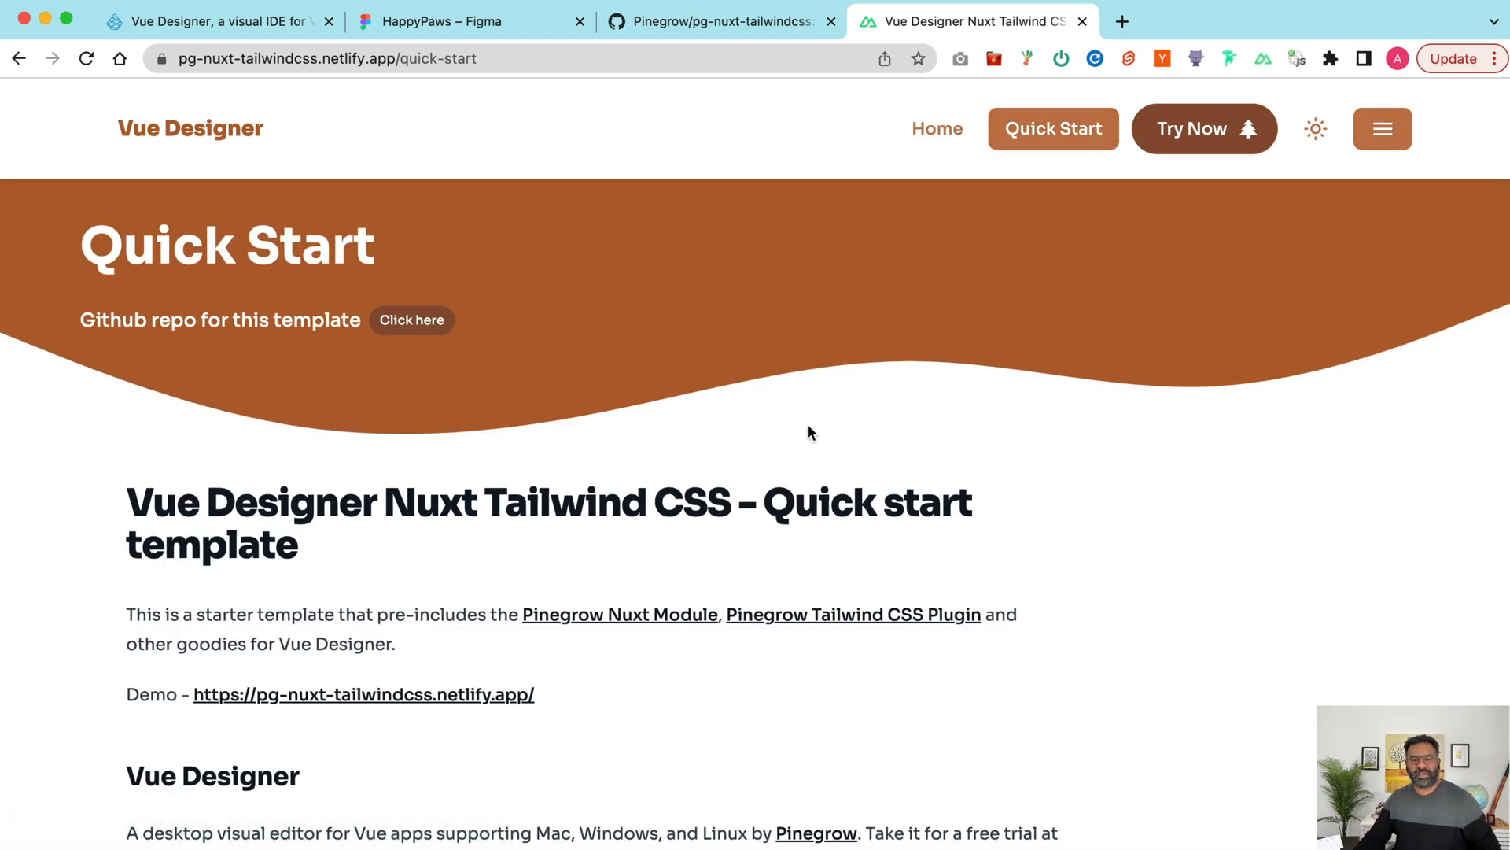
pyautogui.moveTo(732, 46)
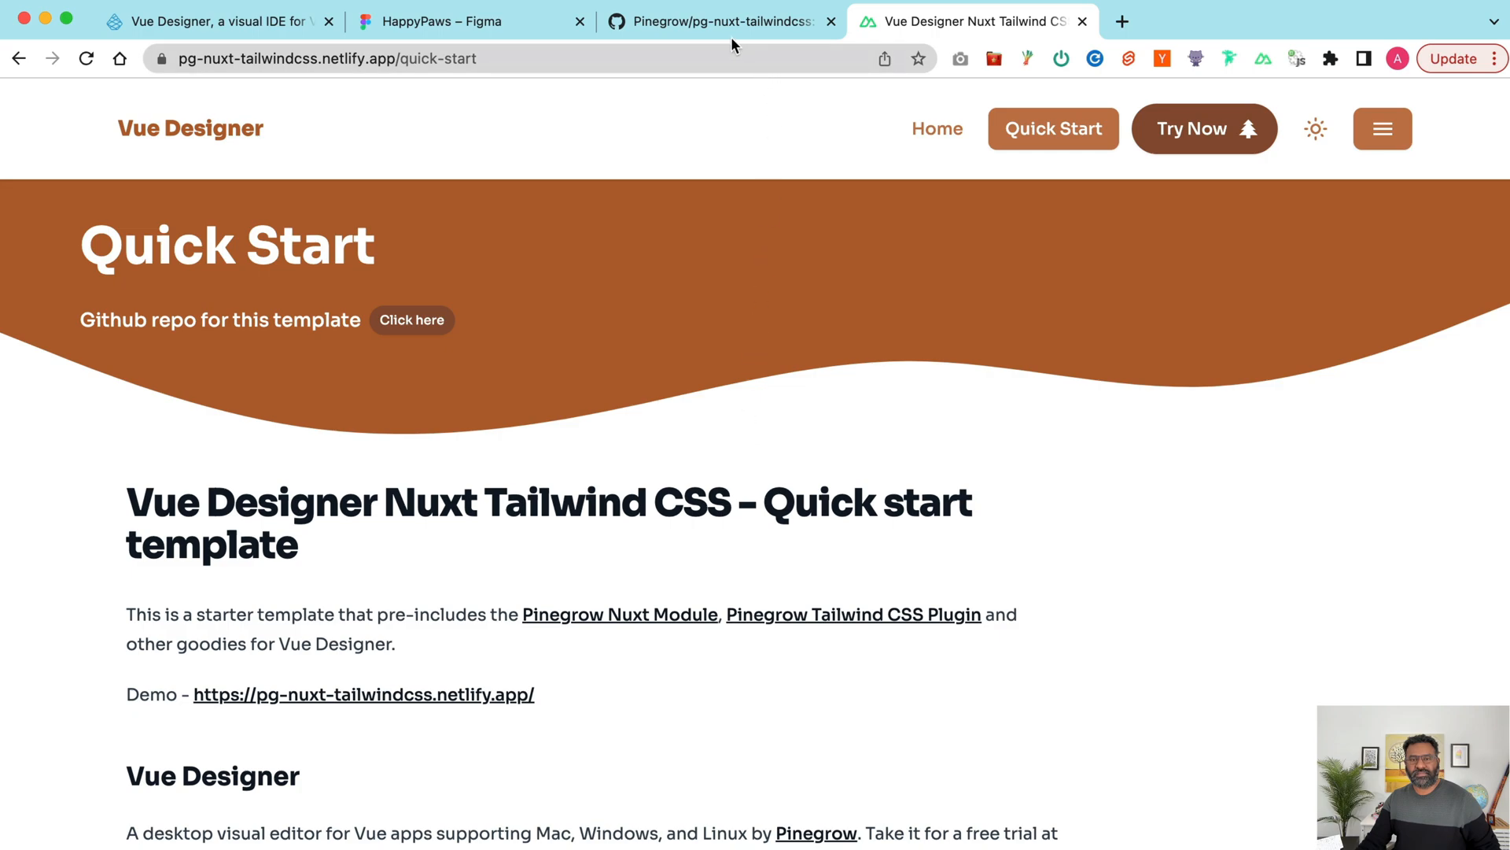
pyautogui.moveTo(765, 346)
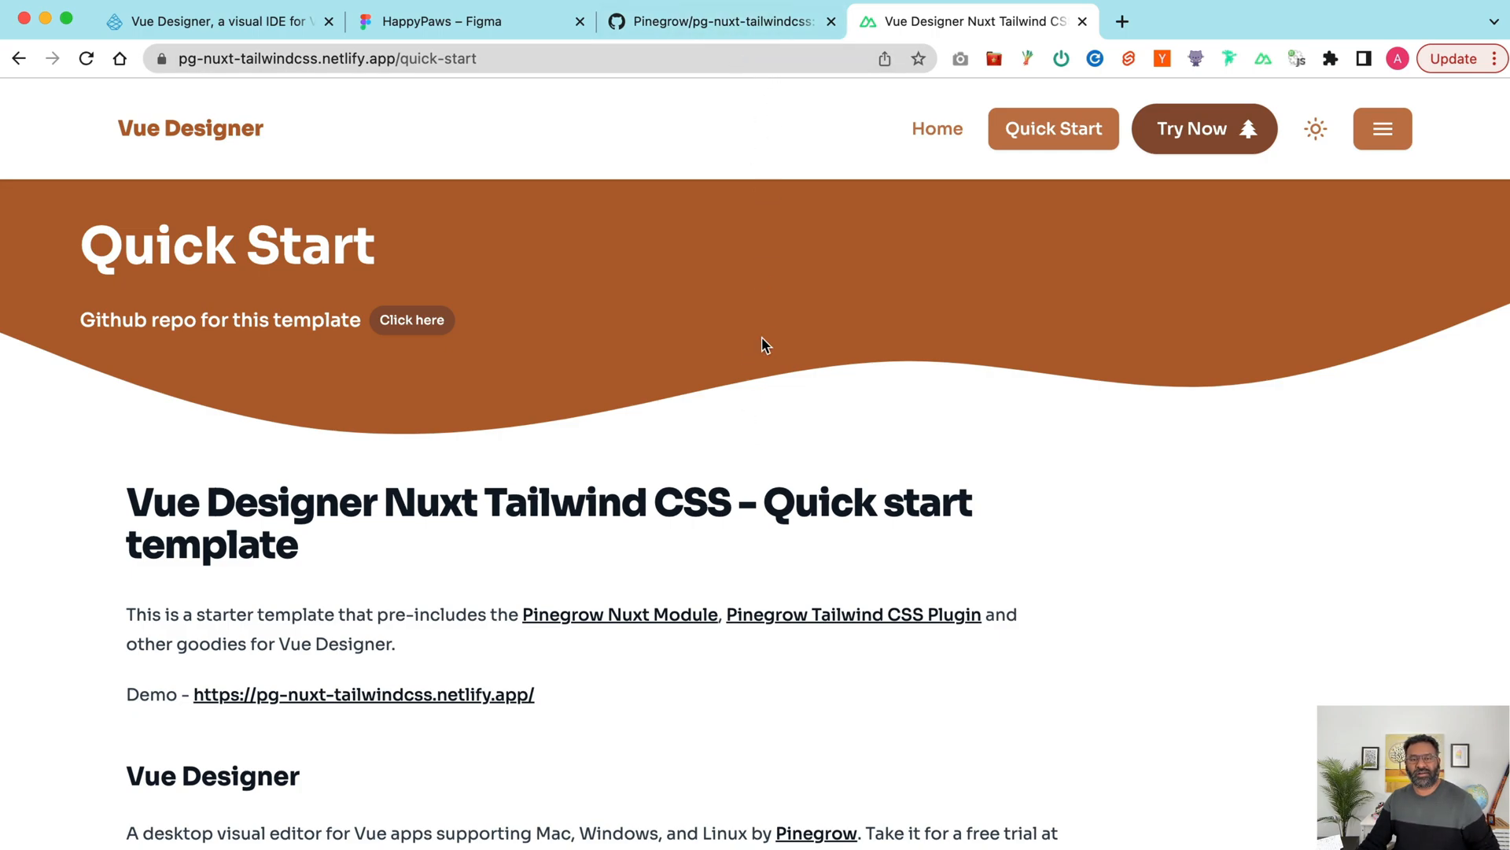
# Read down the quick-start page through Devtools, VS Code extensions and coding style notes
pyautogui.scroll(-3)
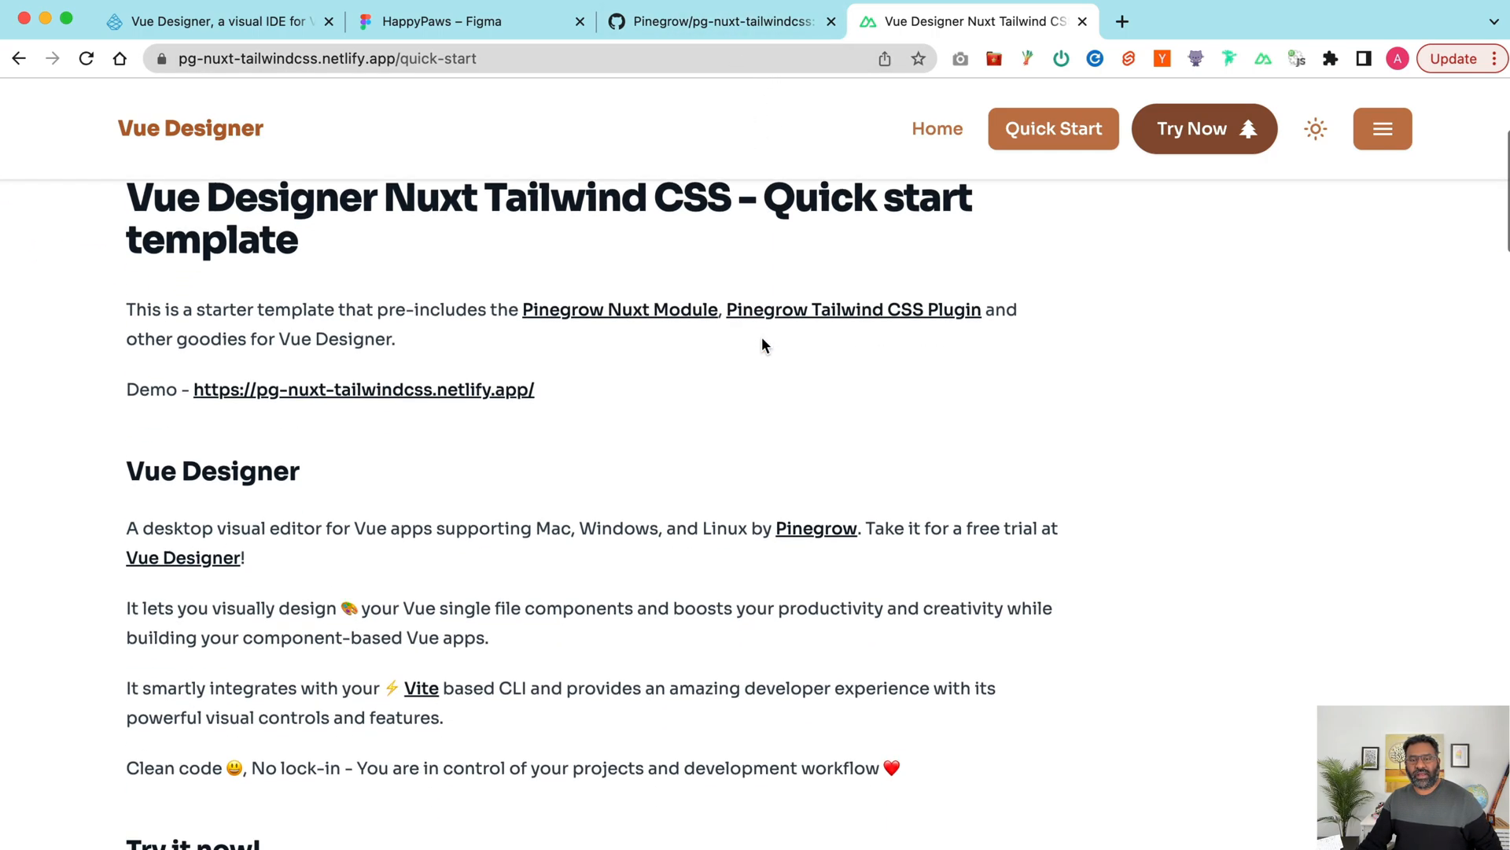
pyautogui.scroll(-3)
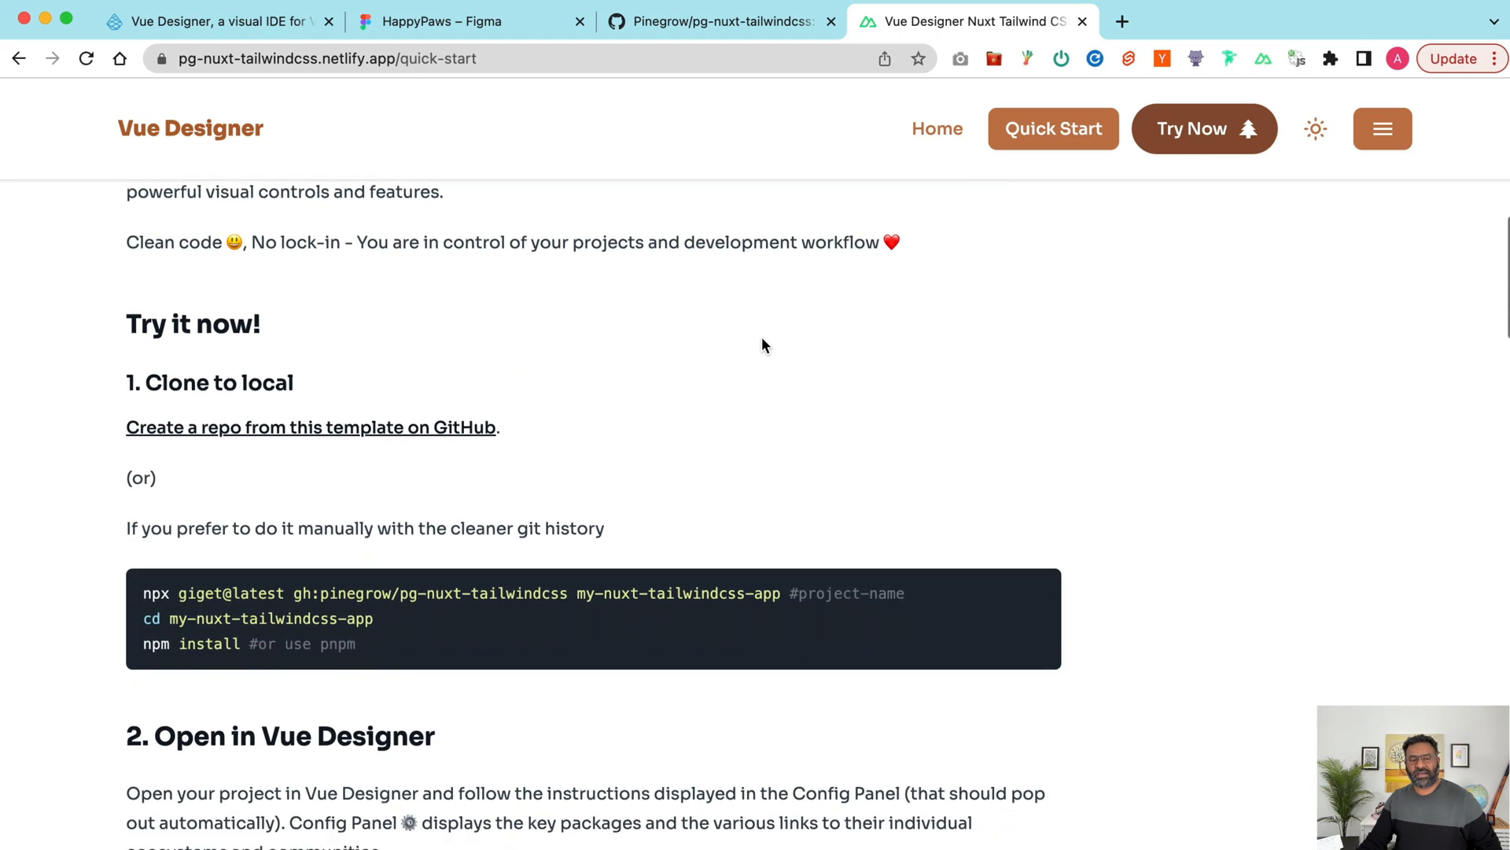
pyautogui.scroll(-3)
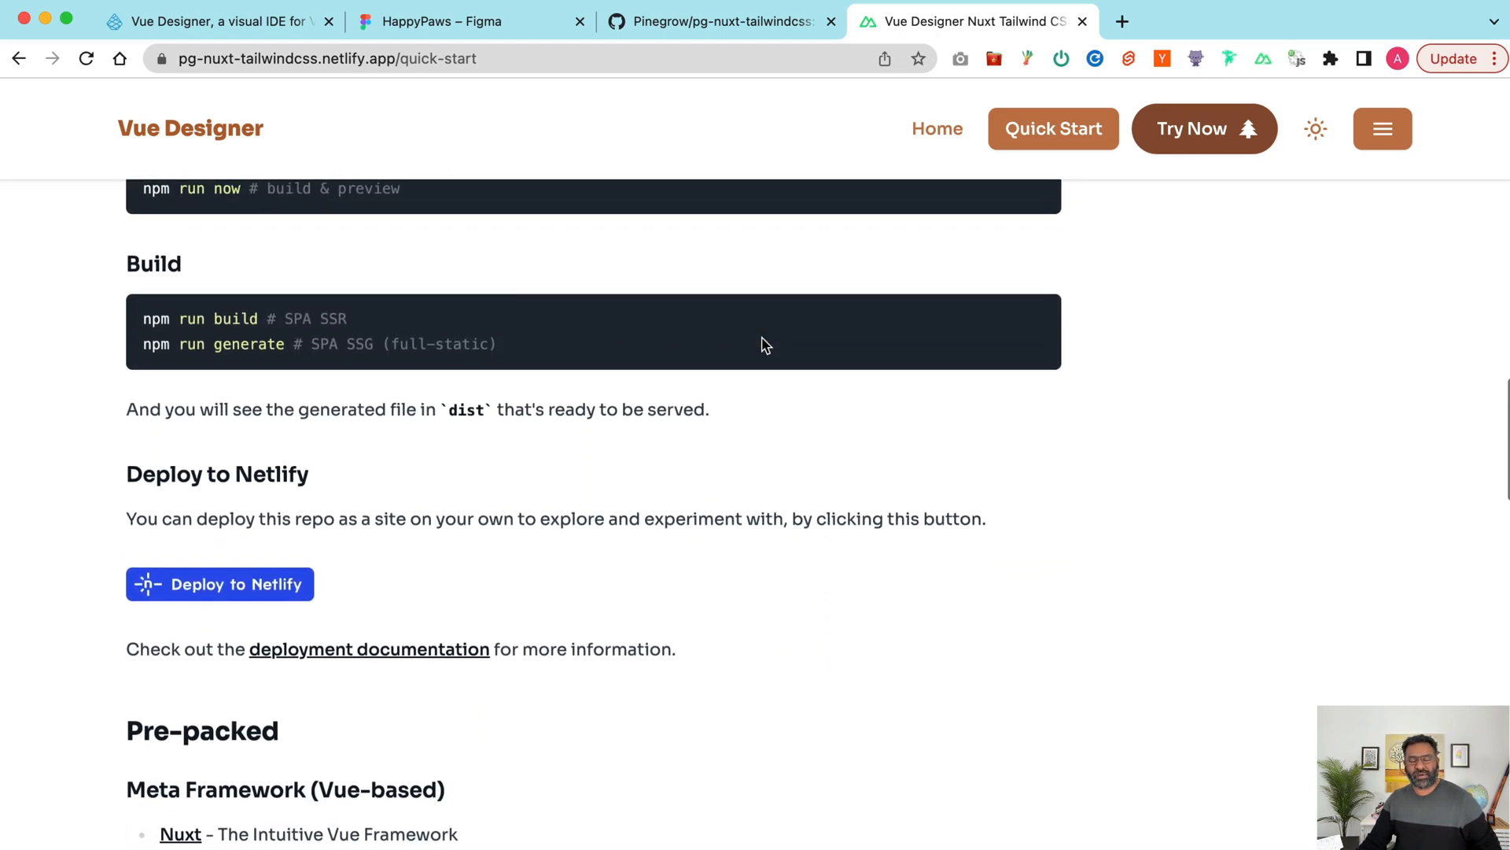
pyautogui.scroll(-3)
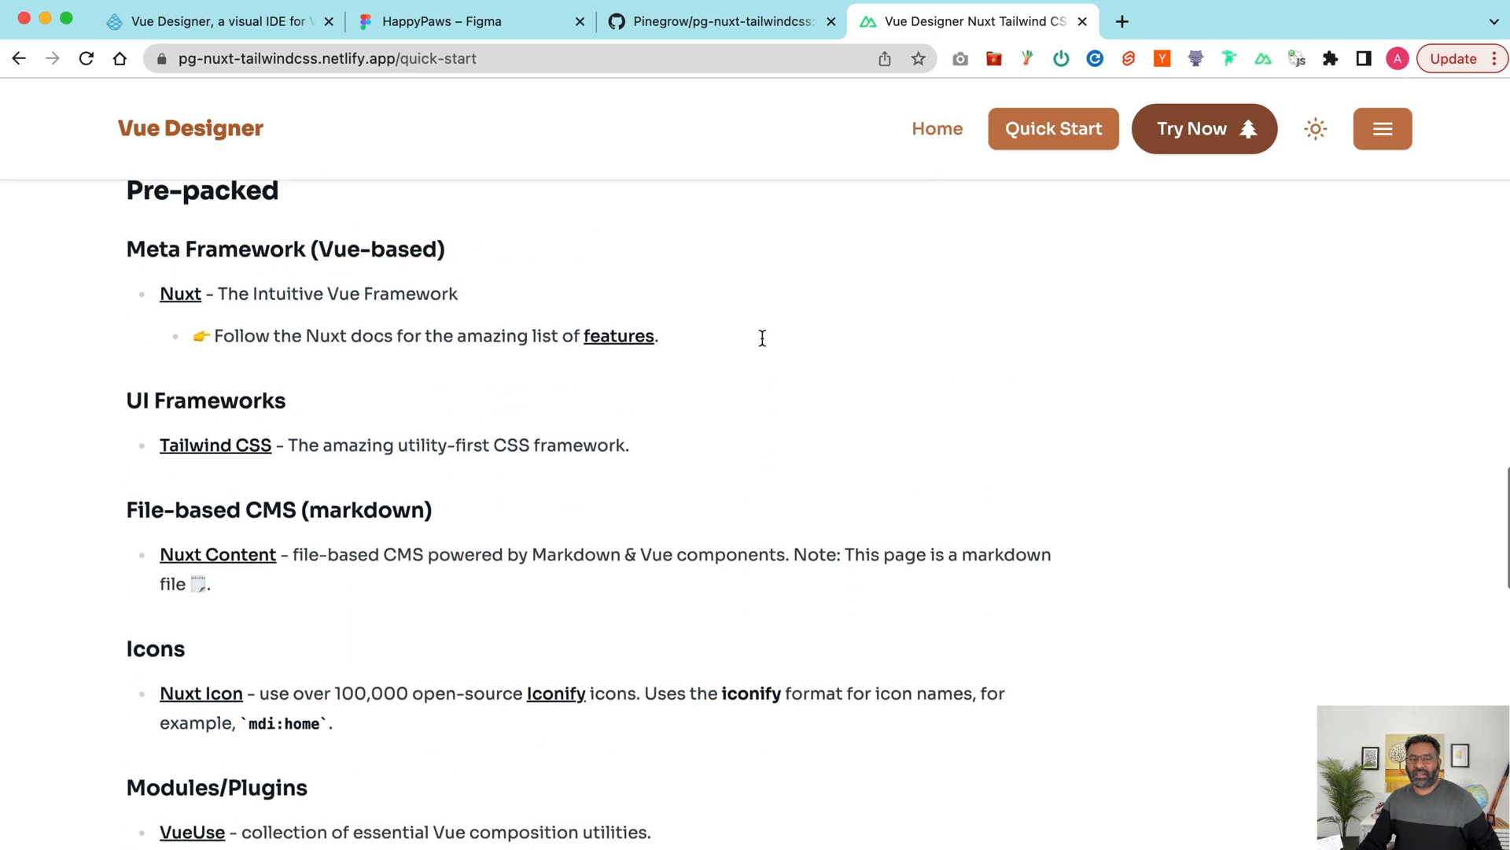
pyautogui.scroll(3)
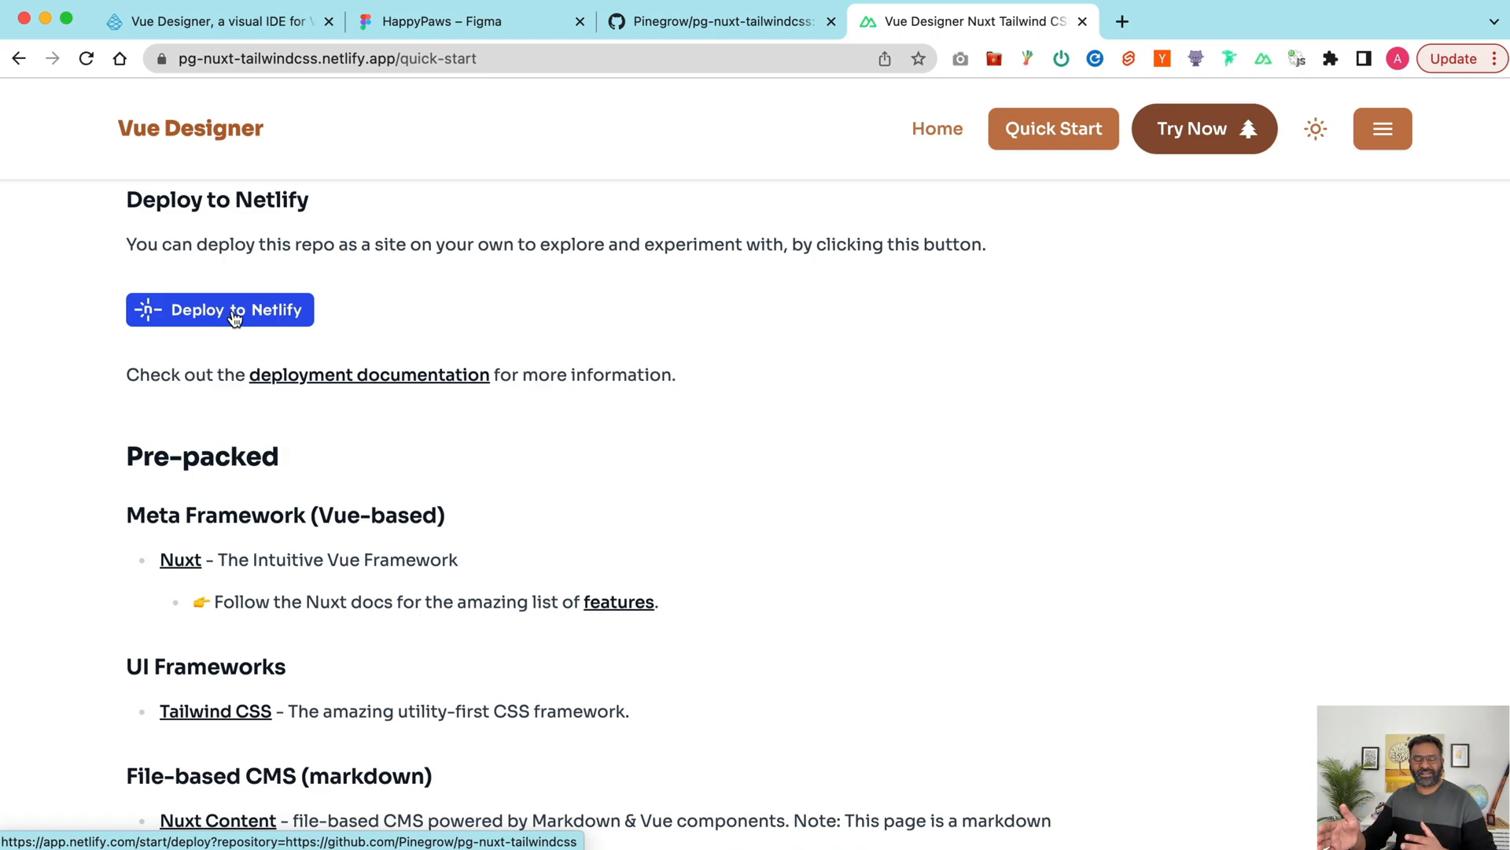
pyautogui.scroll(-3)
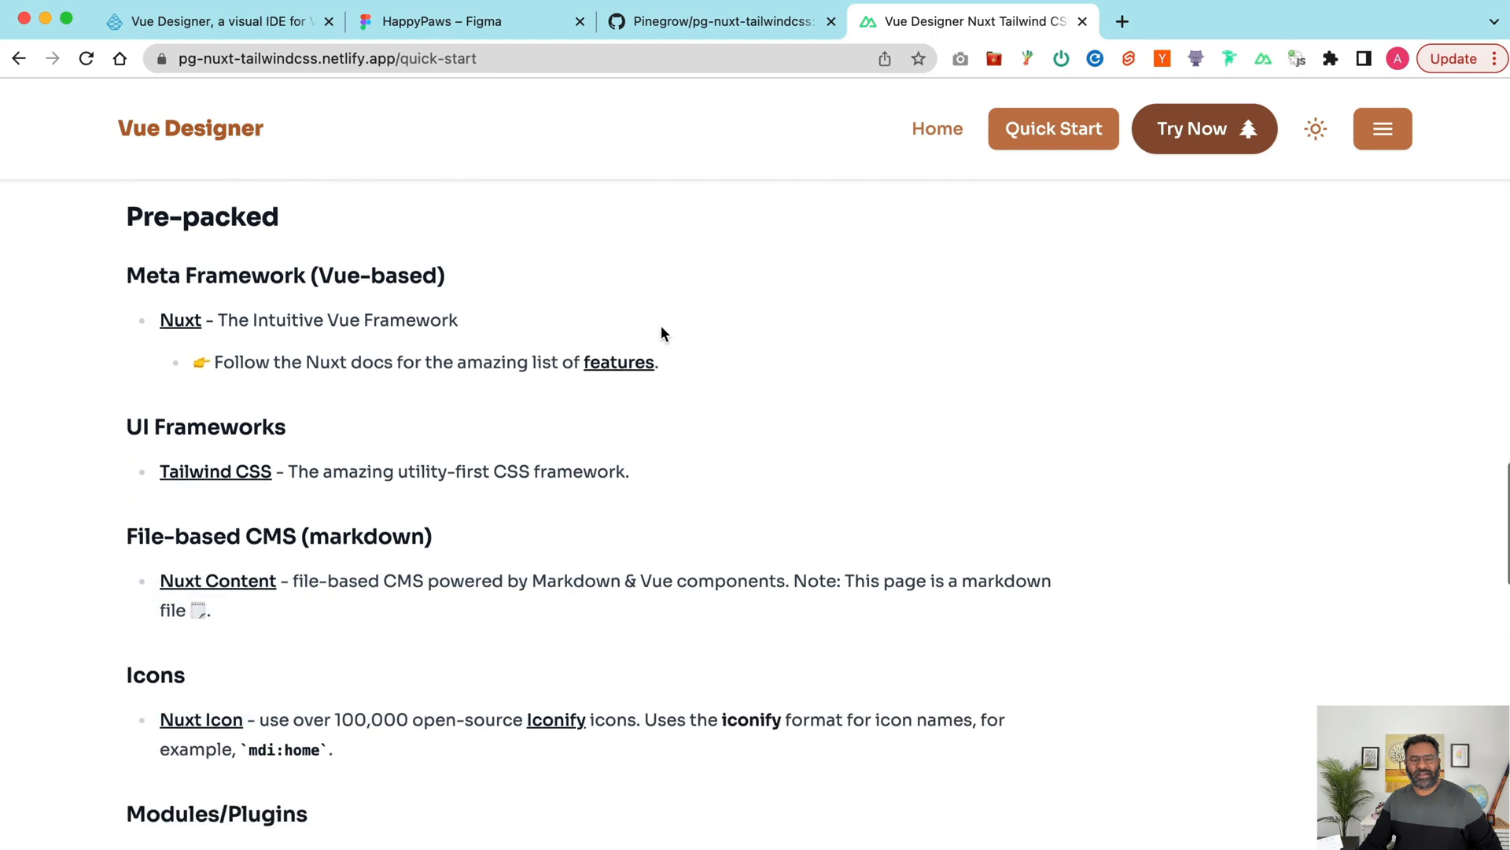
pyautogui.scroll(-3)
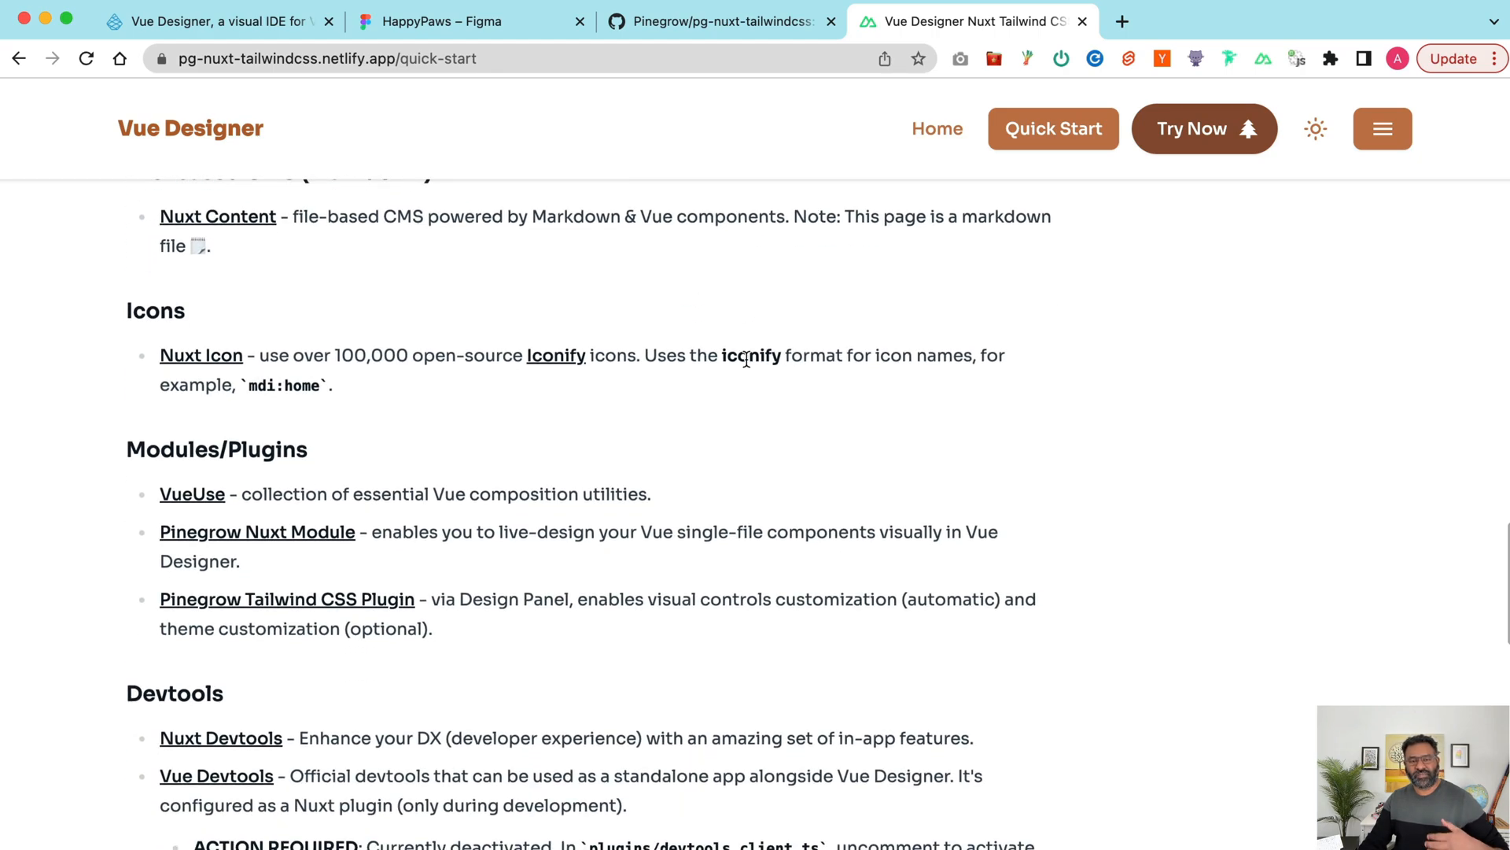
pyautogui.scroll(-3)
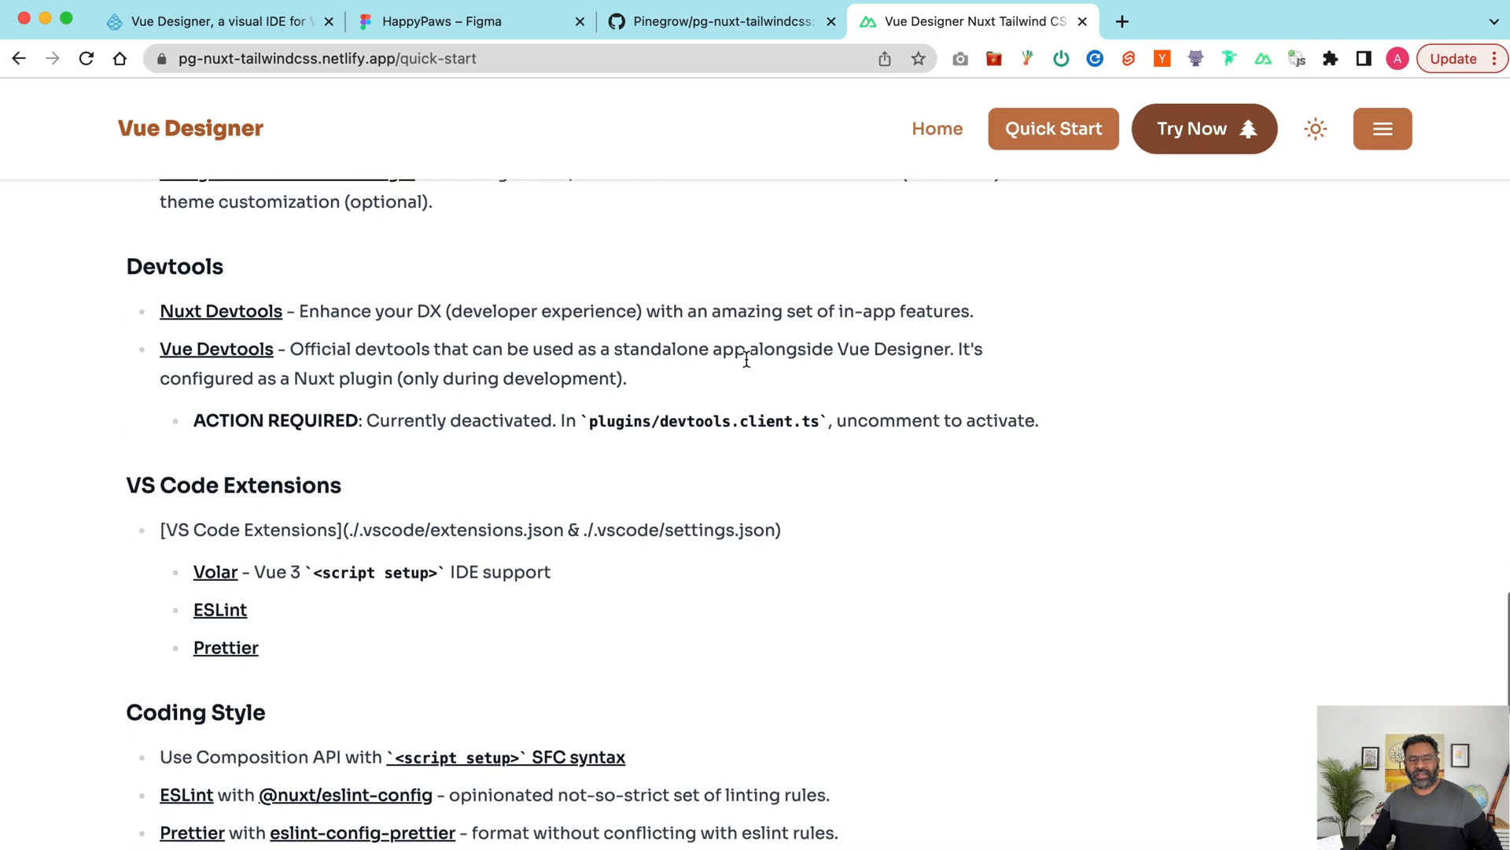
# Return to Vue Designer's new-project dialog and browse the community sample repositories
pyautogui.click(717, 21)
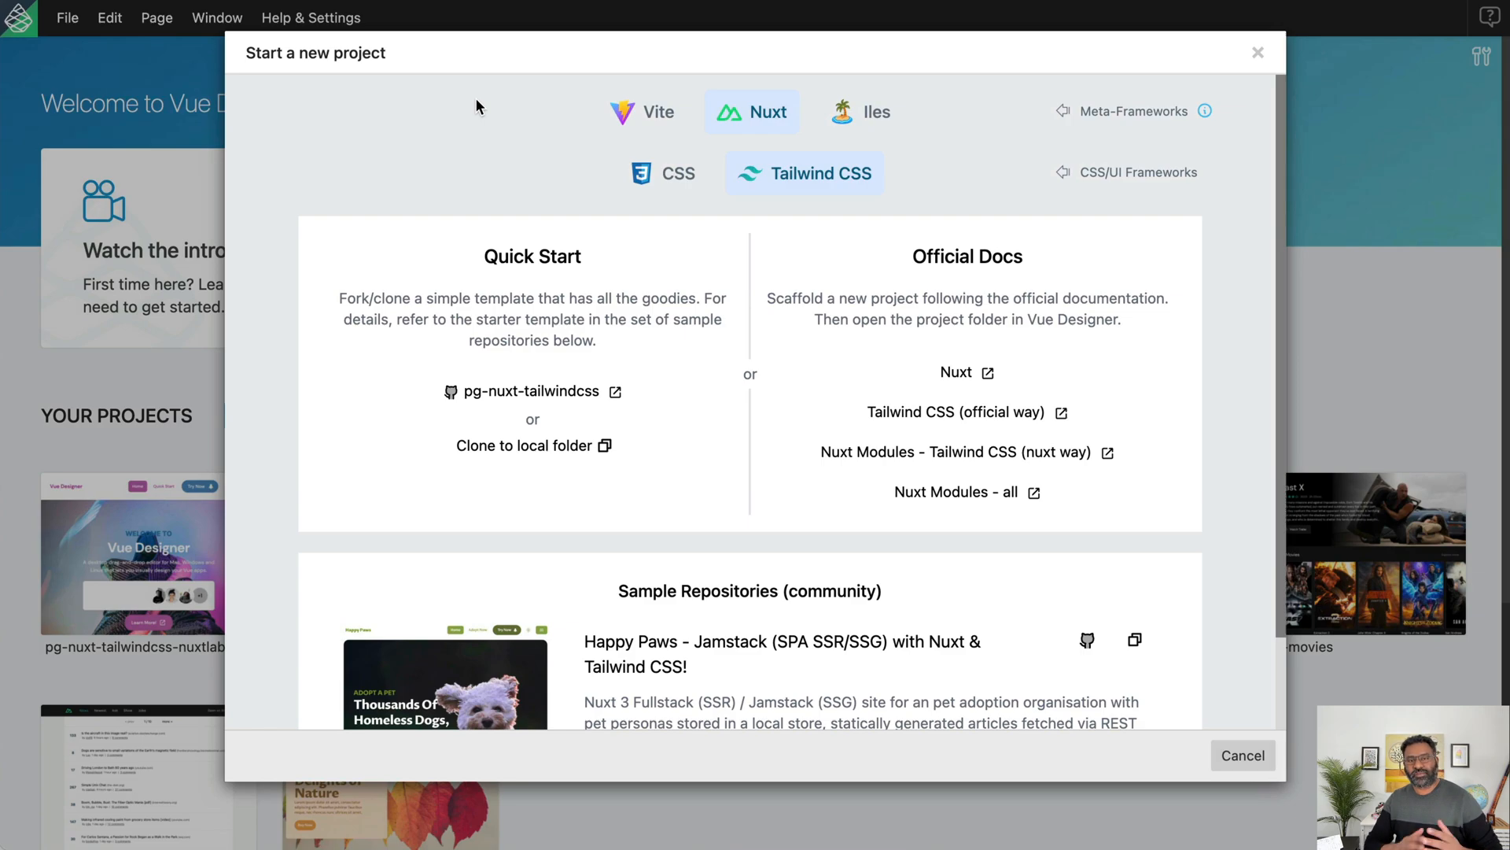
pyautogui.moveTo(534, 390)
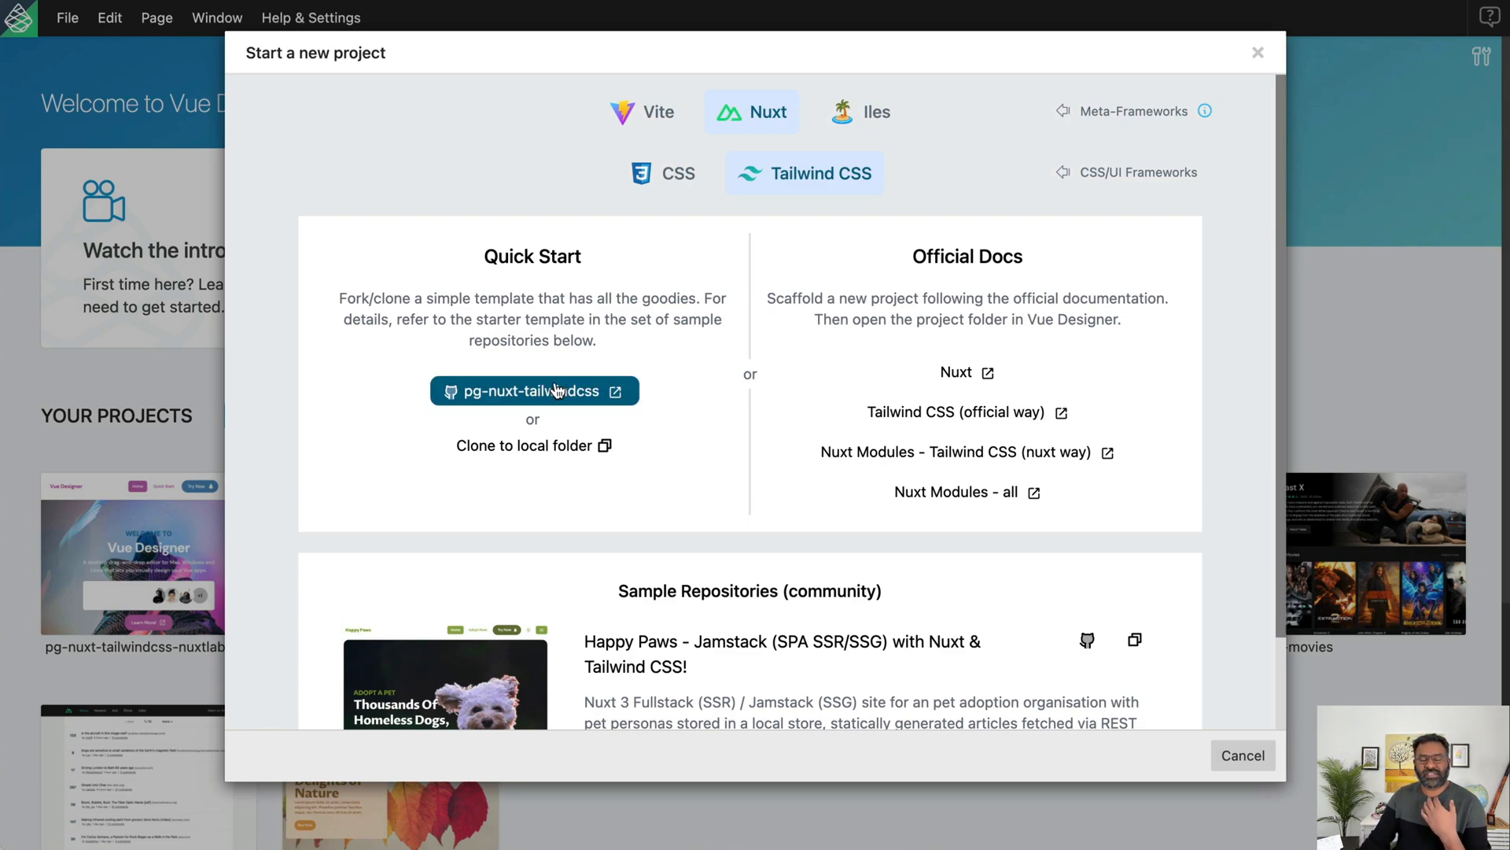
pyautogui.moveTo(809, 615)
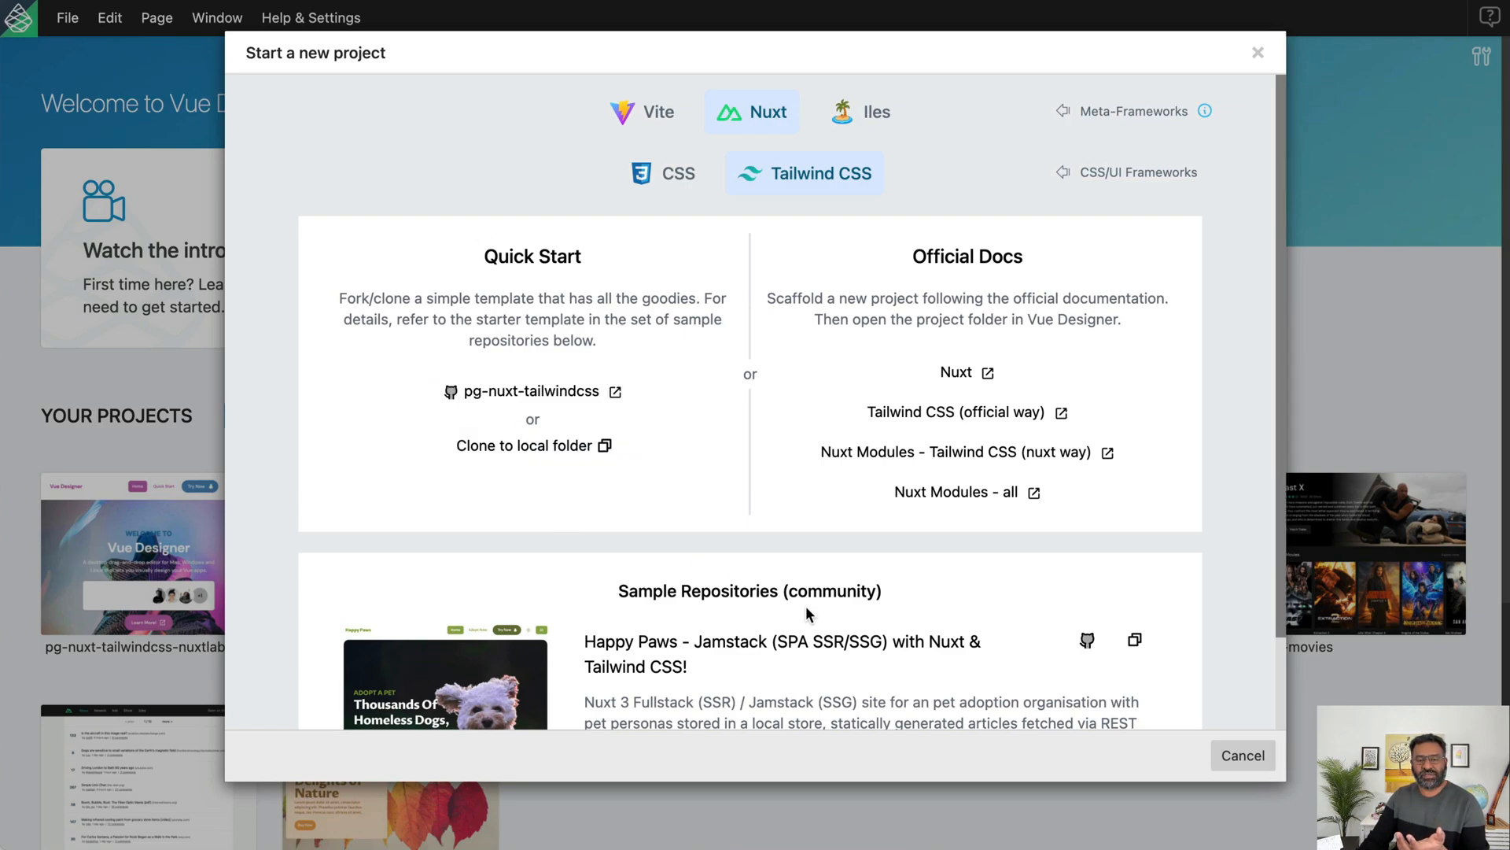
pyautogui.scroll(-3)
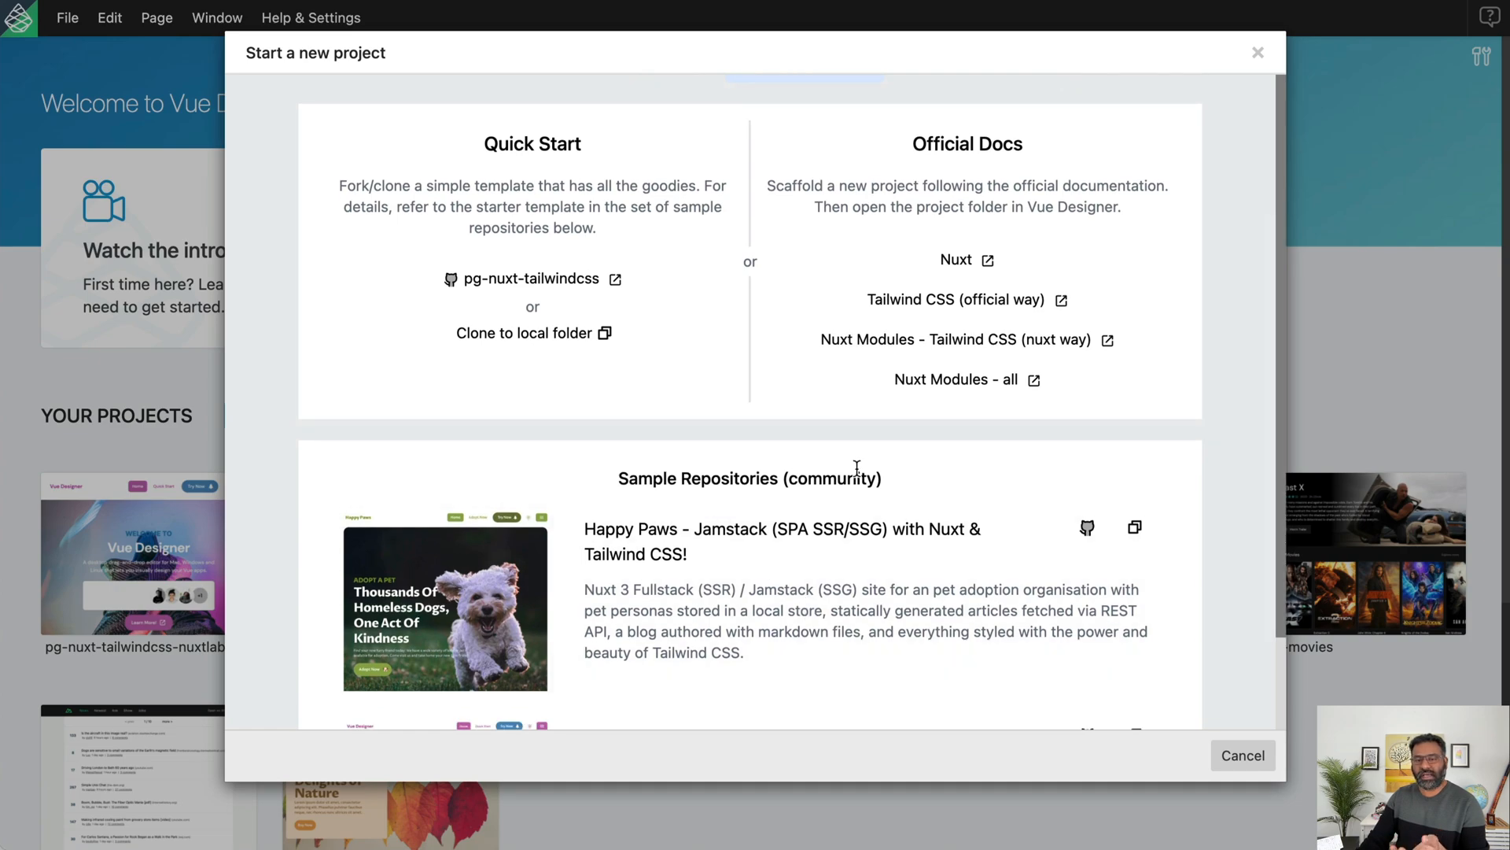
pyautogui.scroll(-3)
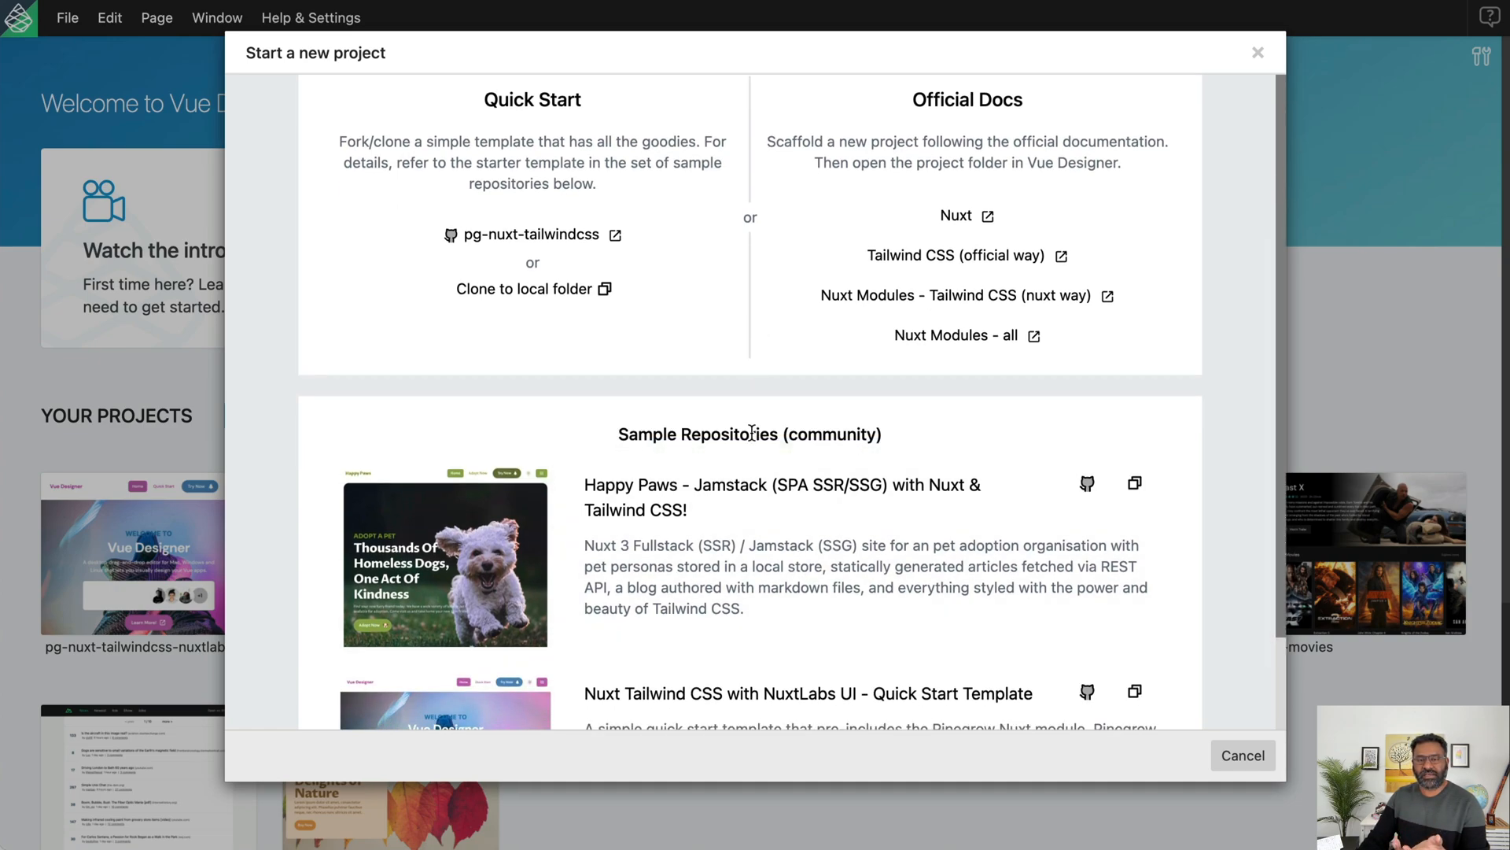
pyautogui.scroll(-3)
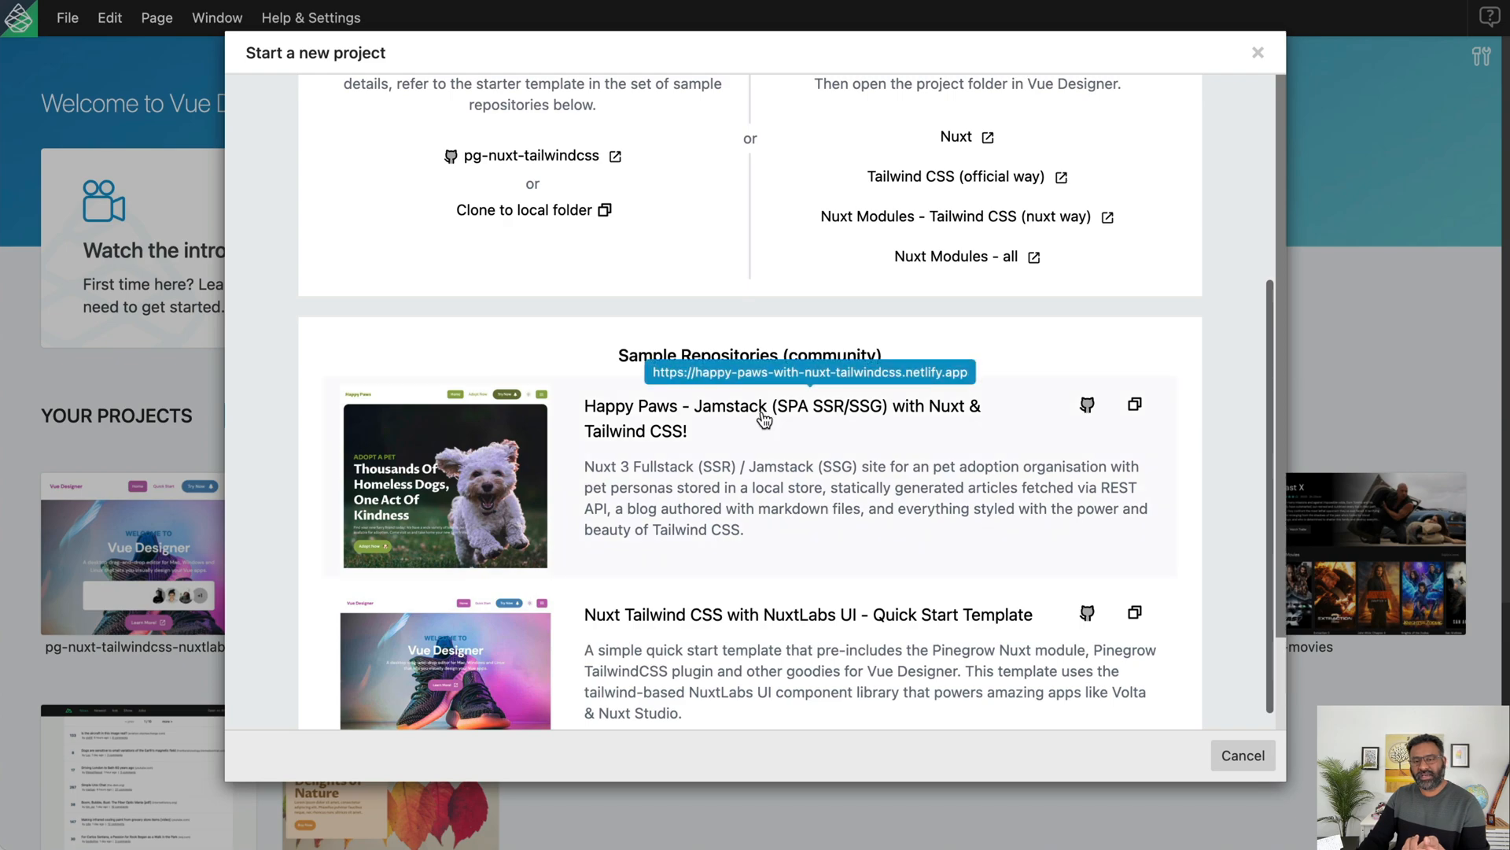
pyautogui.scroll(-3)
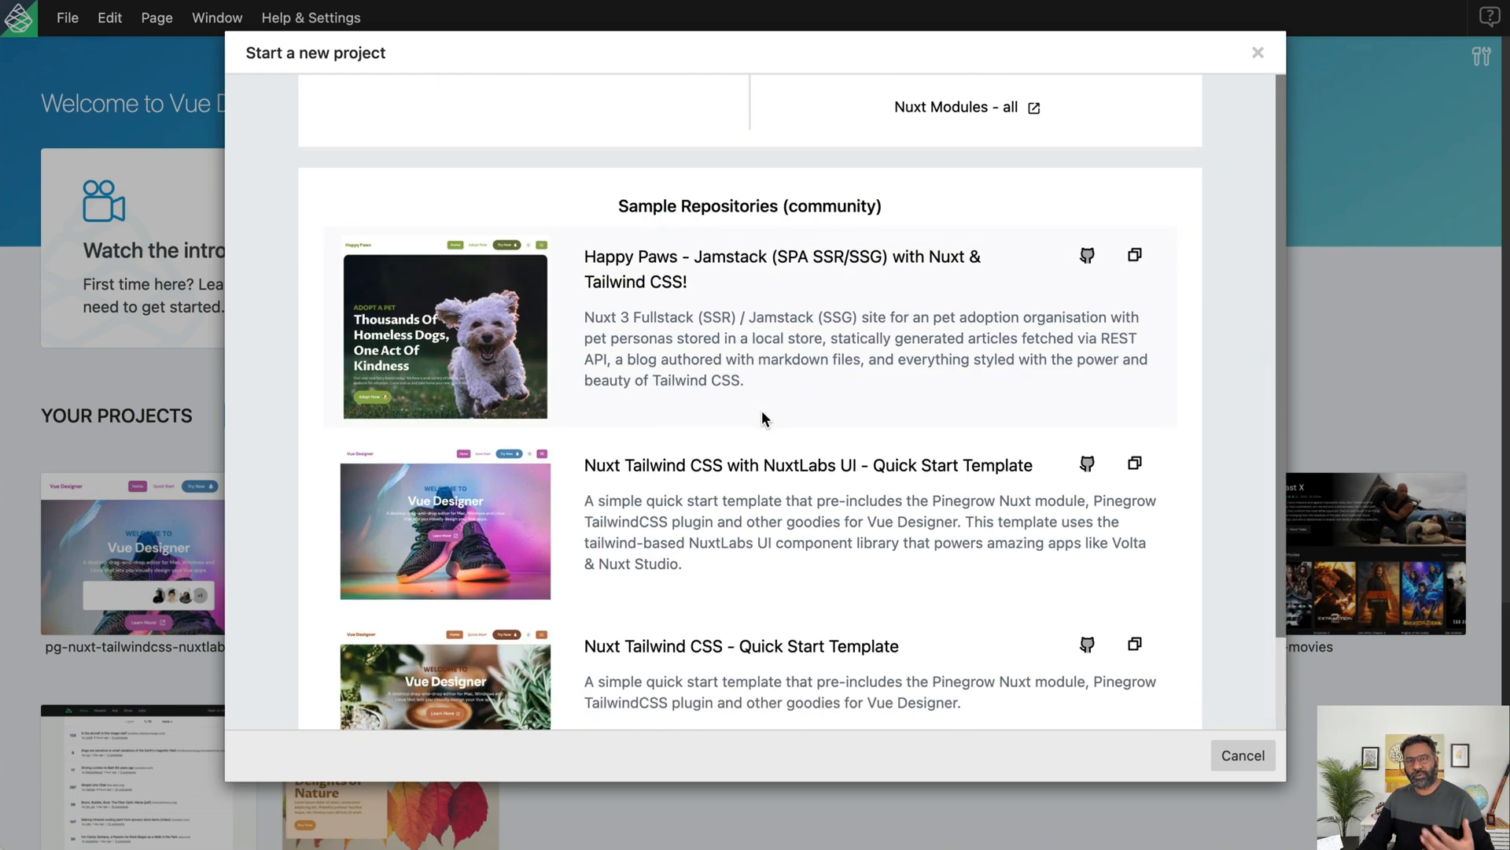
pyautogui.moveTo(793, 406)
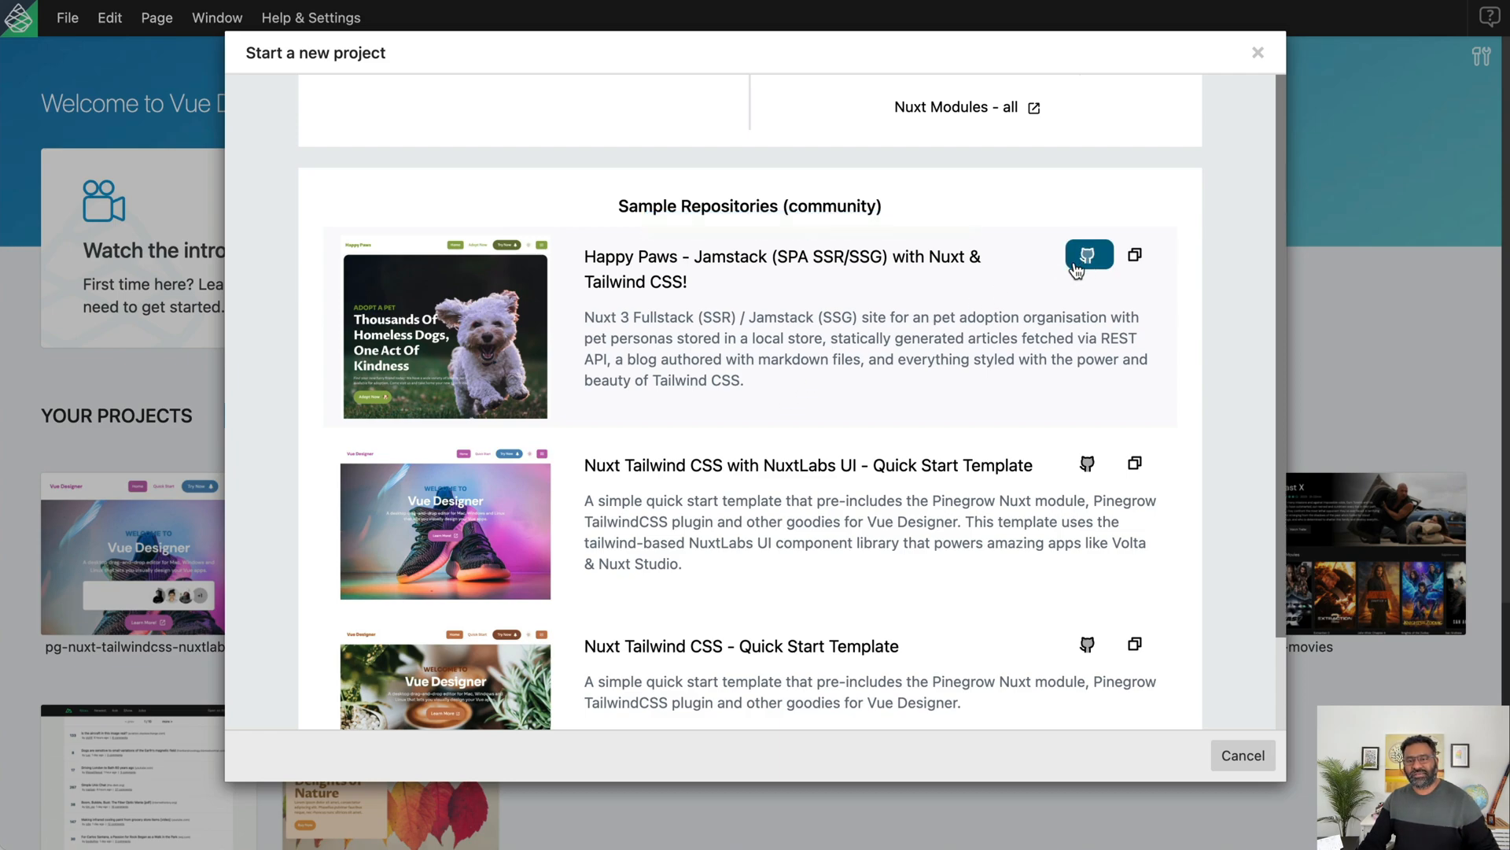
pyautogui.moveTo(915, 312)
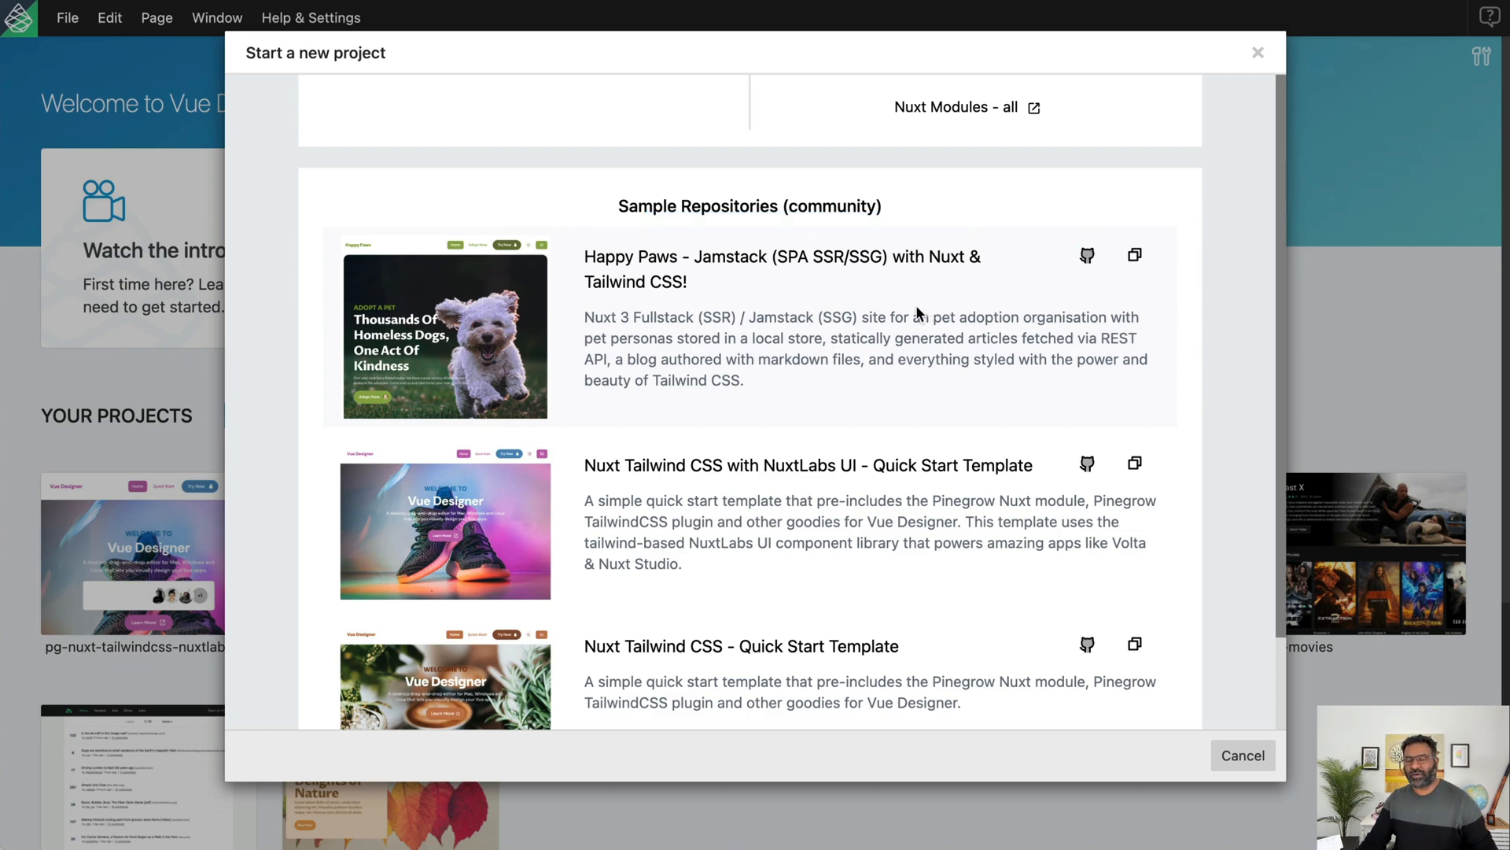
pyautogui.moveTo(975, 277)
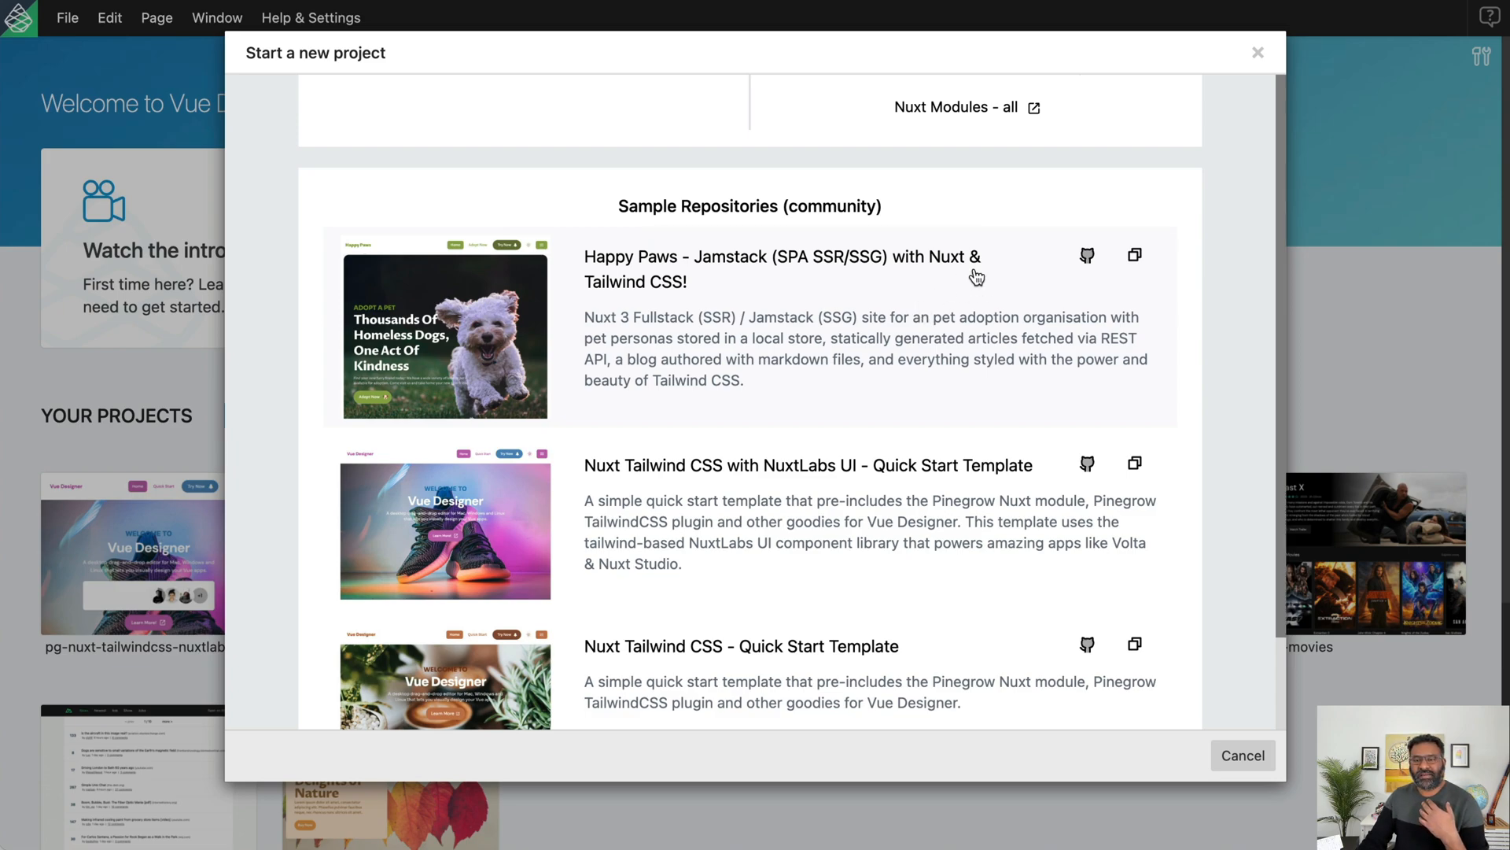
pyautogui.scroll(3)
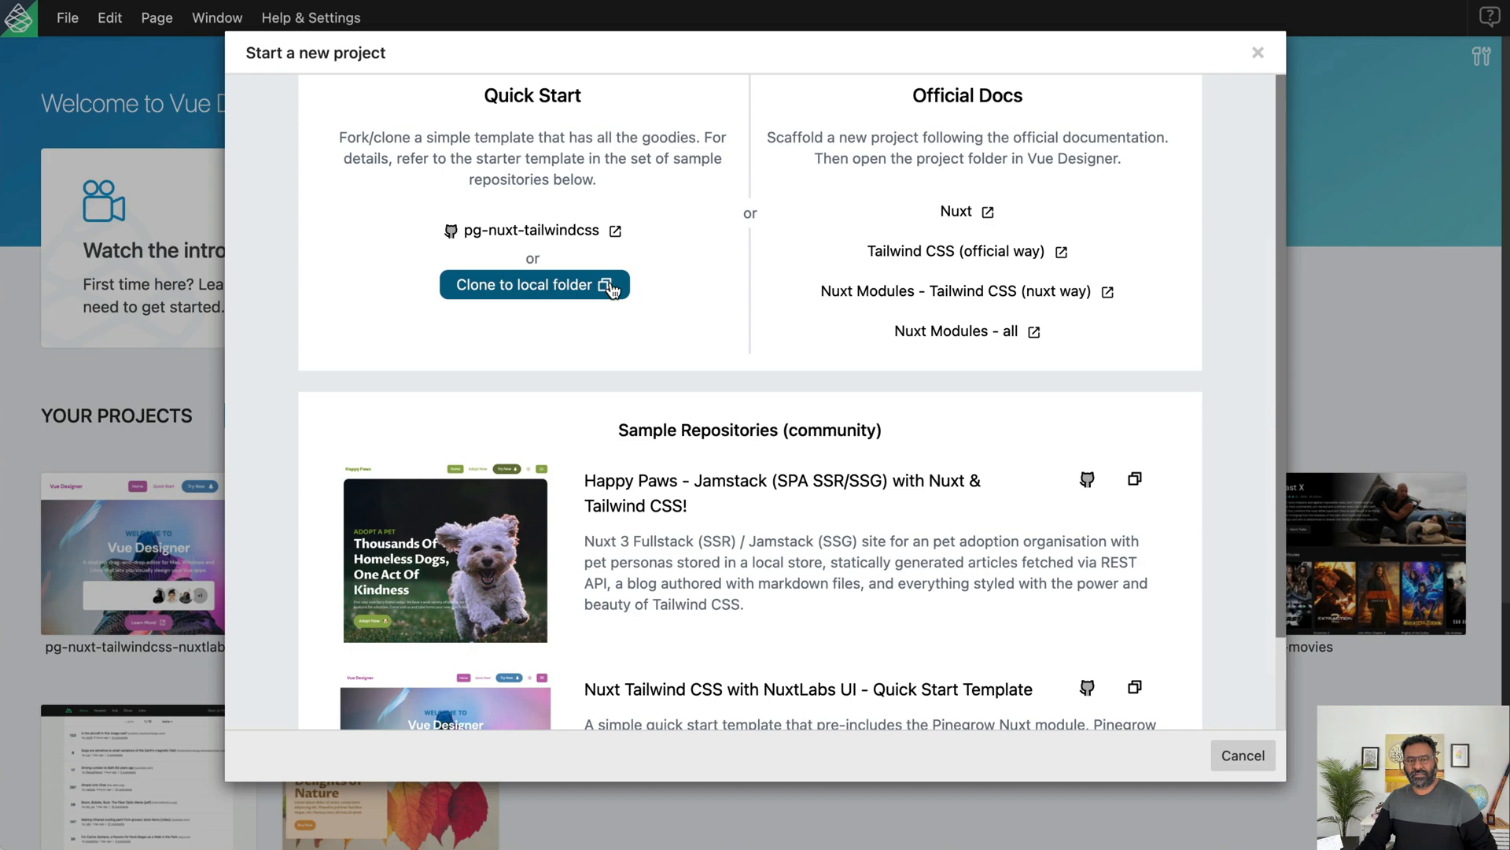
pyautogui.moveTo(1134, 478)
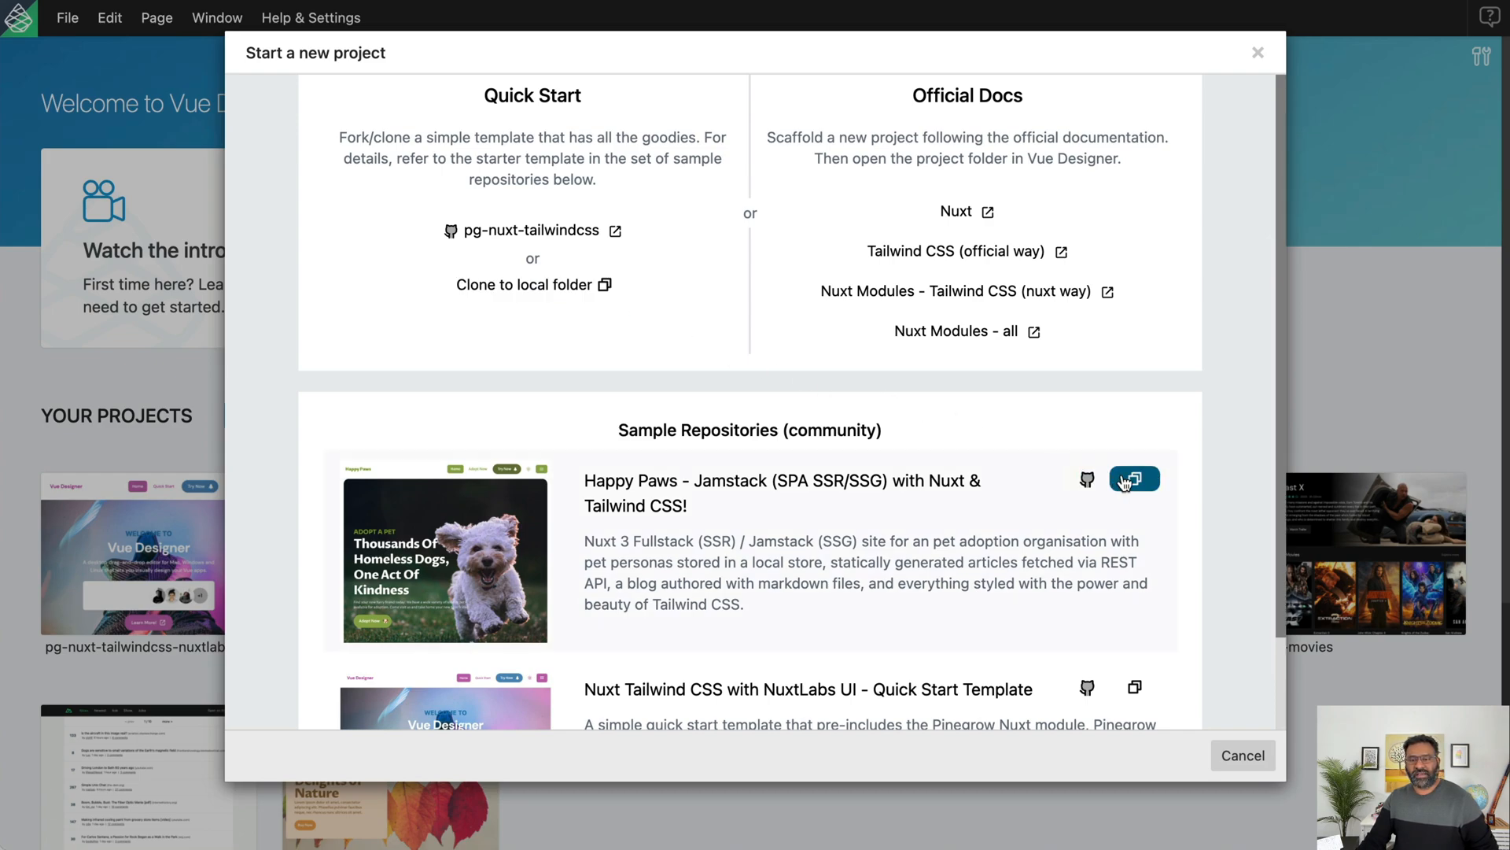
pyautogui.moveTo(1135, 482)
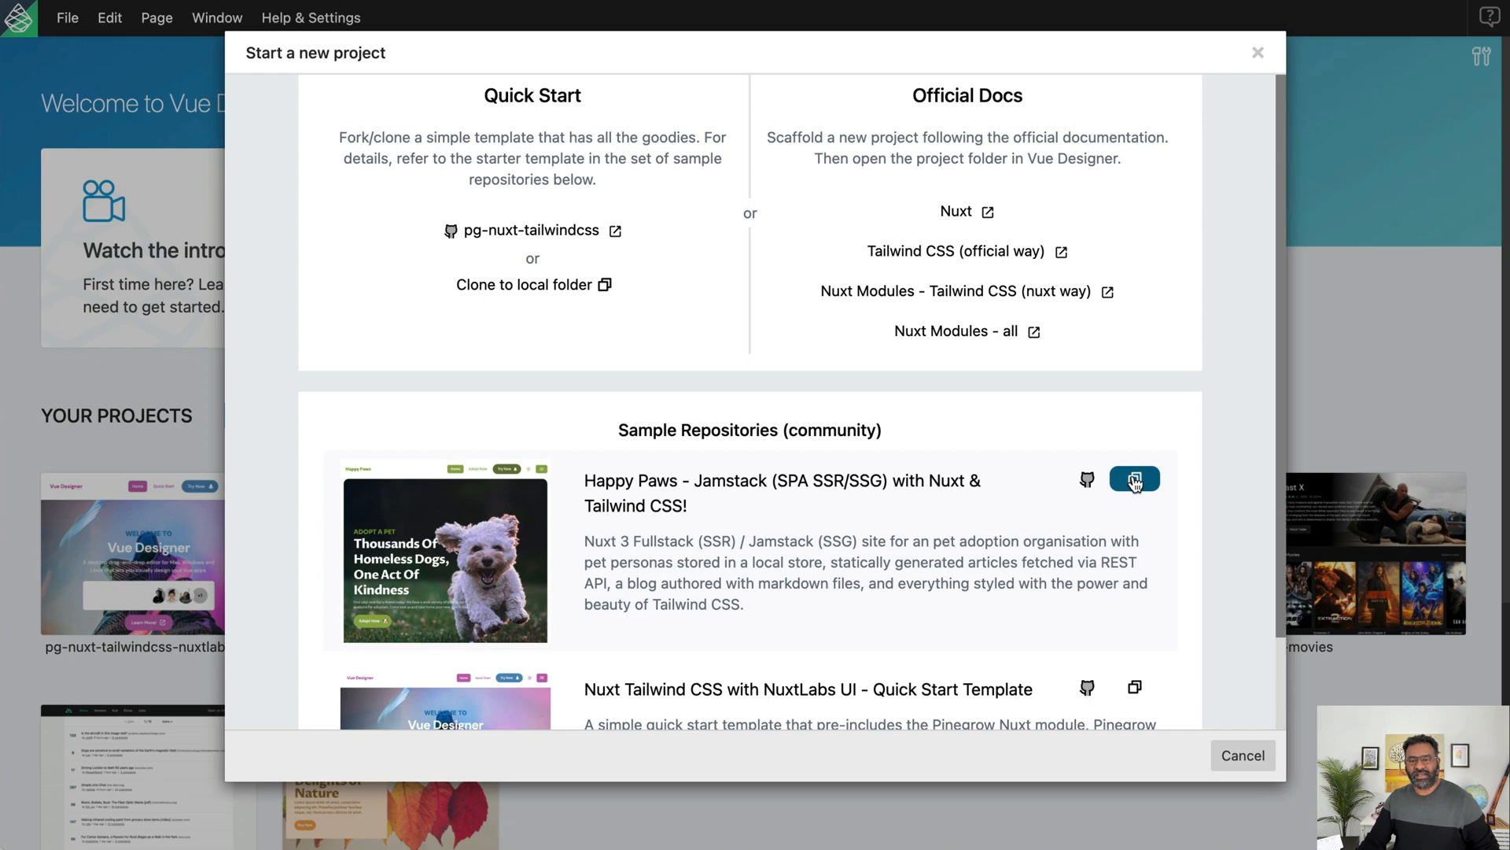
pyautogui.moveTo(533, 285)
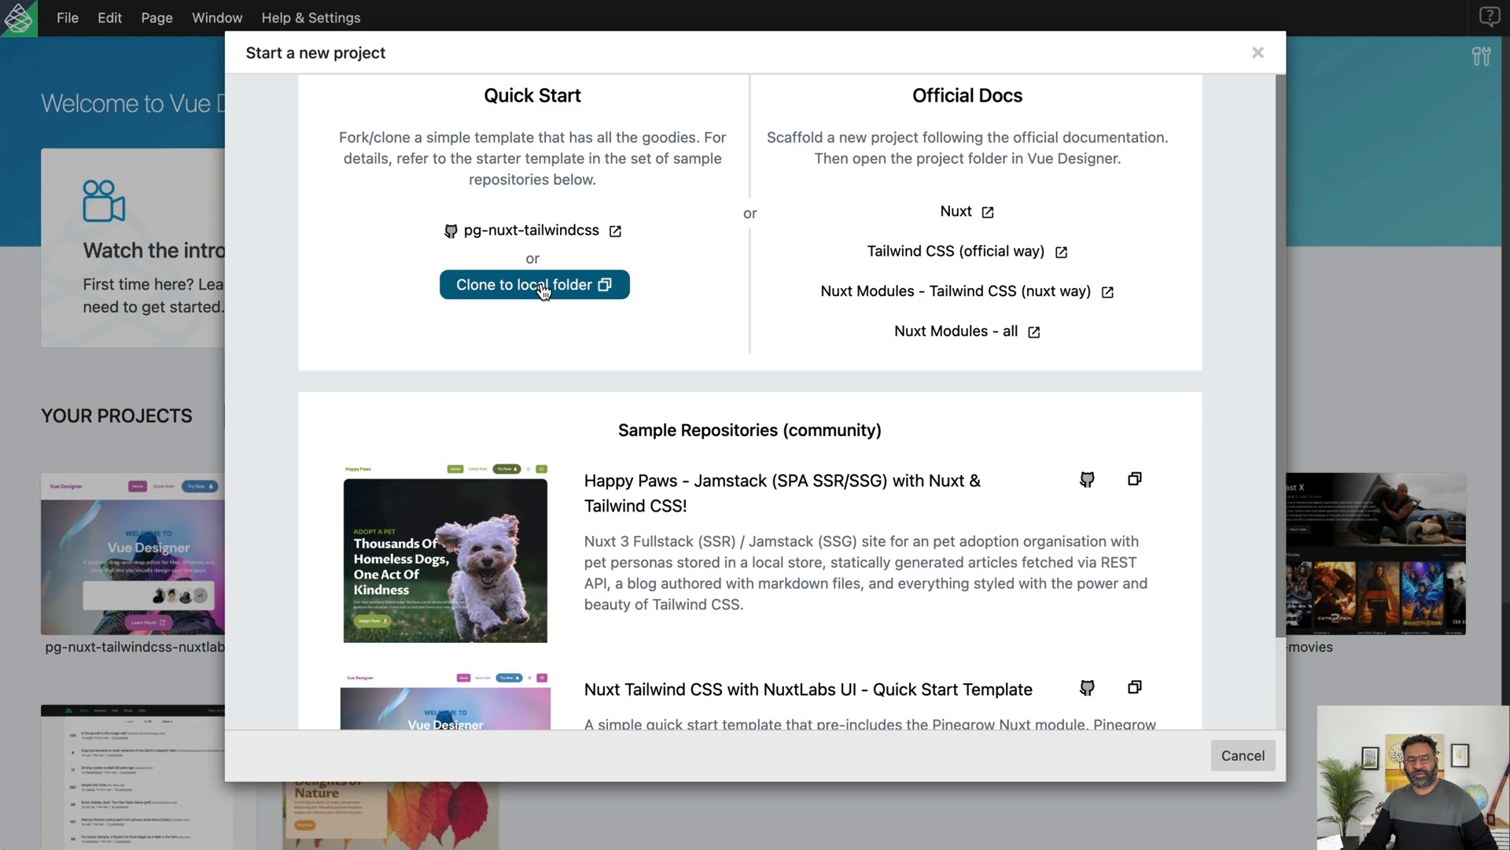
# Copy the quick-start template's clone command, showing the clone-to-local-folder instructions
pyautogui.click(533, 284)
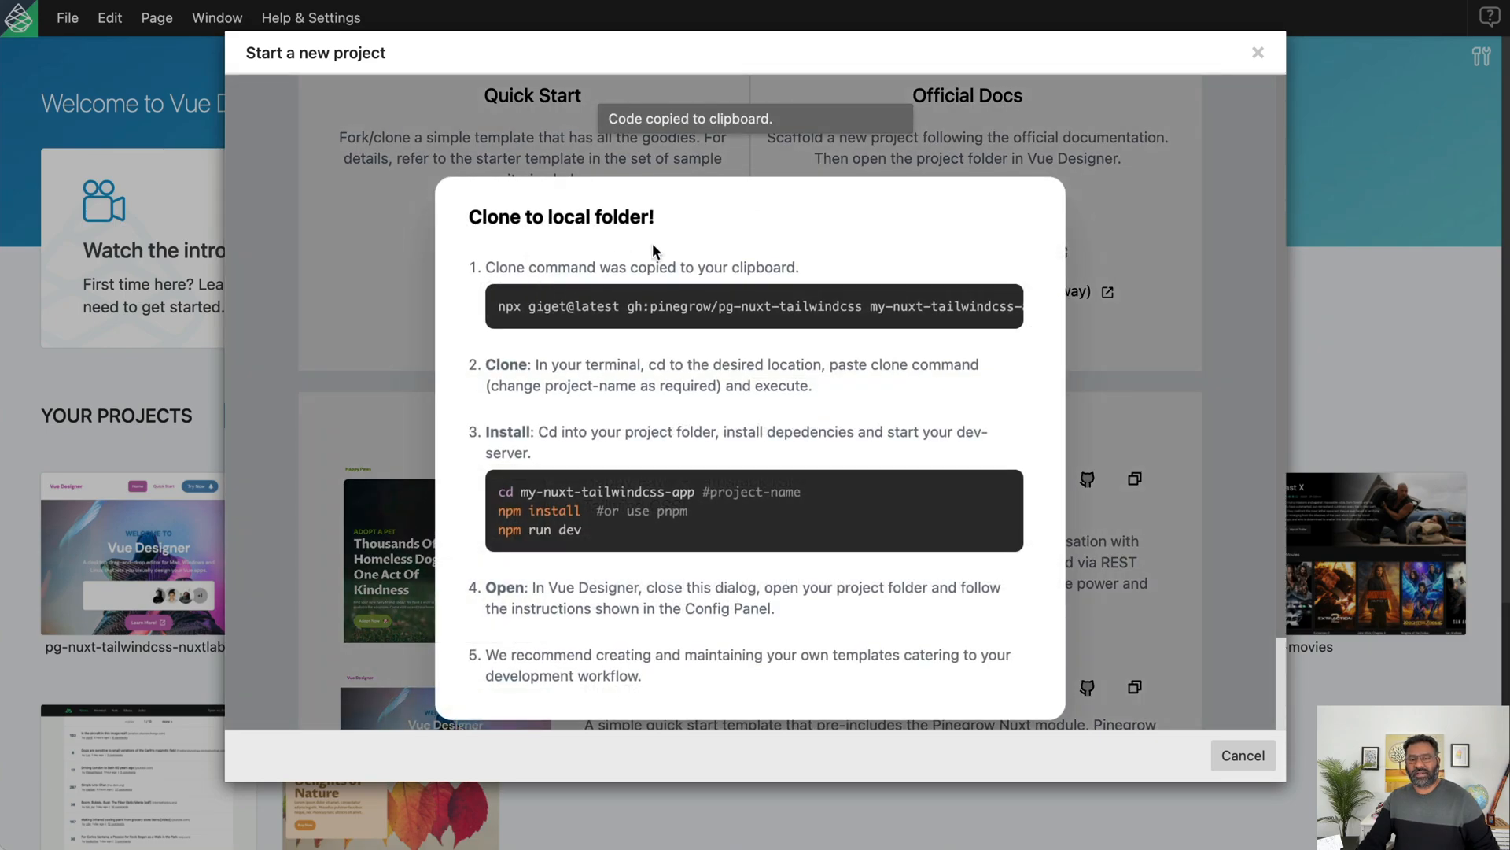
pyautogui.moveTo(760, 202)
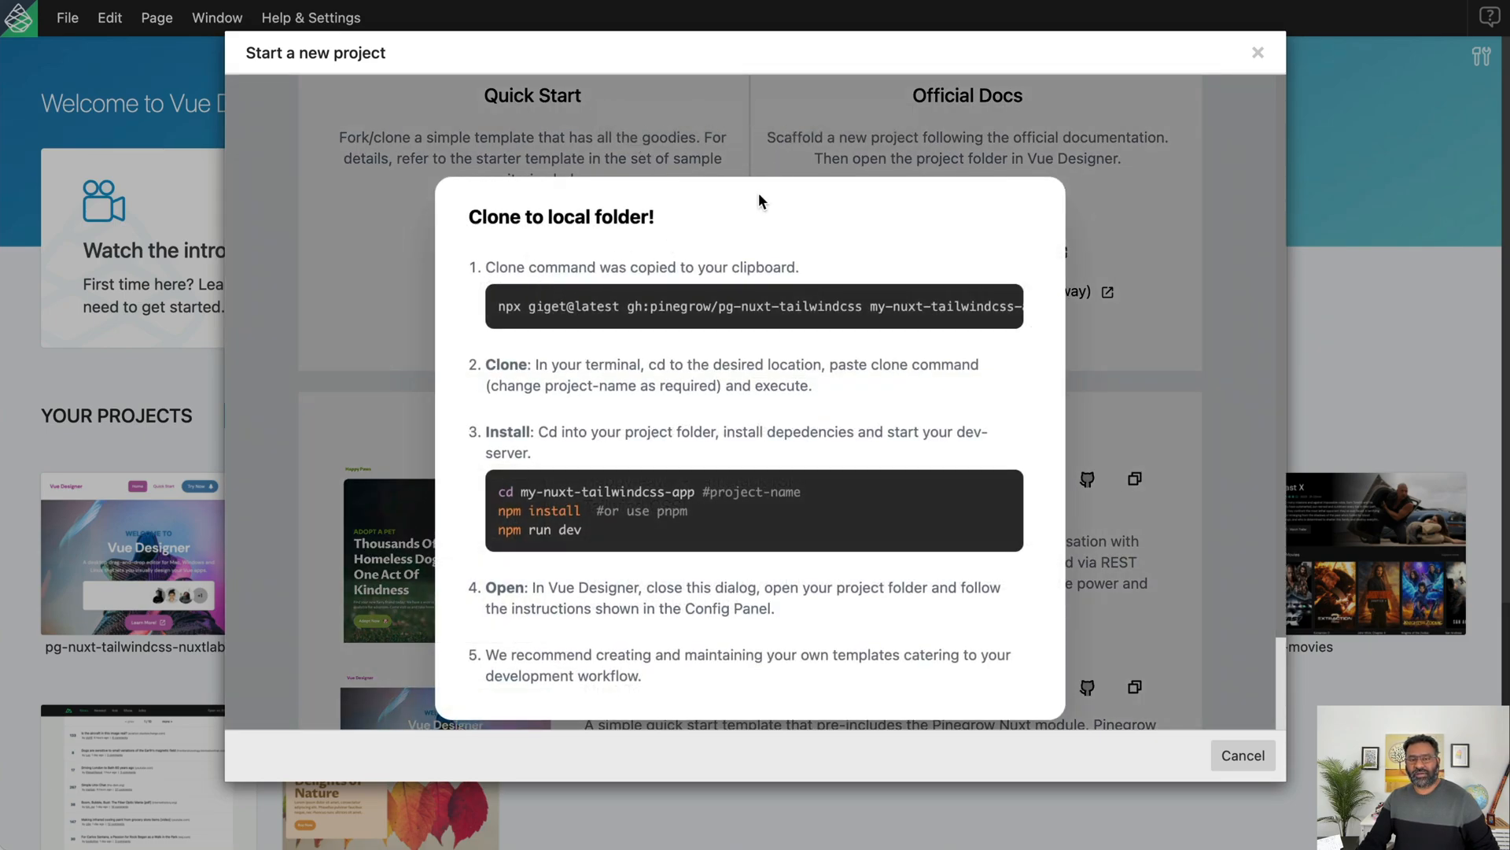
pyautogui.moveTo(577, 281)
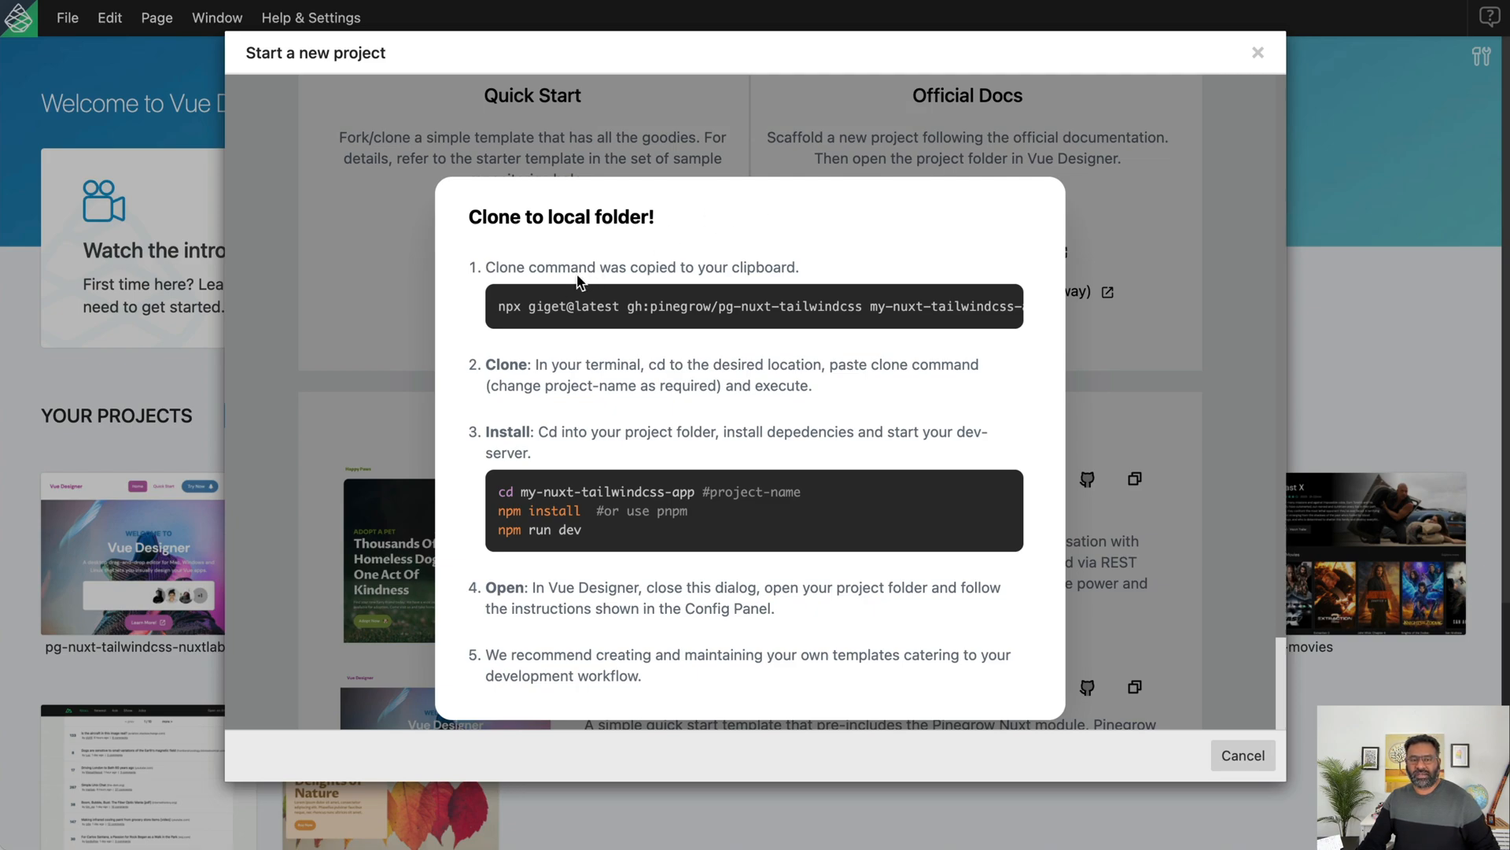
pyautogui.moveTo(526, 310)
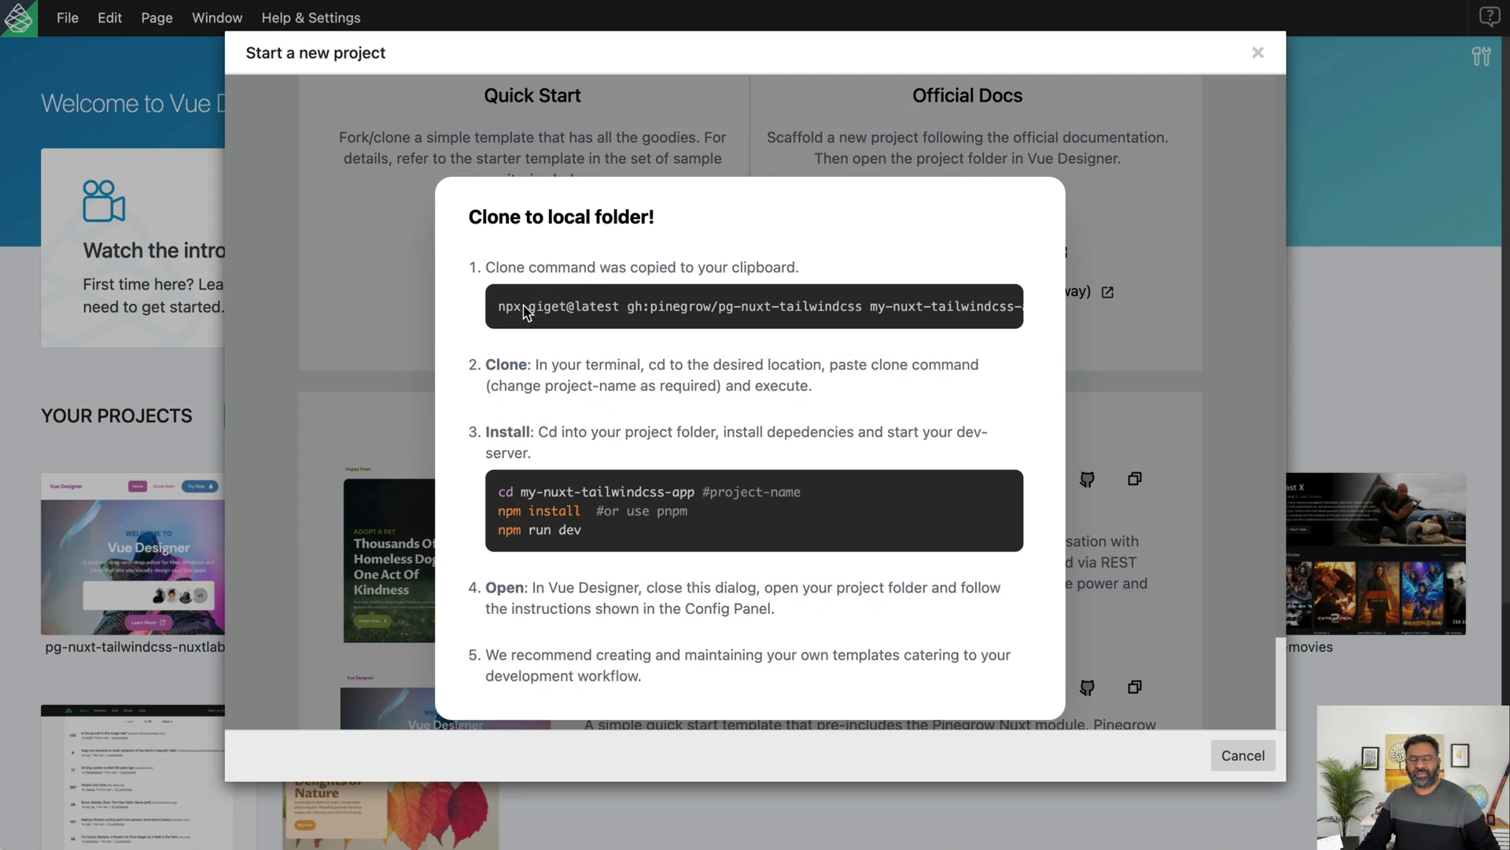
pyautogui.moveTo(546, 310)
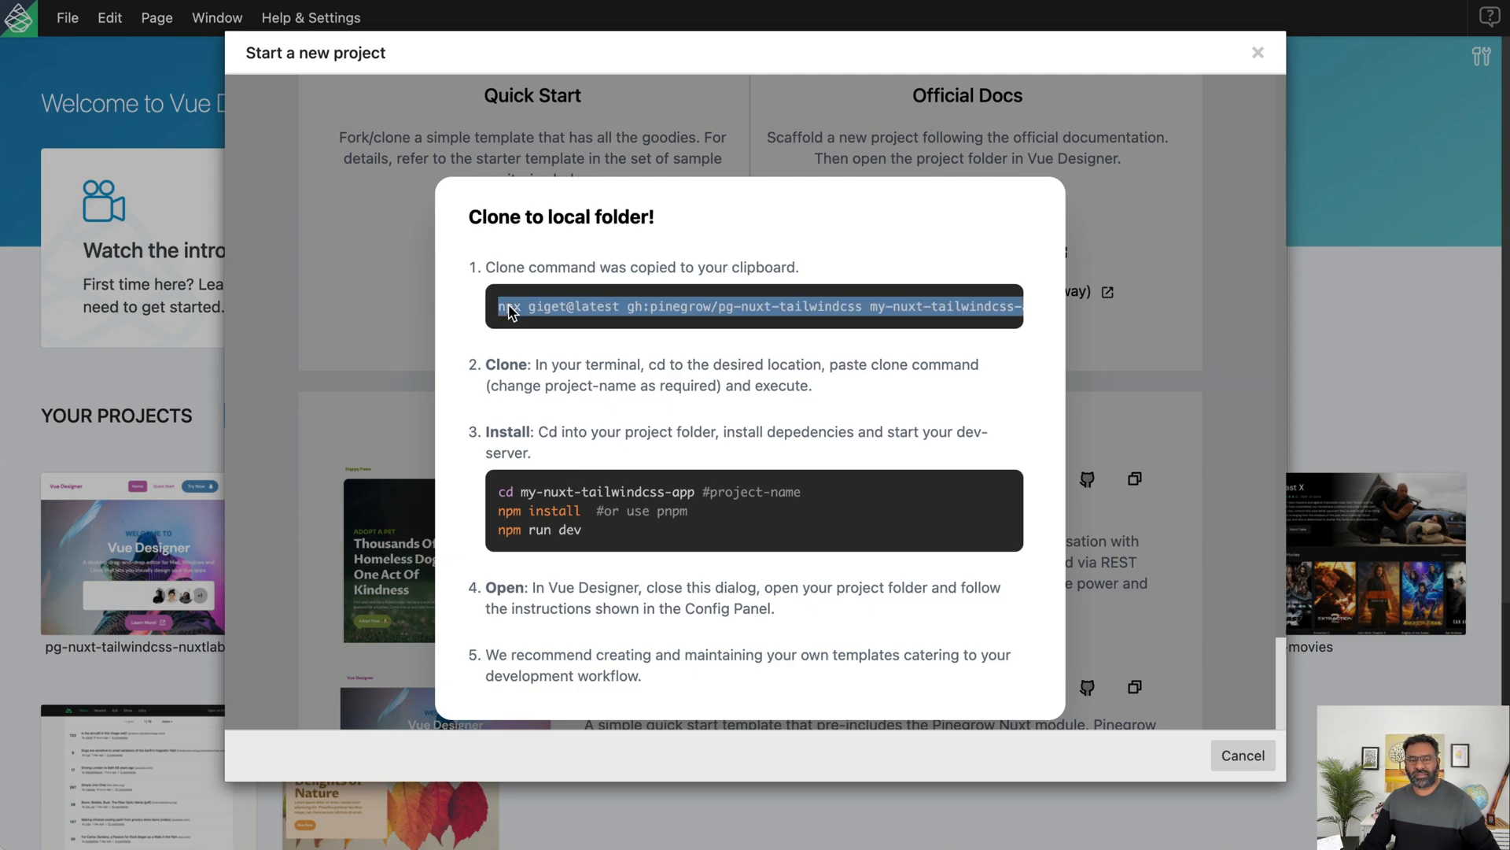
pyautogui.moveTo(634, 320)
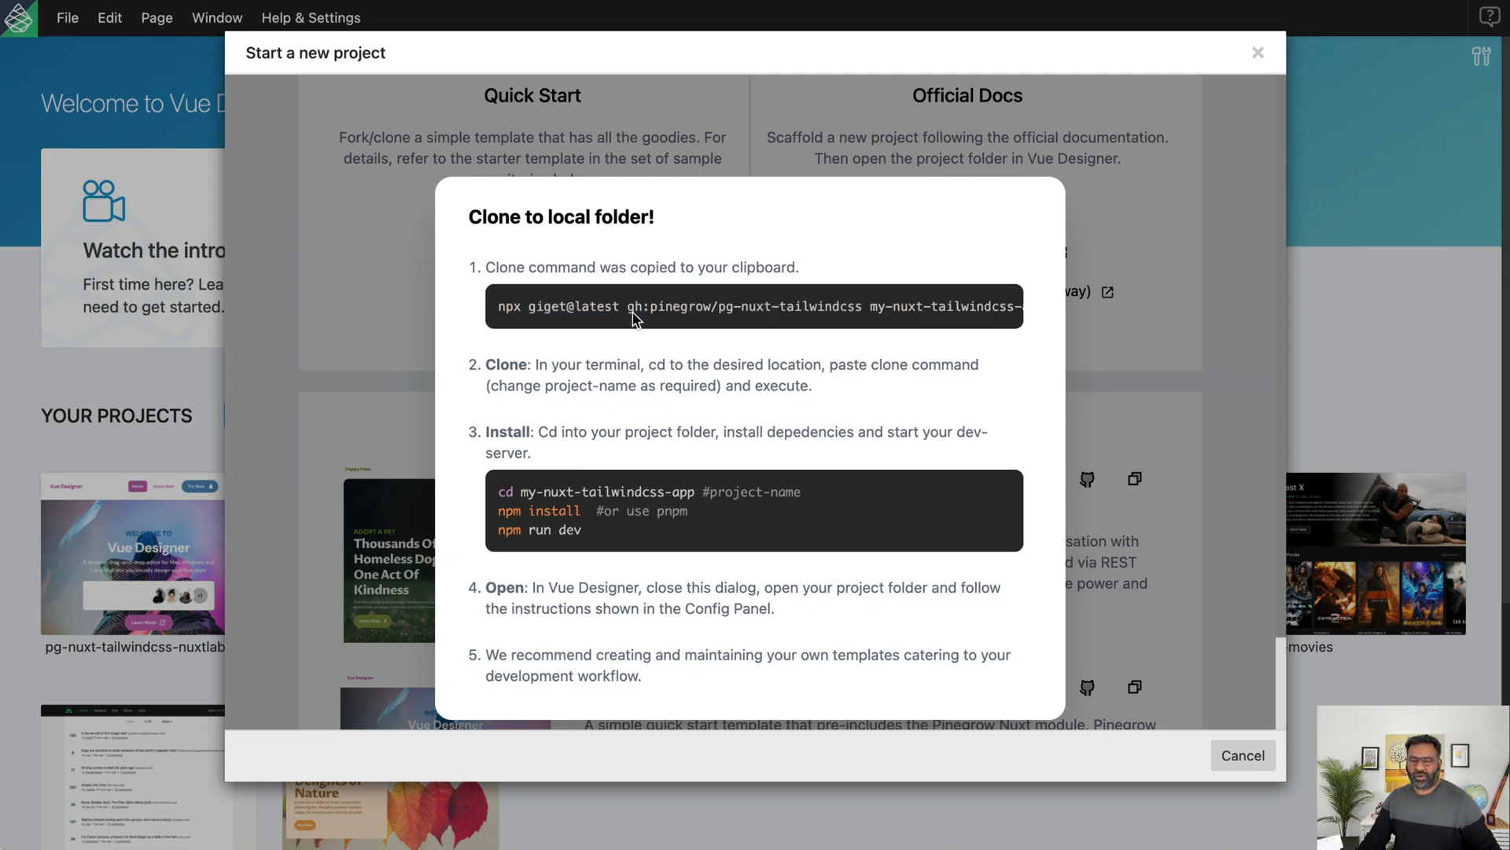
pyautogui.moveTo(538, 317)
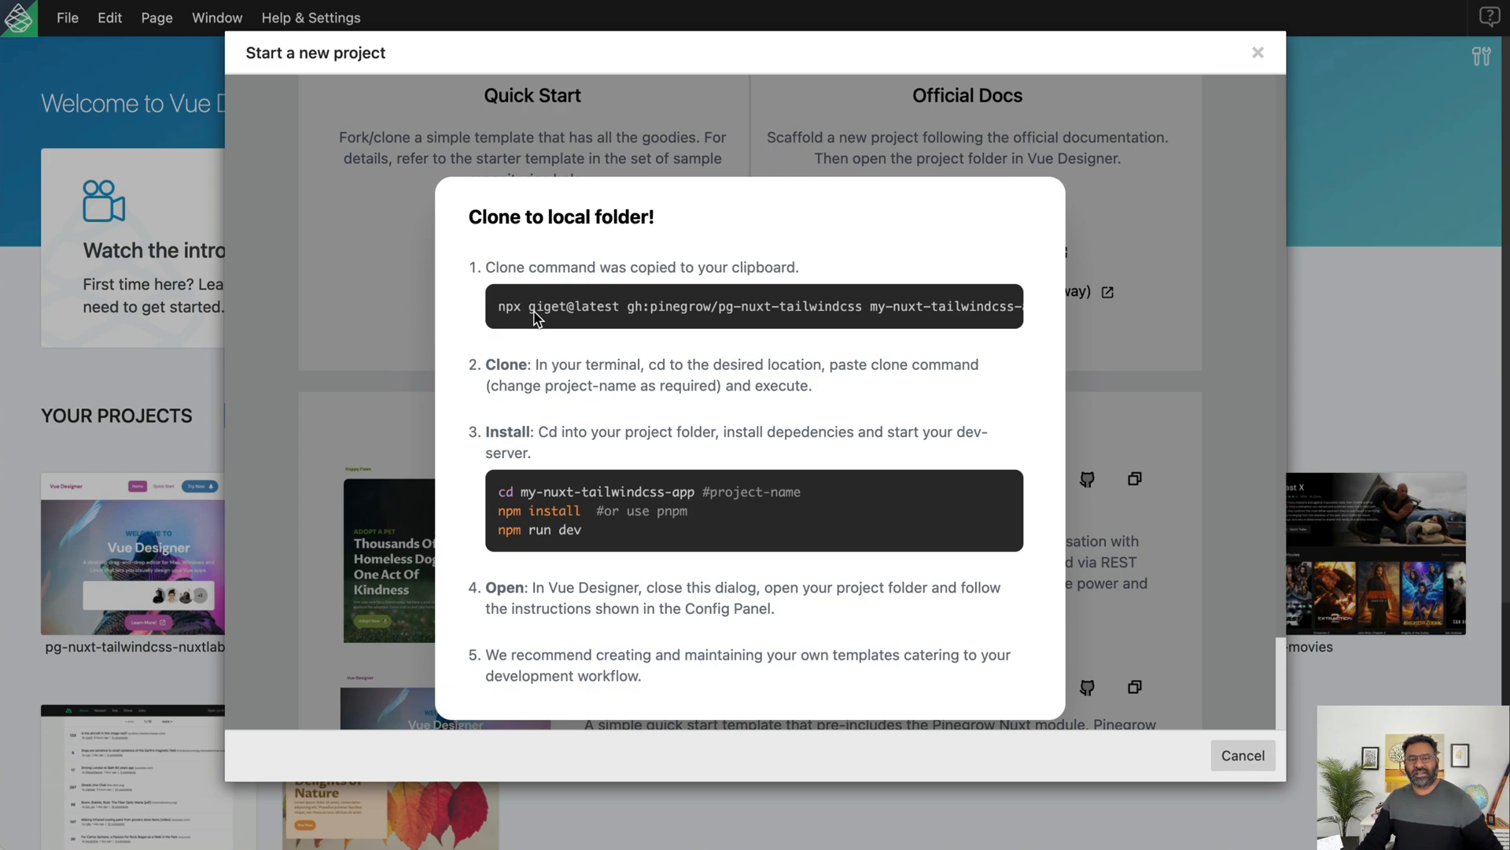
pyautogui.moveTo(566, 318)
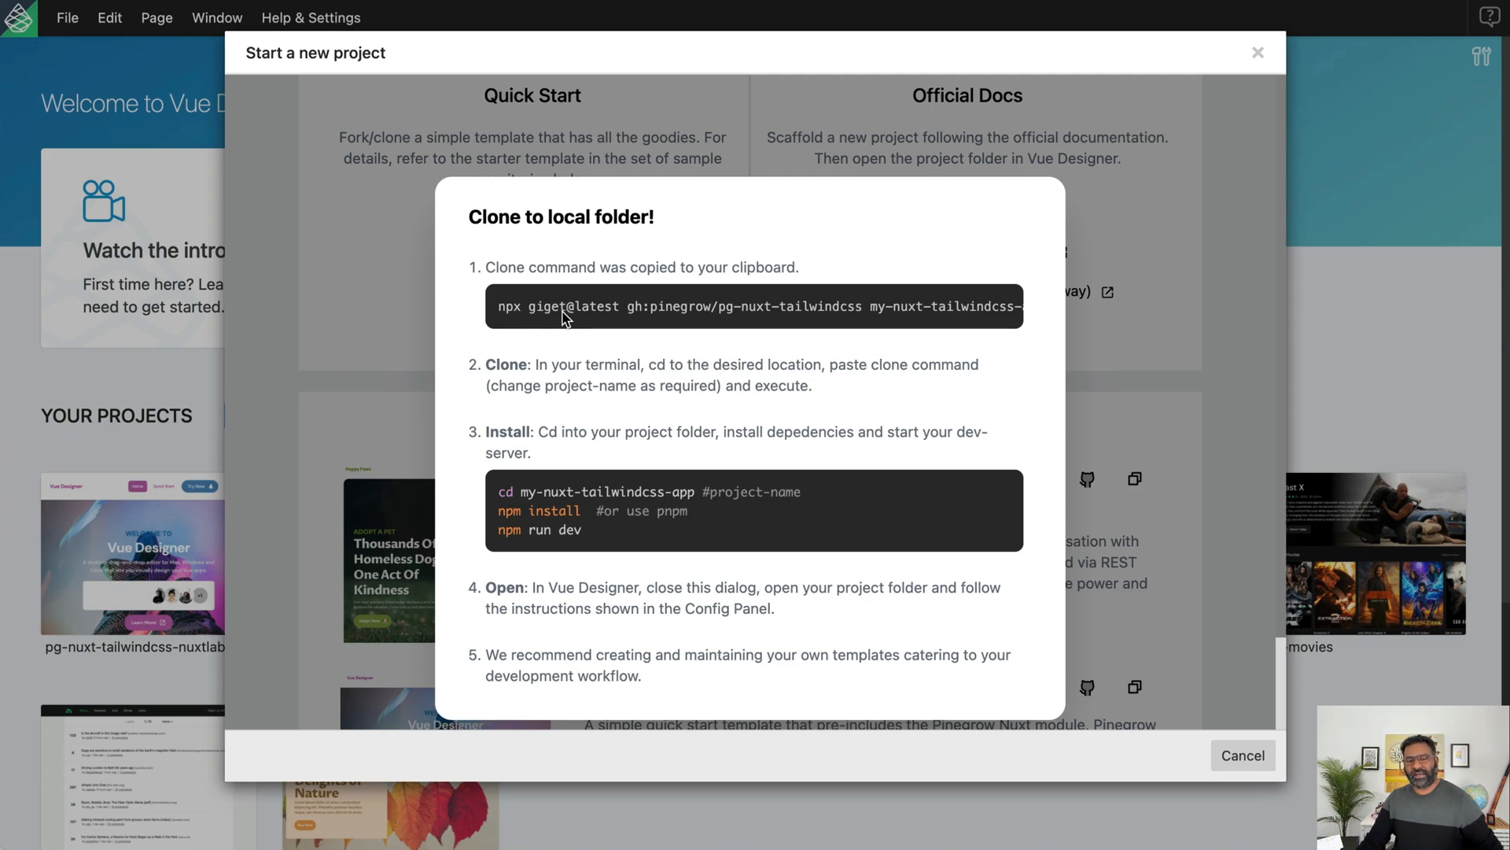
pyautogui.moveTo(721, 310)
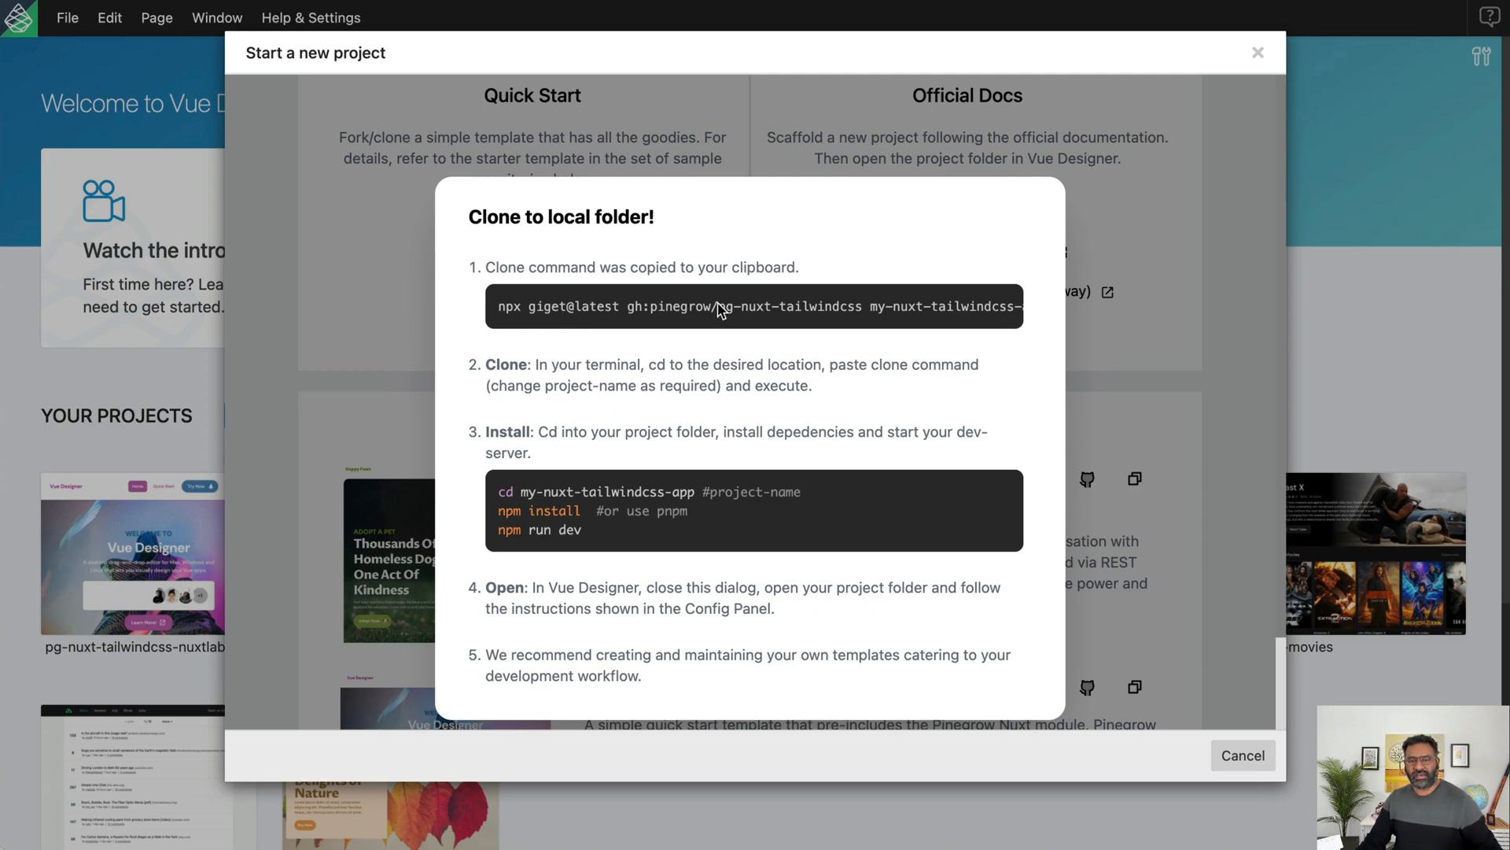
pyautogui.moveTo(807, 312)
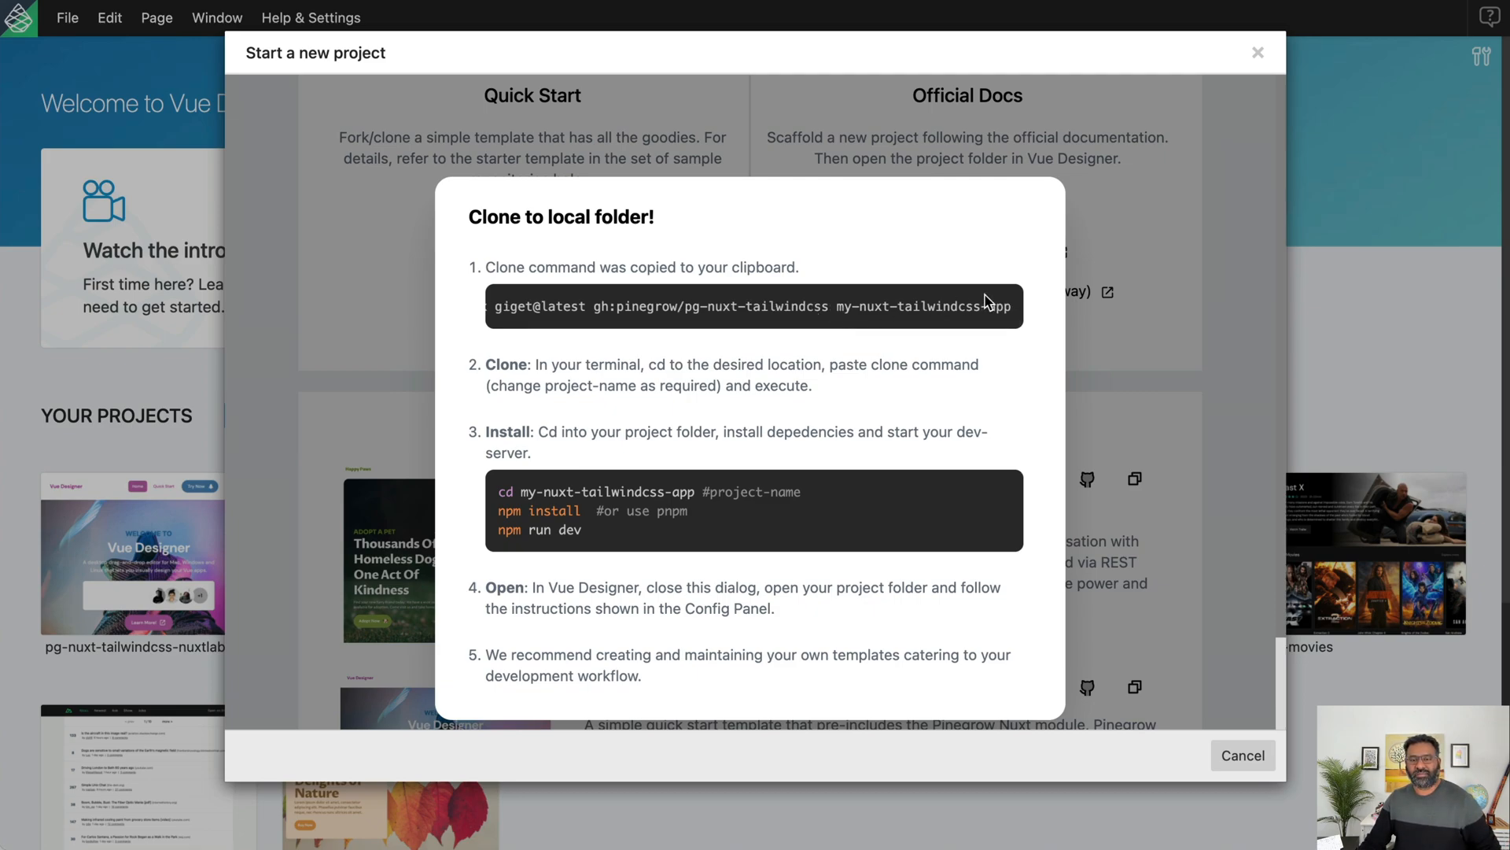
pyautogui.moveTo(826, 313)
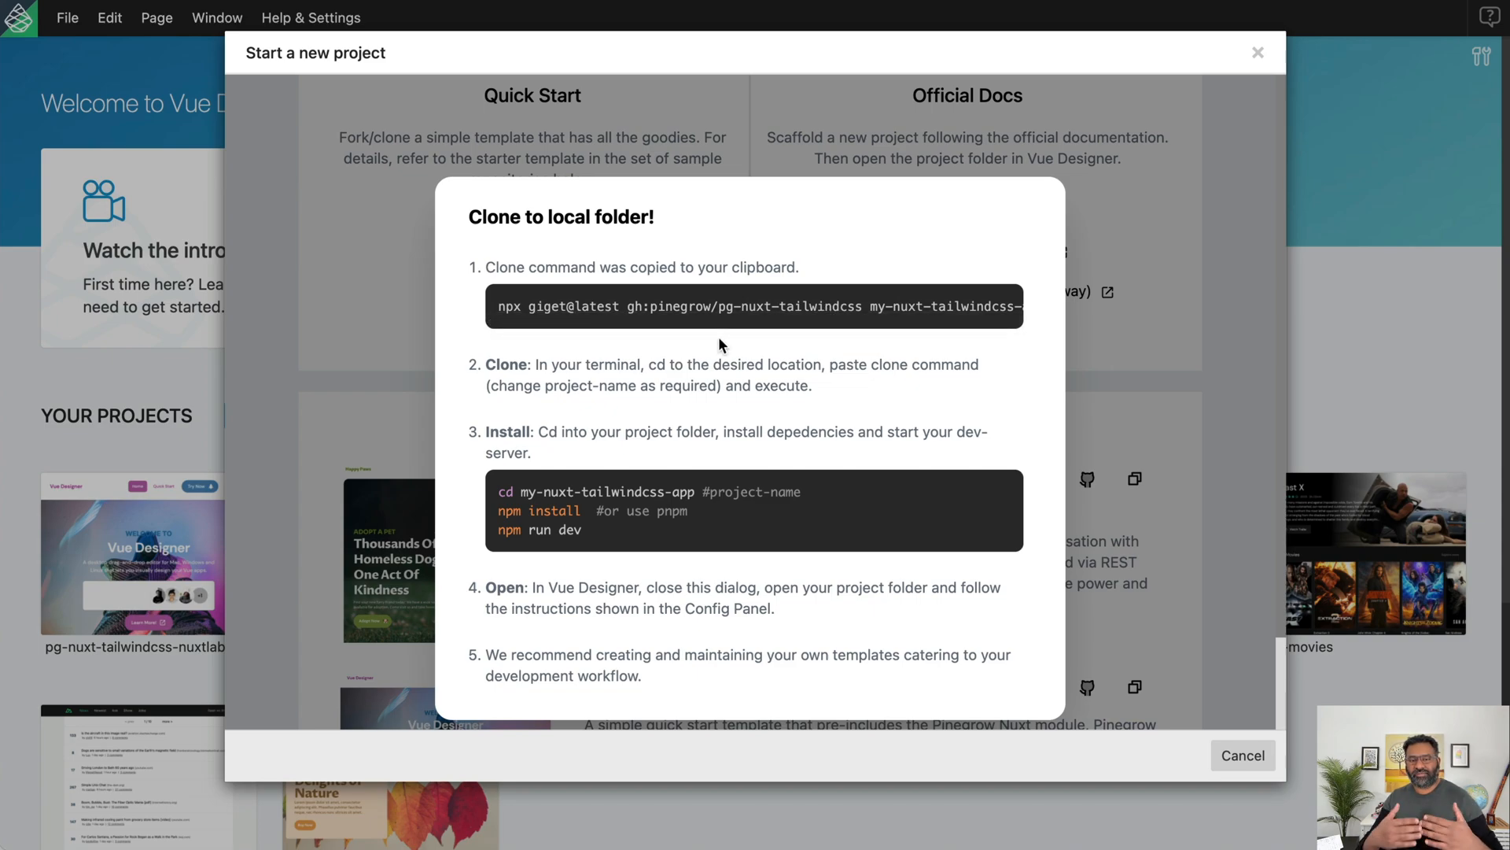
pyautogui.moveTo(563, 322)
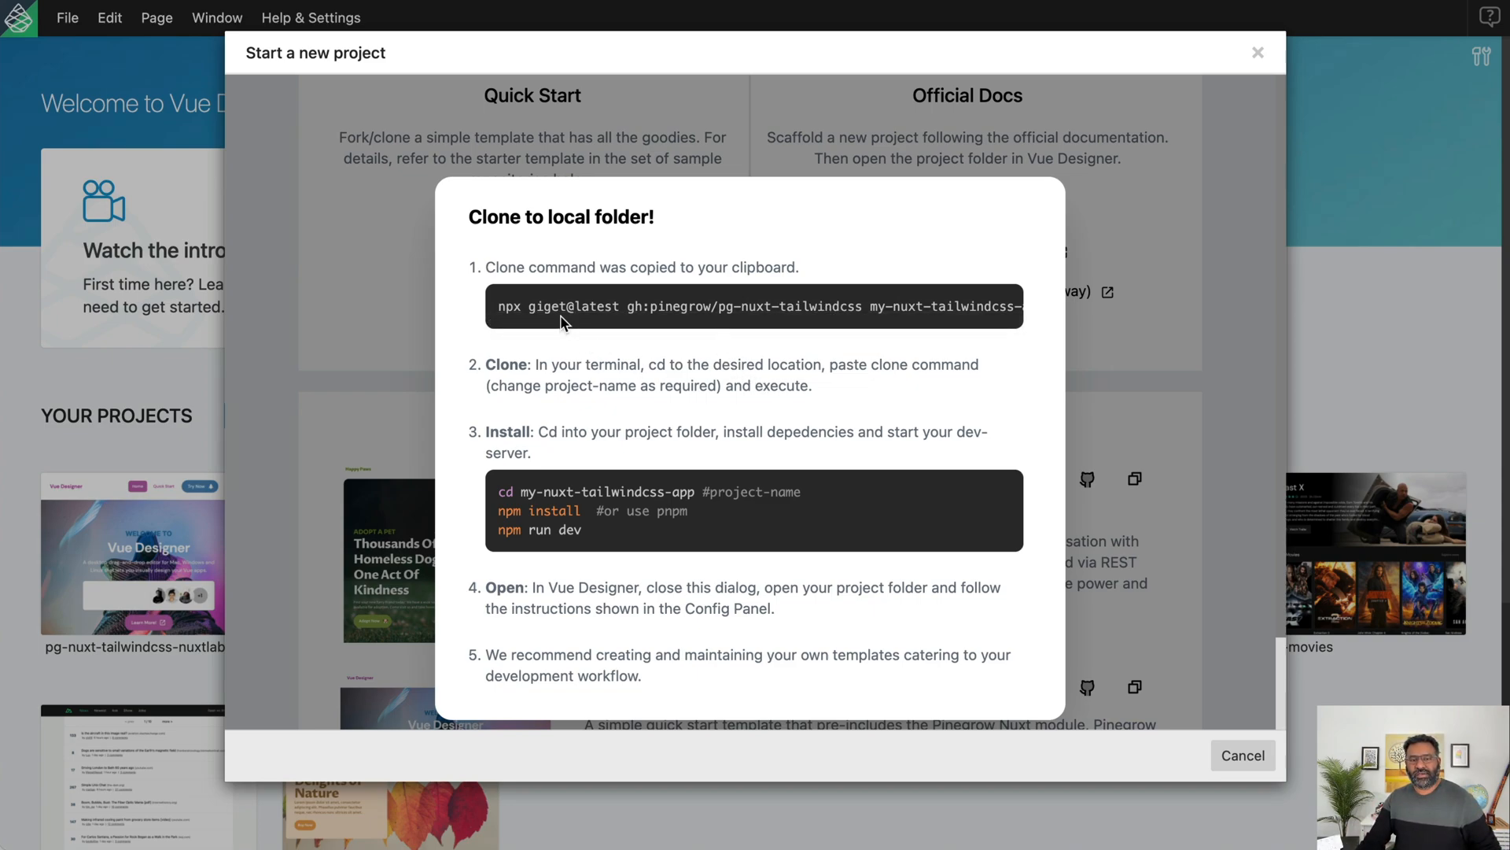
pyautogui.moveTo(620, 379)
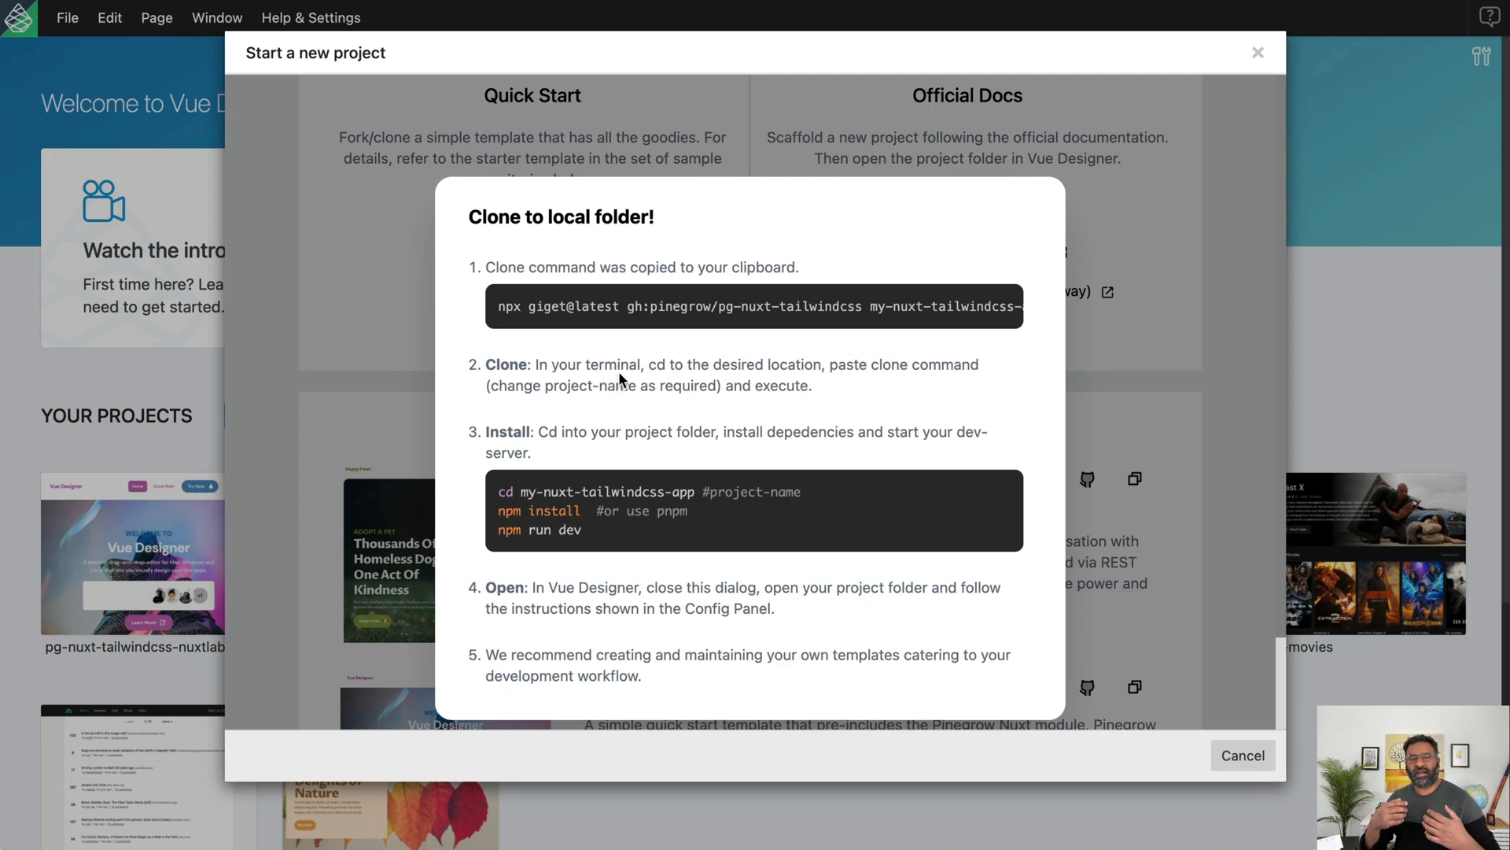
pyautogui.moveTo(612, 386)
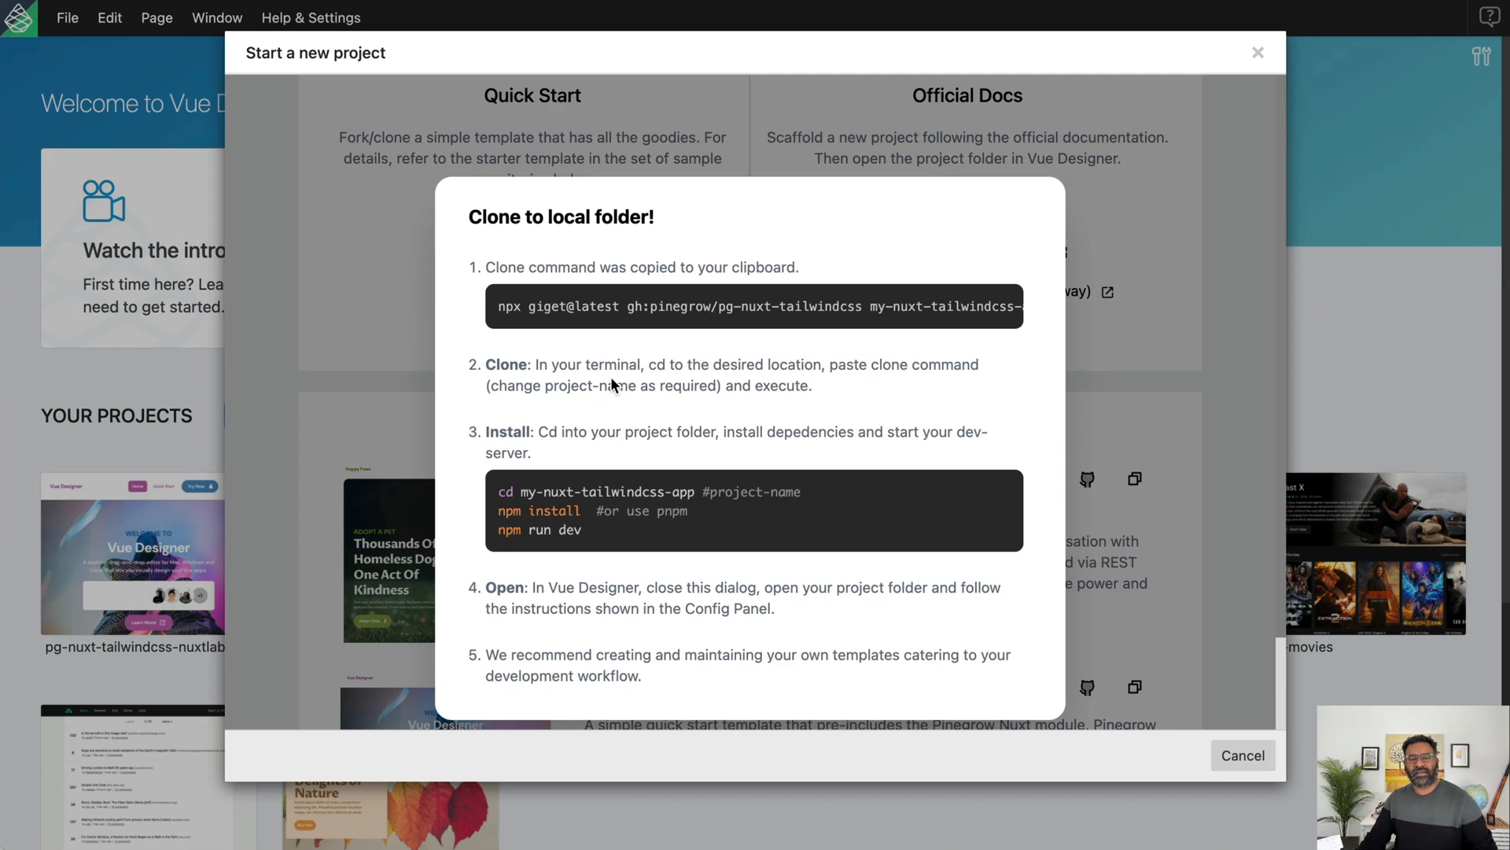
pyautogui.moveTo(598, 529)
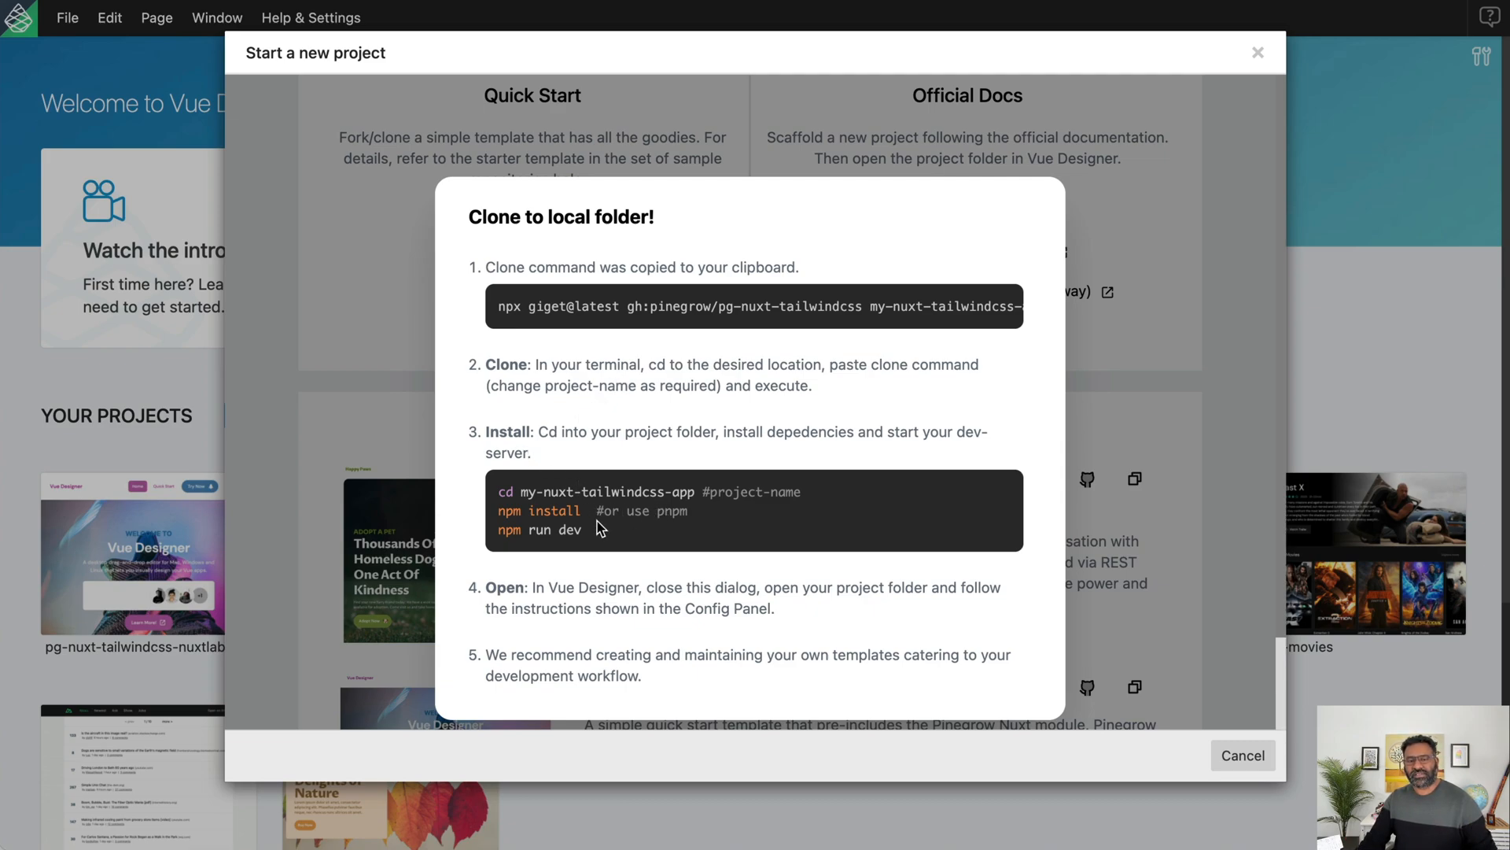
pyautogui.moveTo(718, 544)
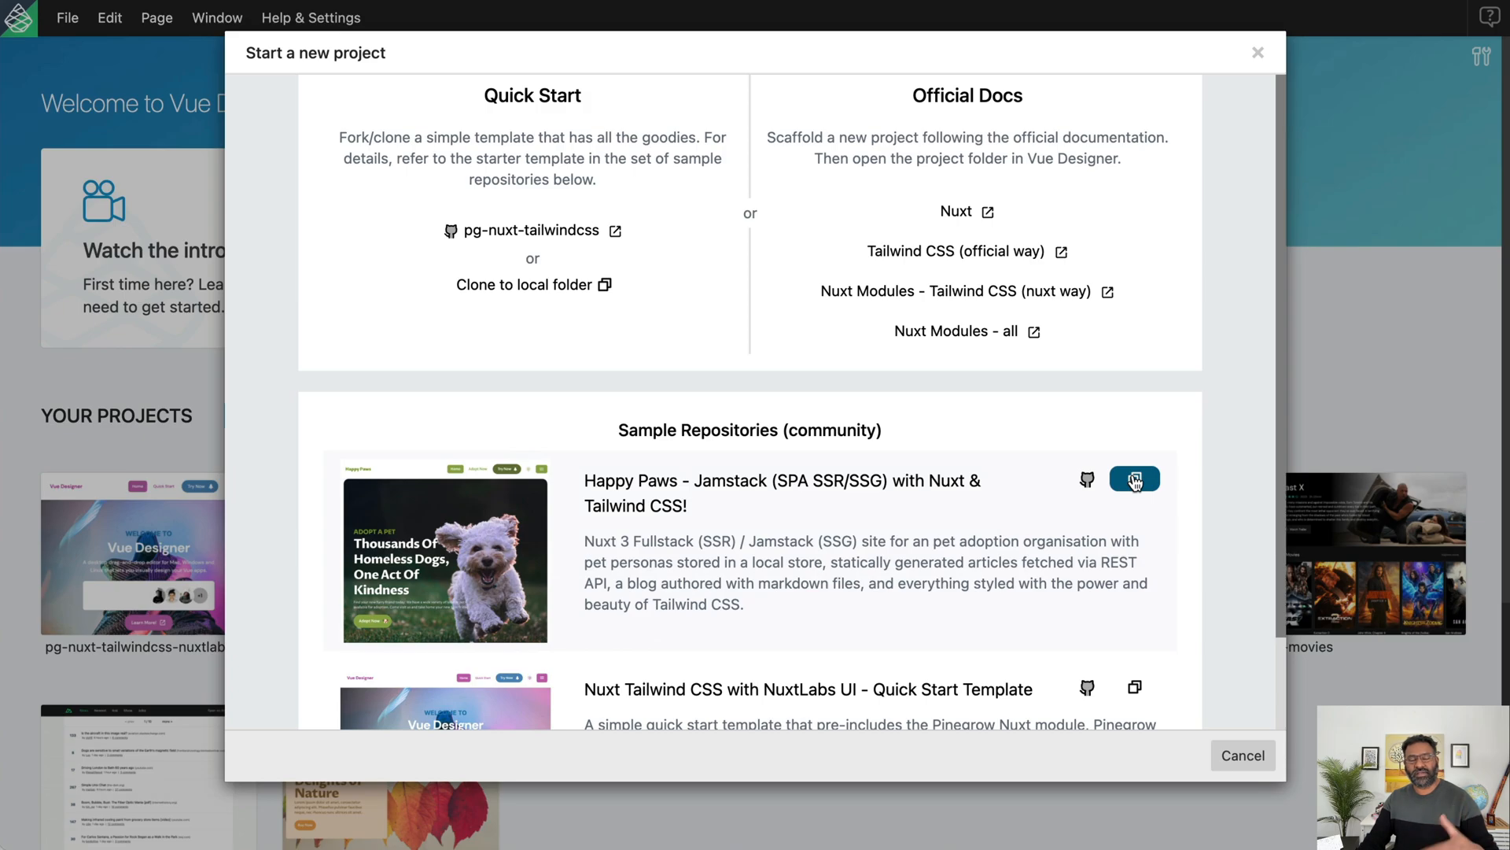
# Copy the Happy Paws sample's giget clone command and show its clone instructions
pyautogui.click(1135, 478)
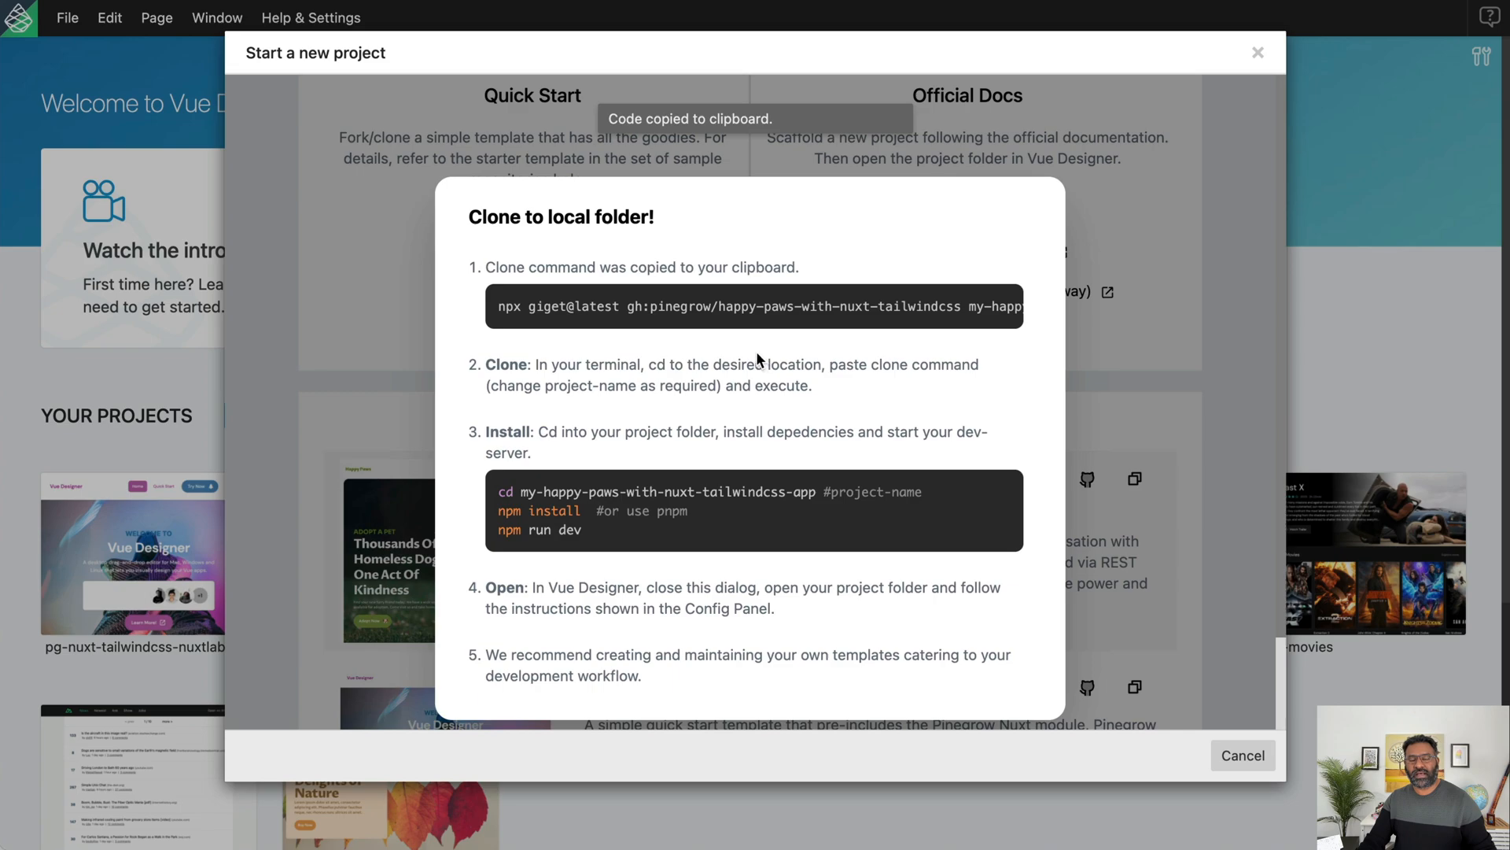
pyautogui.moveTo(684, 324)
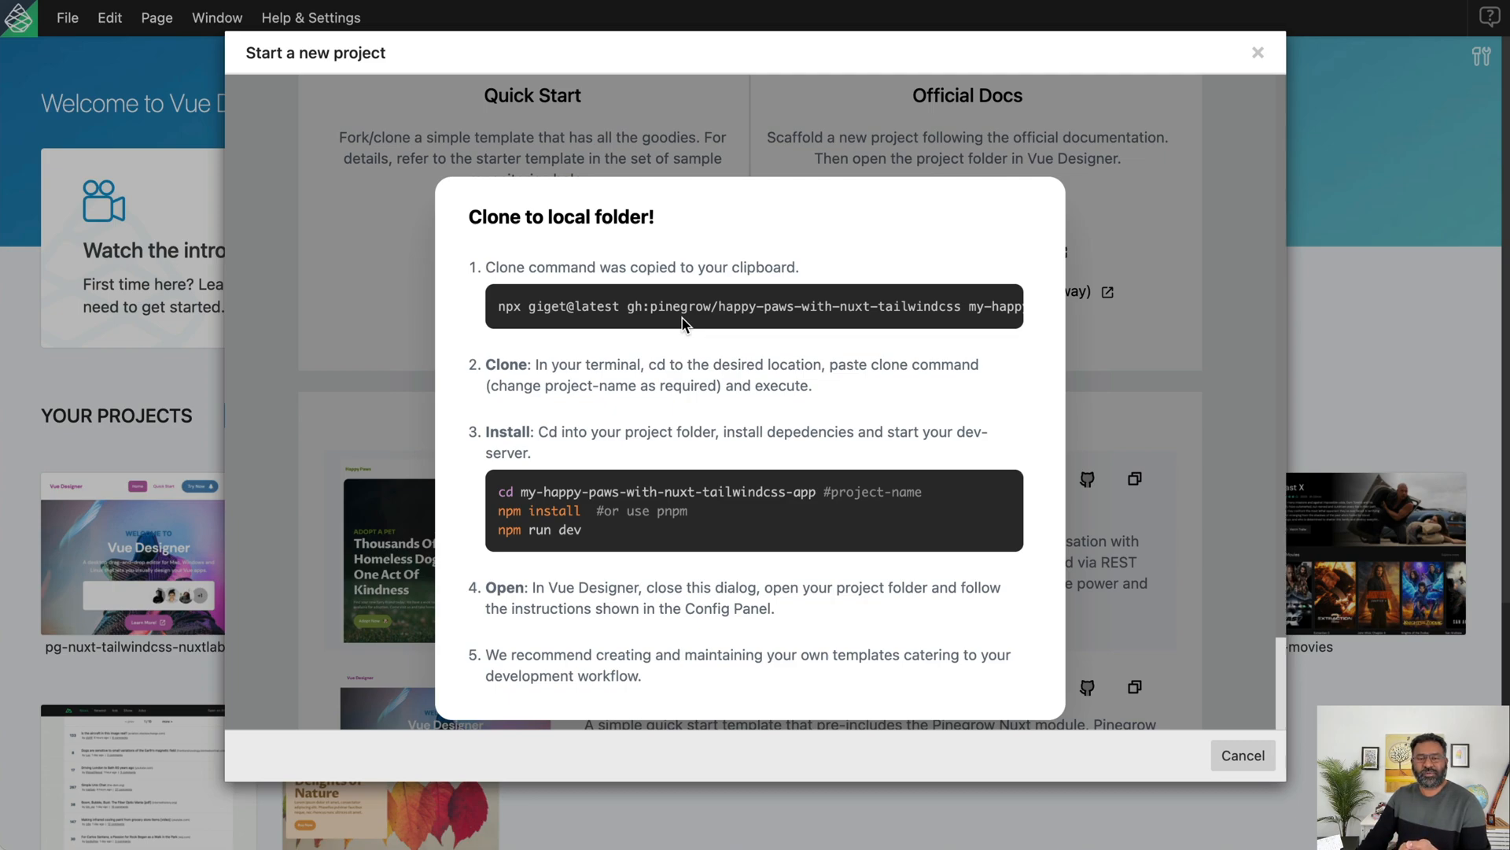
pyautogui.moveTo(732, 240)
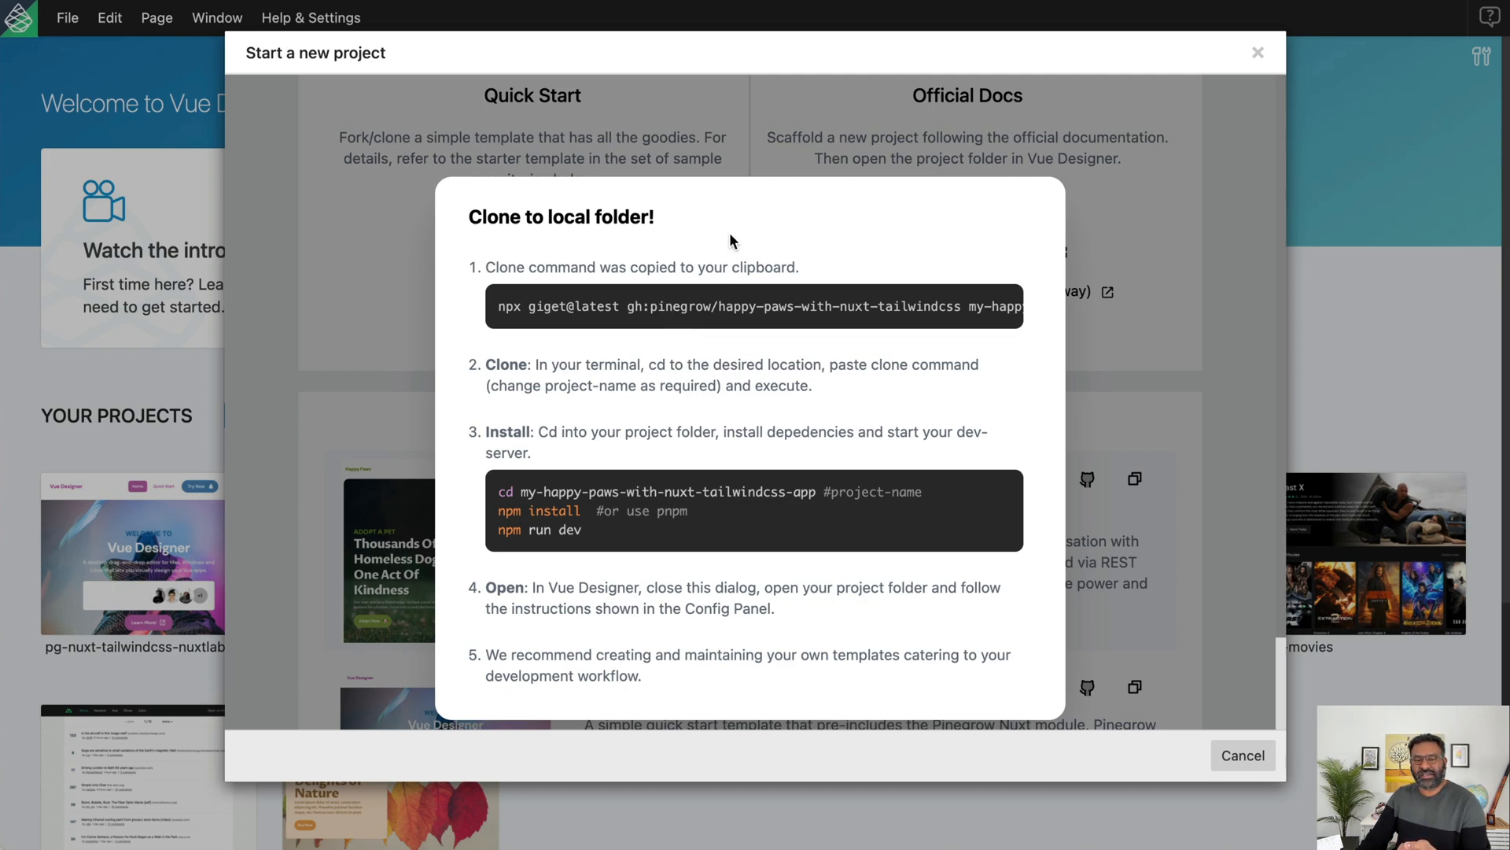
pyautogui.moveTo(724, 245)
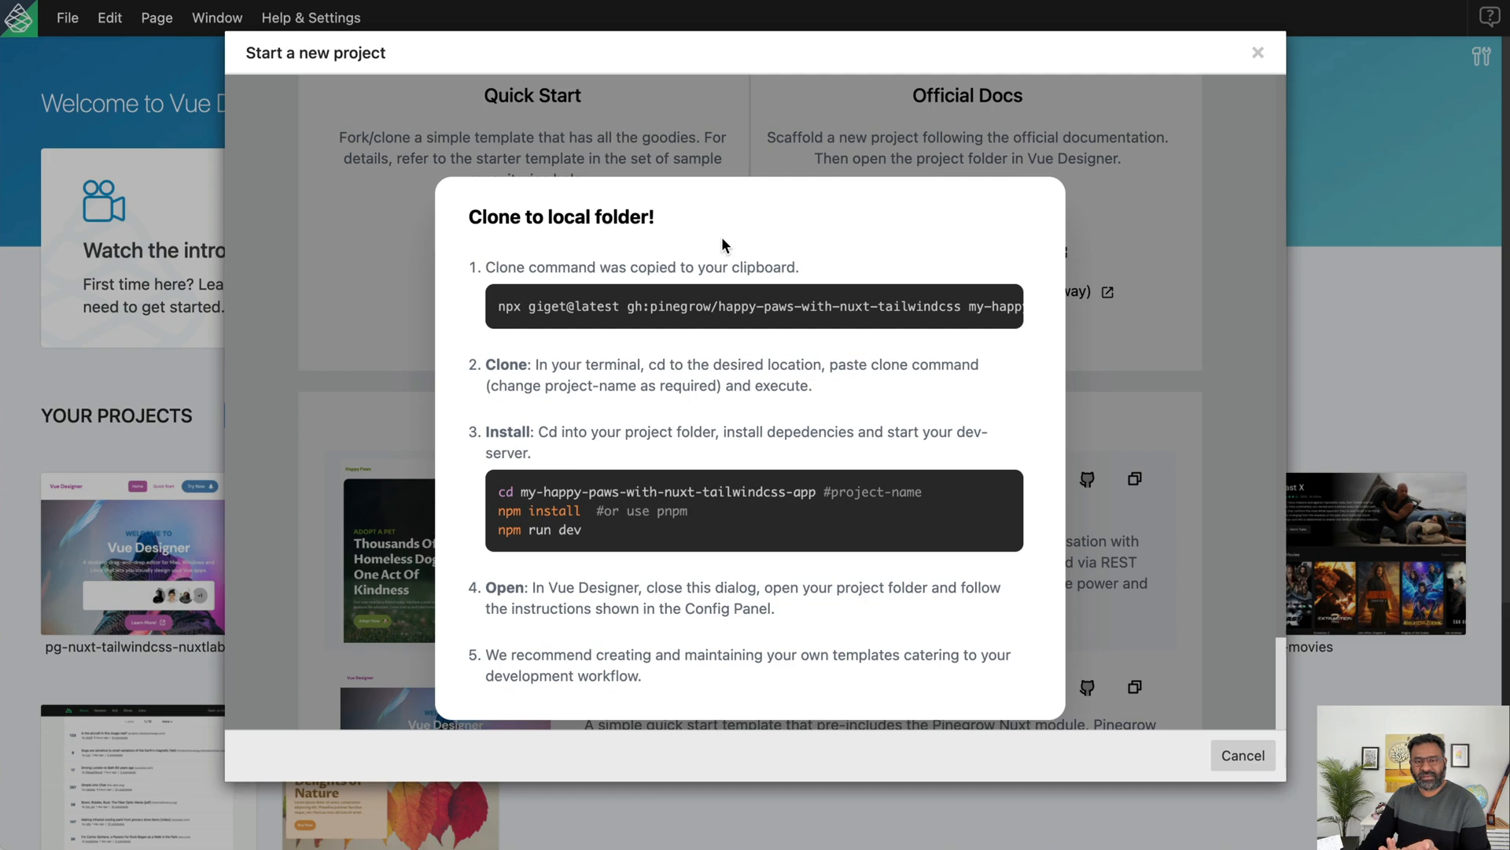
pyautogui.moveTo(1010, 555)
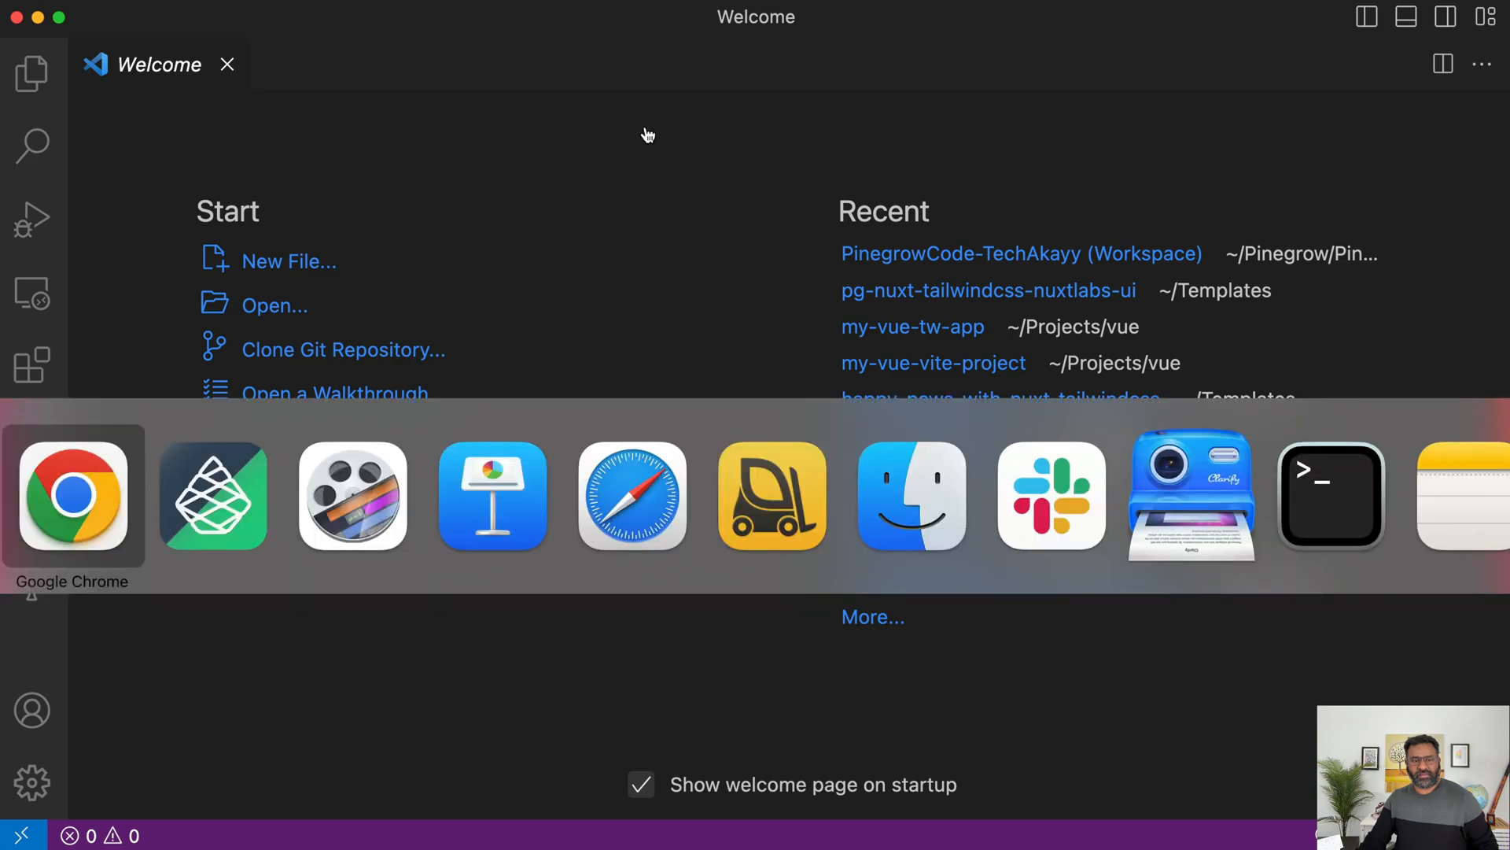
# In the integrated terminal, change into the Projects/nuxt directory
pyautogui.click(71, 496)
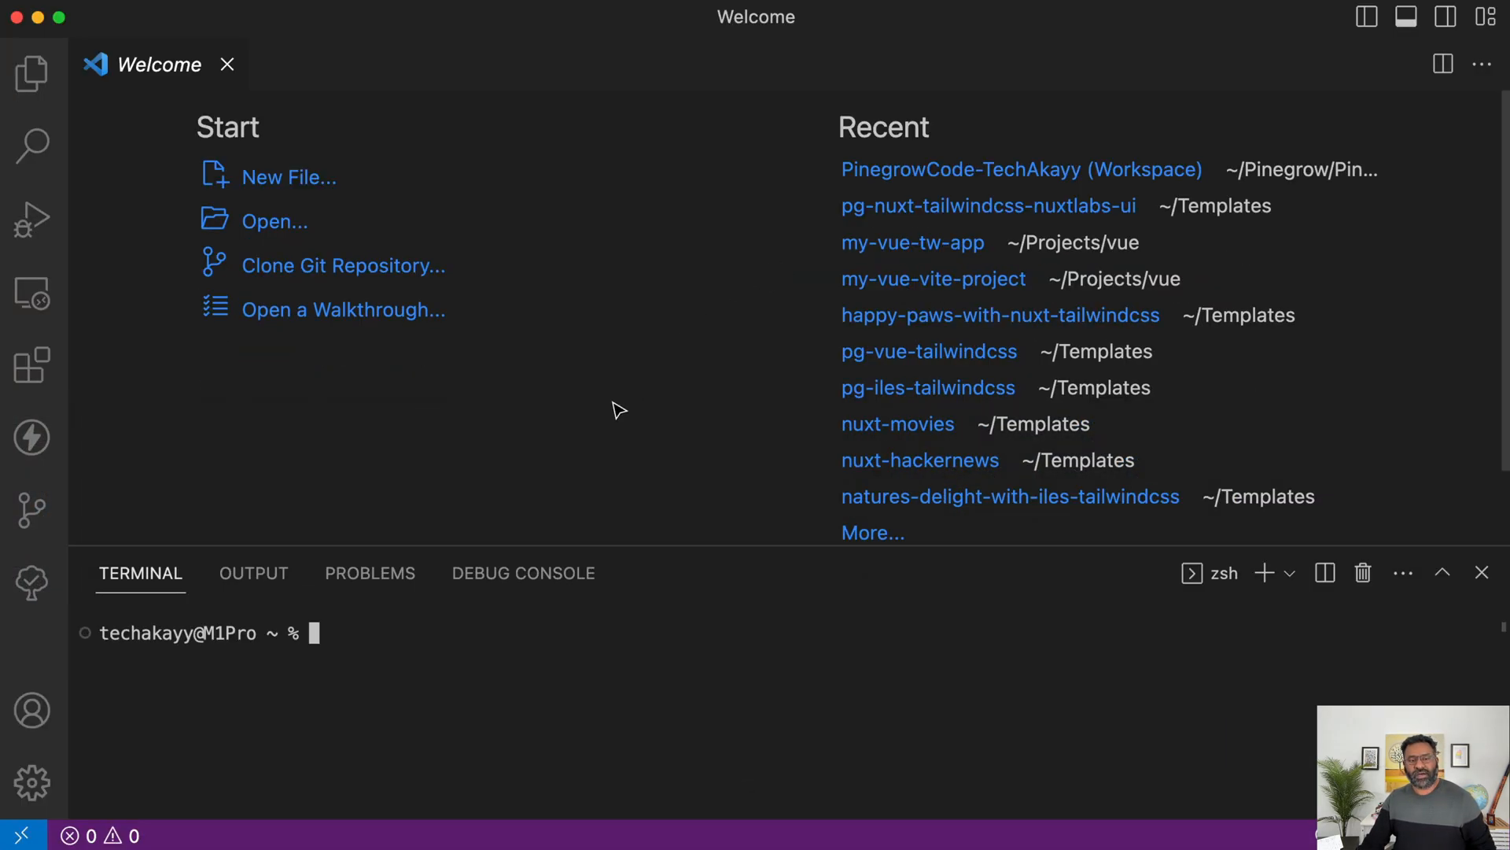
pyautogui.write('cd')
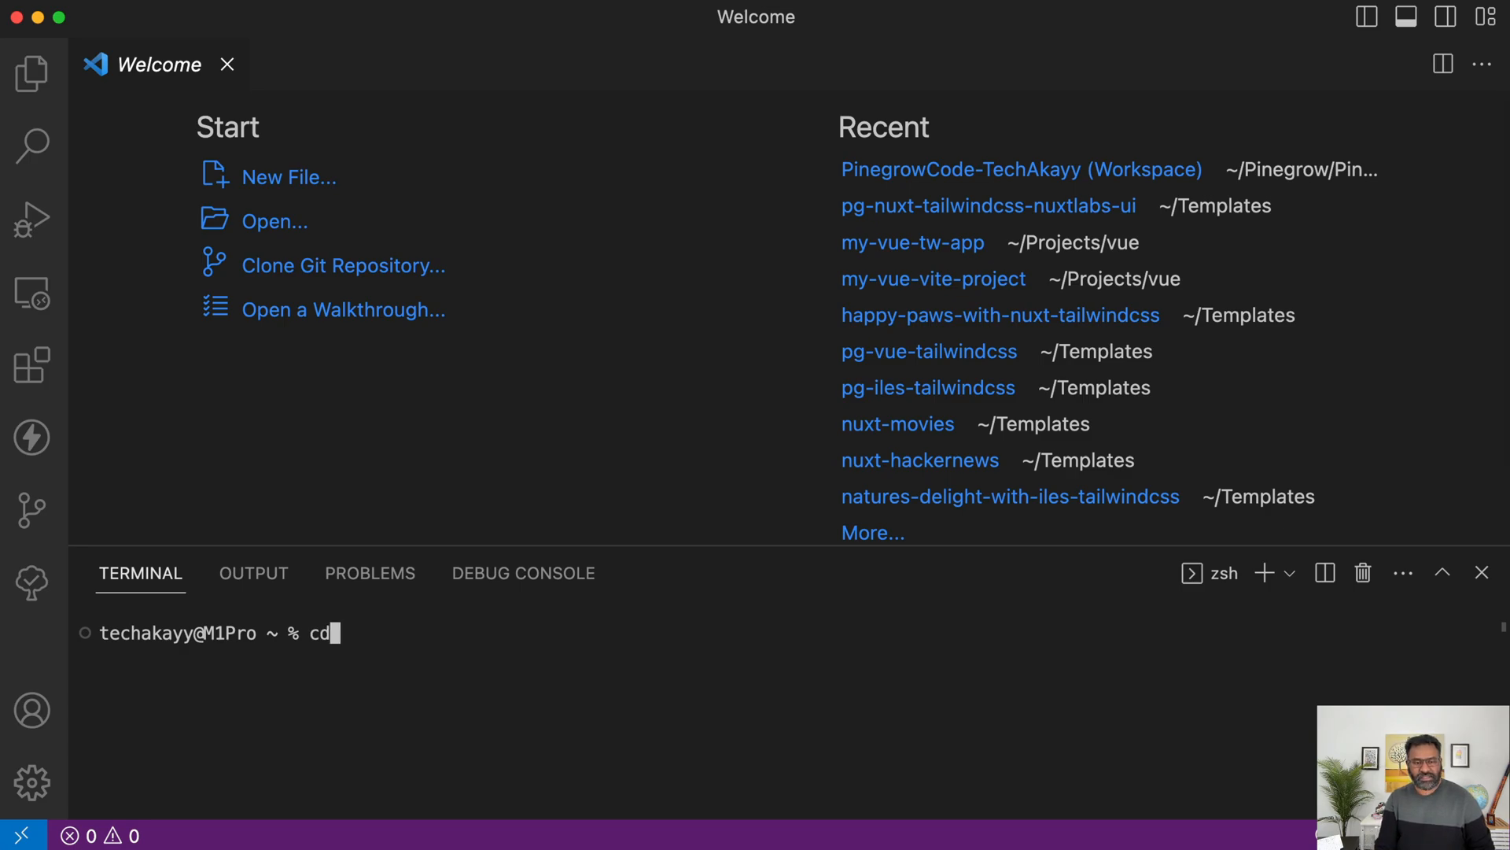
pyautogui.write('Projects/')
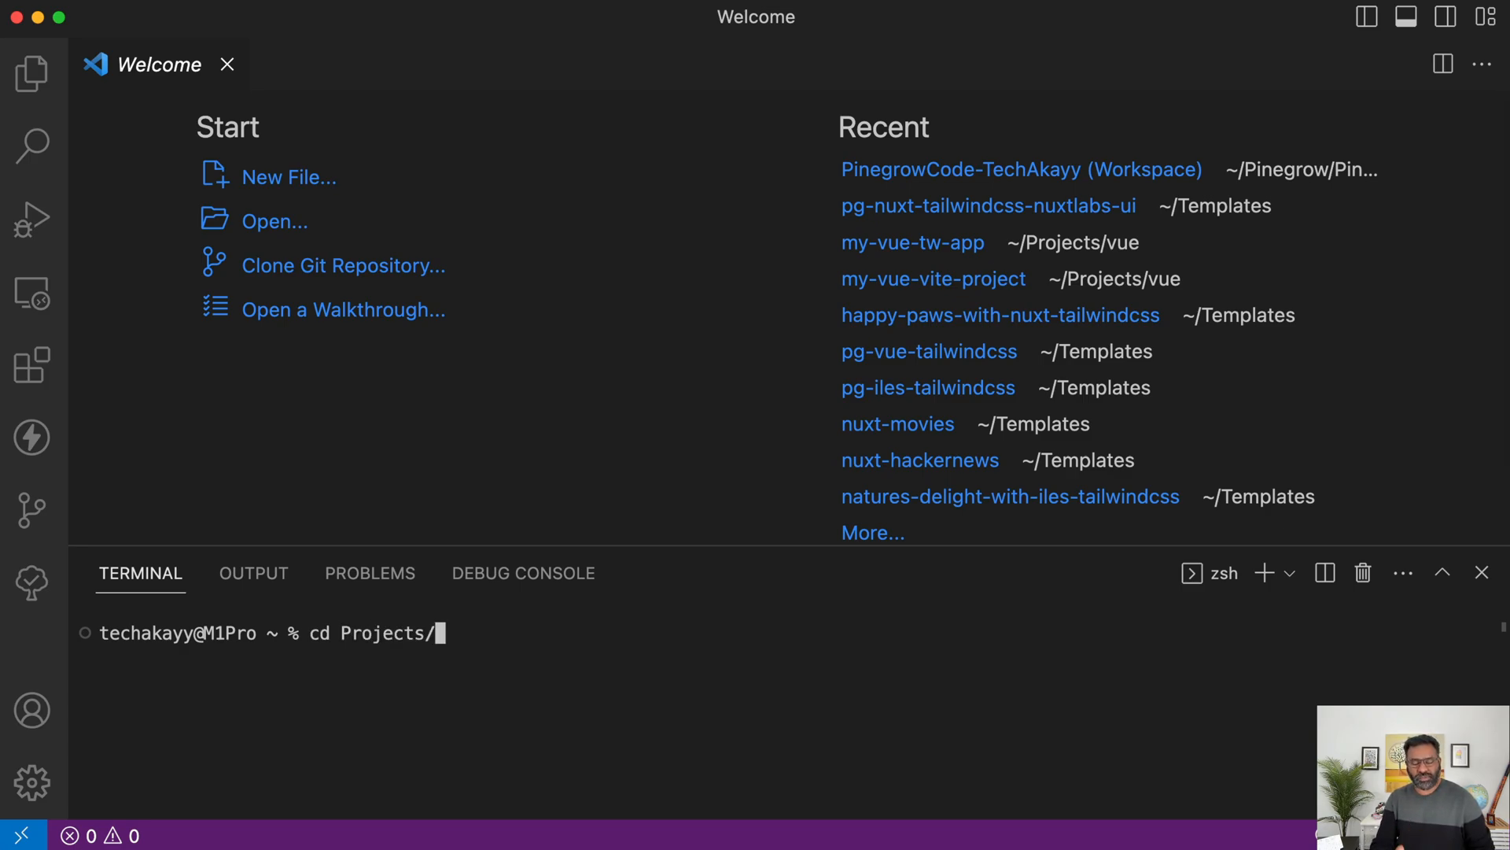
pyautogui.write('nuxt')
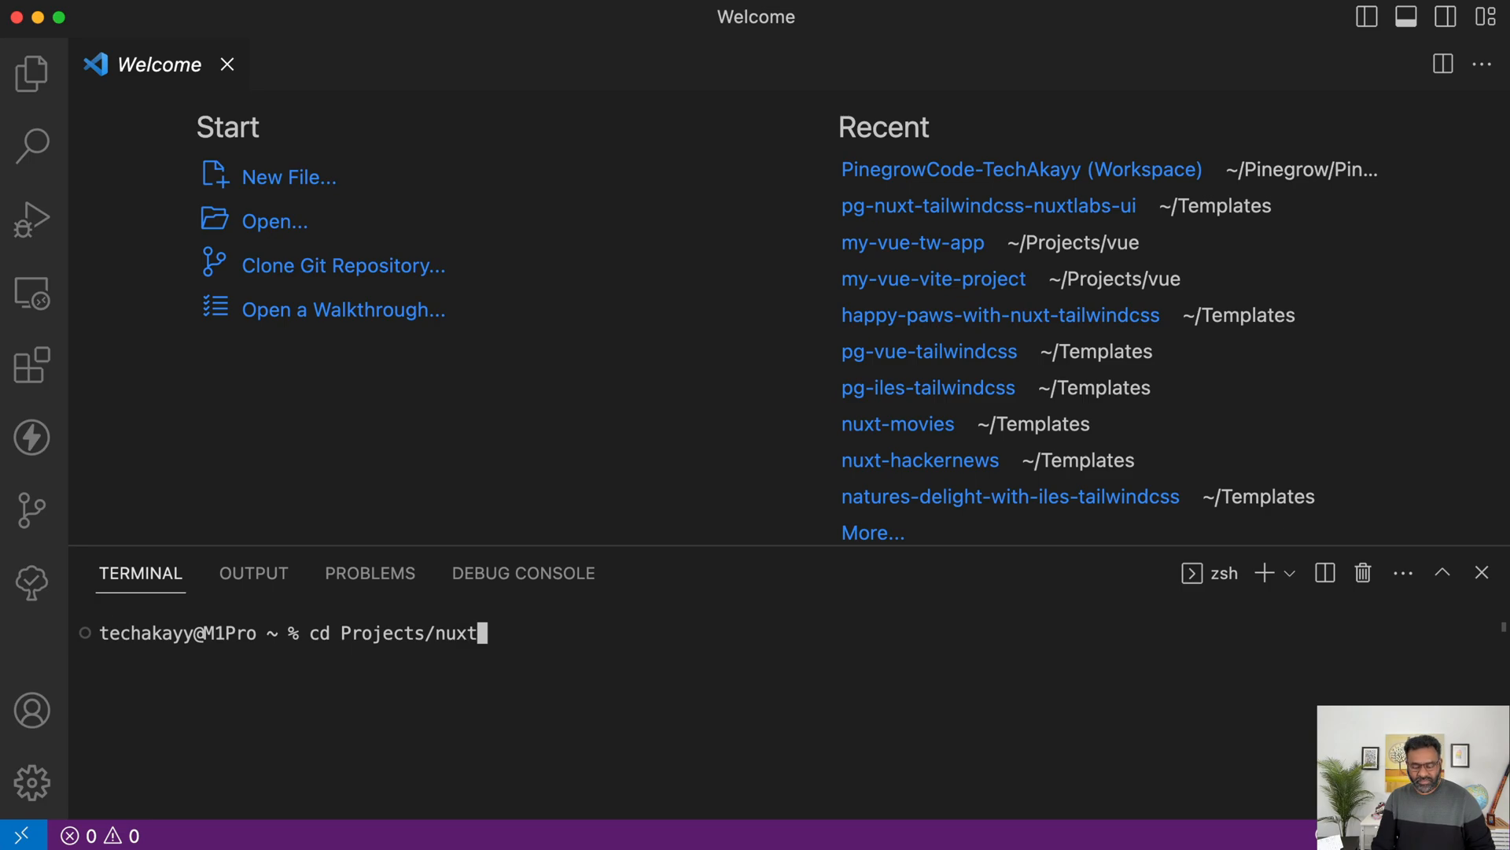
pyautogui.press('Return')
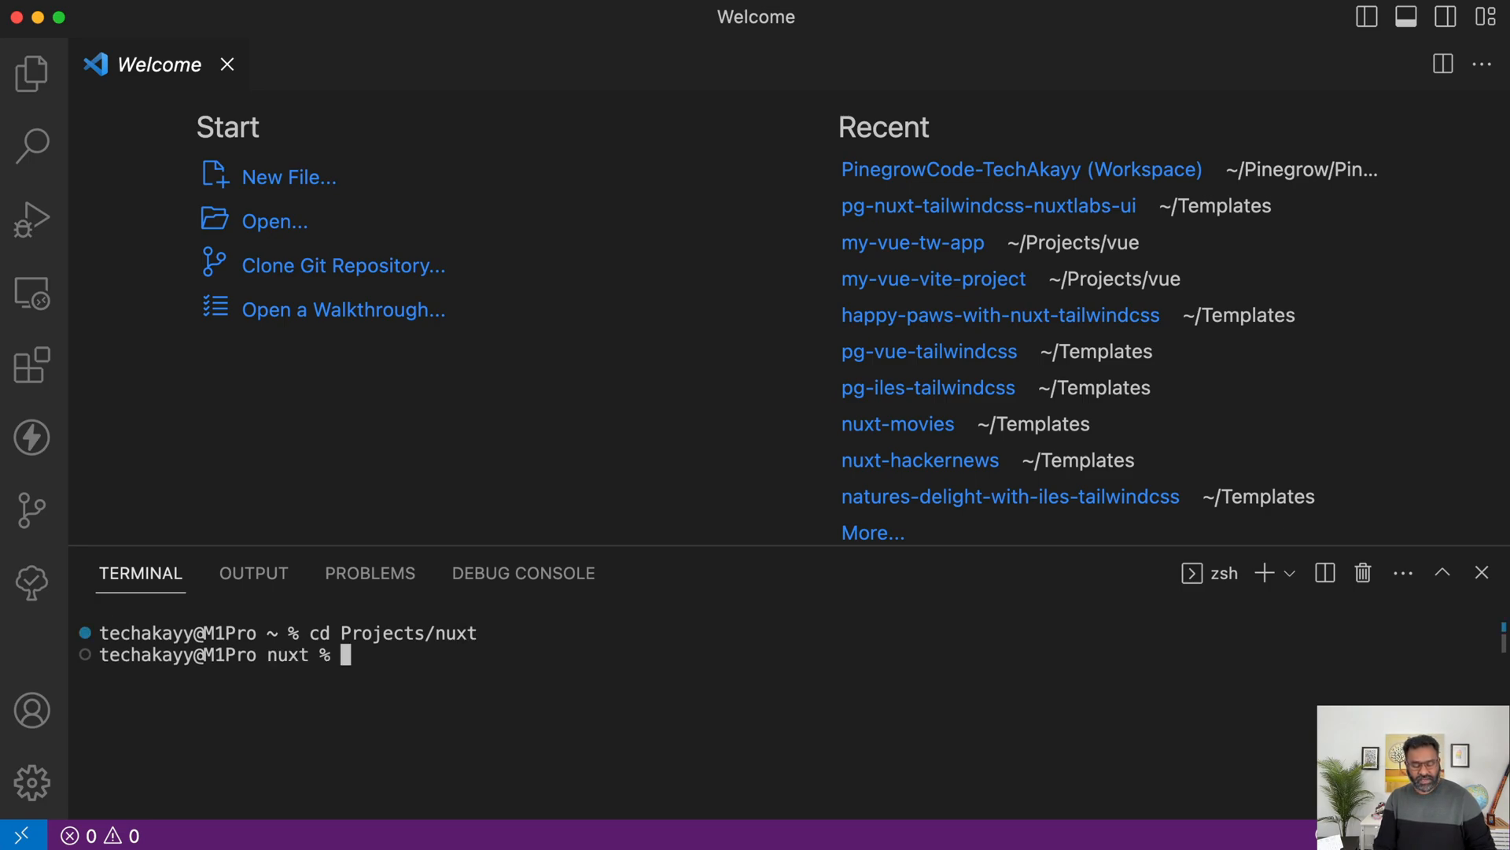
# Run npx giget to clone happy-paws-with-nuxt-tailwindcss into my-happy-paws-with-nuxt-tailwindcss-app
pyautogui.write('npx giget@latest gh:pinegrow/happy-paws-with-nuxt-tailwindcss my-happy-paws-with-nuxt-tailwindcss-app')
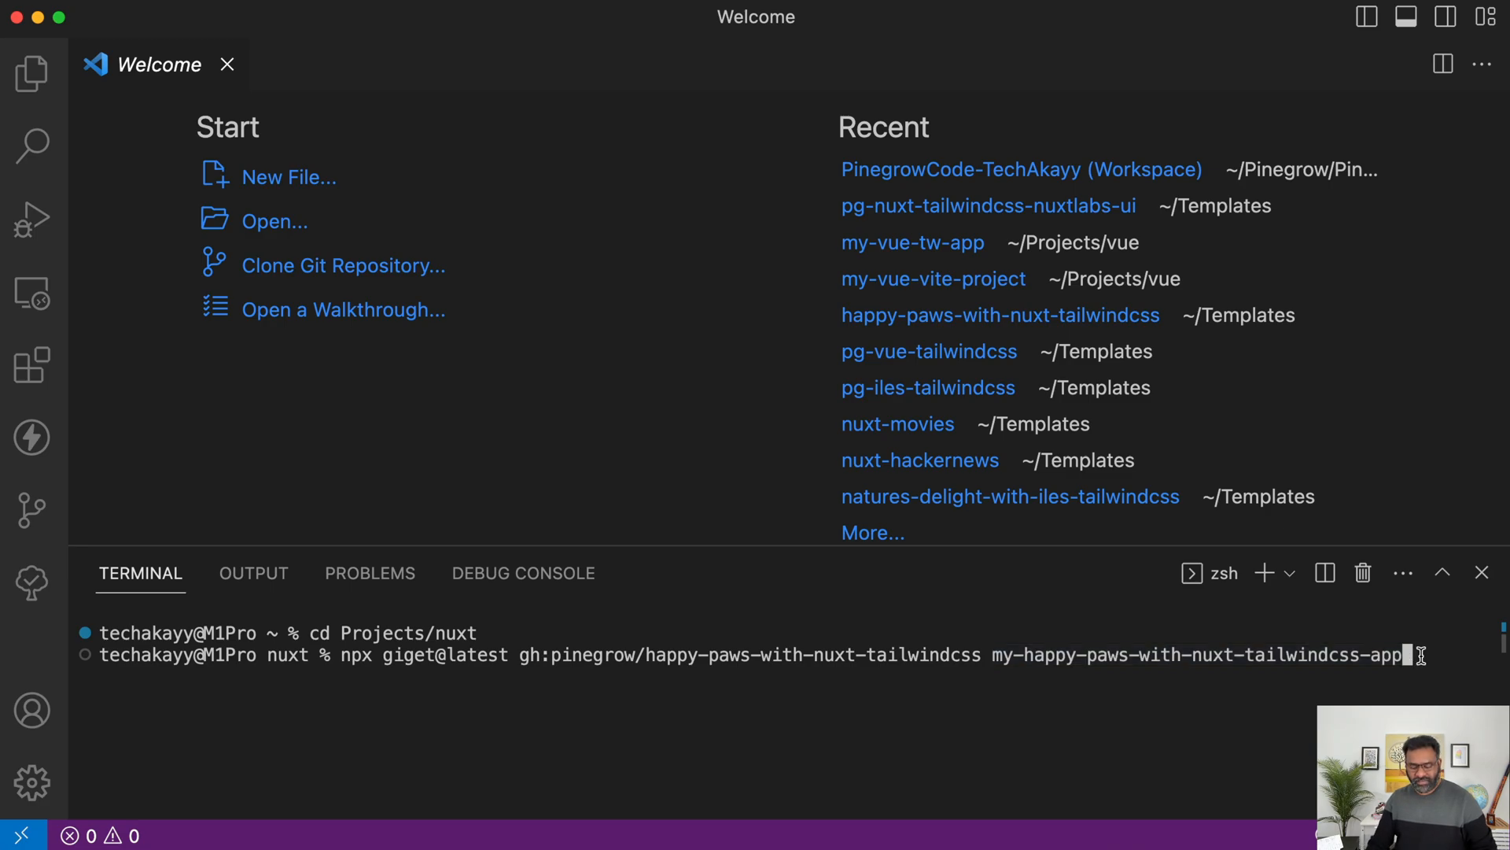
pyautogui.press('Return')
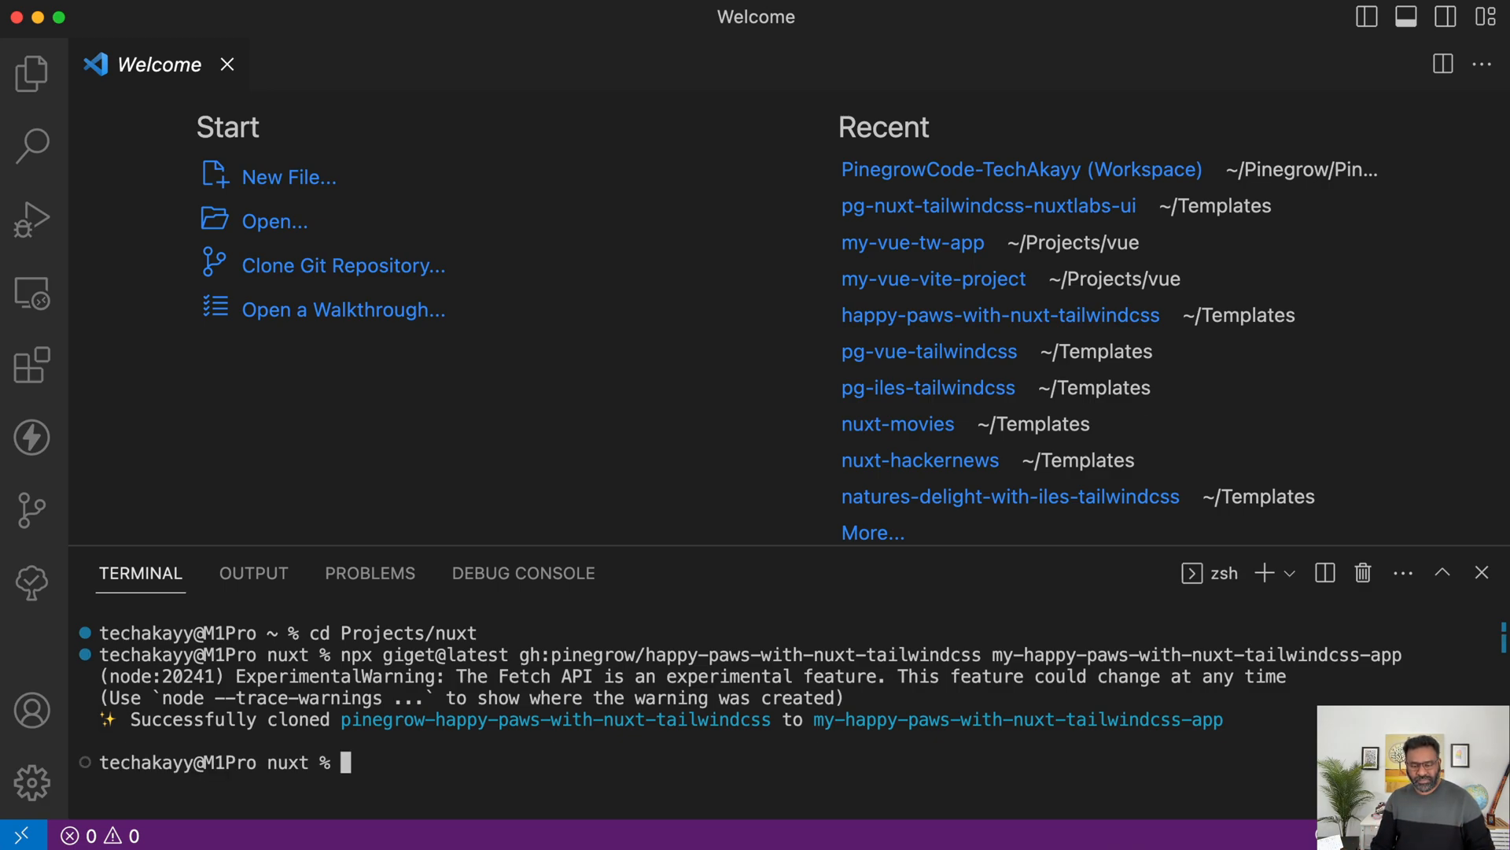
# Change into my-happy-paws-with-nuxt-tailwindcss-app and open it with code
pyautogui.write('cd')
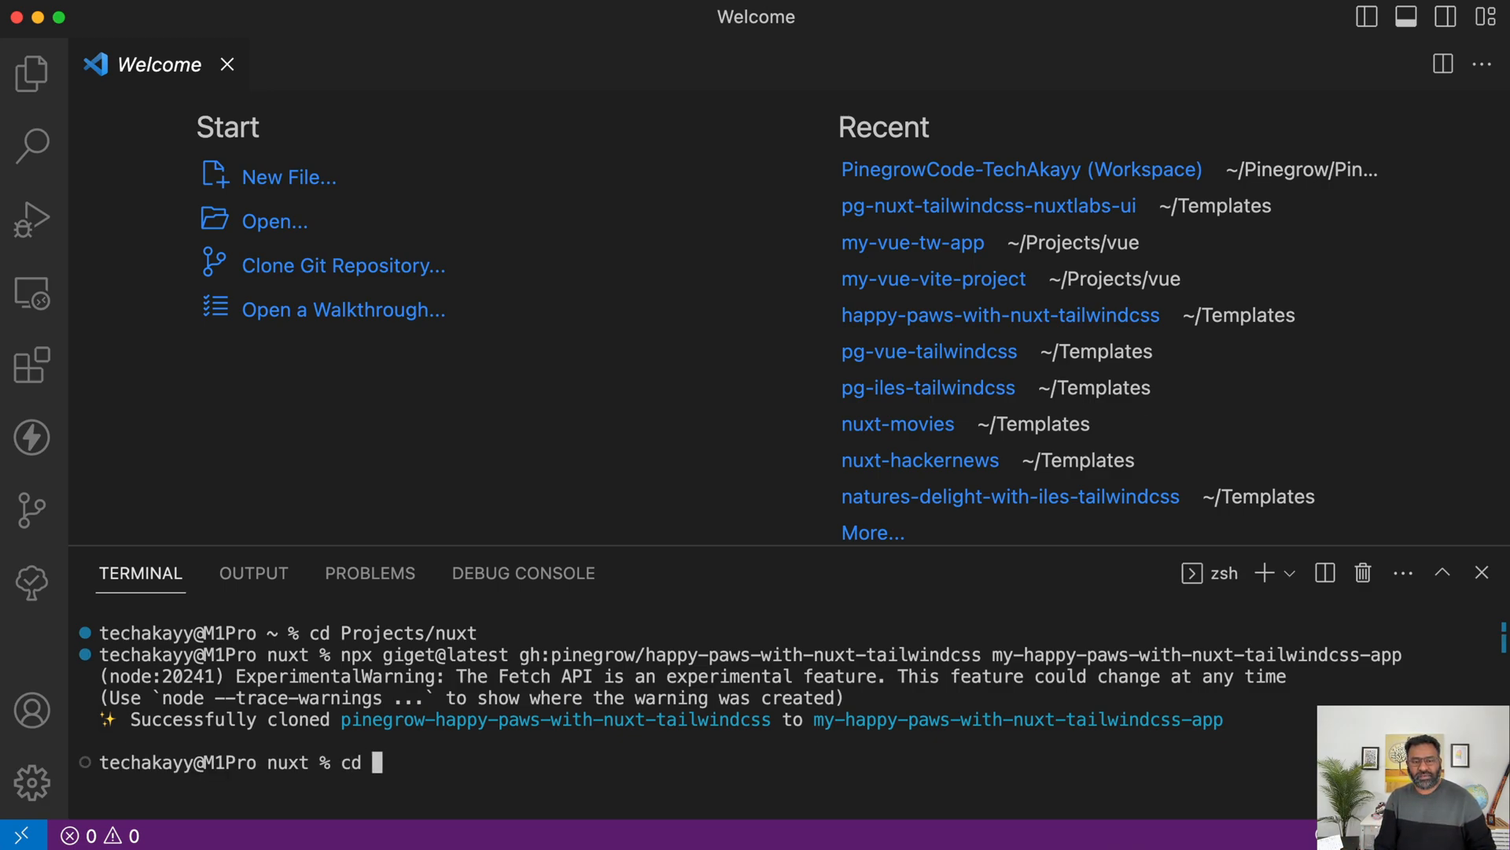
pyautogui.write('my-ha')
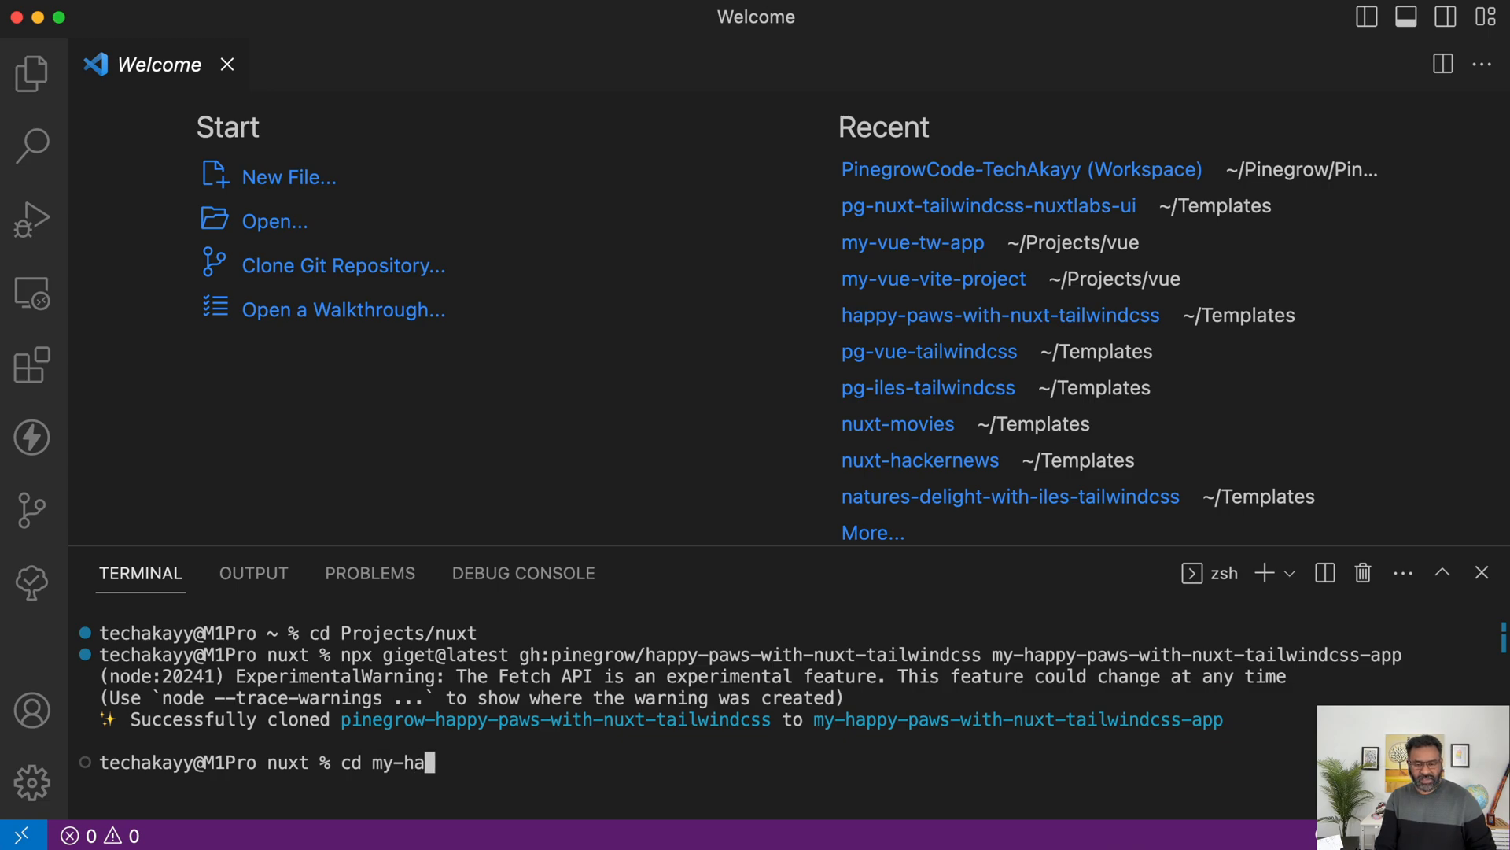
pyautogui.press('Return')
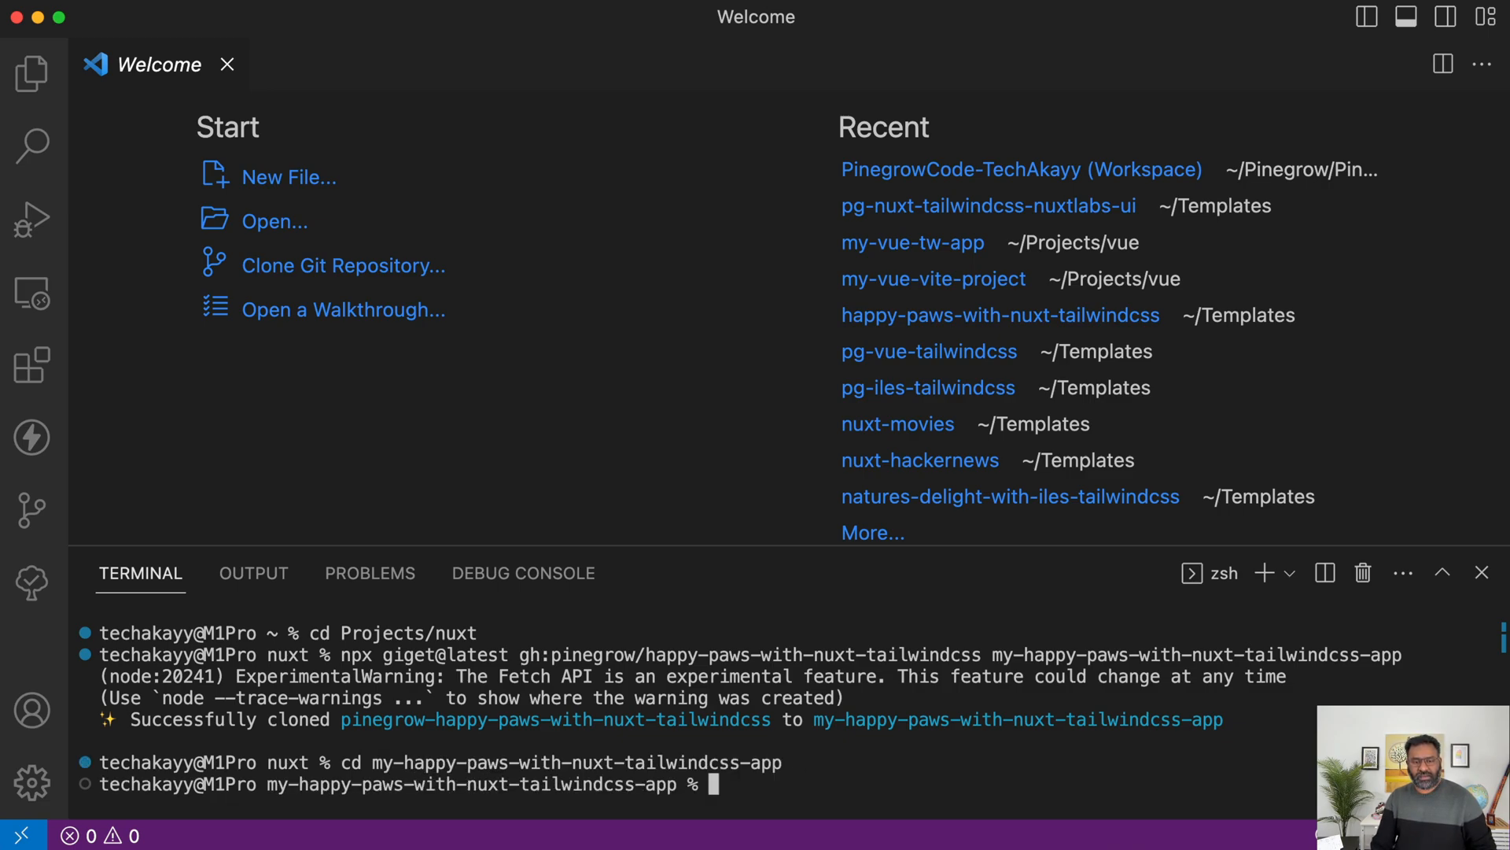
pyautogui.write('code .')
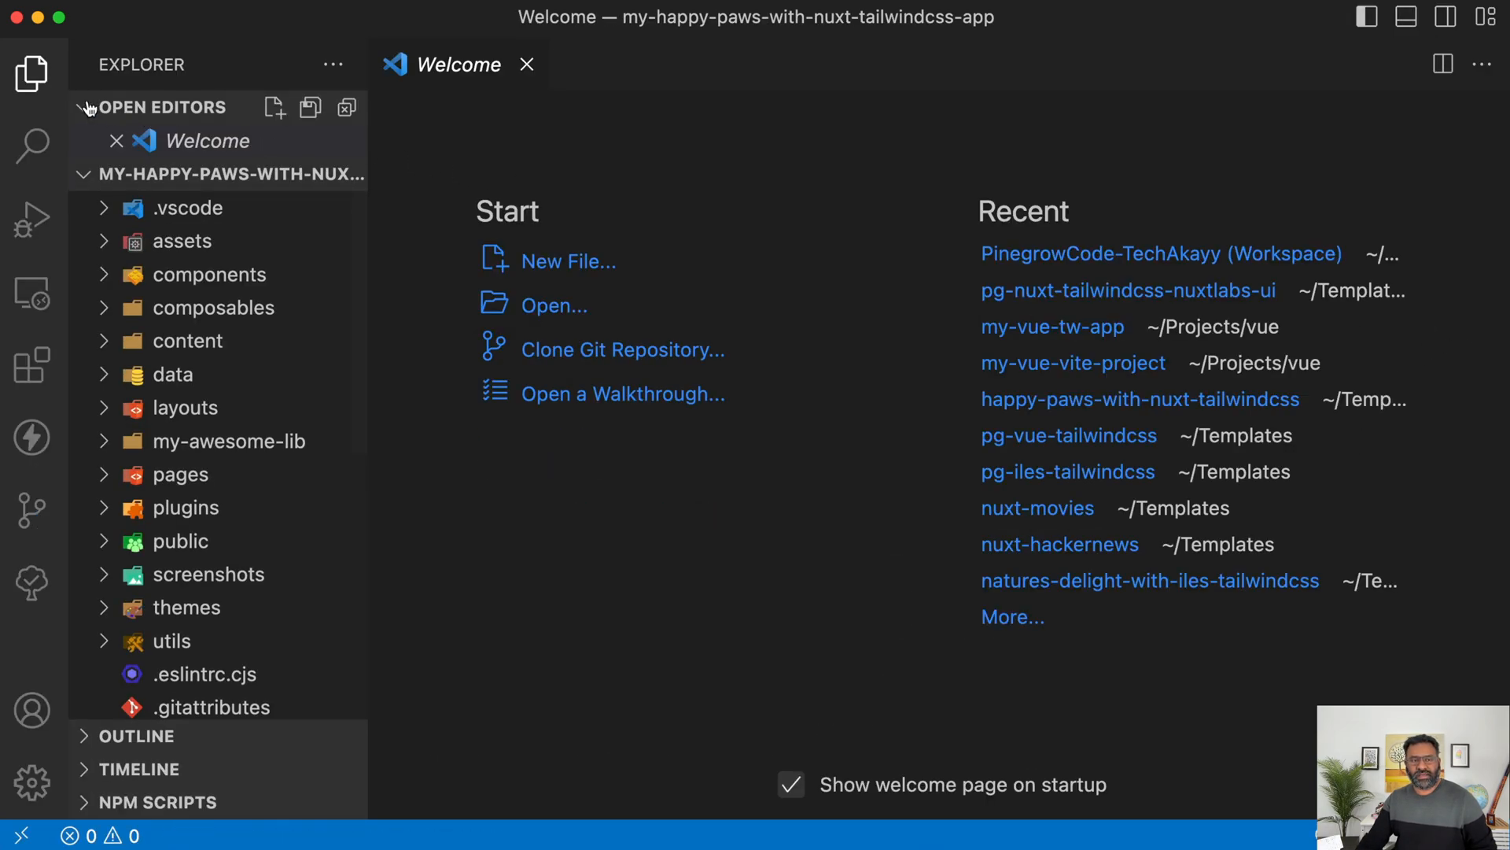
# Collapse Open Editors and read through the project's package.json
pyautogui.click(164, 107)
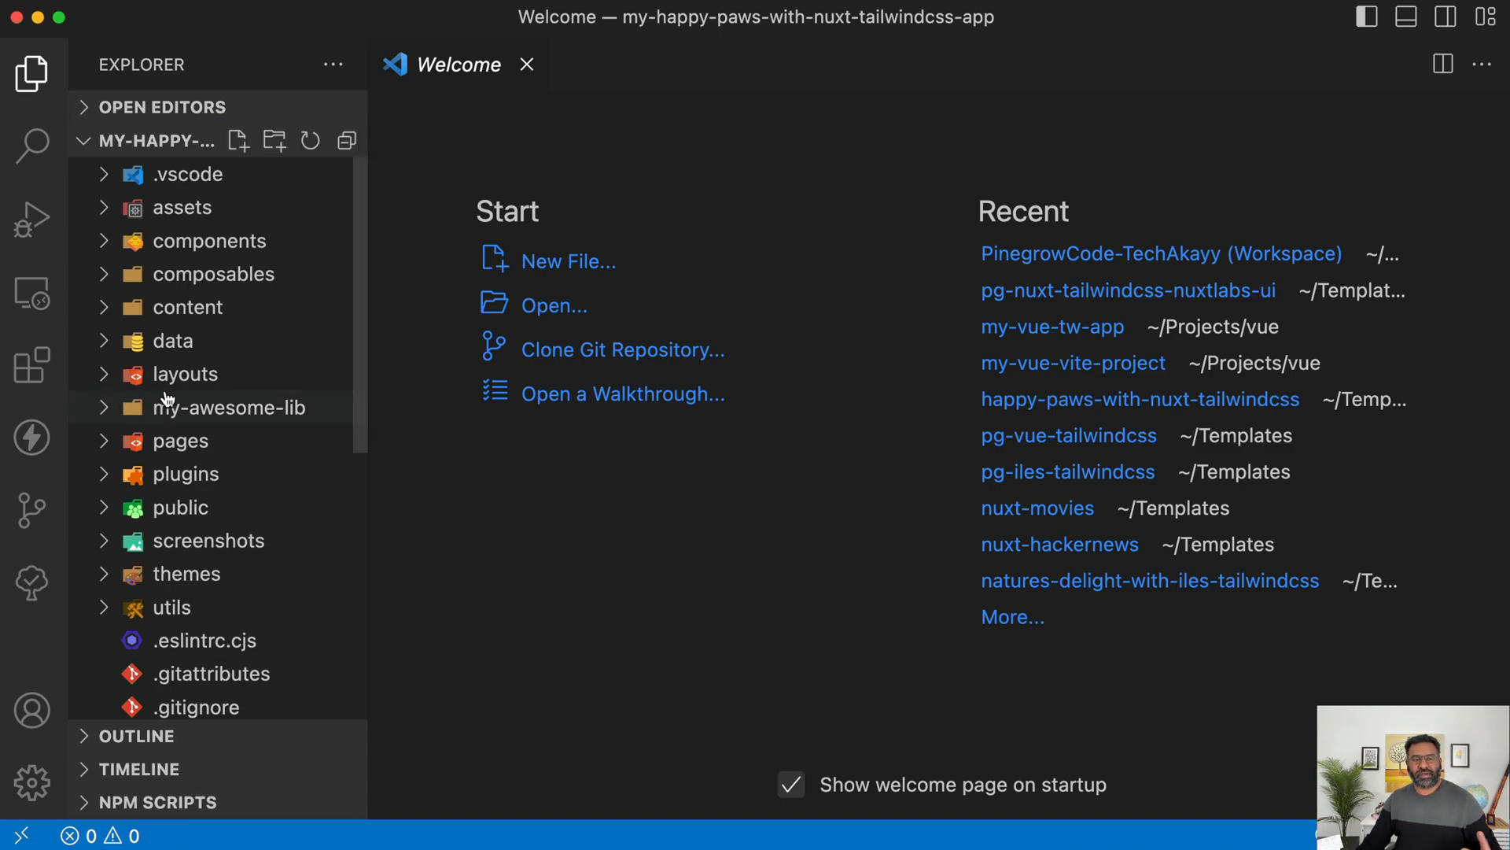
pyautogui.moveTo(220, 418)
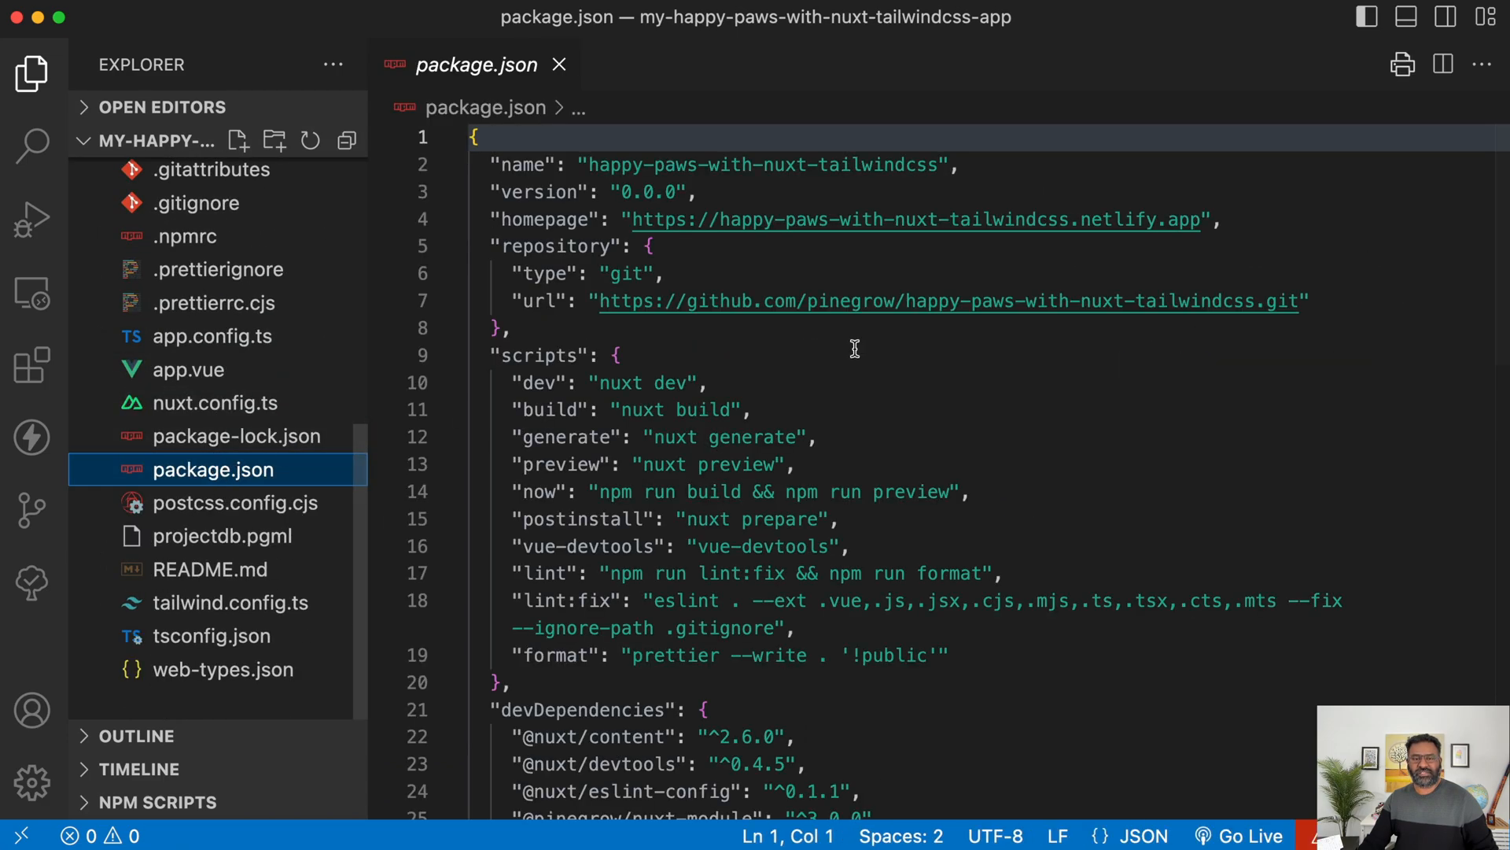
pyautogui.scroll(-3)
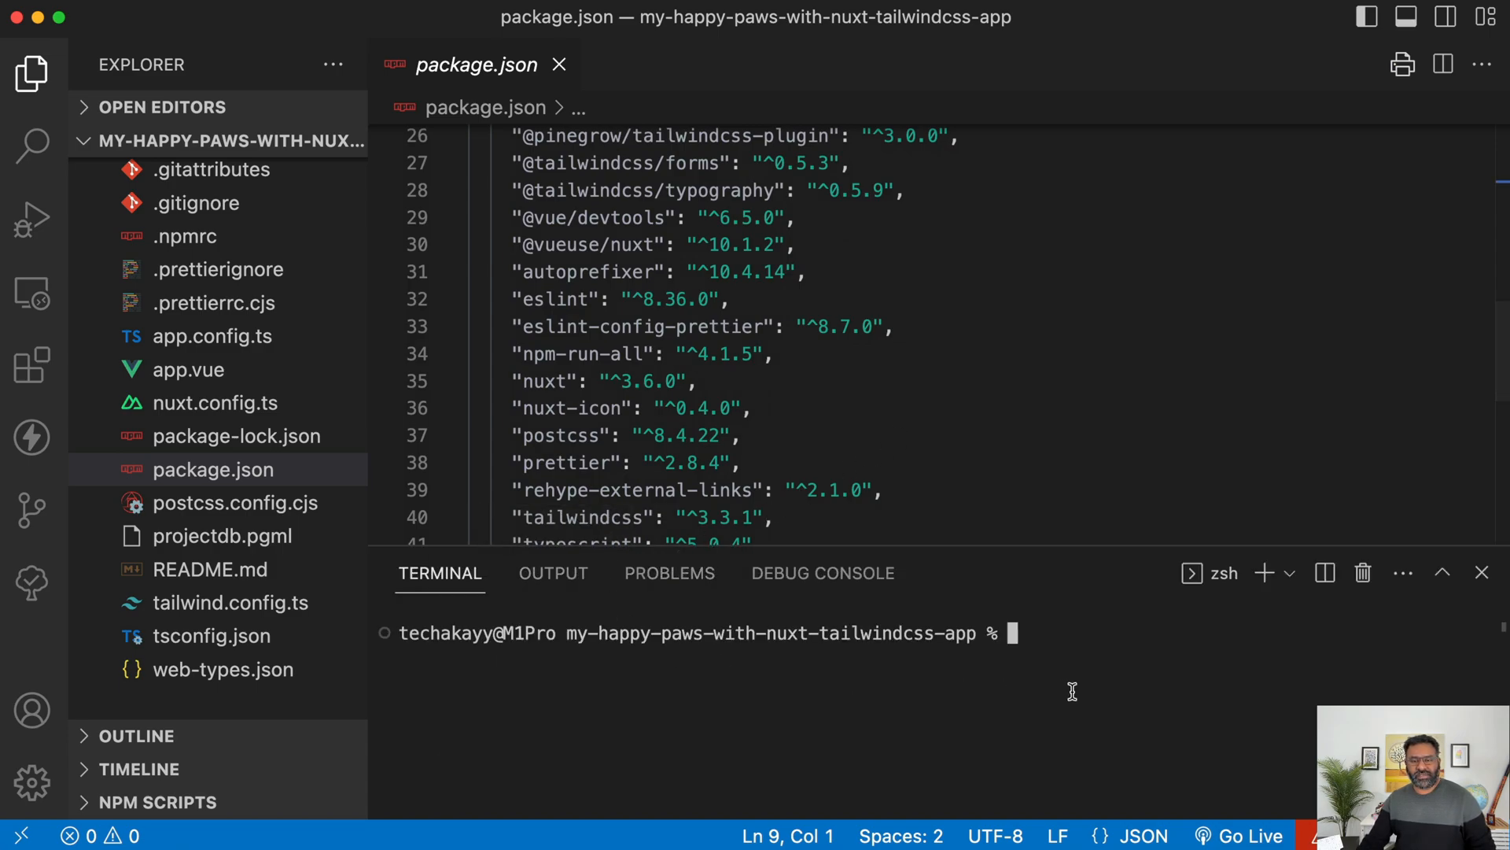
# Run npm install to install the Happy Paws project's dependencies
pyautogui.write('npm inst')
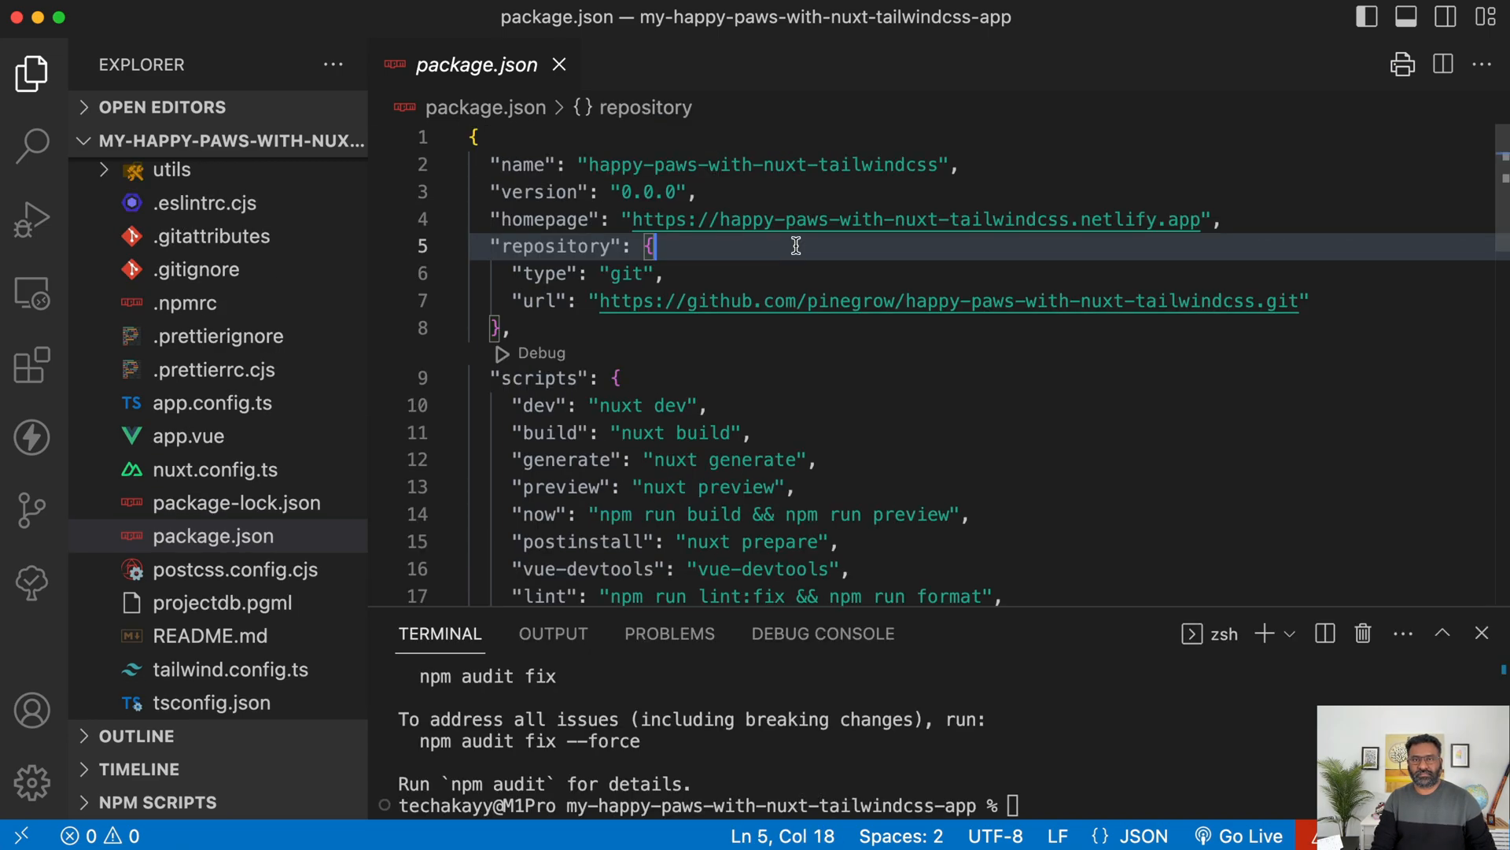
pyautogui.moveTo(790, 697)
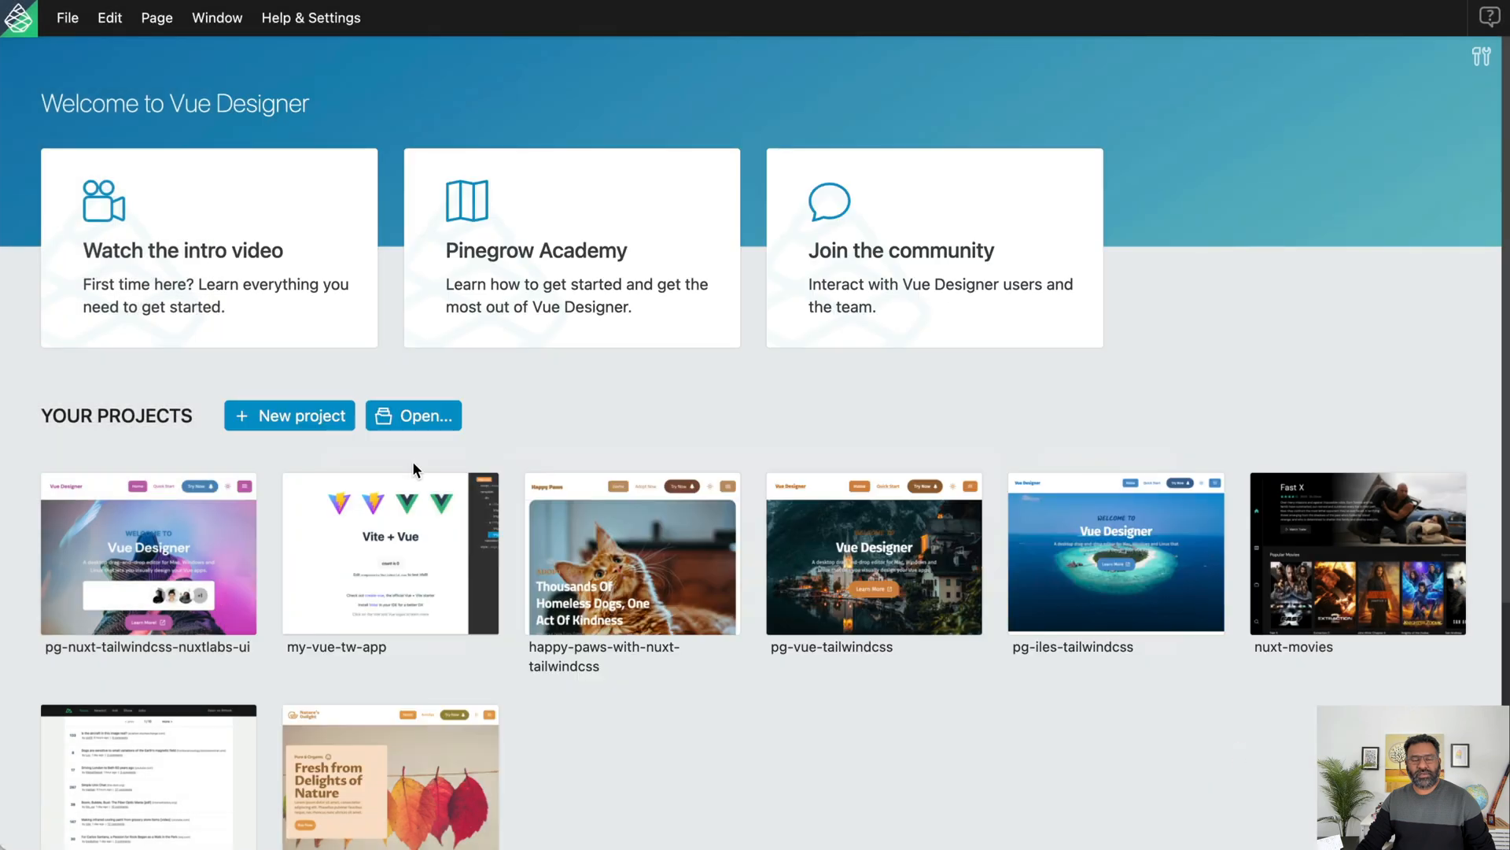
# Navigate to Projects > nuxt and load the cloned my-happy-paws-with-nuxt-tailwindcss-app folder
pyautogui.click(413, 416)
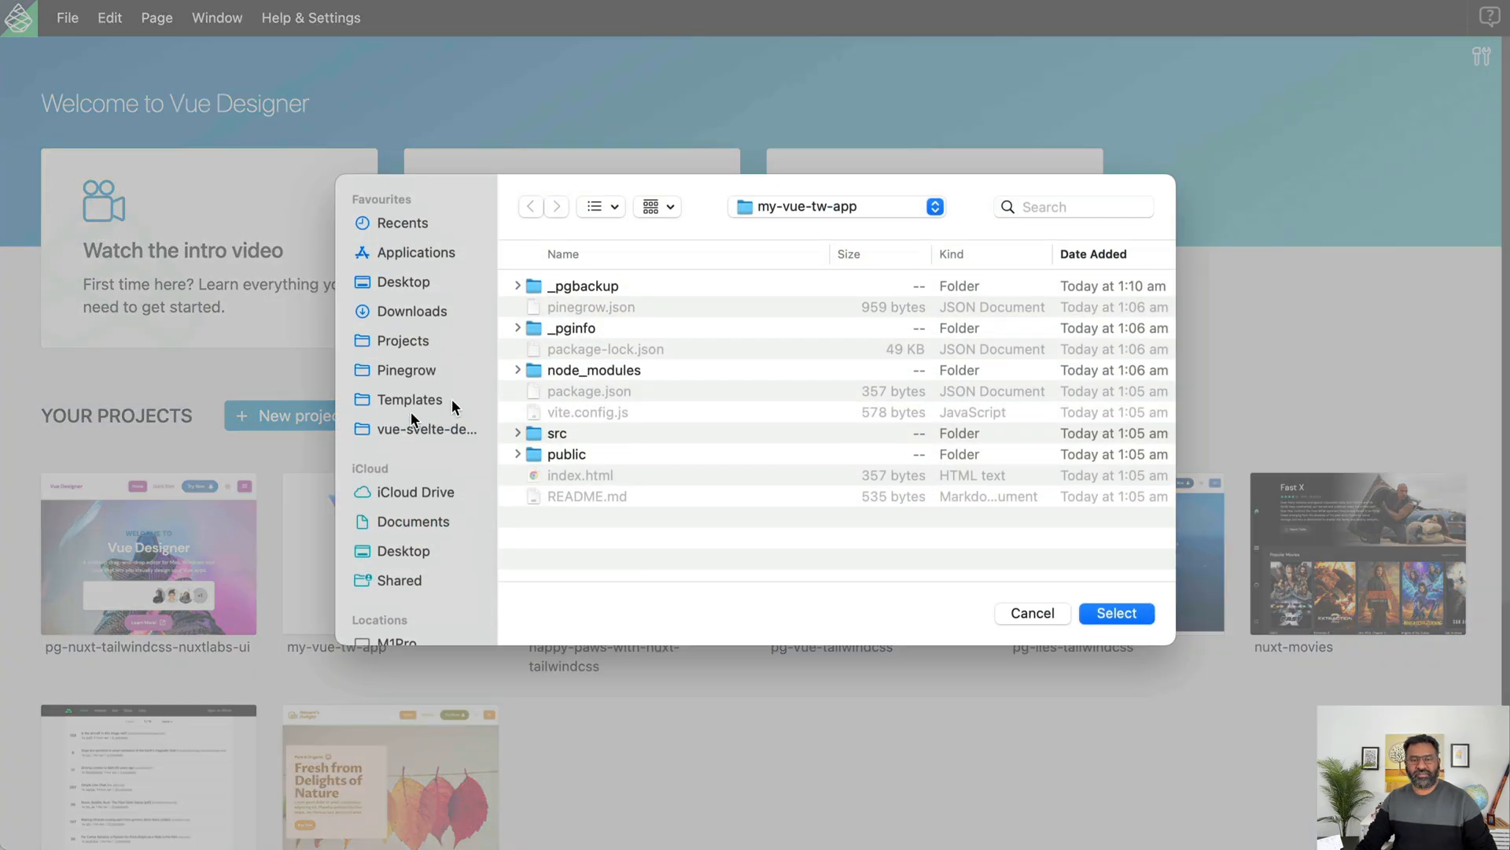
pyautogui.click(530, 207)
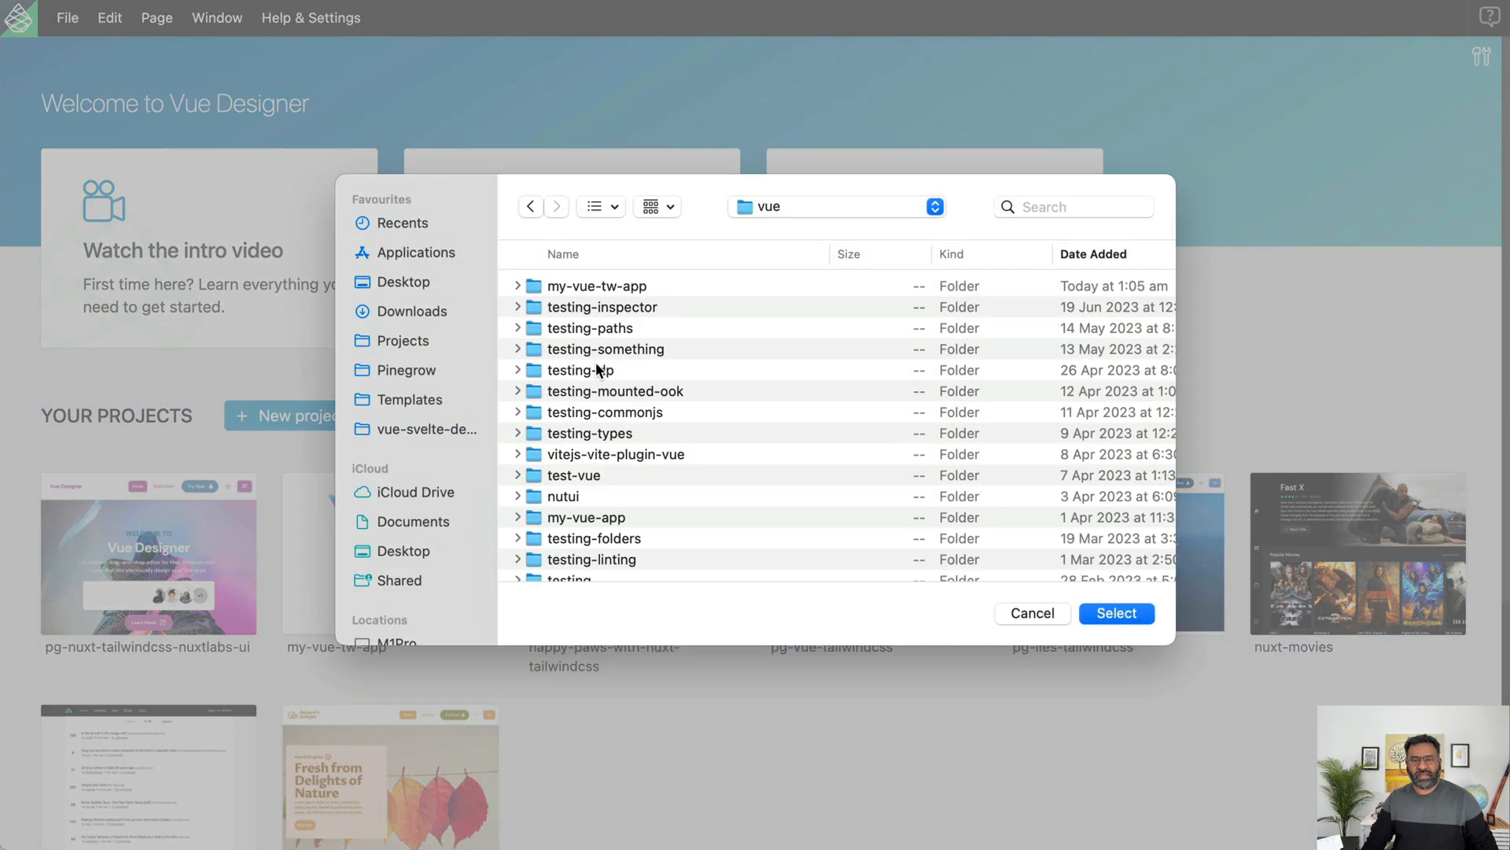
pyautogui.click(404, 340)
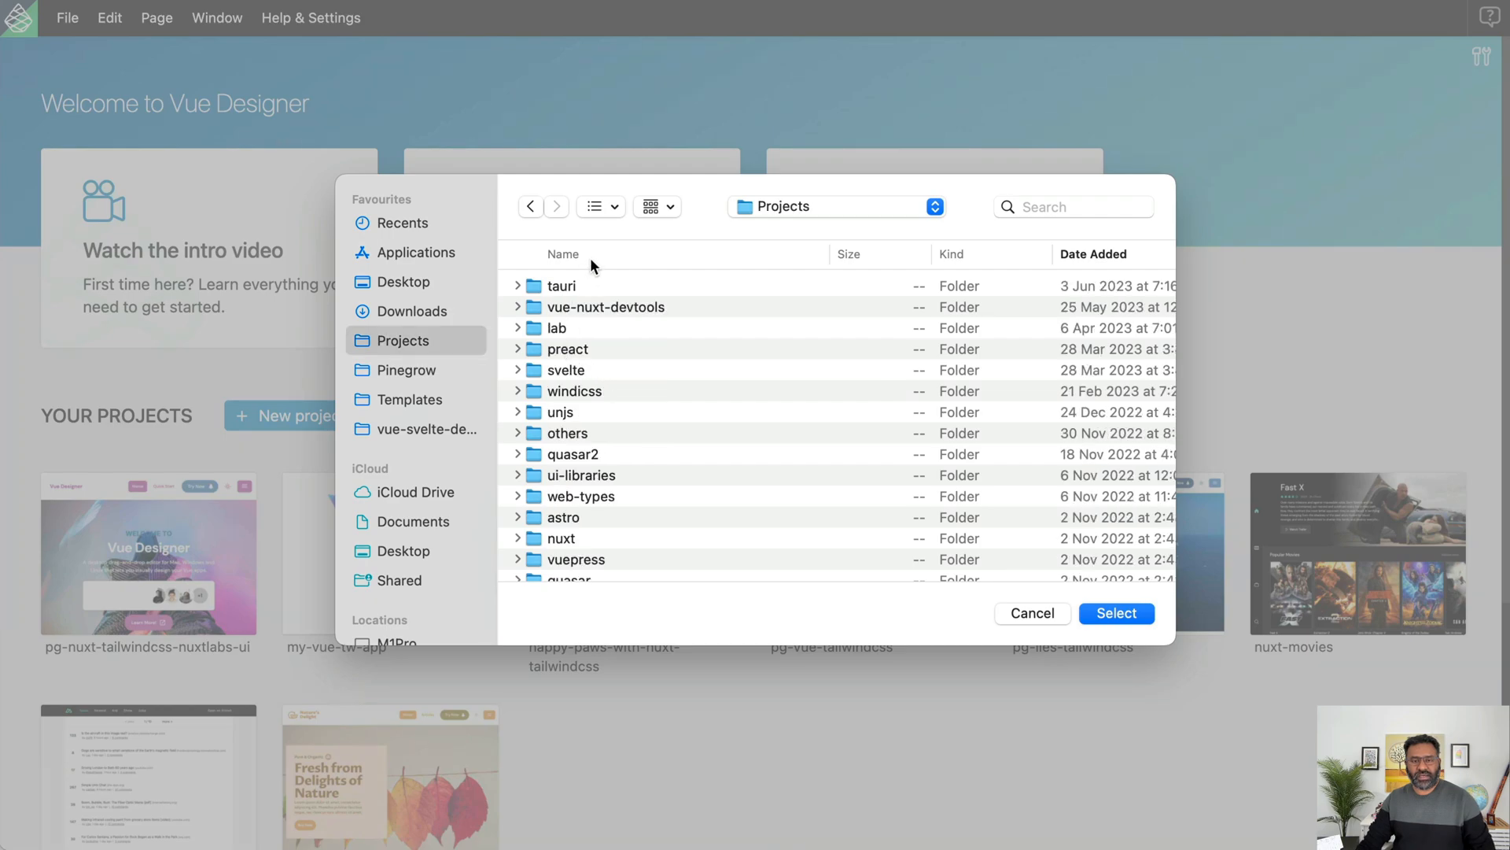
pyautogui.click(563, 253)
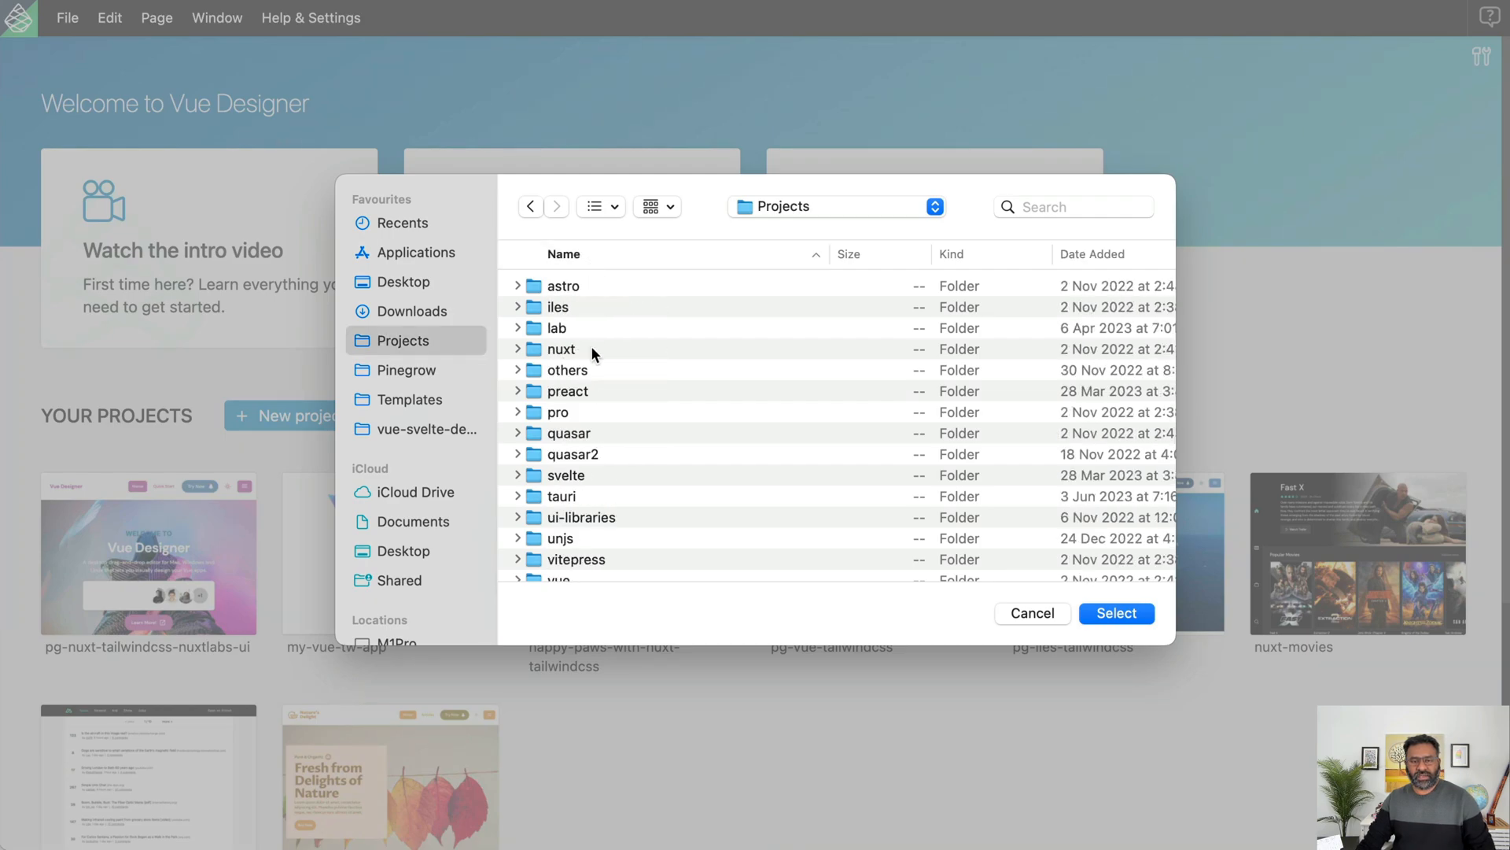
pyautogui.doubleClick(561, 349)
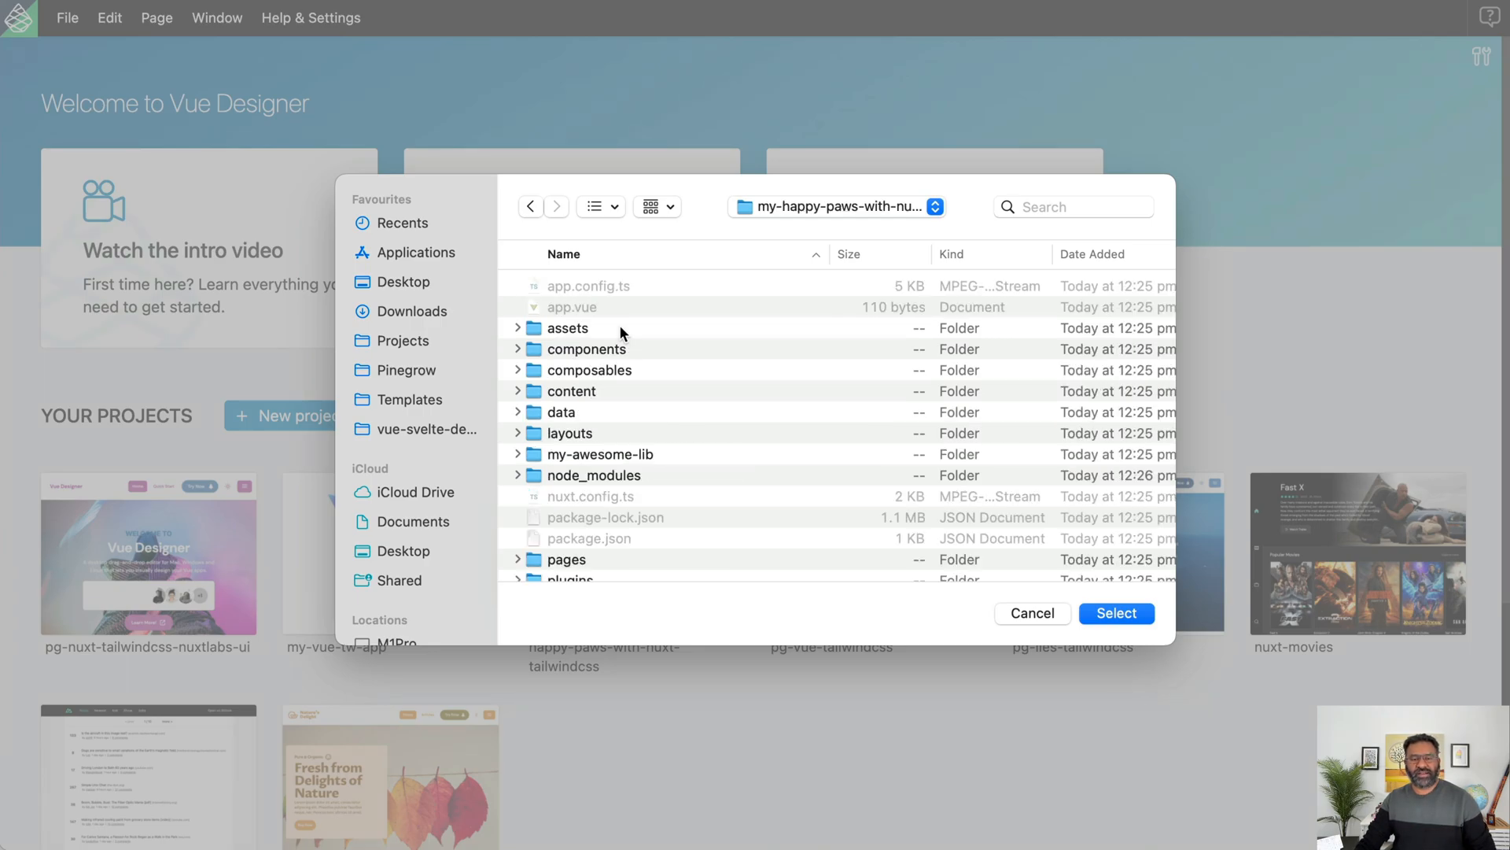
pyautogui.click(1115, 612)
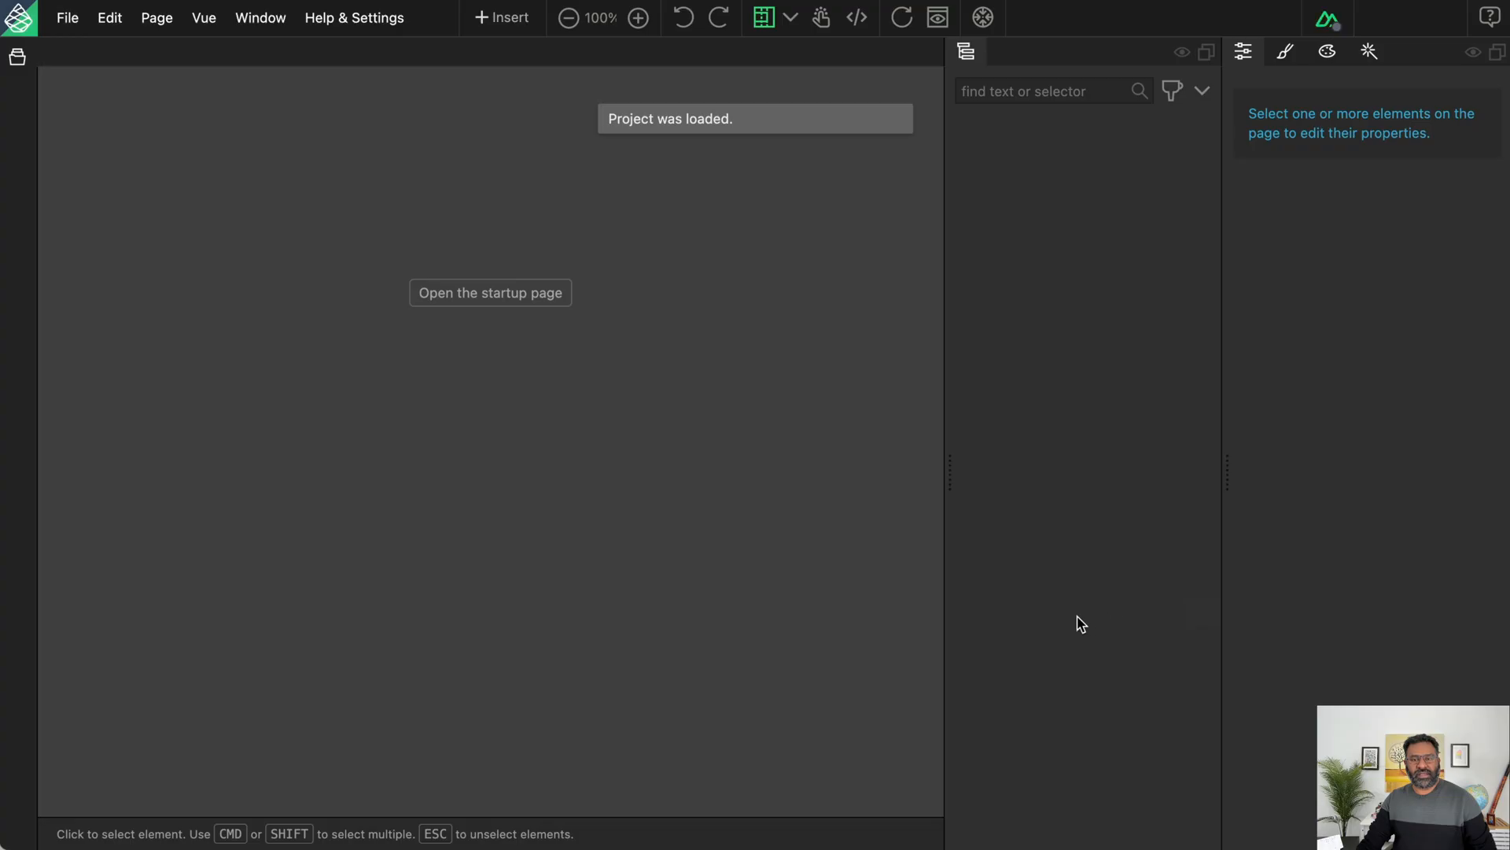
# Show the project panel listing components, pages, layouts, app.vue and config files
pyautogui.click(16, 57)
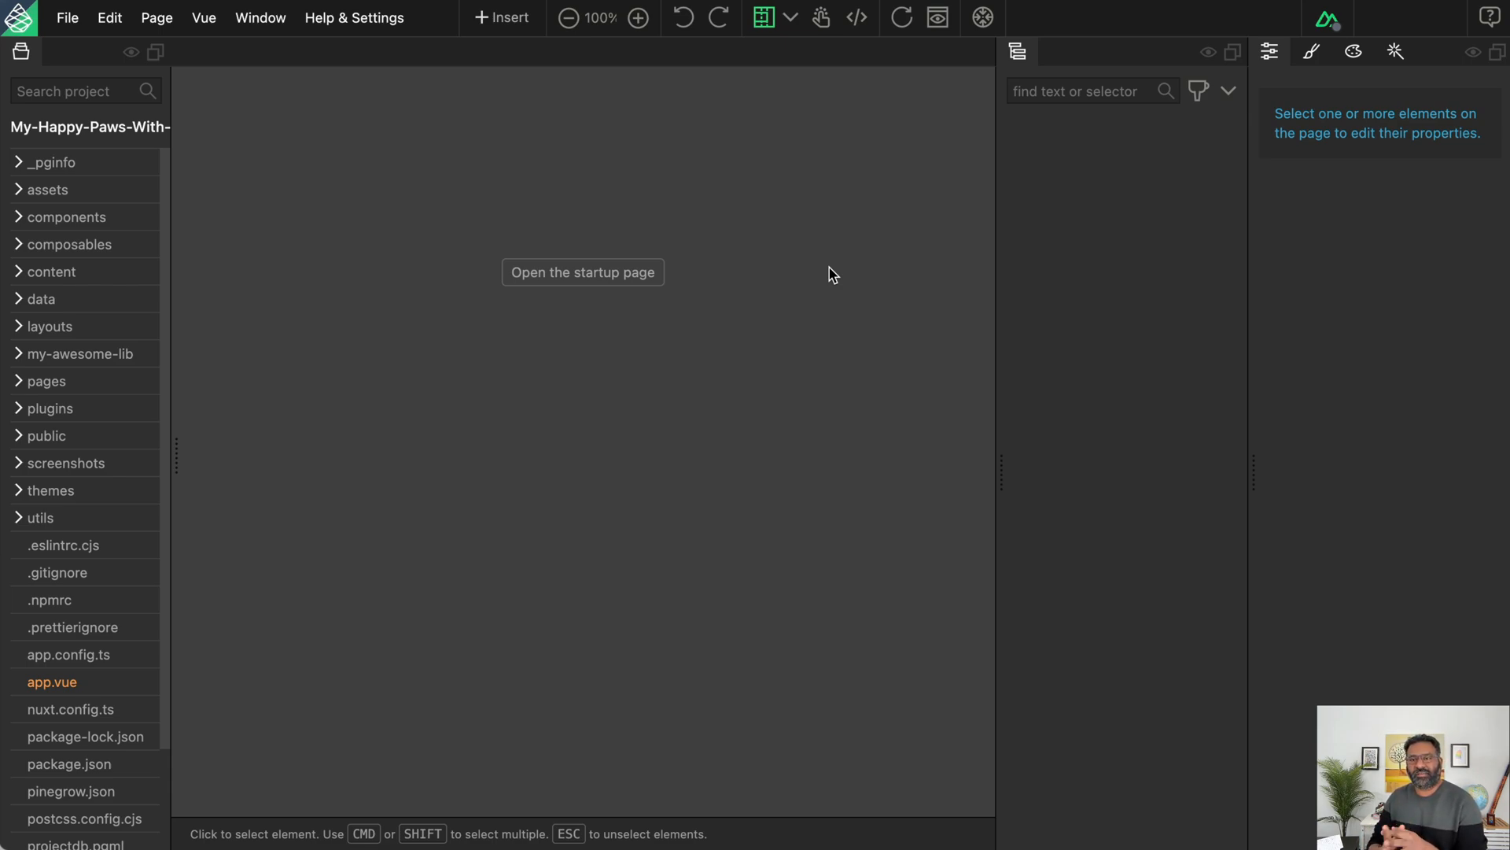
pyautogui.moveTo(822, 240)
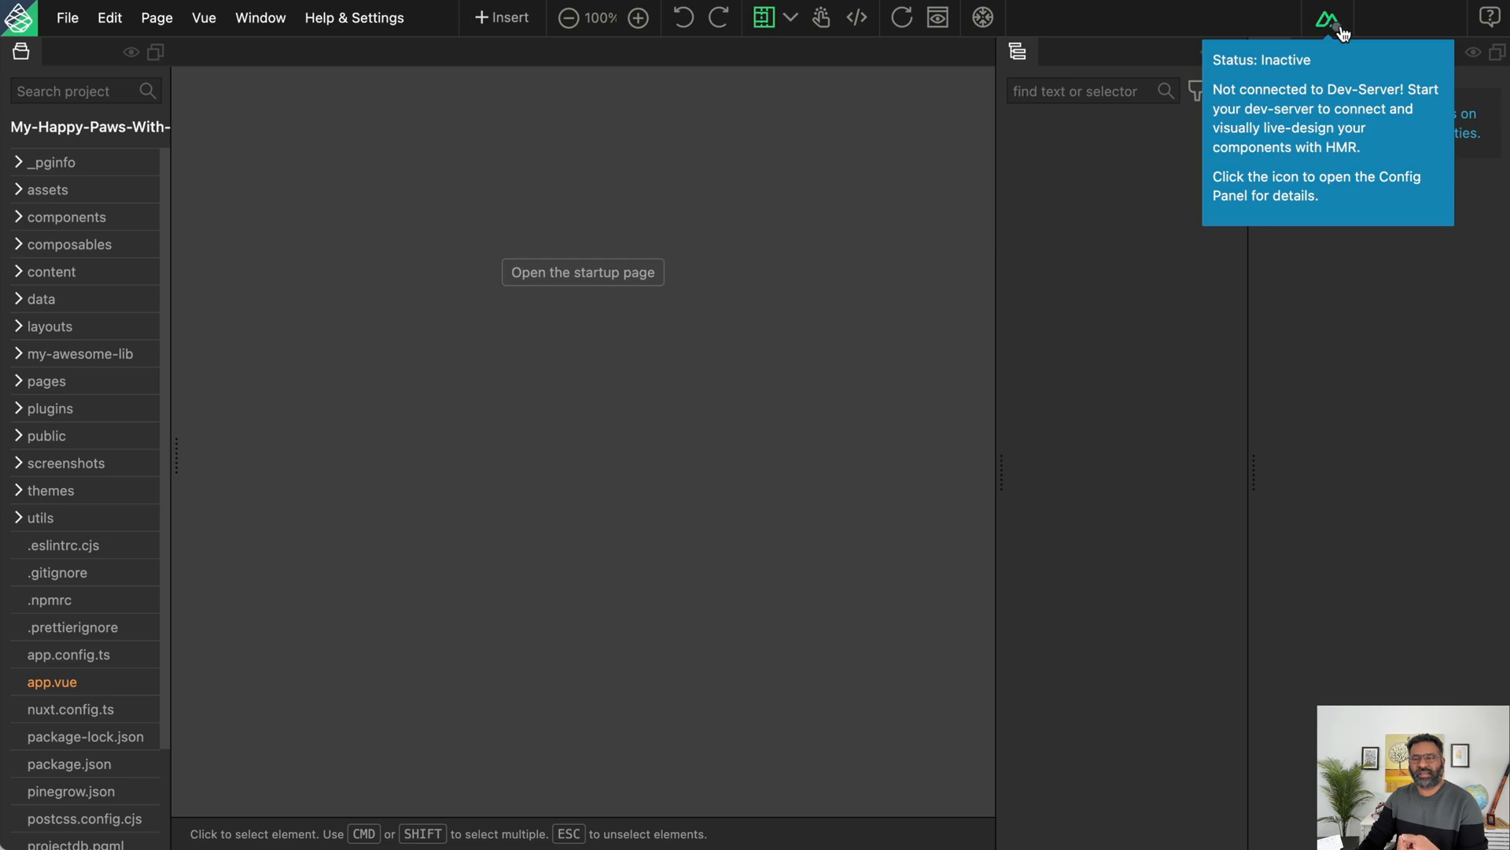
pyautogui.moveTo(1334, 28)
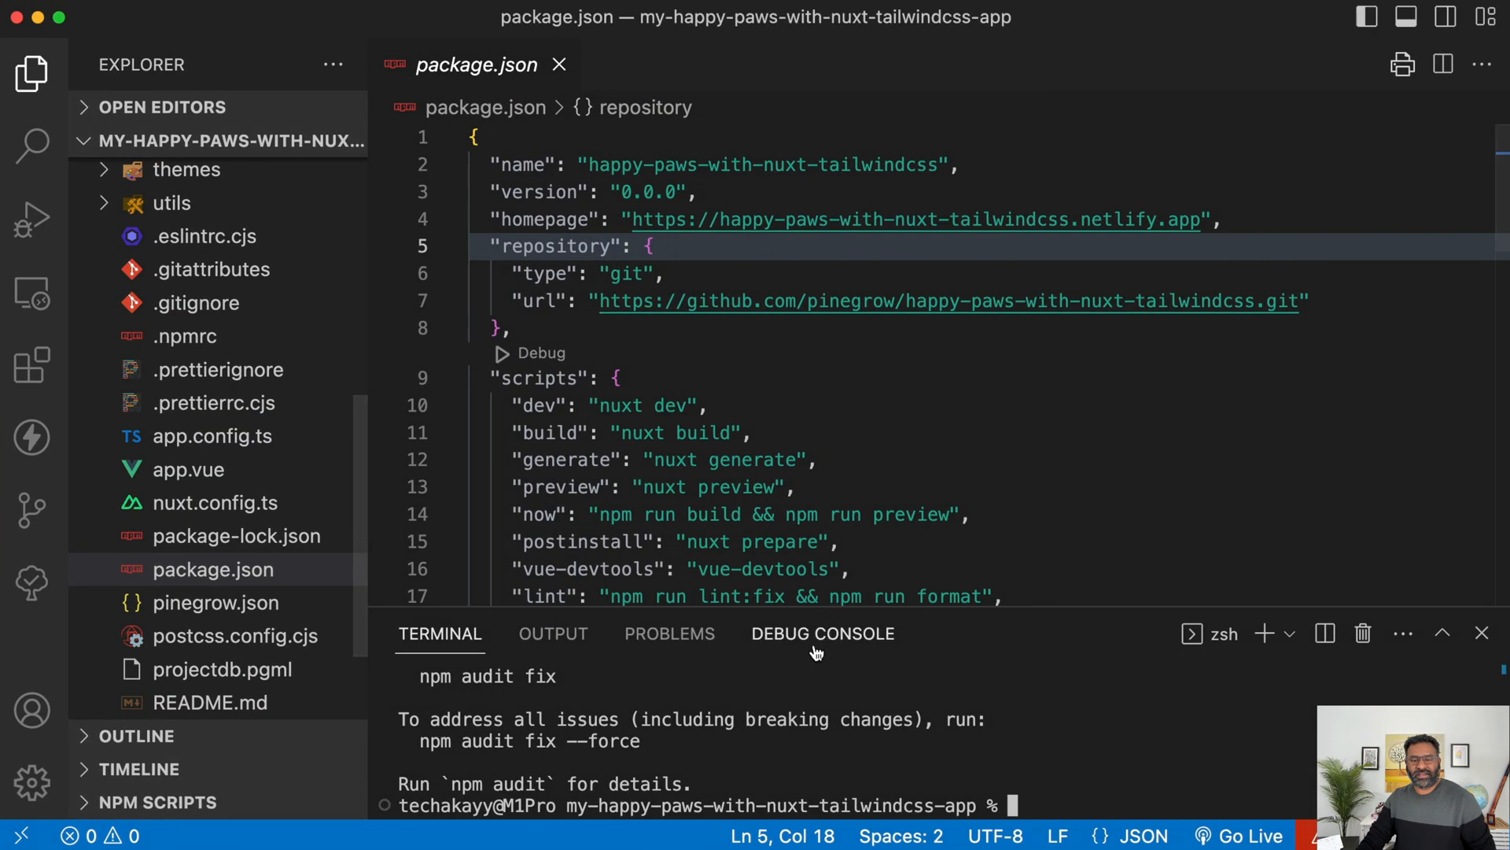
# Begin an npm run command for the project in the VS Code terminal
pyautogui.write('npm ru')
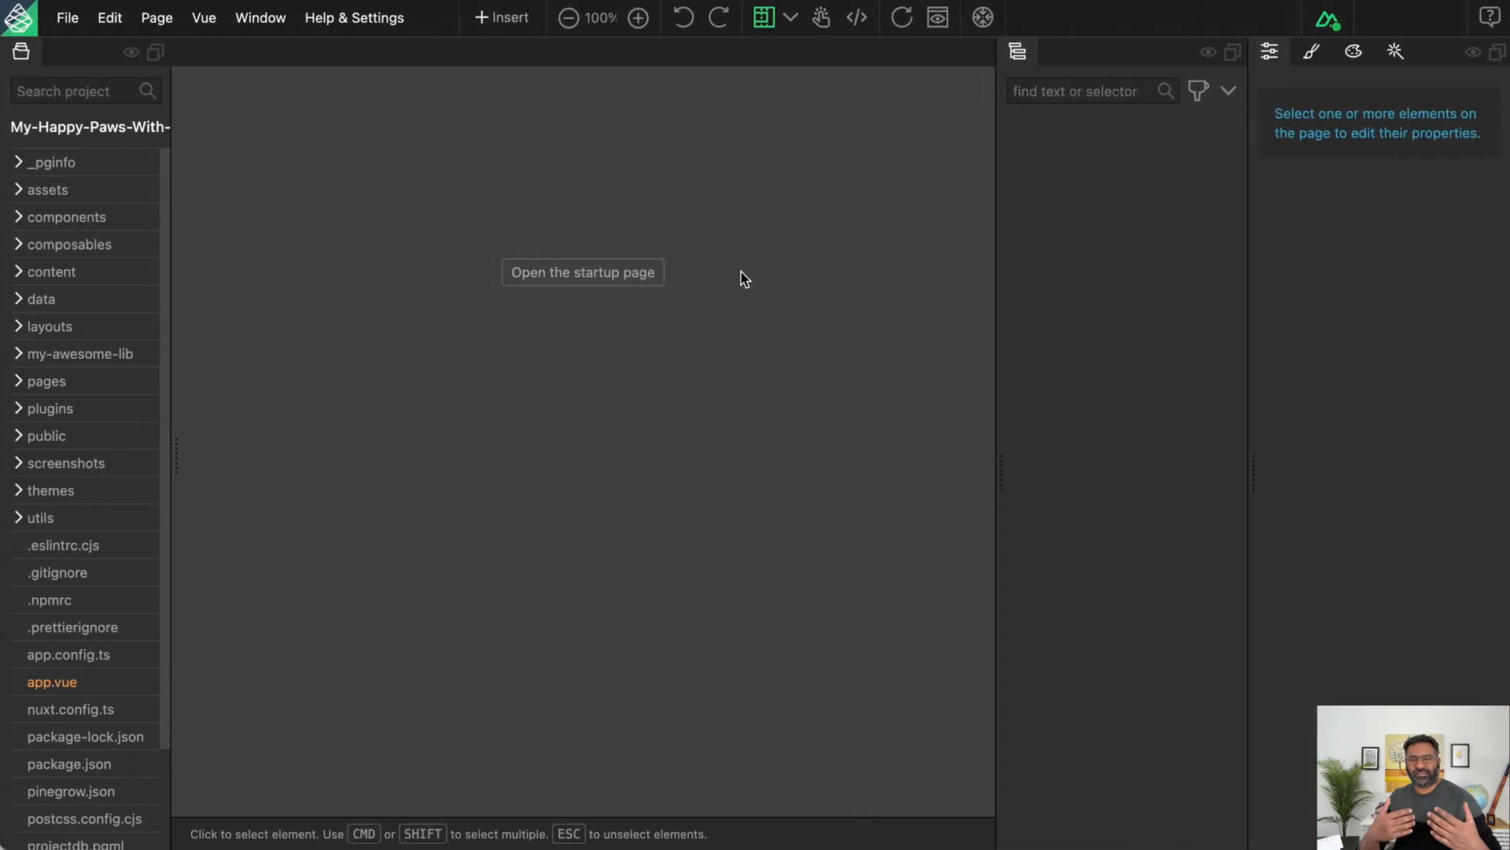
pyautogui.moveTo(1327, 74)
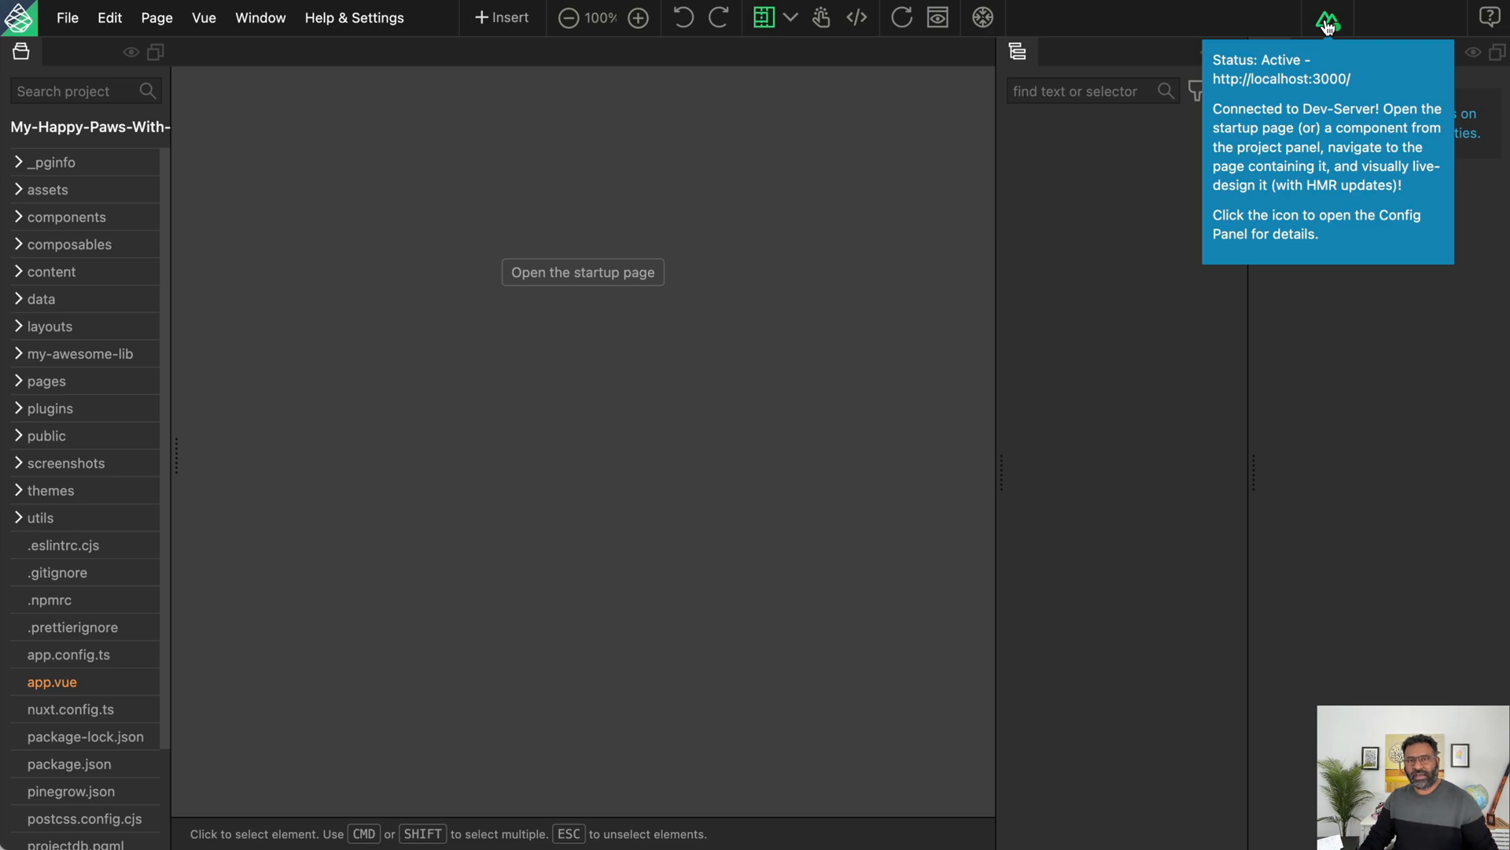
# Show the Config panel with setup status, dev-server connection and installed packages
pyautogui.click(1328, 17)
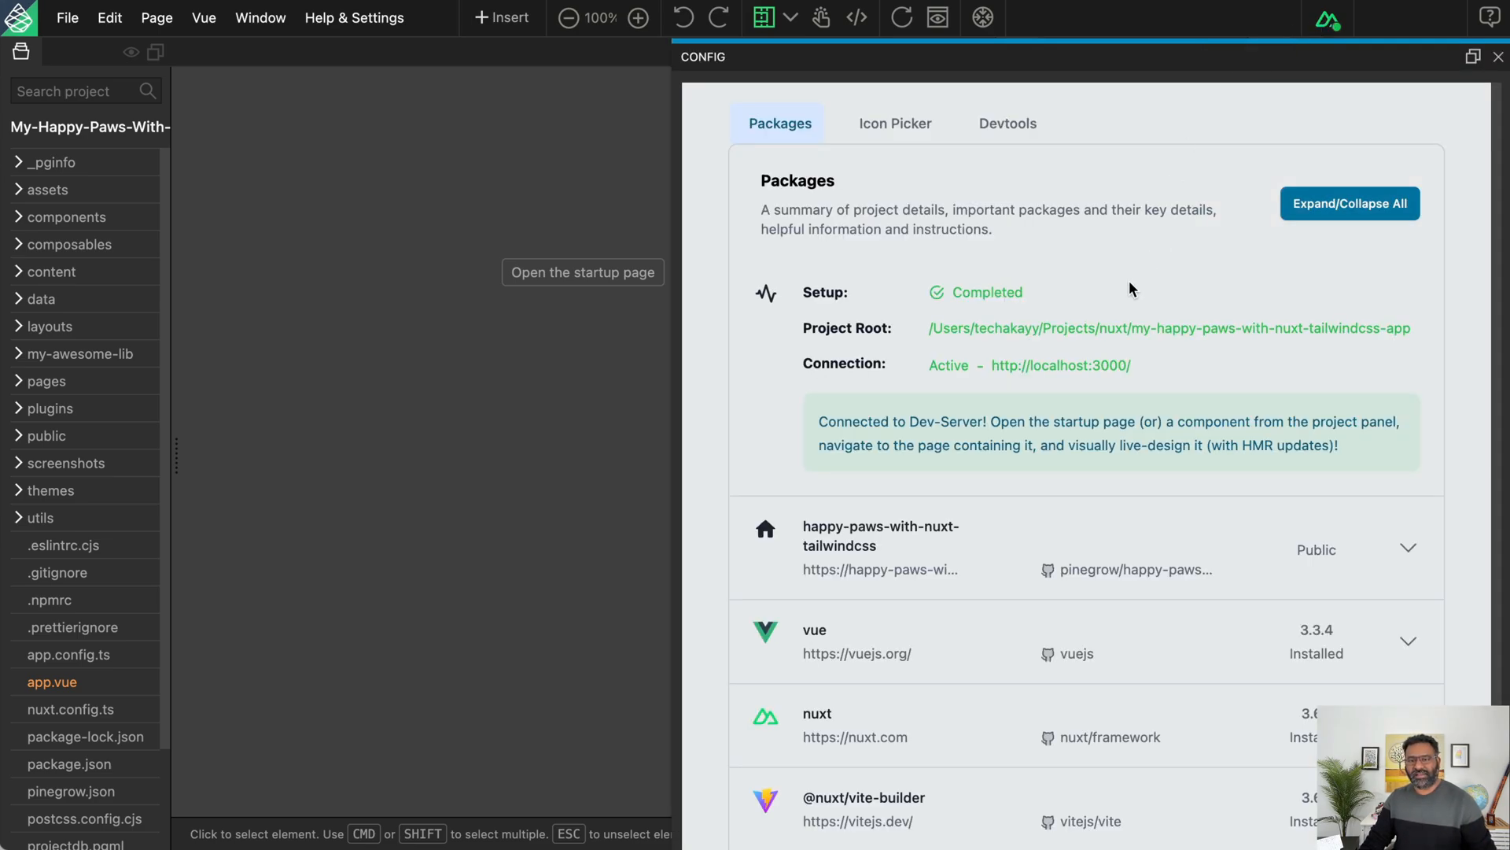
pyautogui.moveTo(1136, 441)
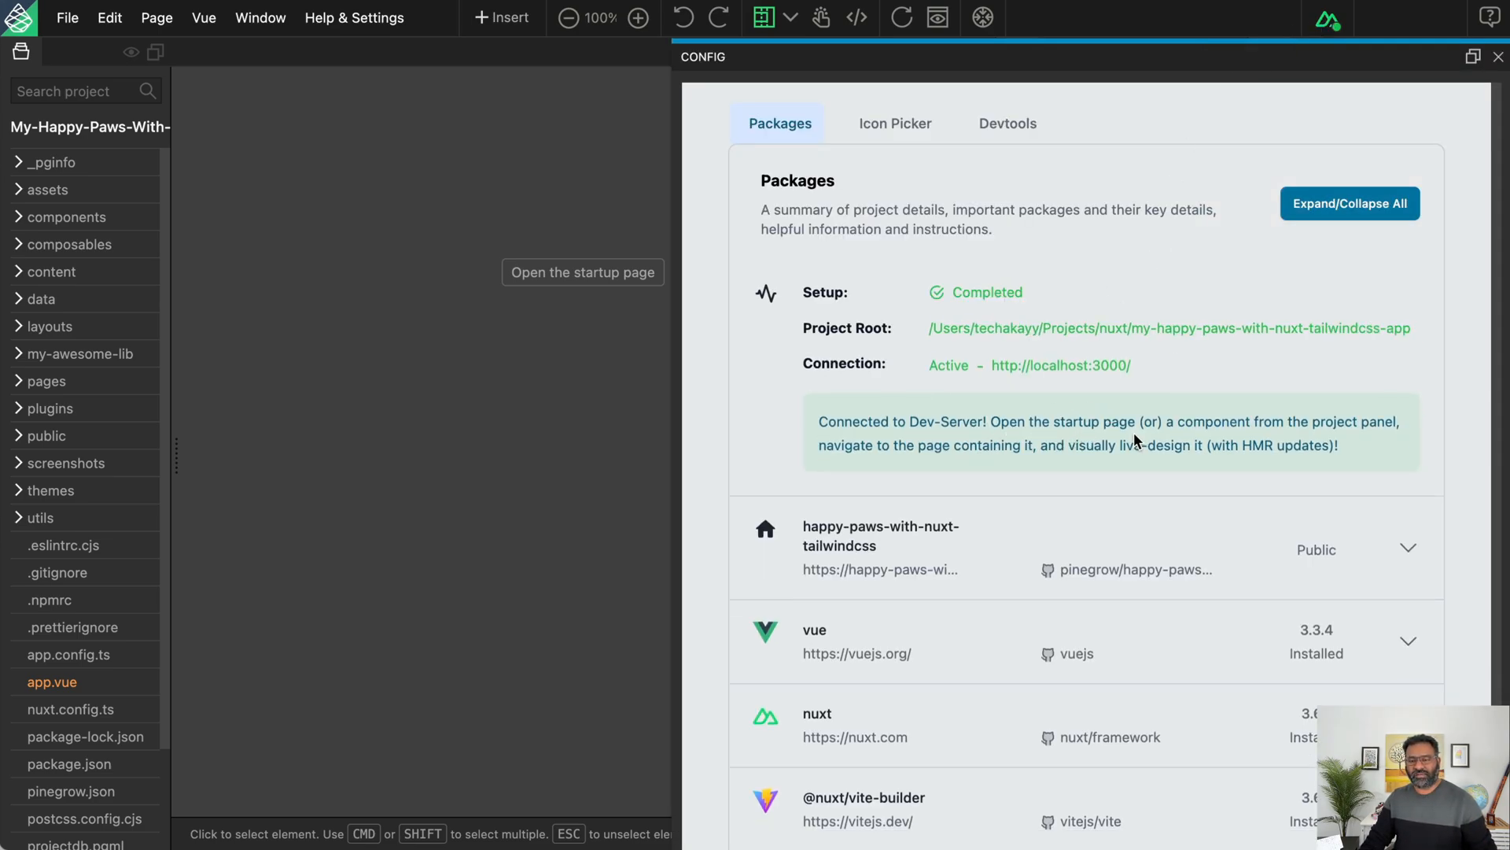
pyautogui.moveTo(1076, 422)
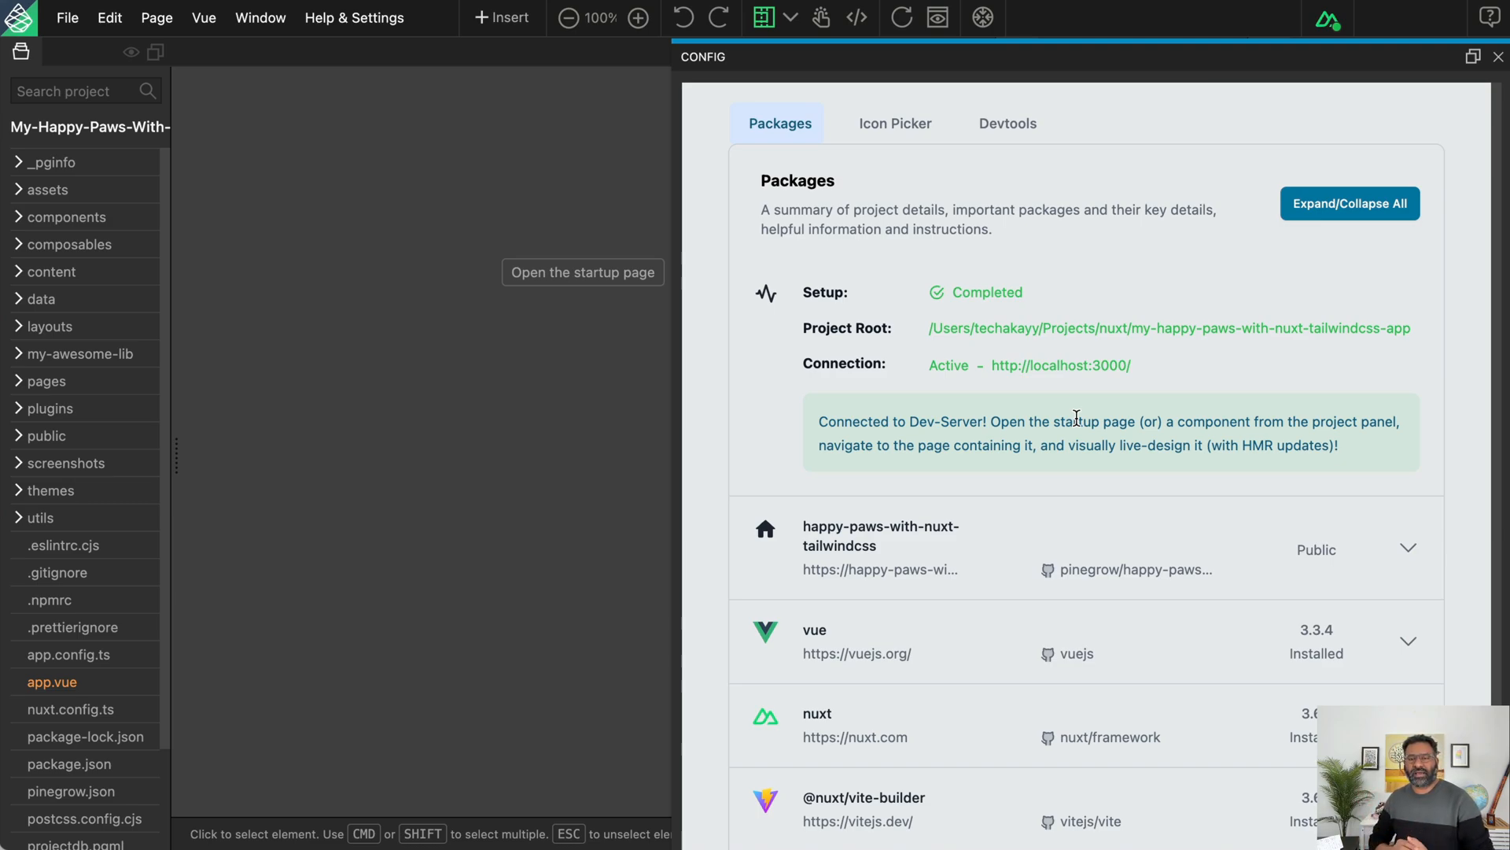
pyautogui.moveTo(920, 351)
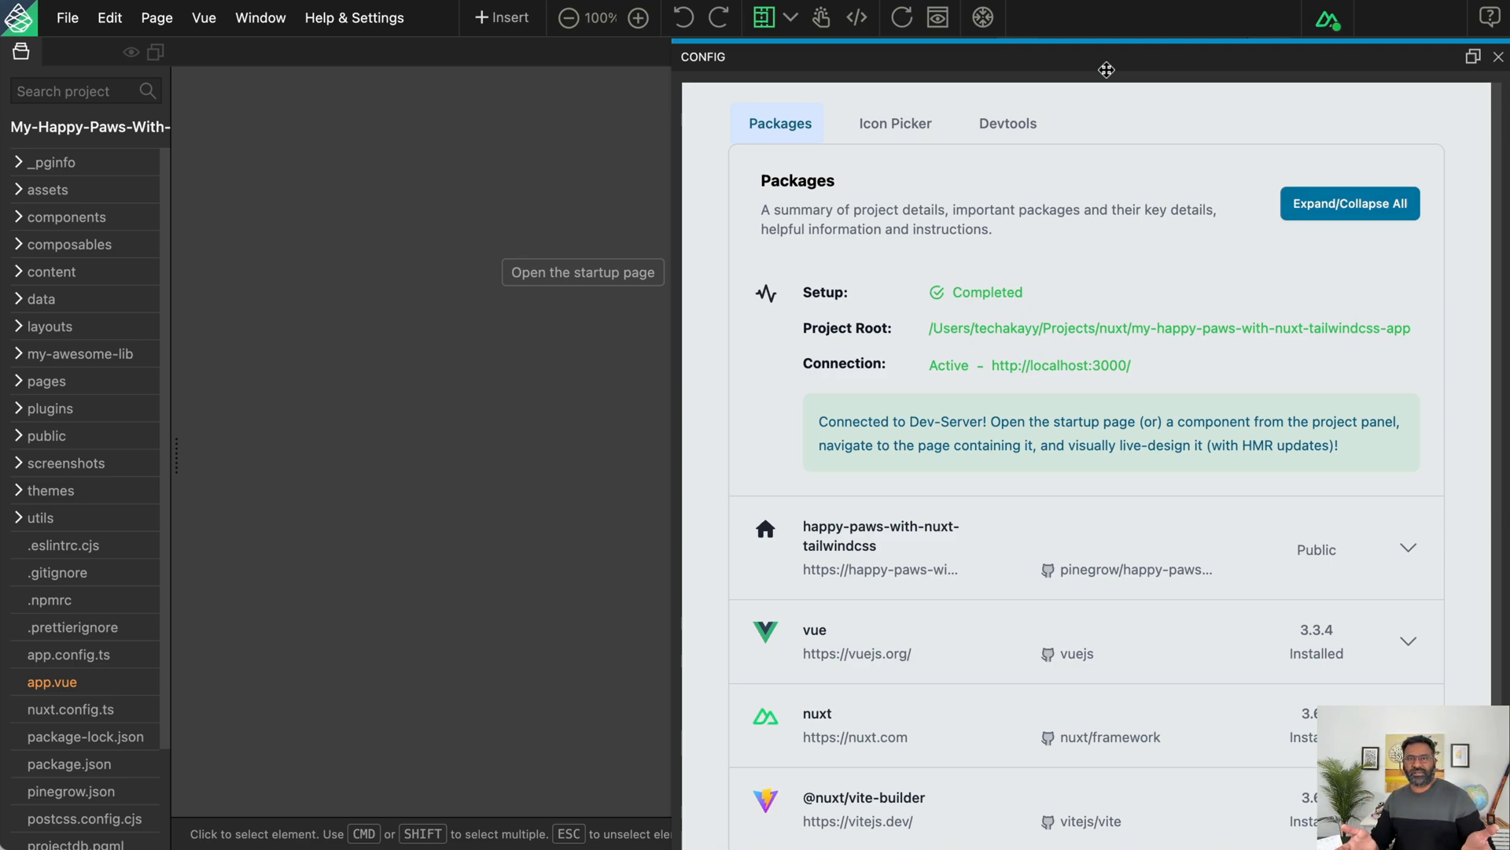
pyautogui.scroll(-3)
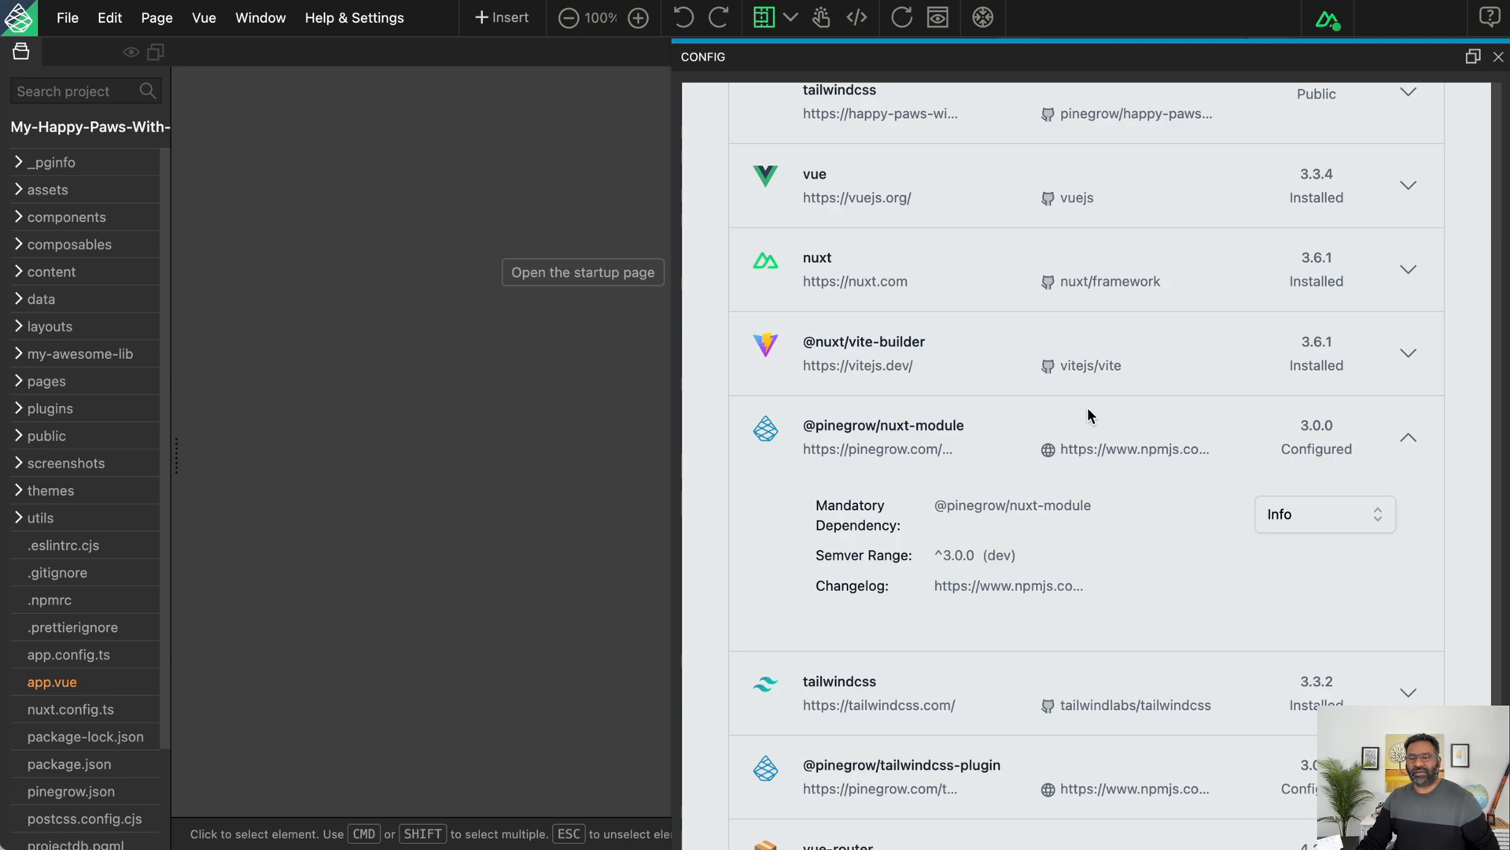
pyautogui.click(1323, 513)
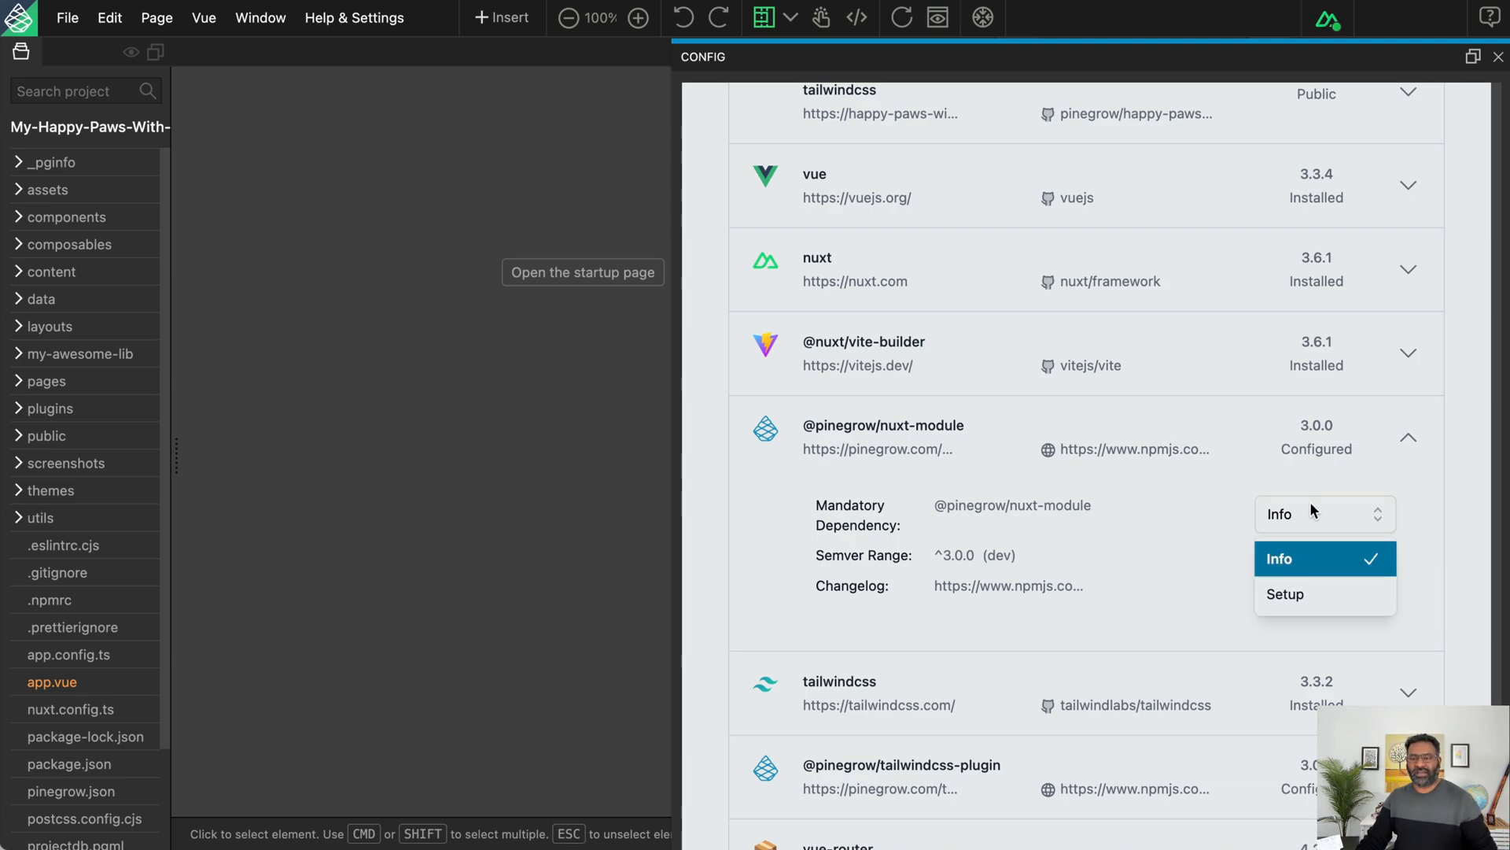
pyautogui.moveTo(1308, 601)
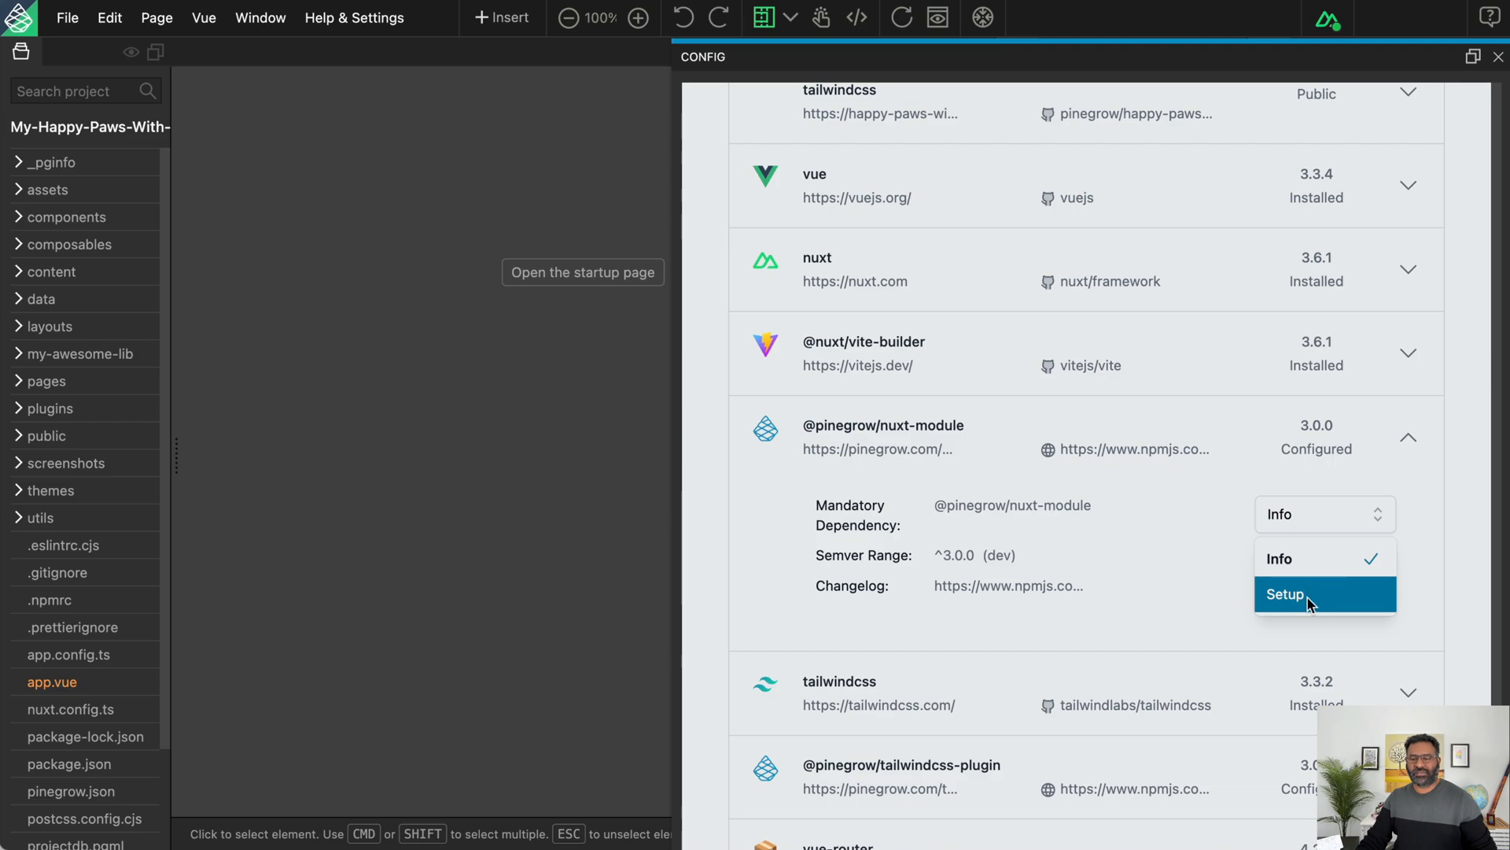
pyautogui.click(1286, 593)
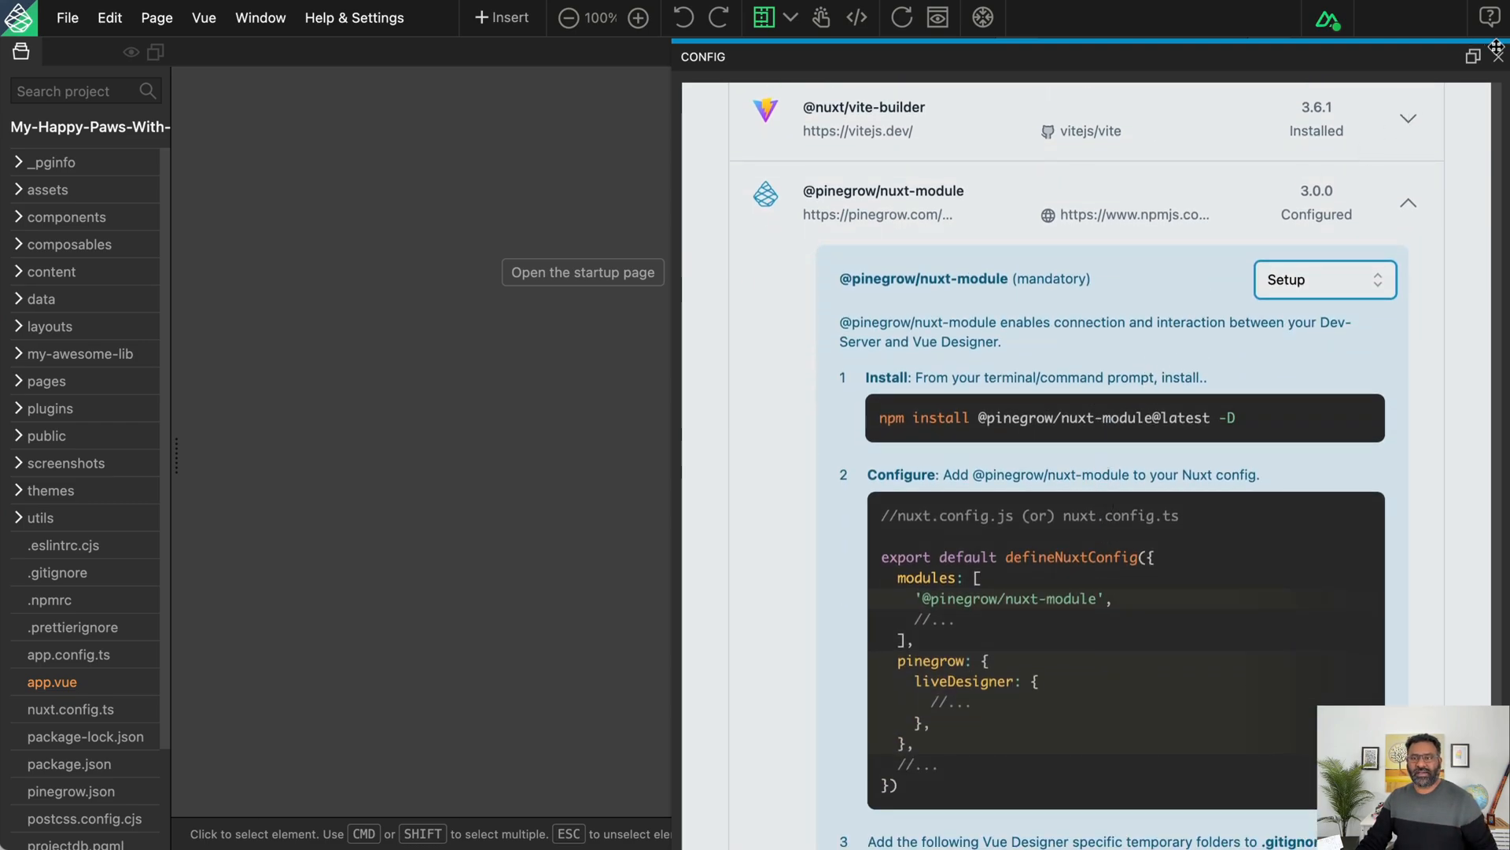
pyautogui.click(1495, 52)
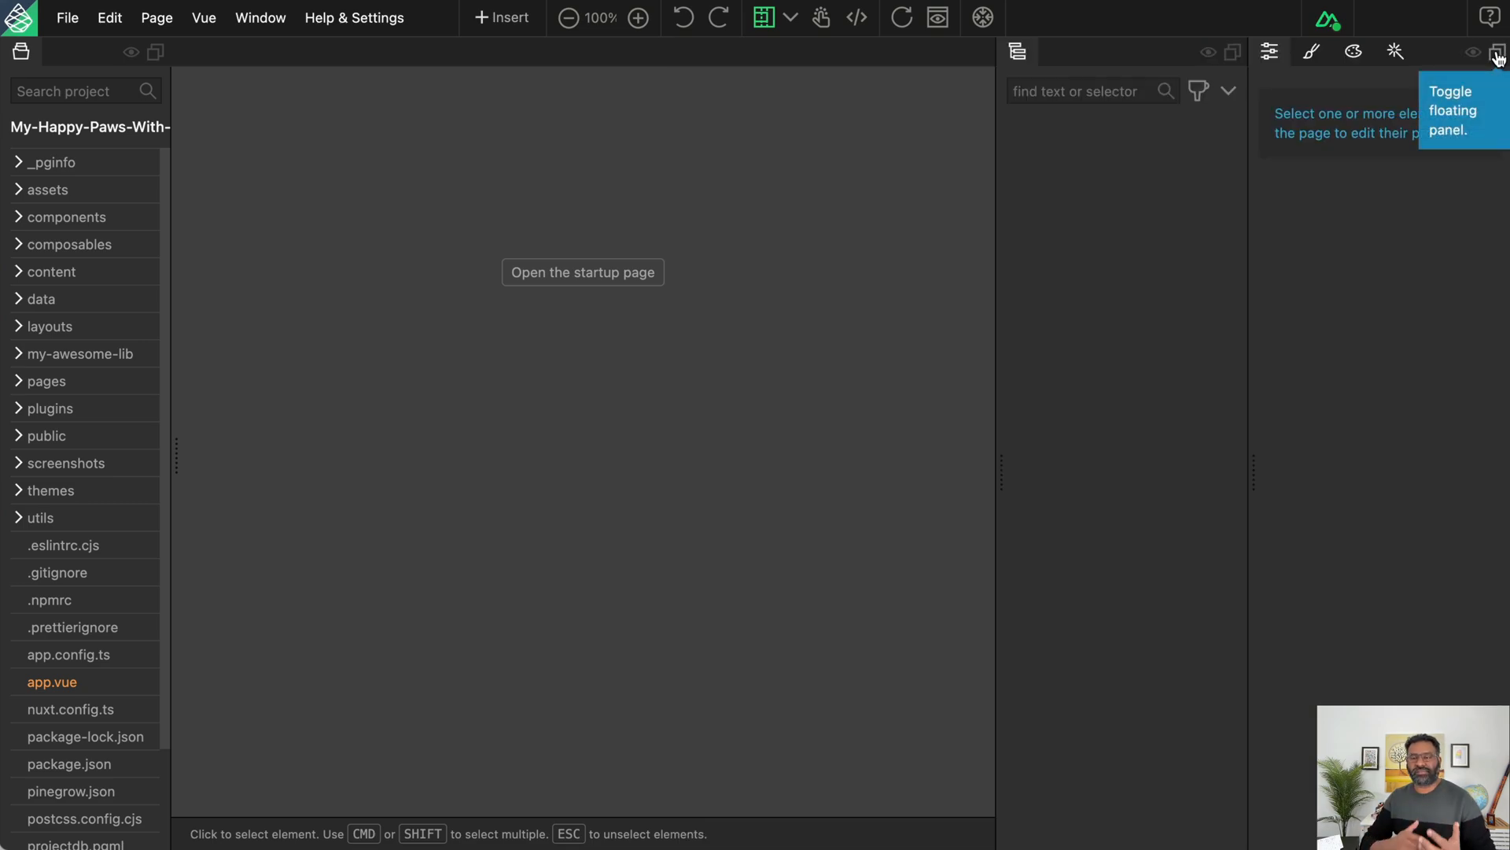
pyautogui.moveTo(885, 327)
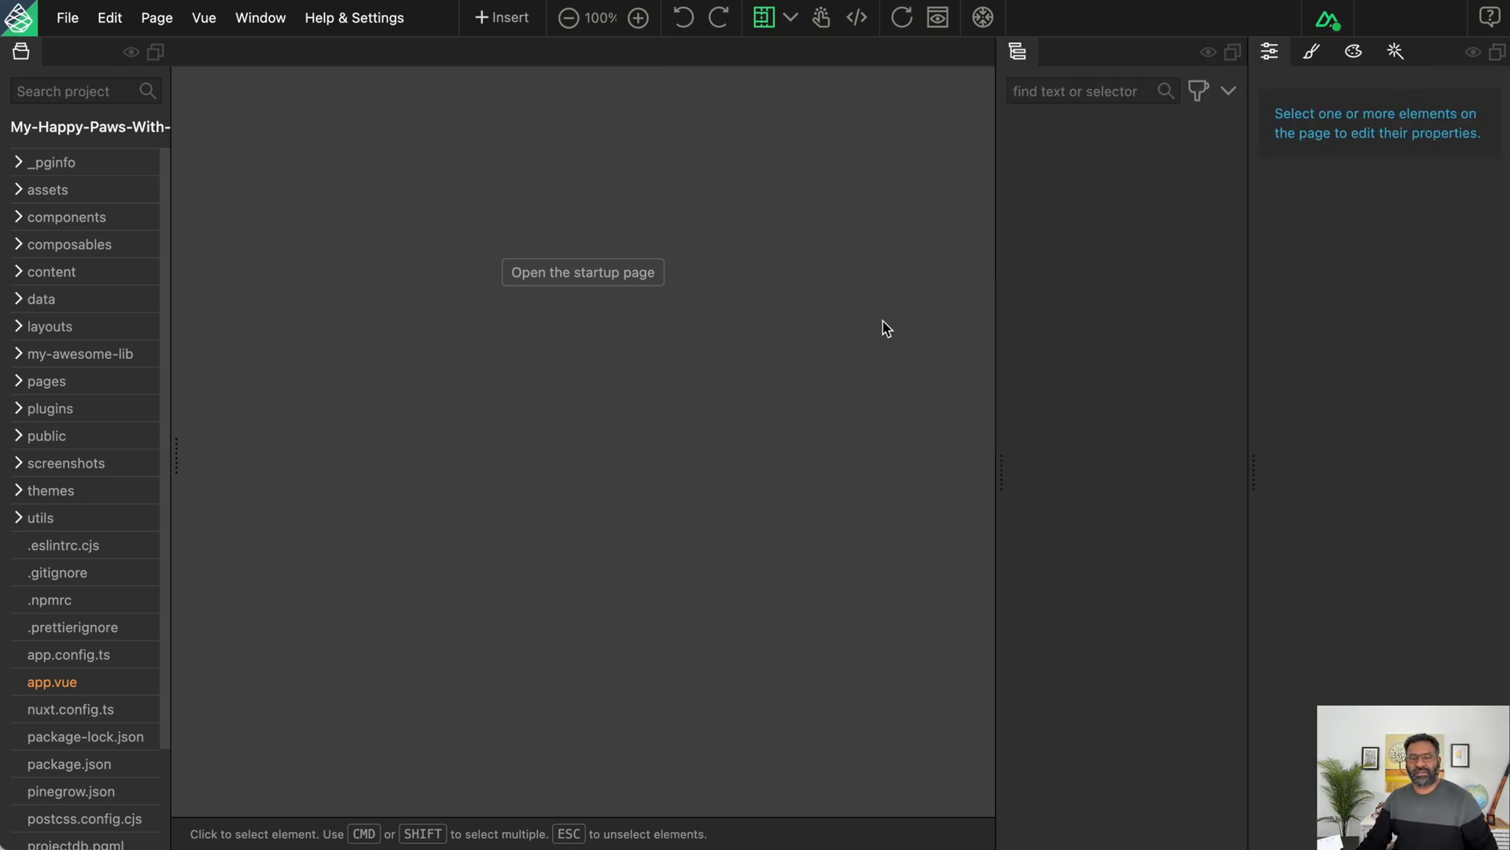
pyautogui.moveTo(1328, 19)
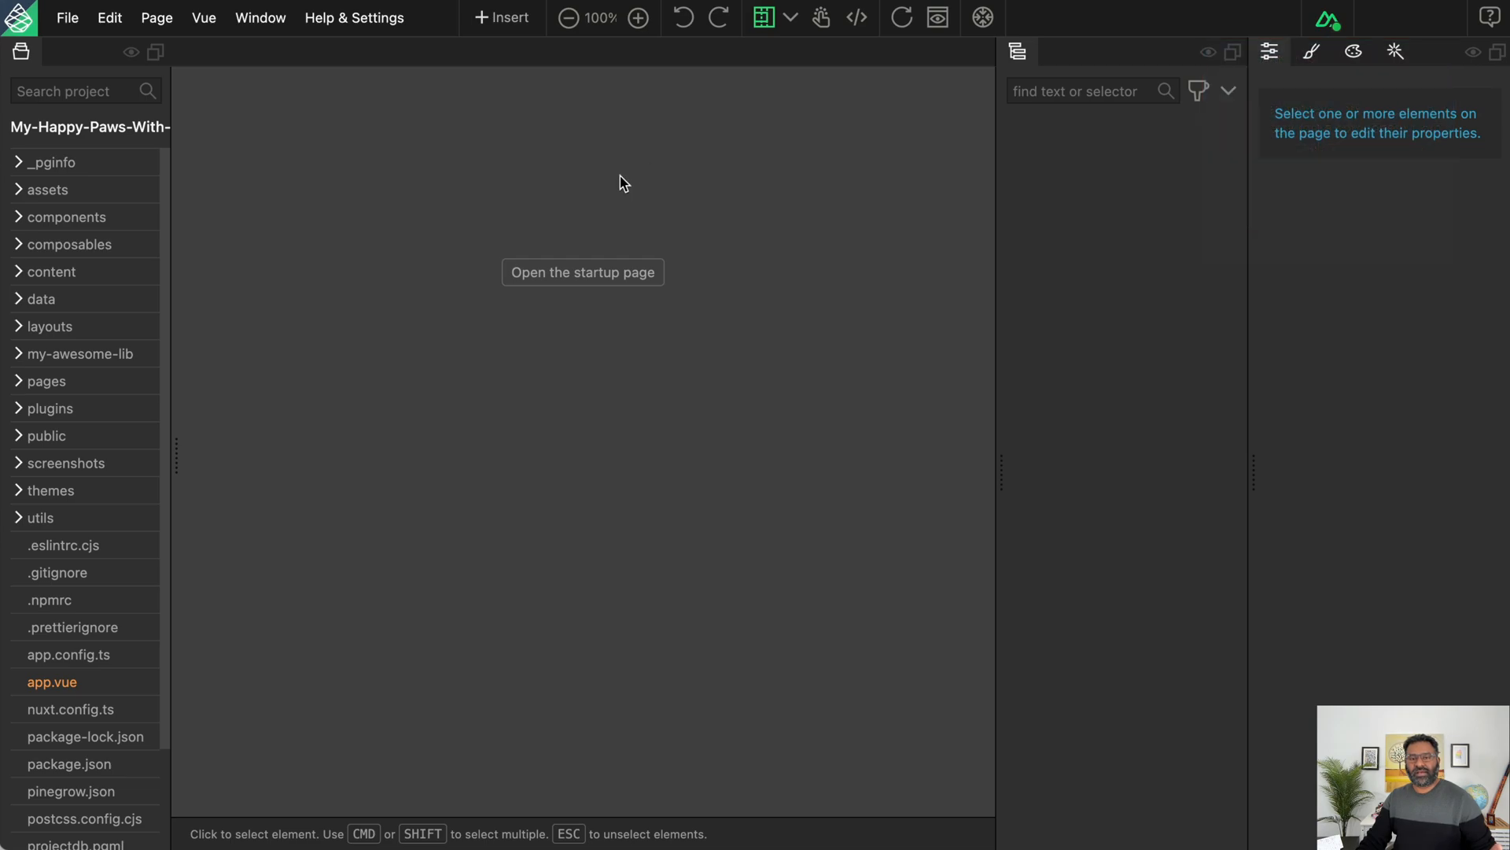
pyautogui.moveTo(568, 110)
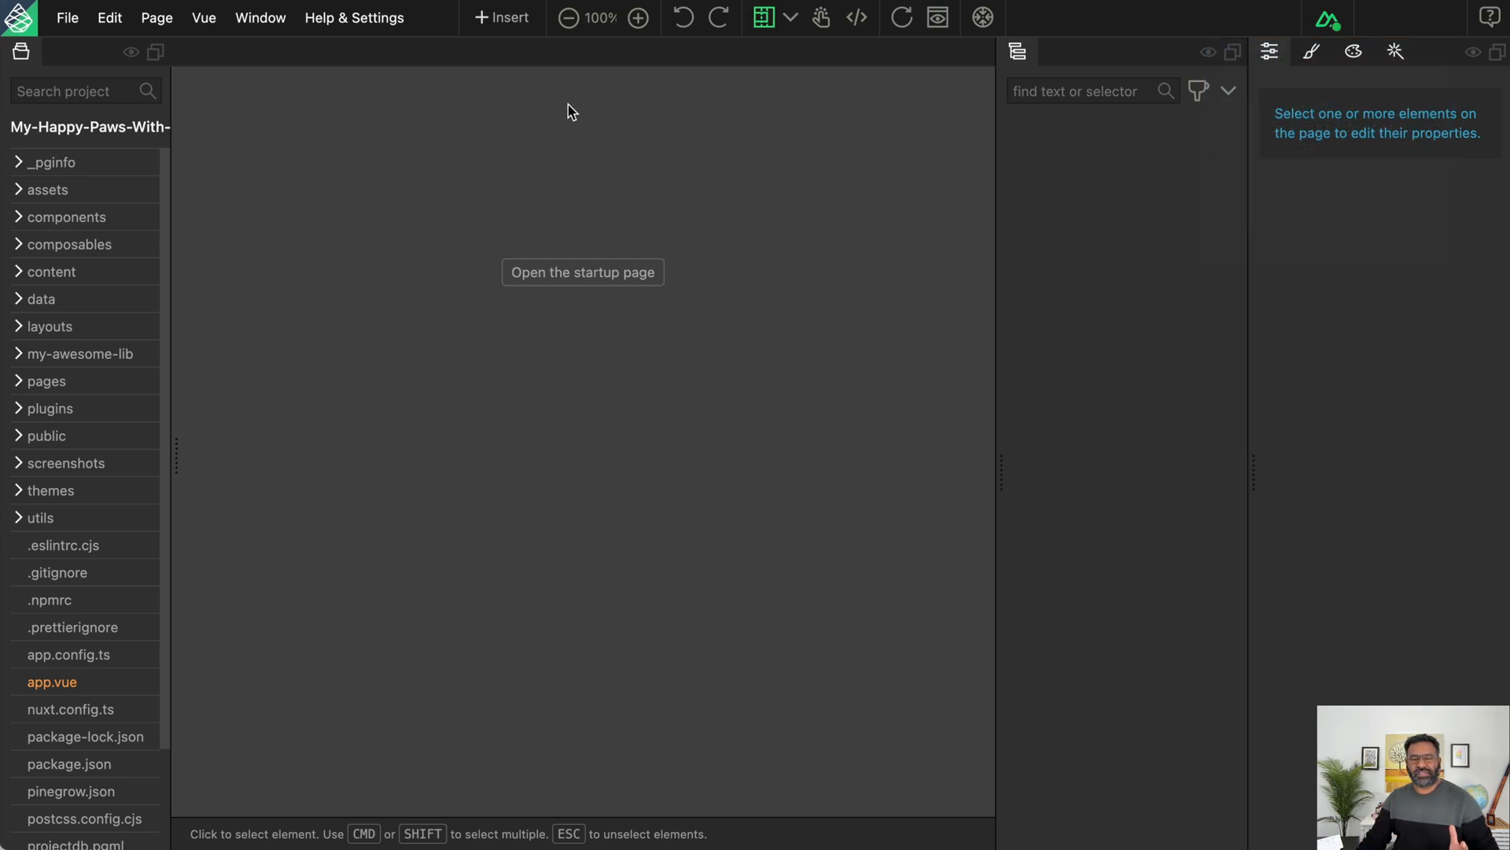
pyautogui.moveTo(527, 132)
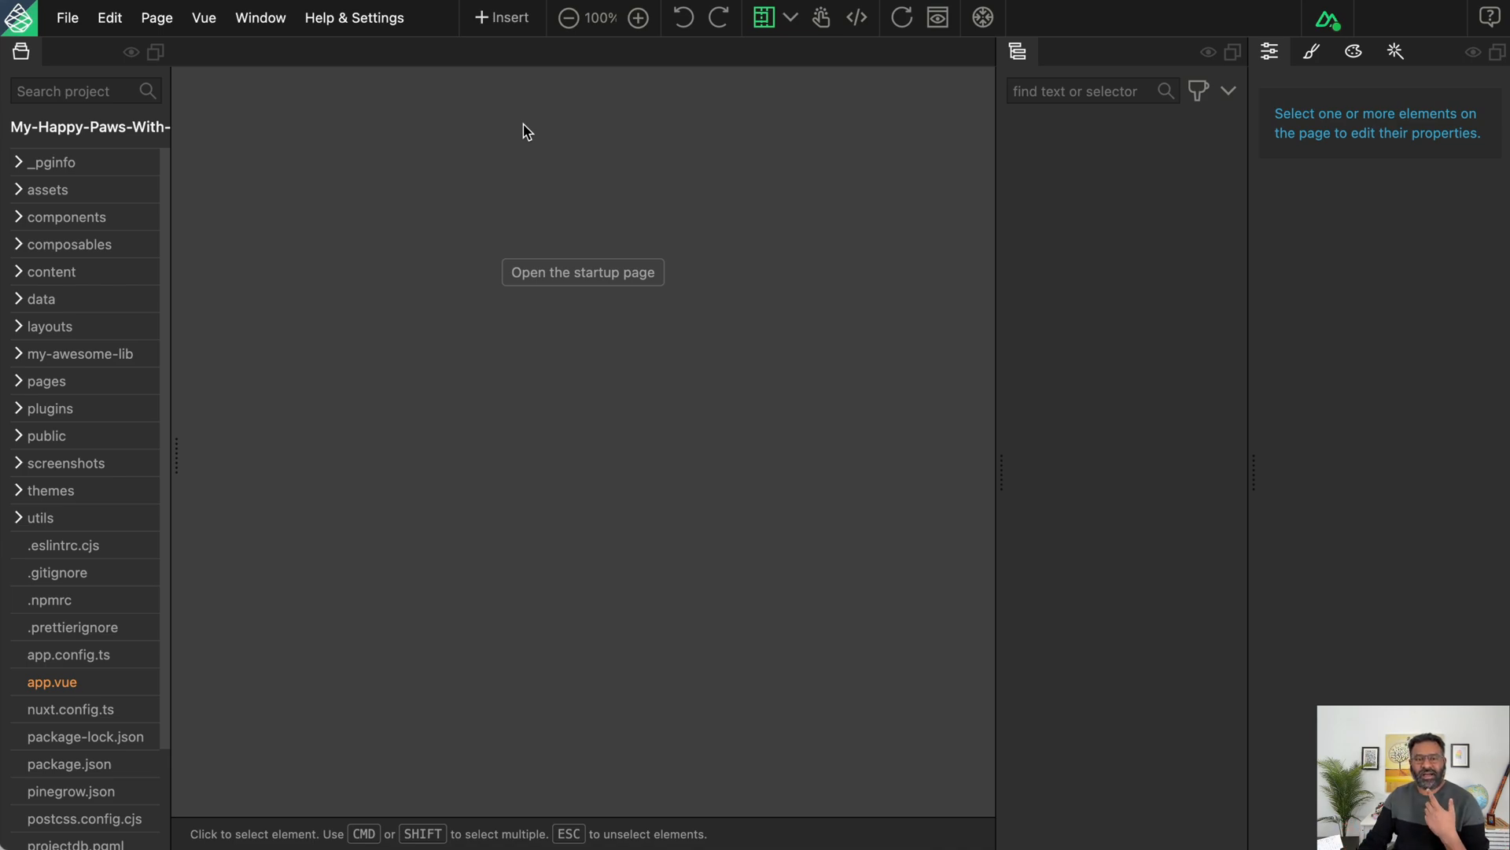
pyautogui.moveTo(582, 272)
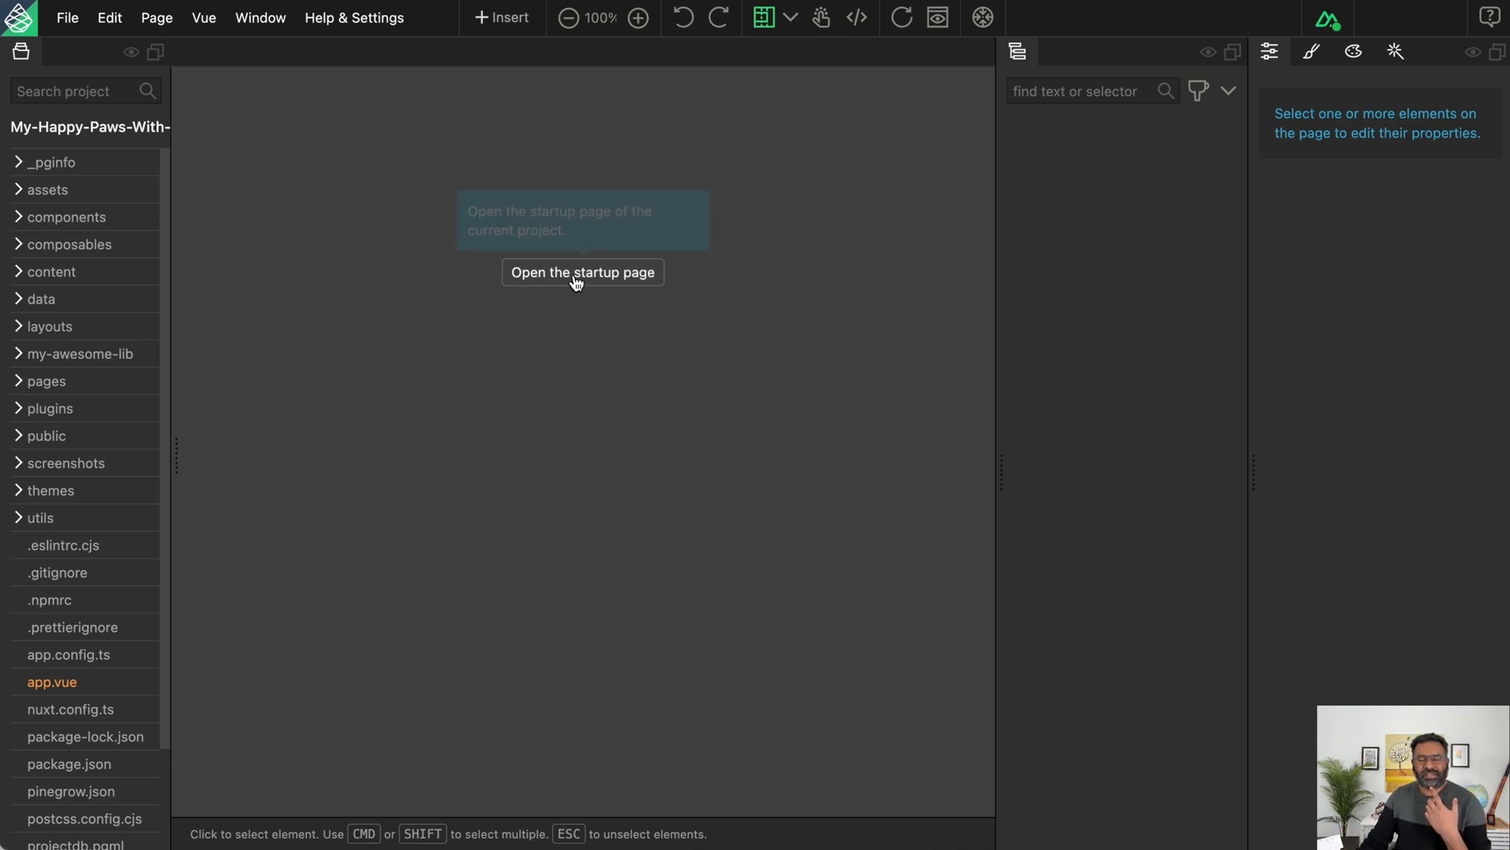
# Open the startup page index.vue, select its navbar, expand pages, then collapse the Project panel
pyautogui.click(582, 272)
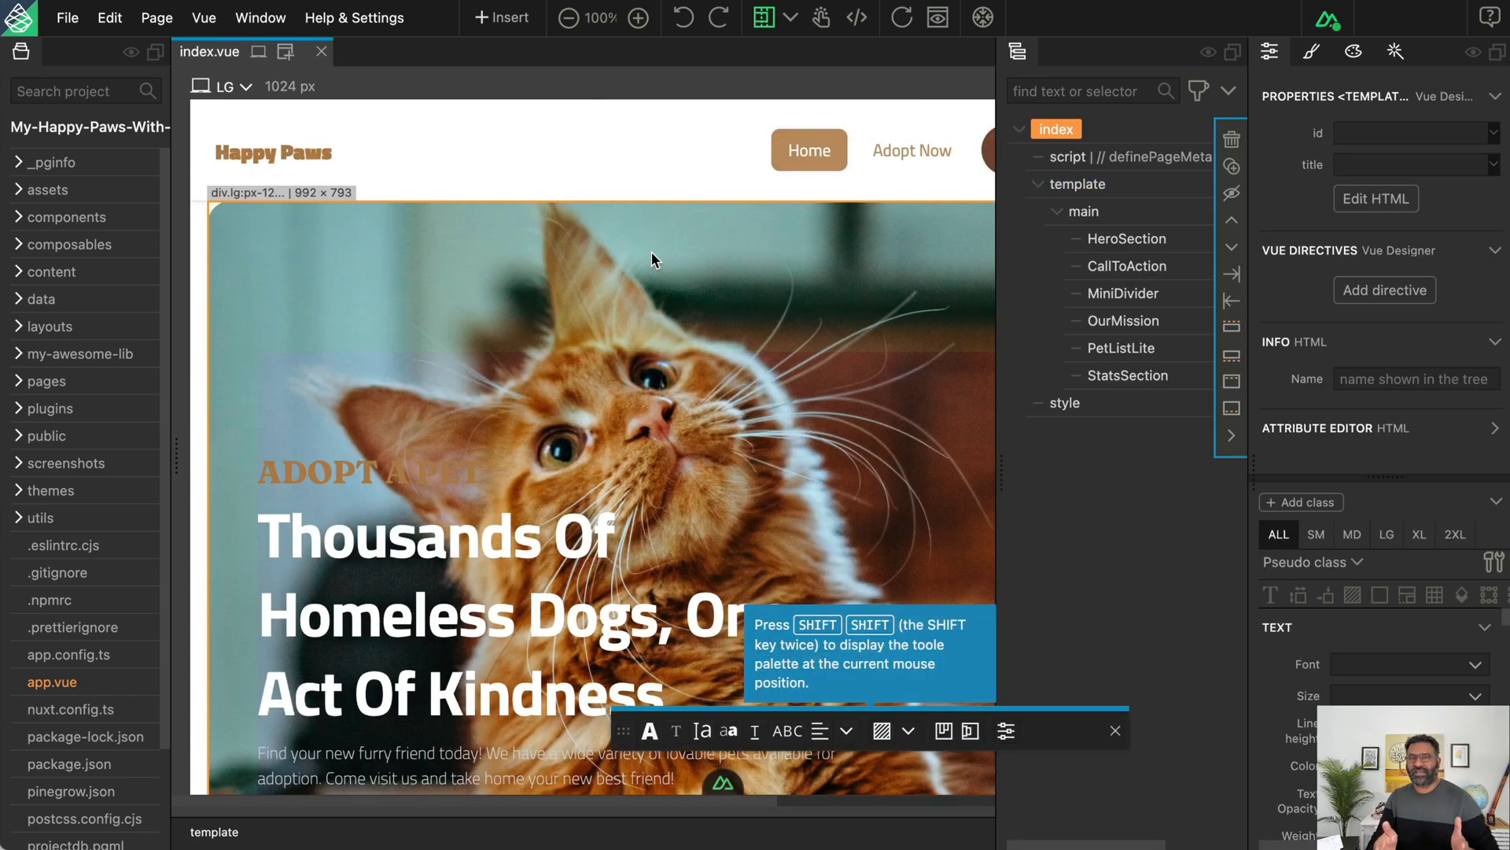
pyautogui.click(1083, 184)
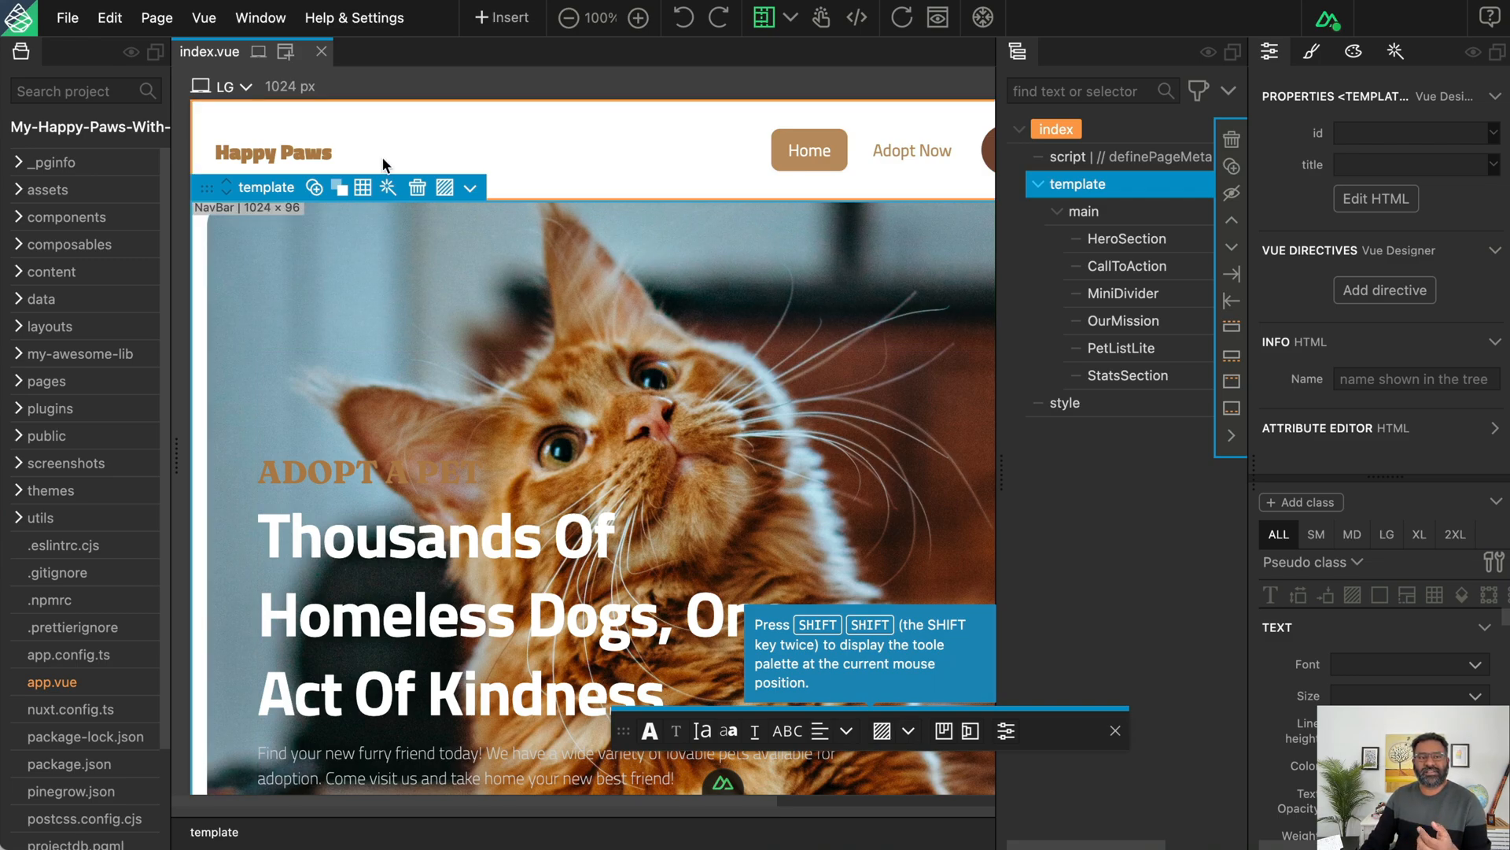
pyautogui.click(46, 381)
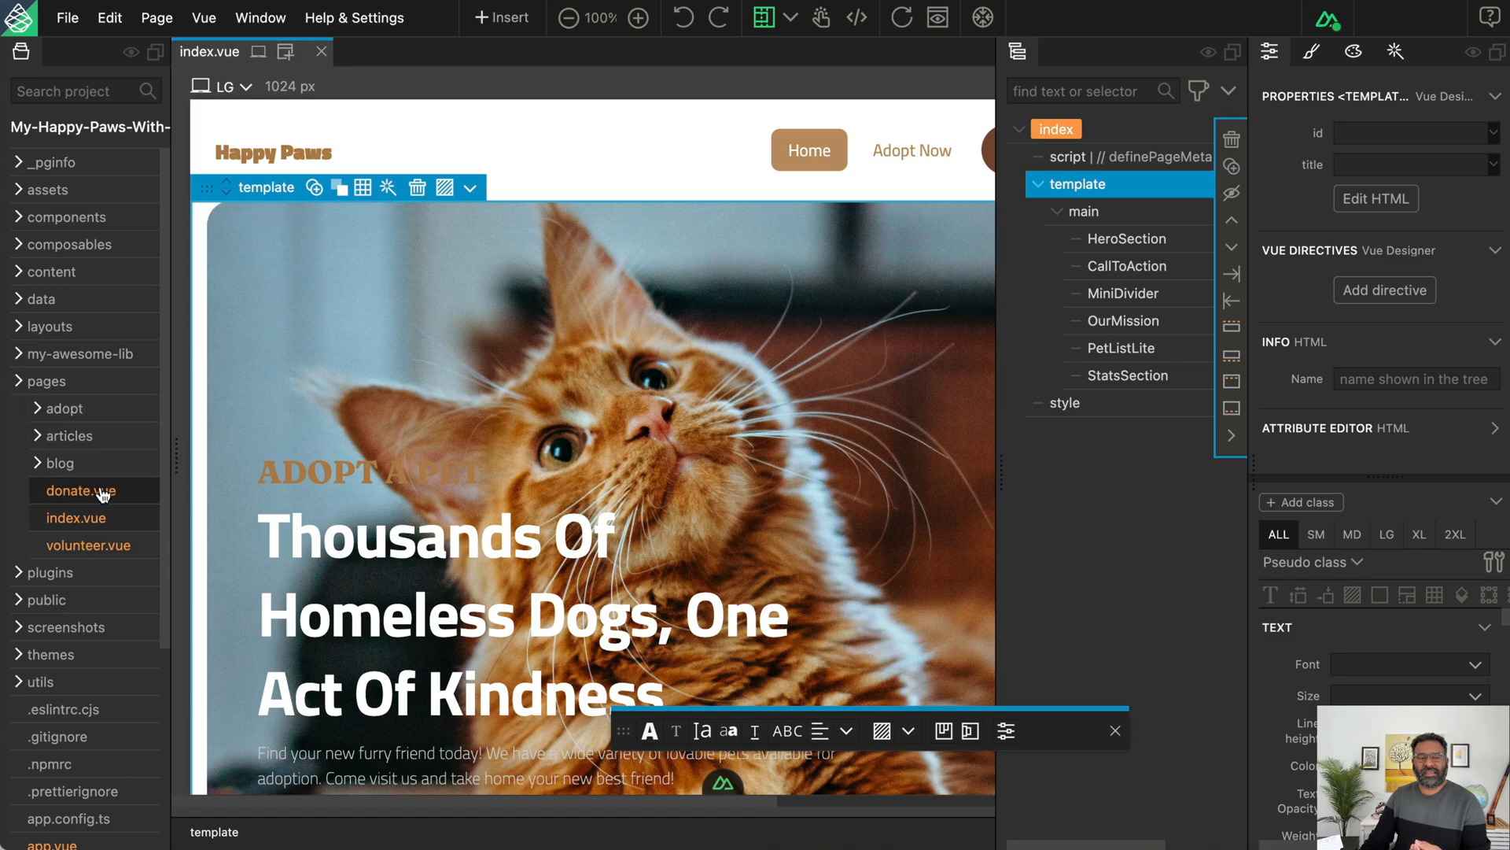
pyautogui.moveTo(46, 381)
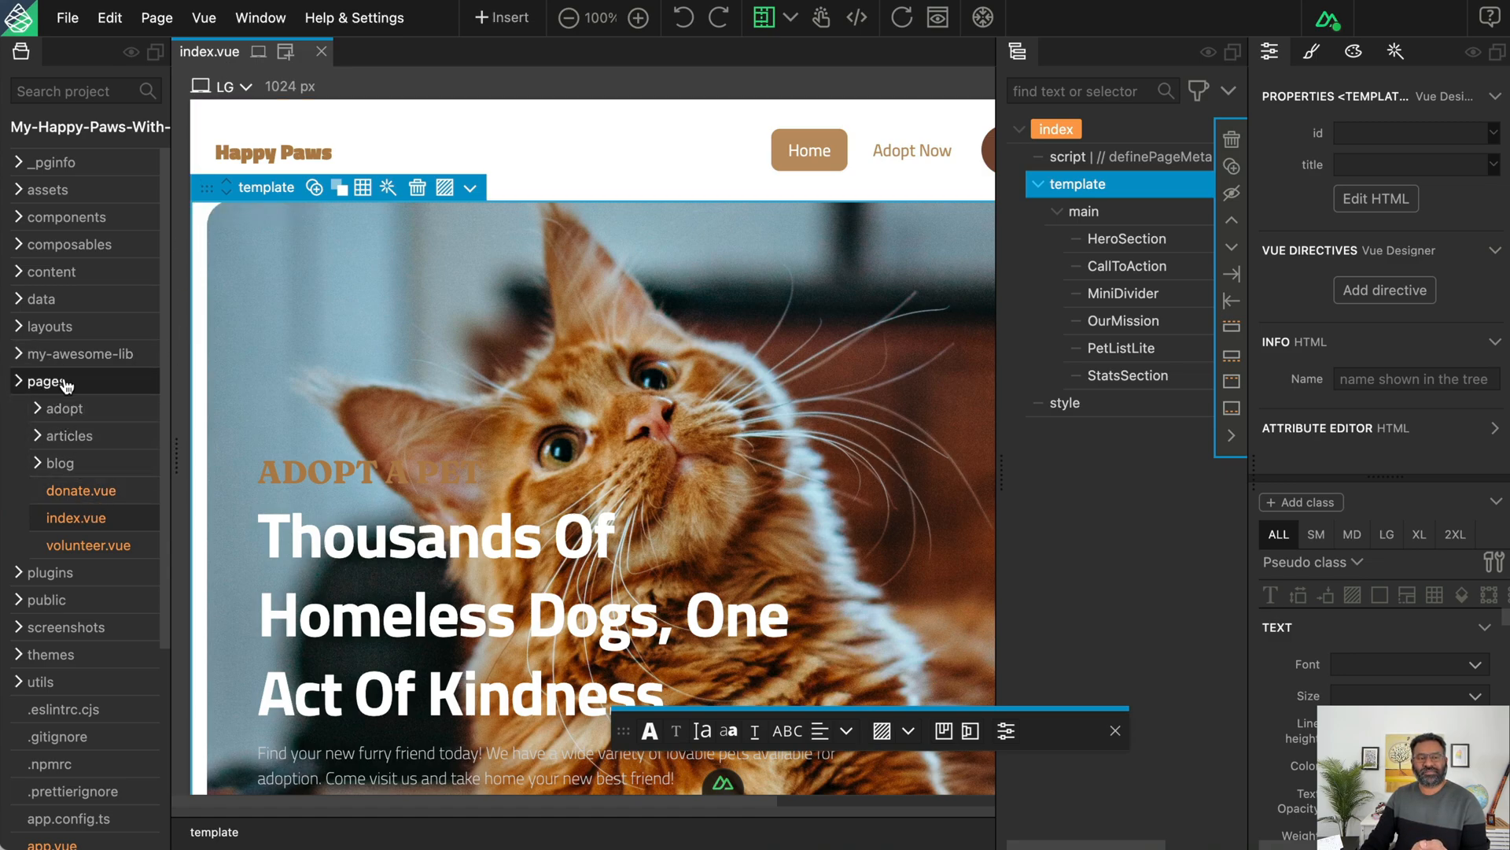
pyautogui.moveTo(21, 50)
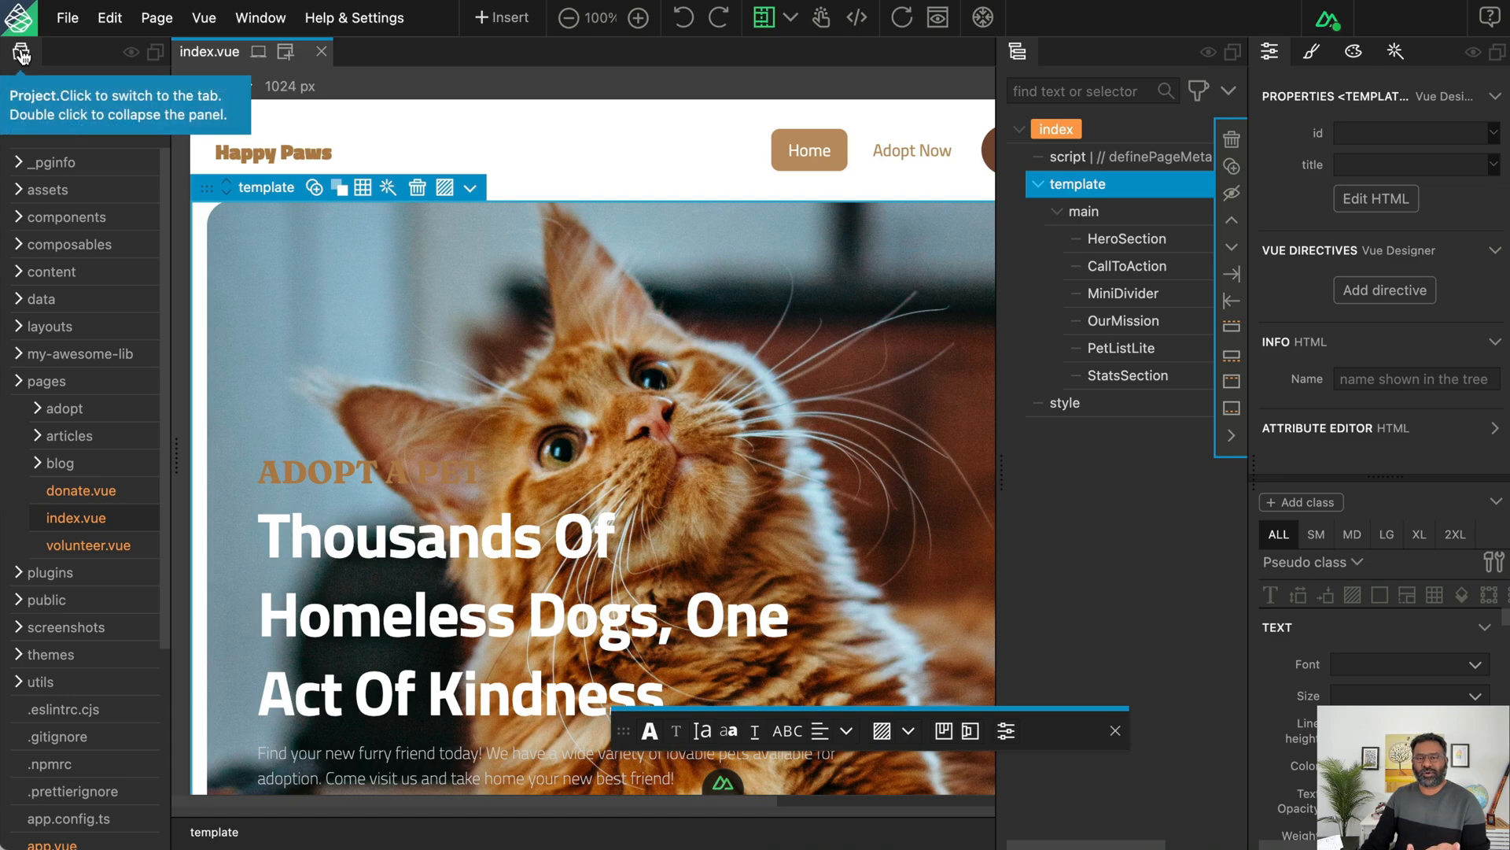
pyautogui.click(21, 52)
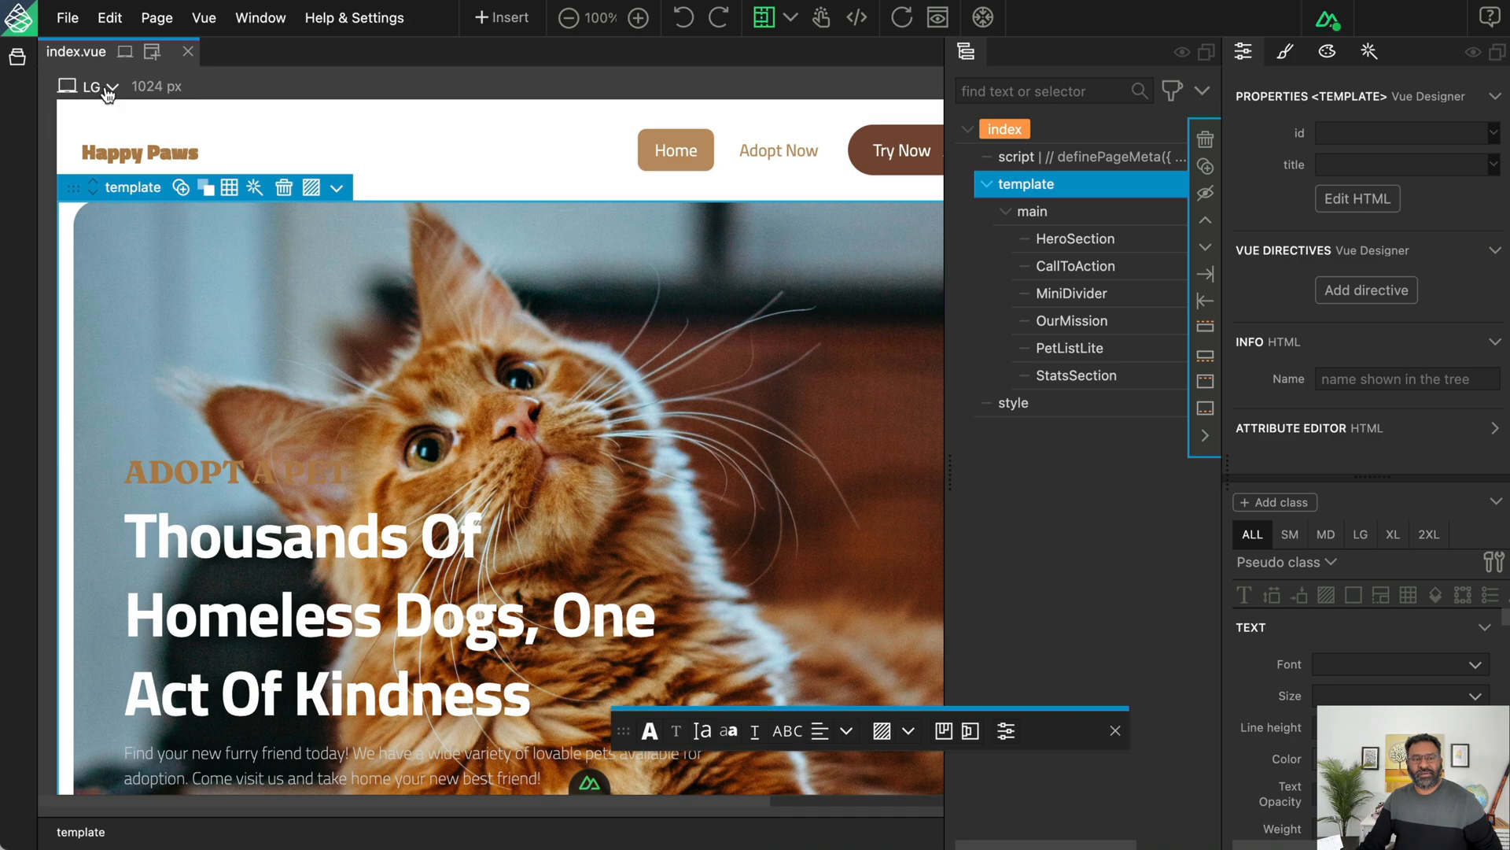
# Preview the homepage canvas at the 768 px MD responsive width
pyautogui.click(93, 84)
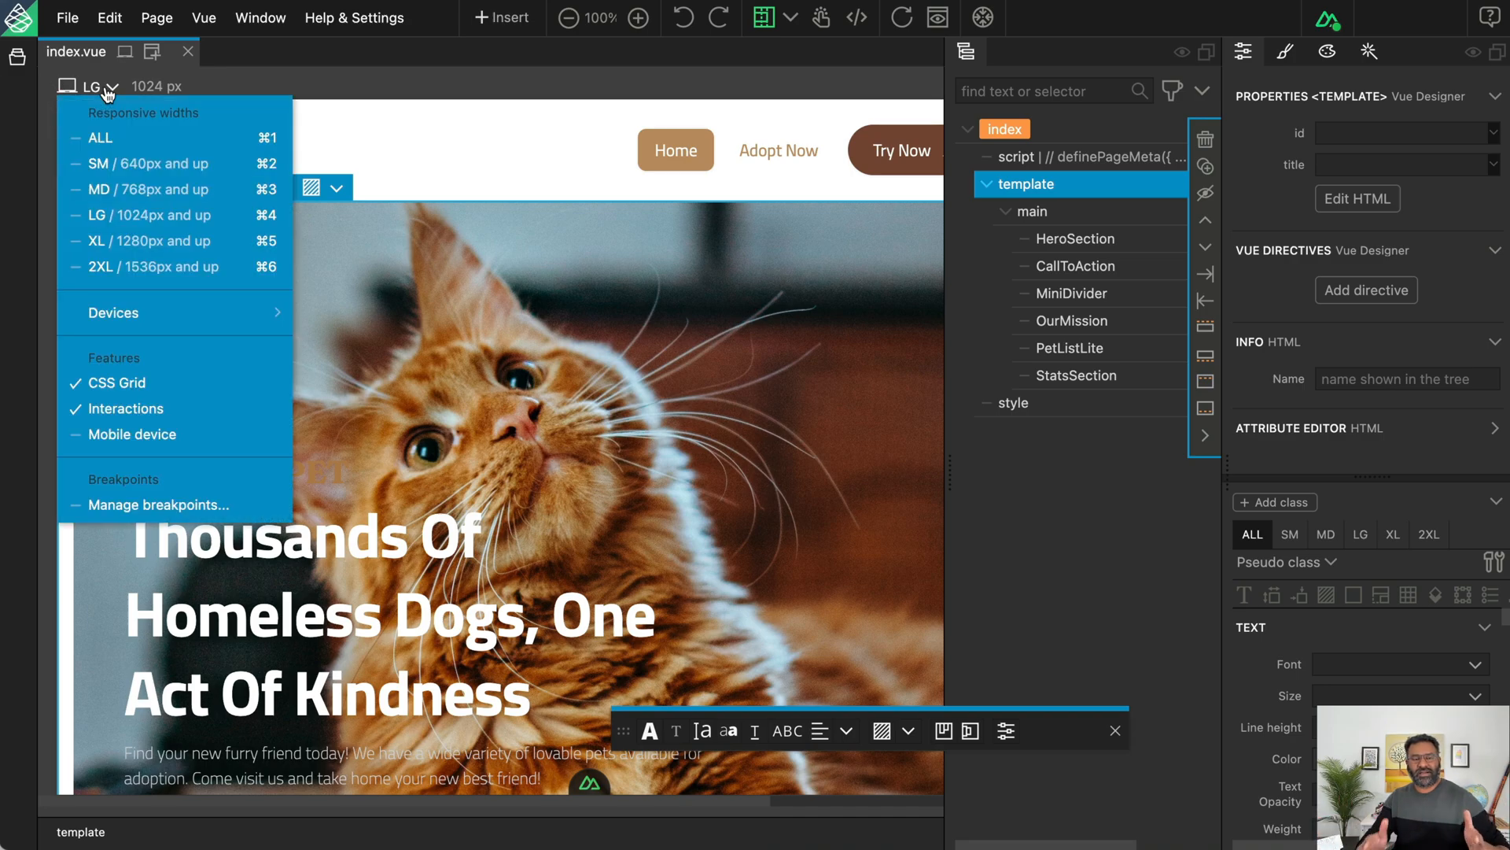
pyautogui.click(151, 189)
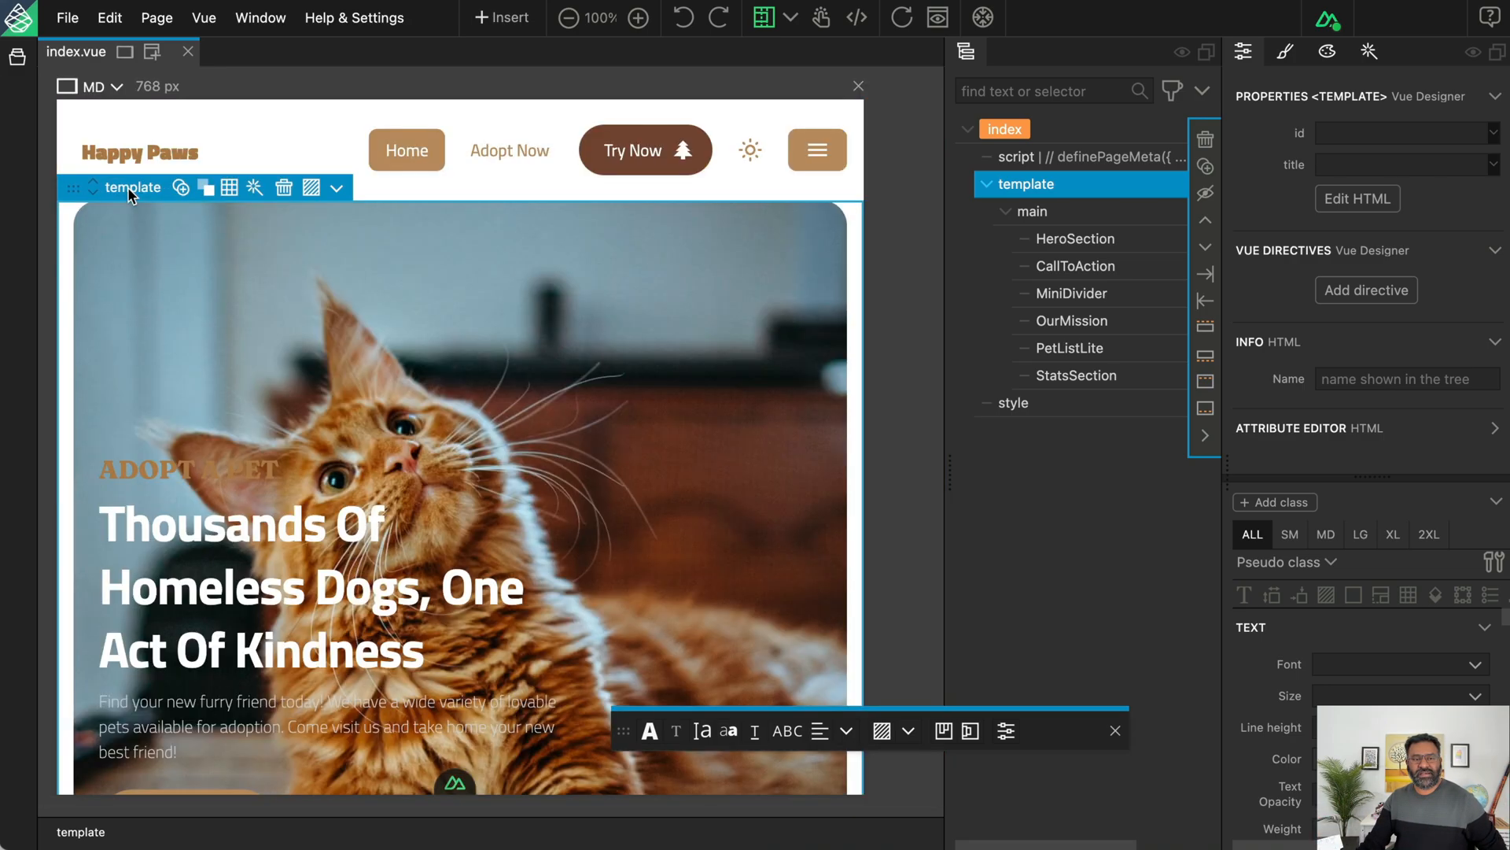
pyautogui.moveTo(886, 325)
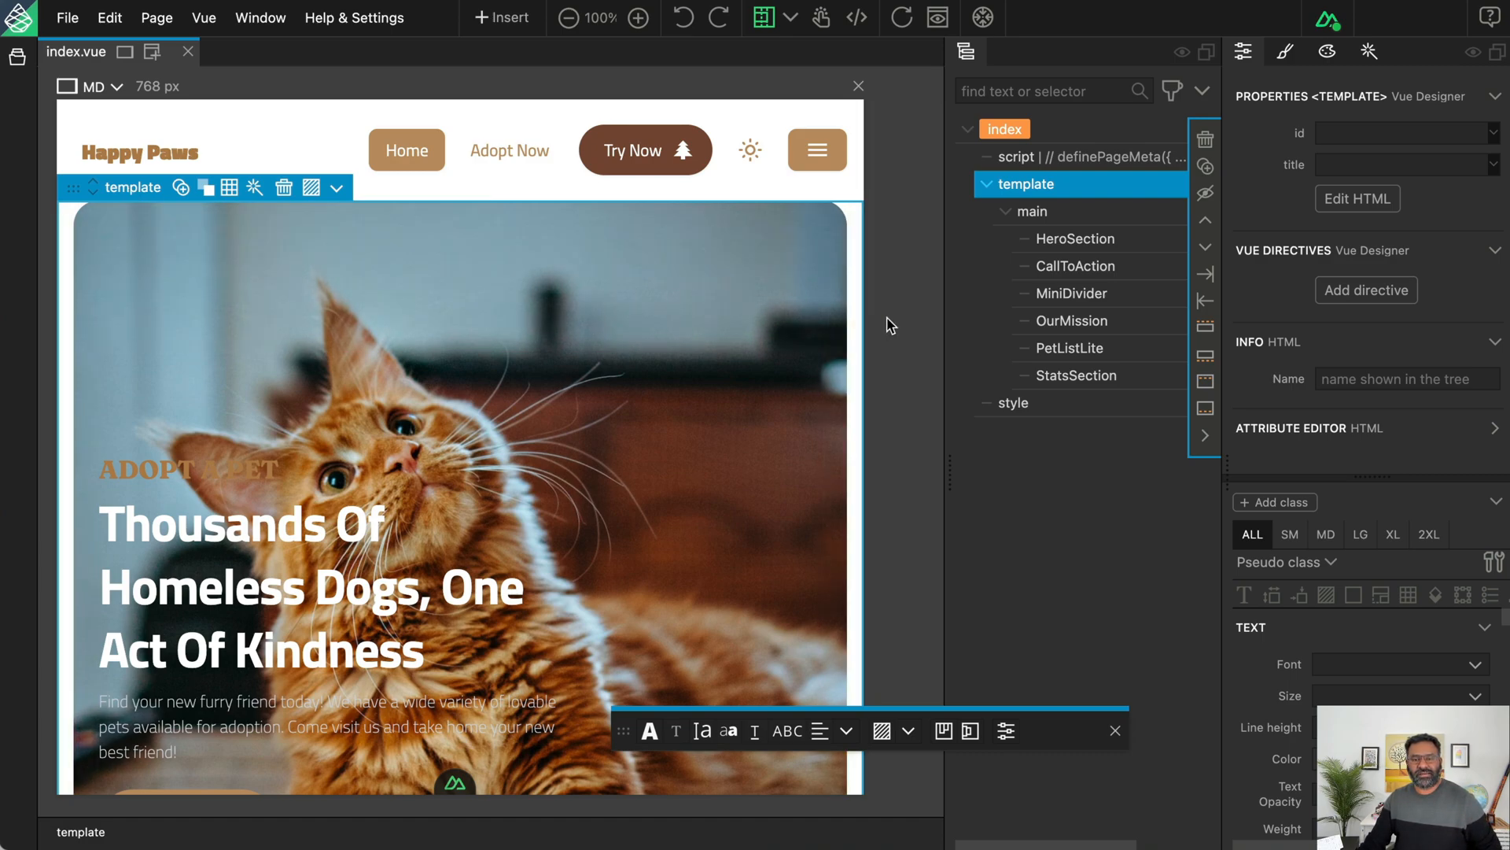
pyautogui.moveTo(1068, 266)
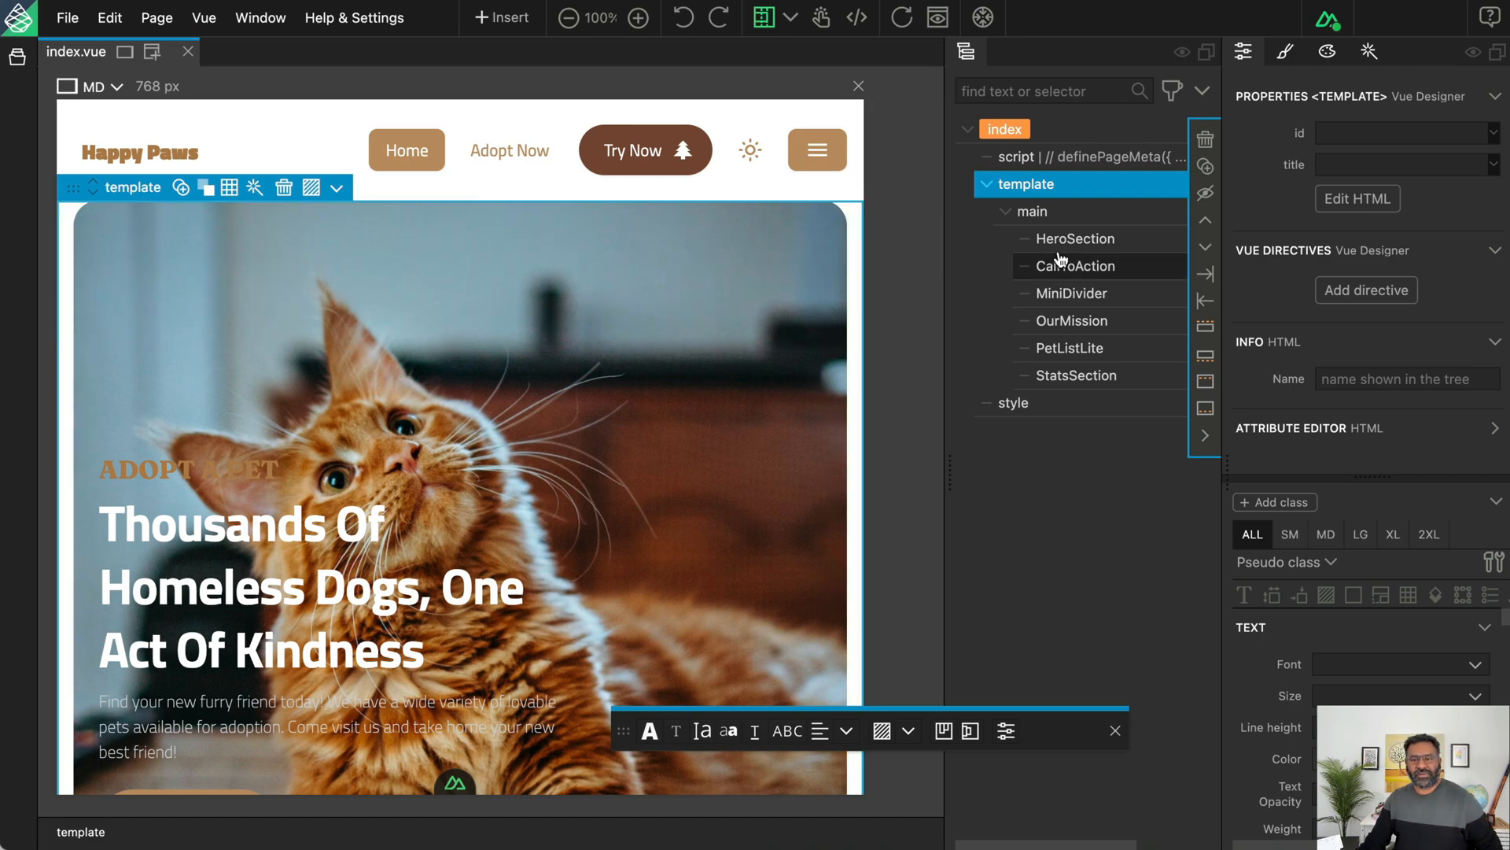
# Select HeroSection, CallToAction and OurMission under main, ending back on HeroSection
pyautogui.click(1070, 237)
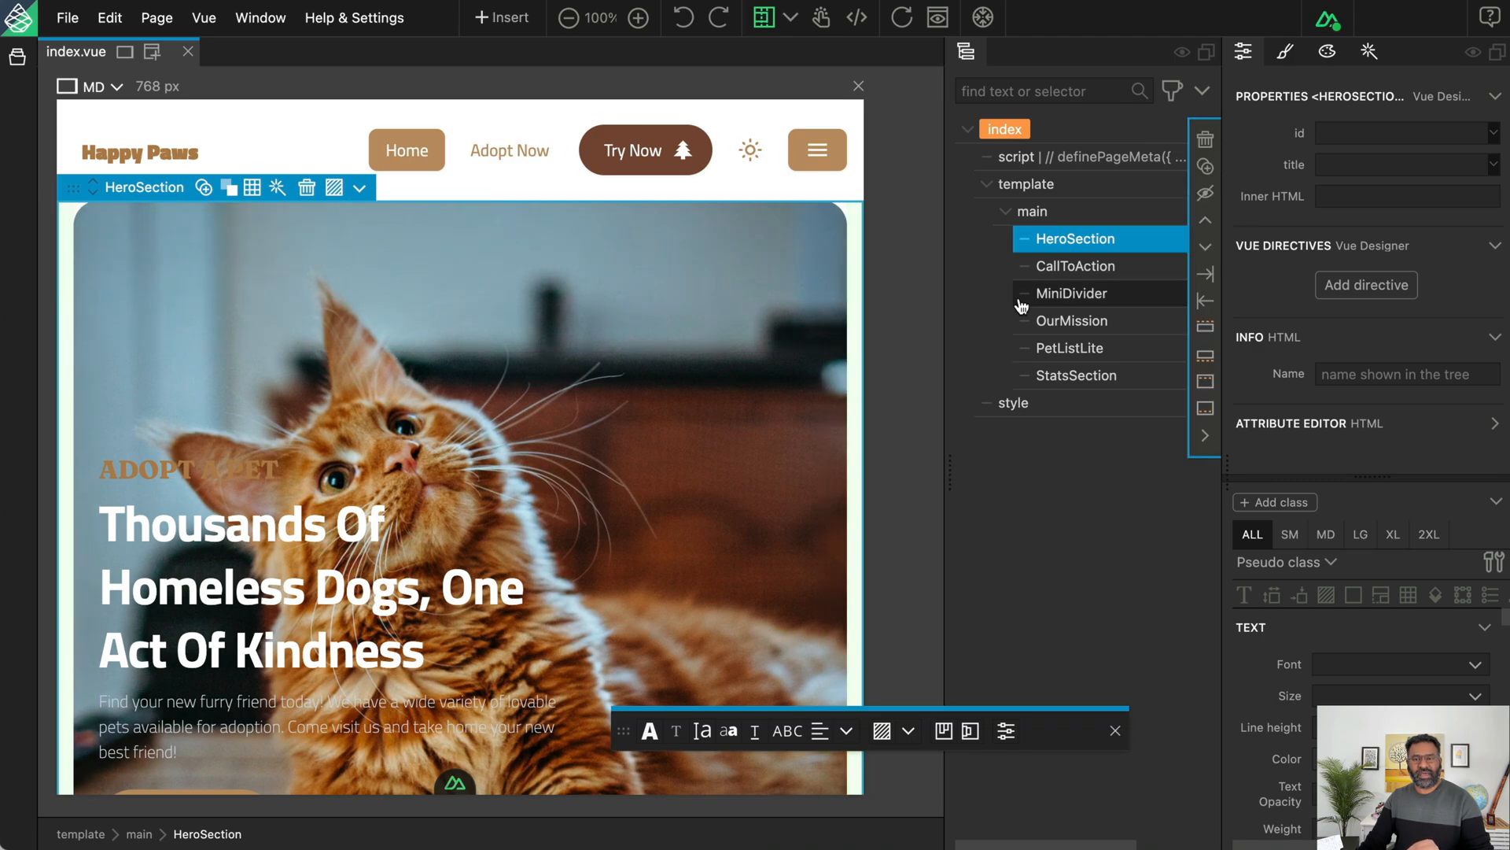
pyautogui.click(1071, 266)
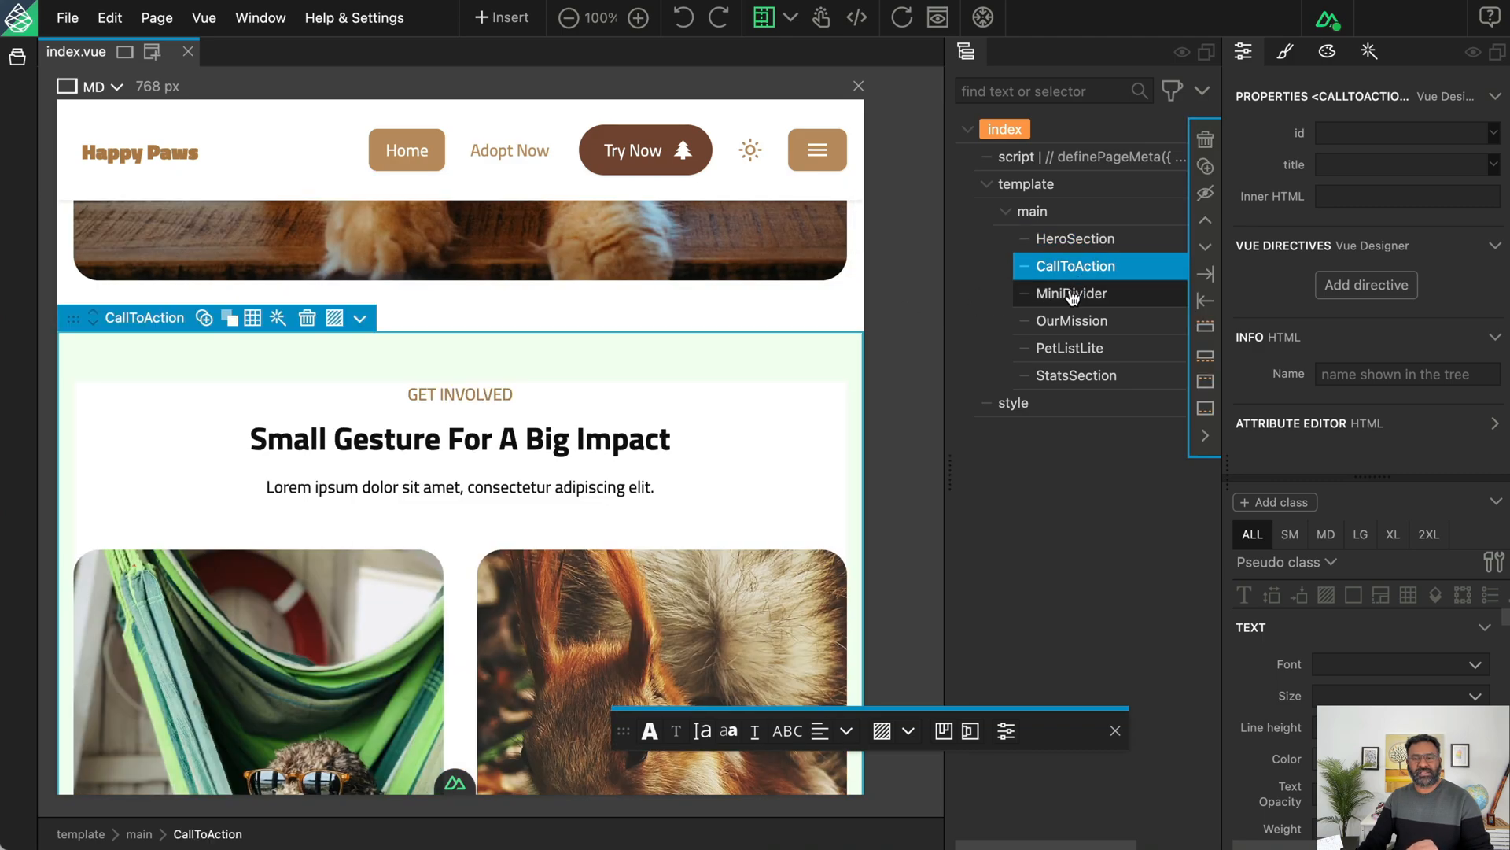
pyautogui.click(1073, 321)
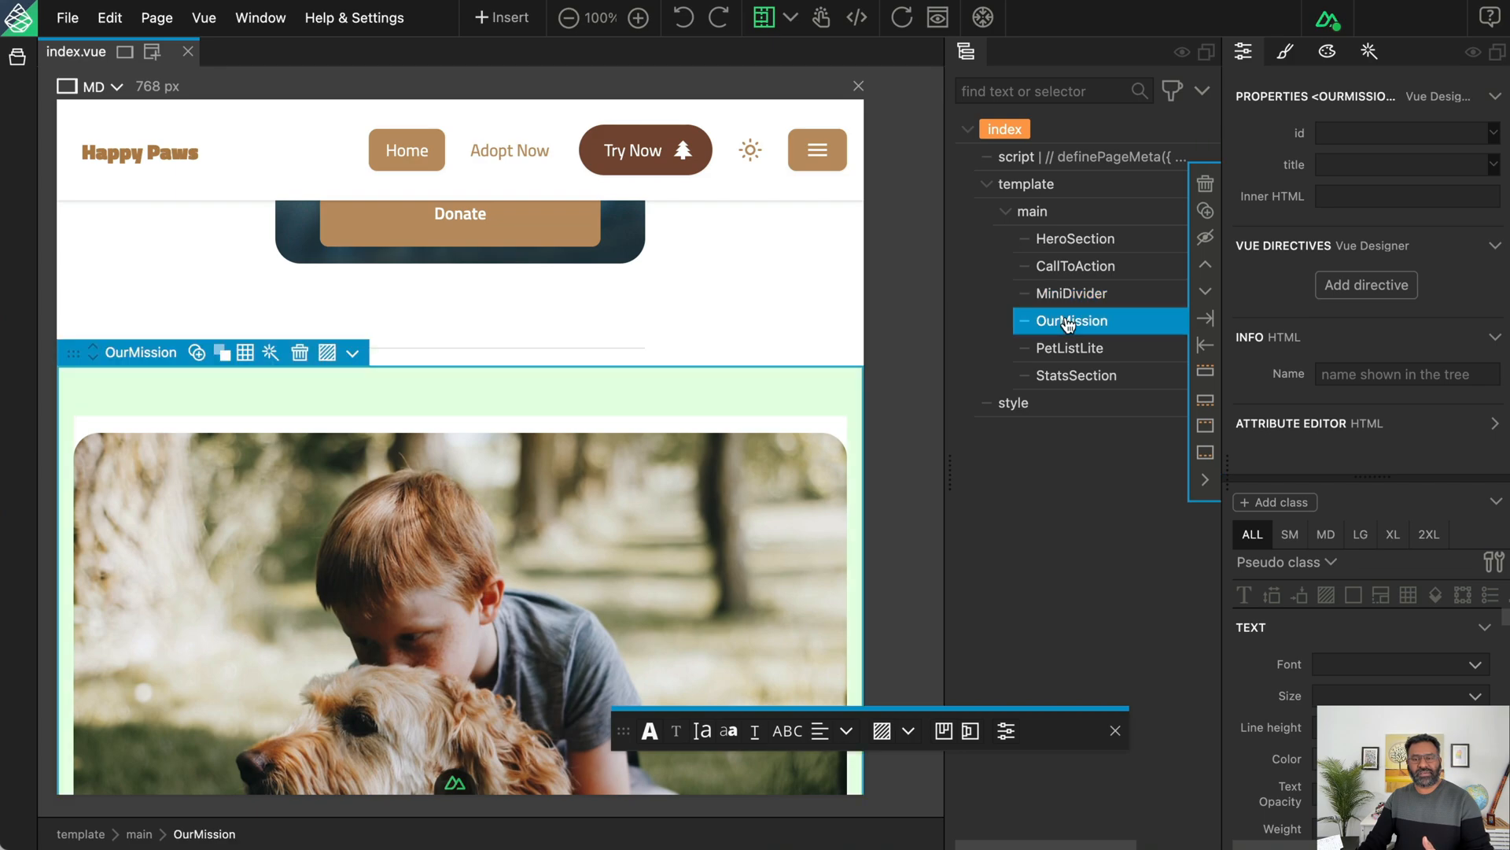
pyautogui.click(1073, 237)
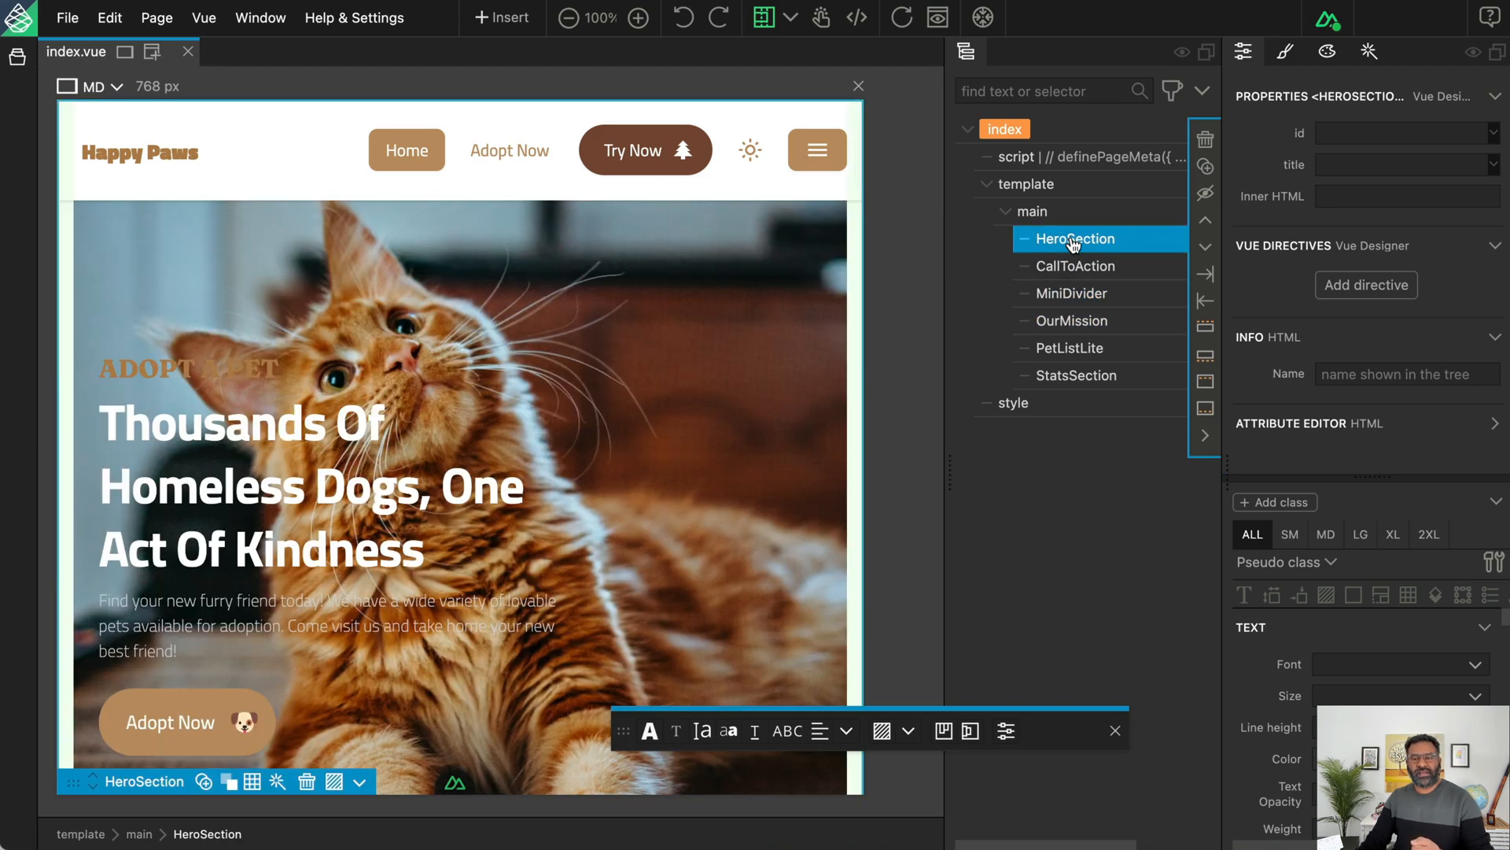
# Open HeroSection.vue and give its Adopt Now BaseButton a darker colour variant
pyautogui.doubleClick(1073, 237)
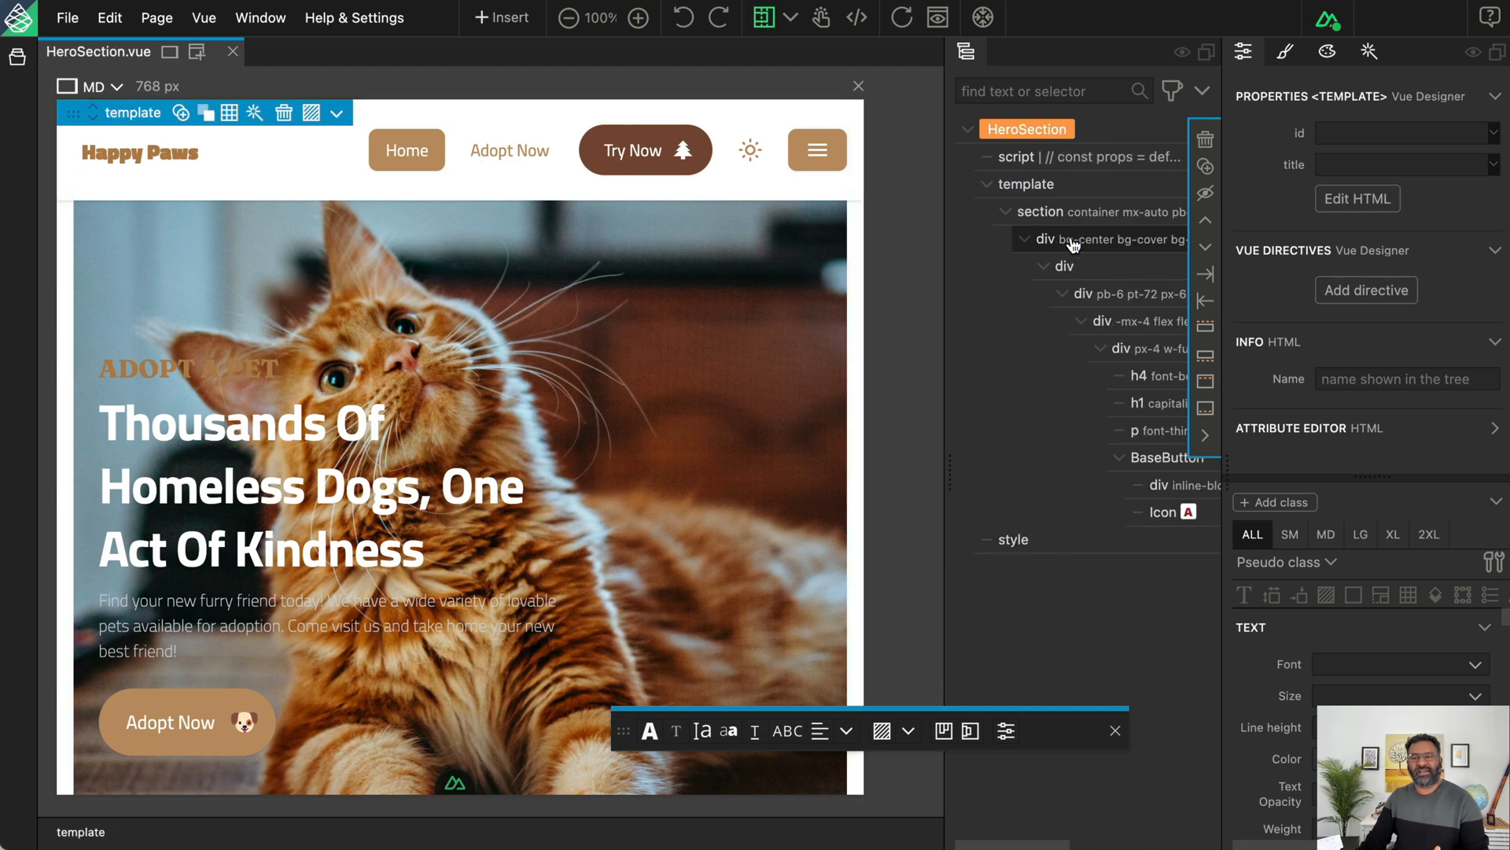
pyautogui.click(1029, 184)
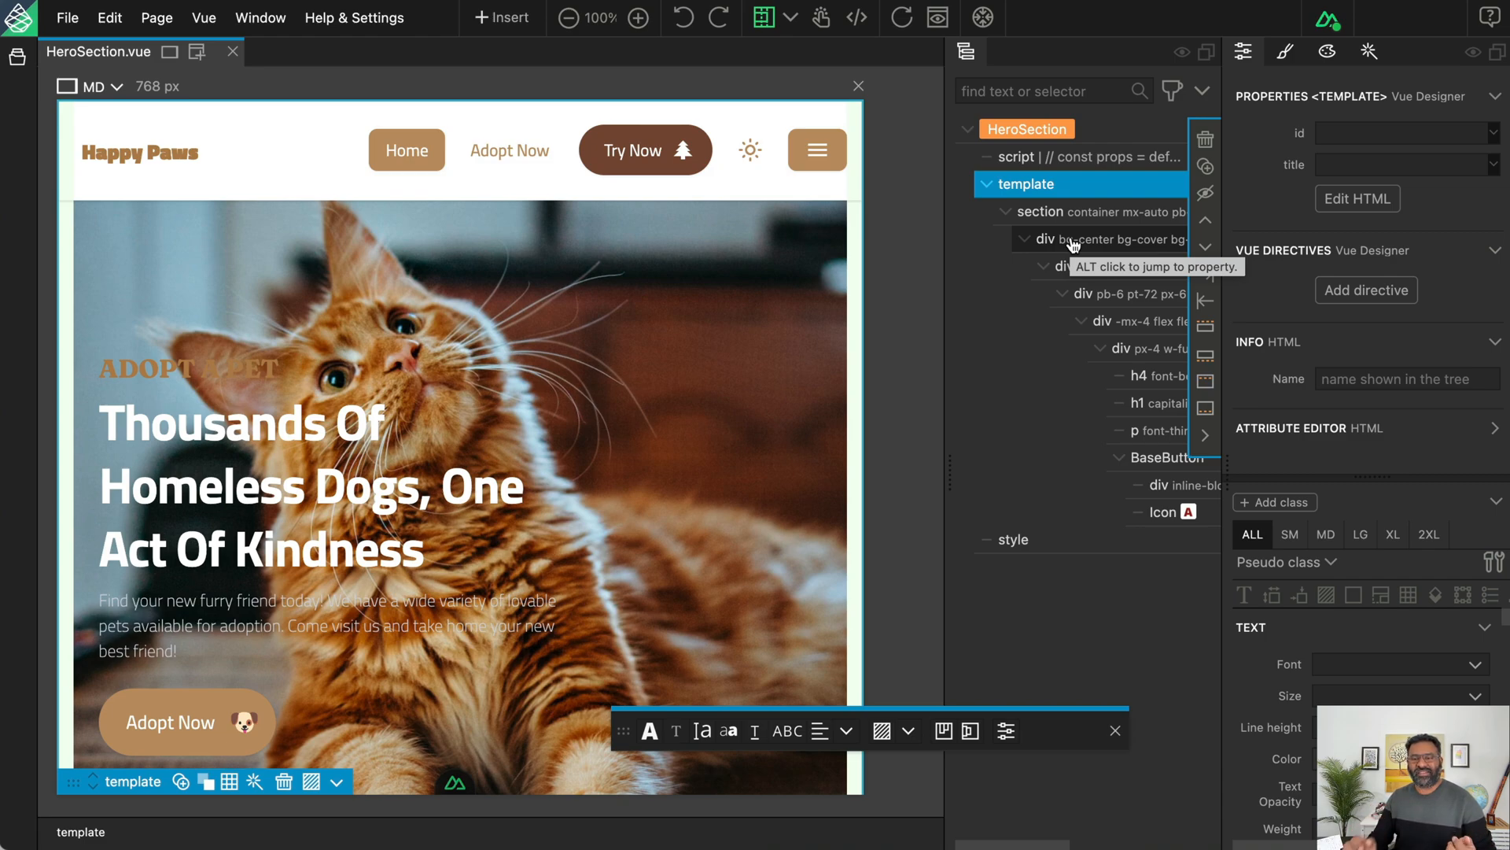
pyautogui.moveTo(1156, 458)
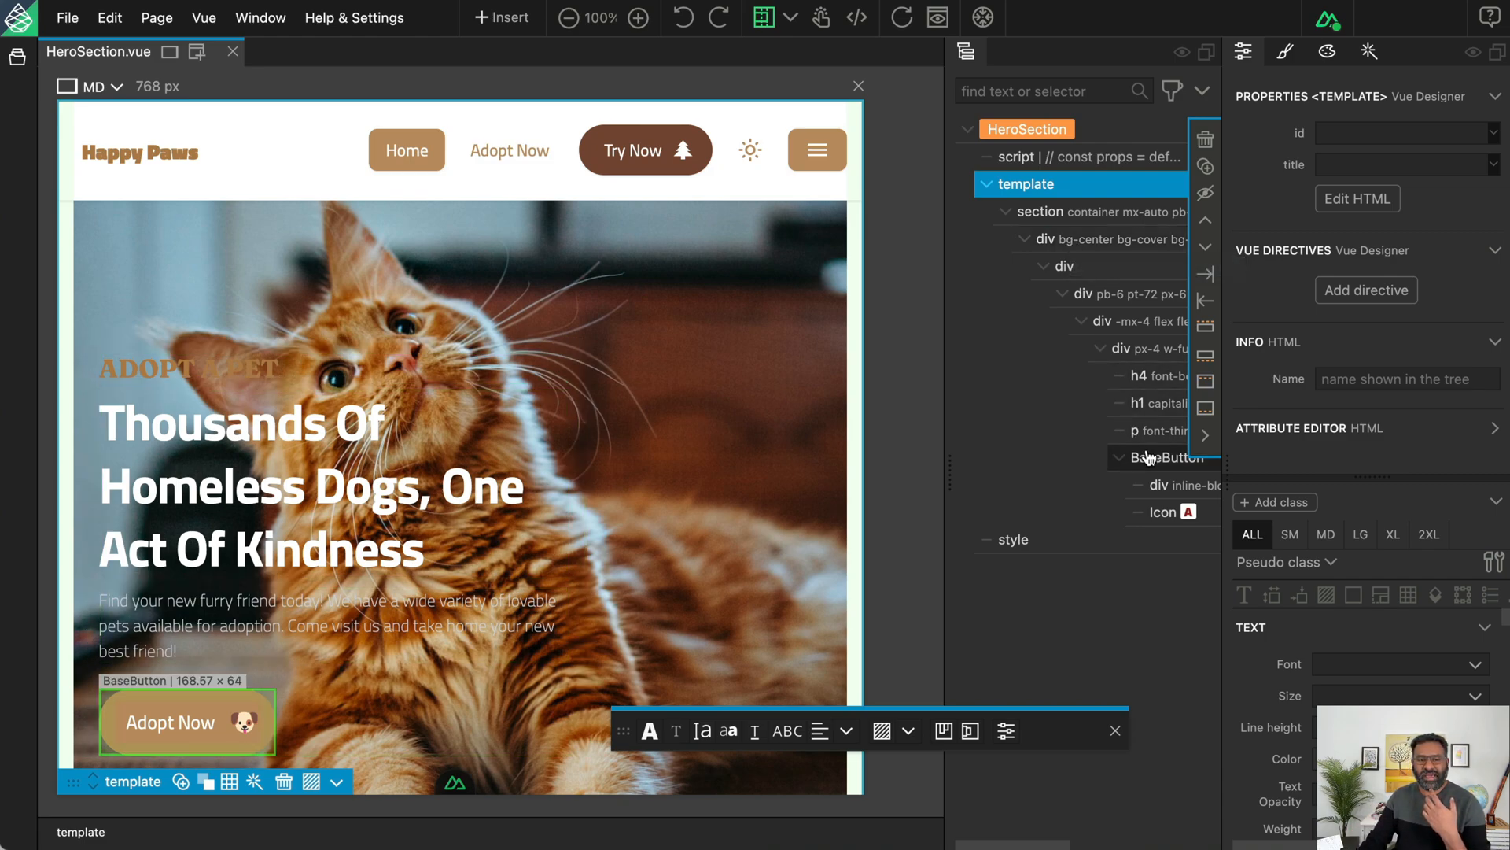
pyautogui.click(1156, 457)
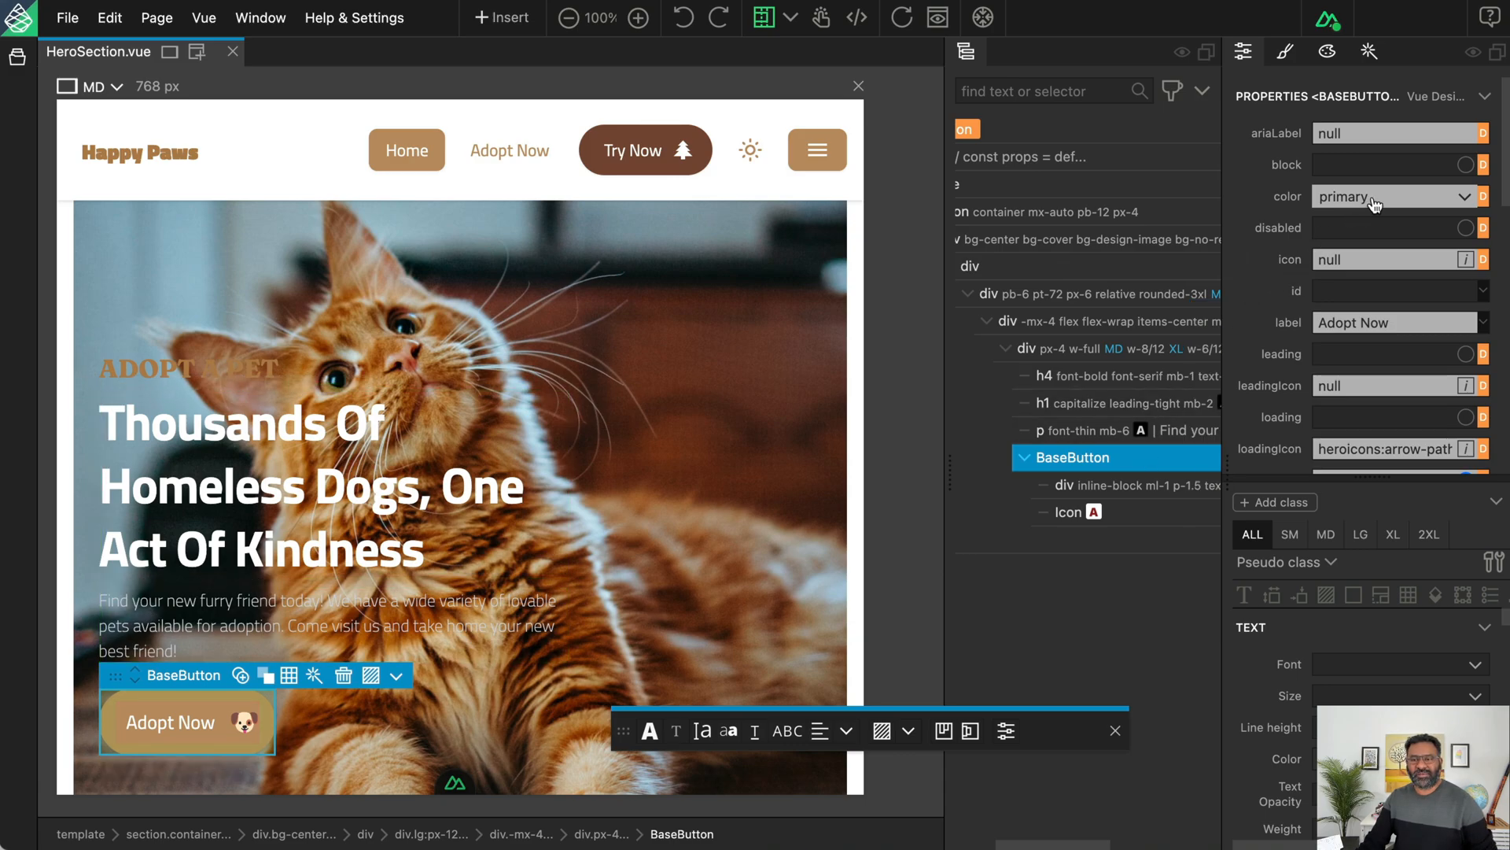
pyautogui.click(1388, 197)
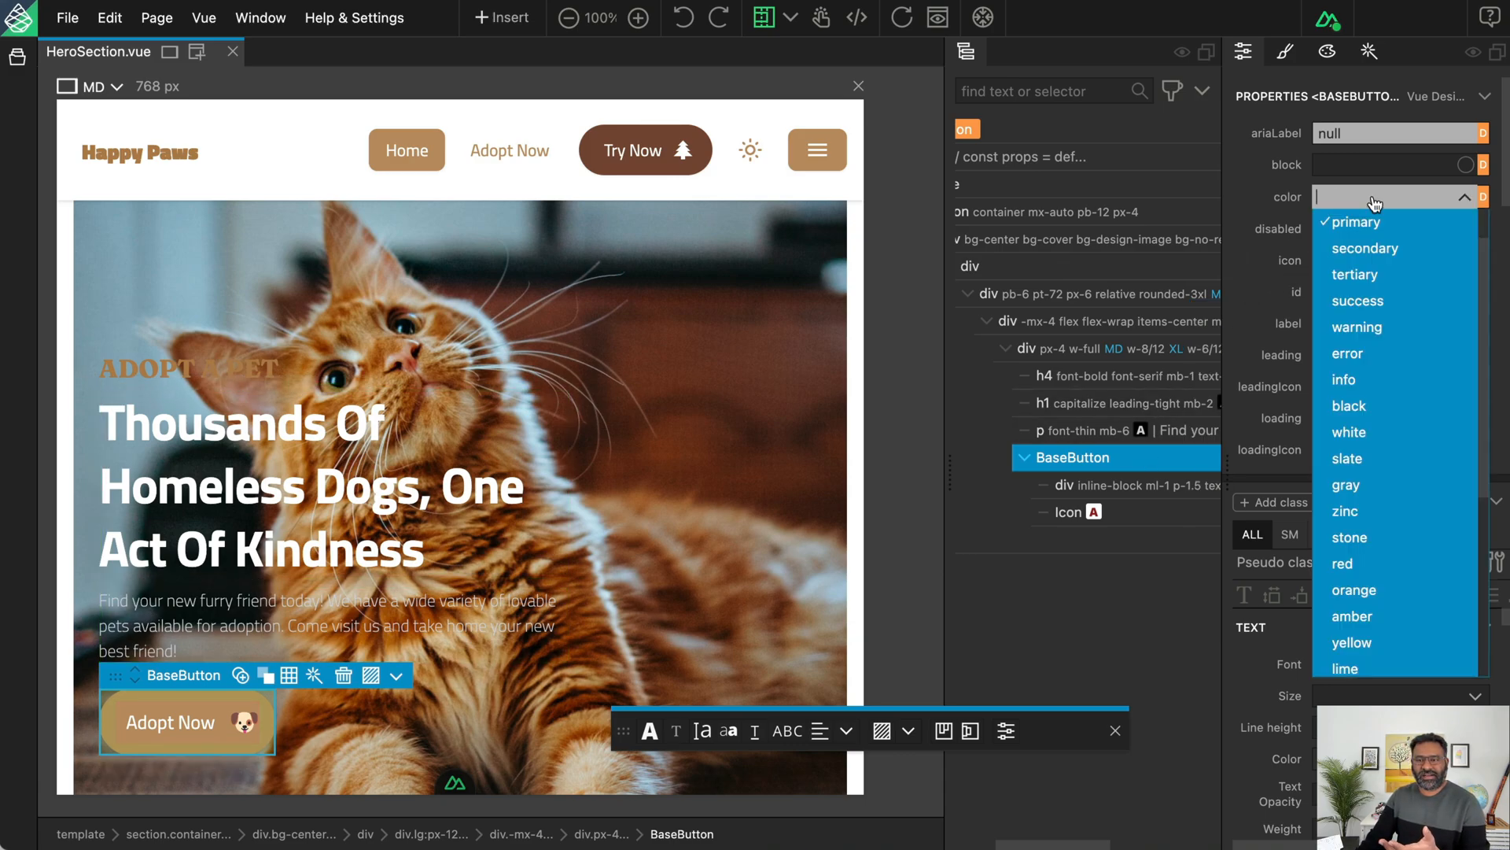
pyautogui.click(1365, 247)
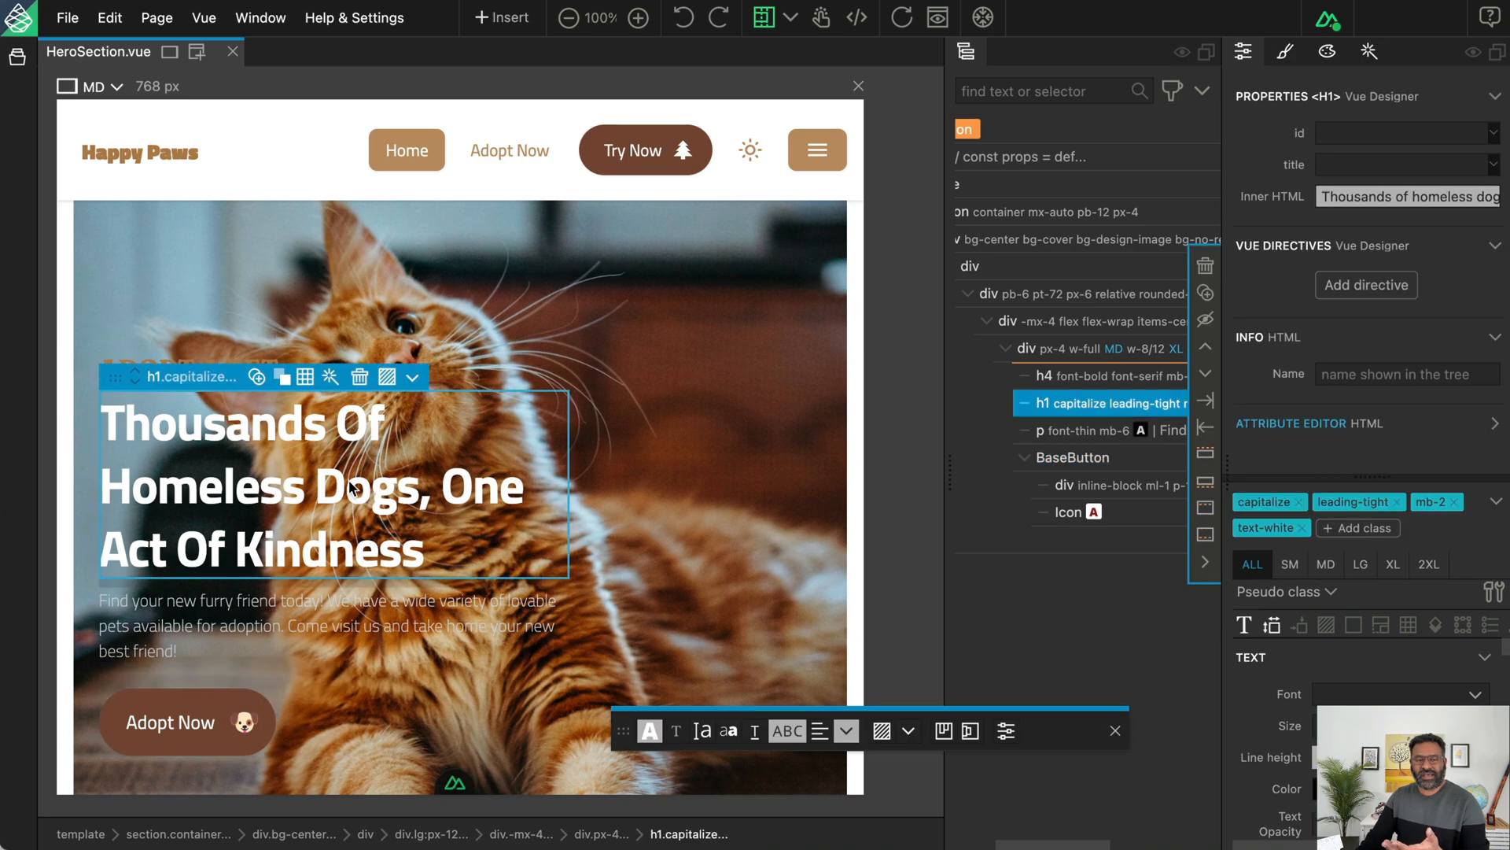
pyautogui.moveTo(375, 457)
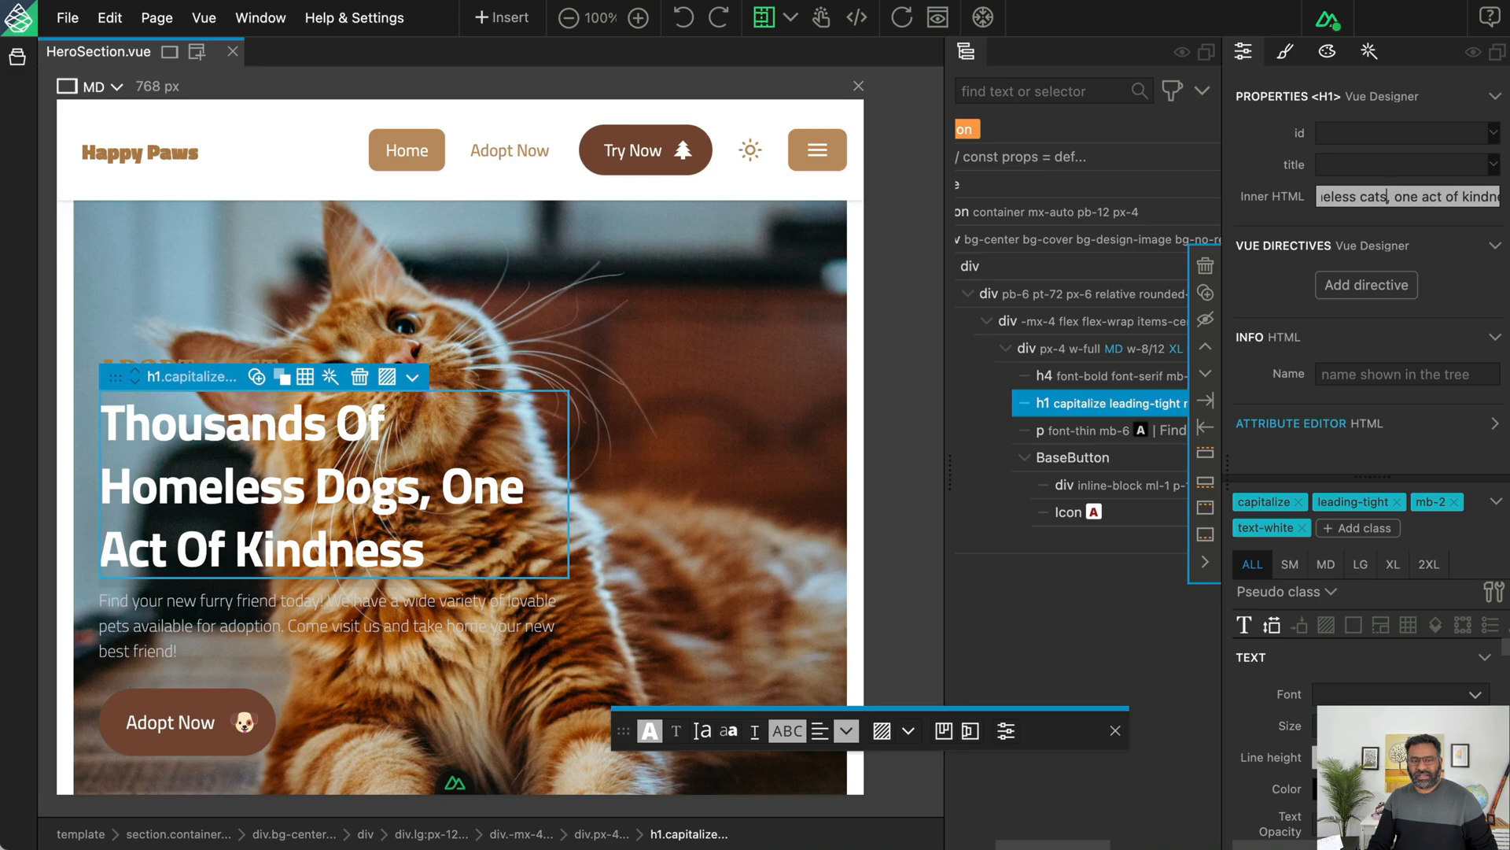
# Change the h1 Inner HTML so the headline says 'Cats' instead of 'Dogs'
pyautogui.write('Cats')
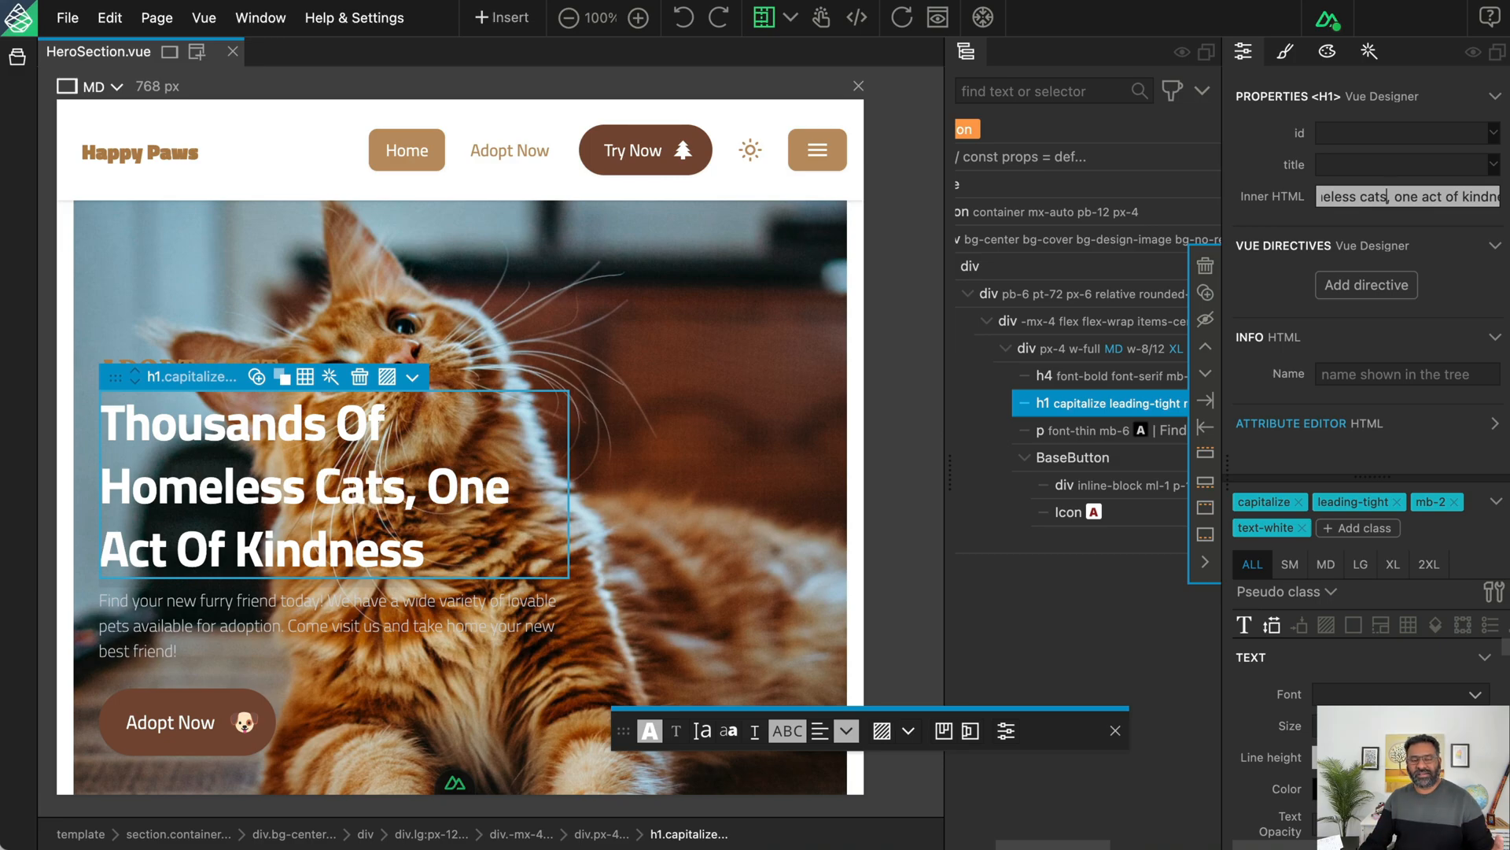
pyautogui.moveTo(448, 452)
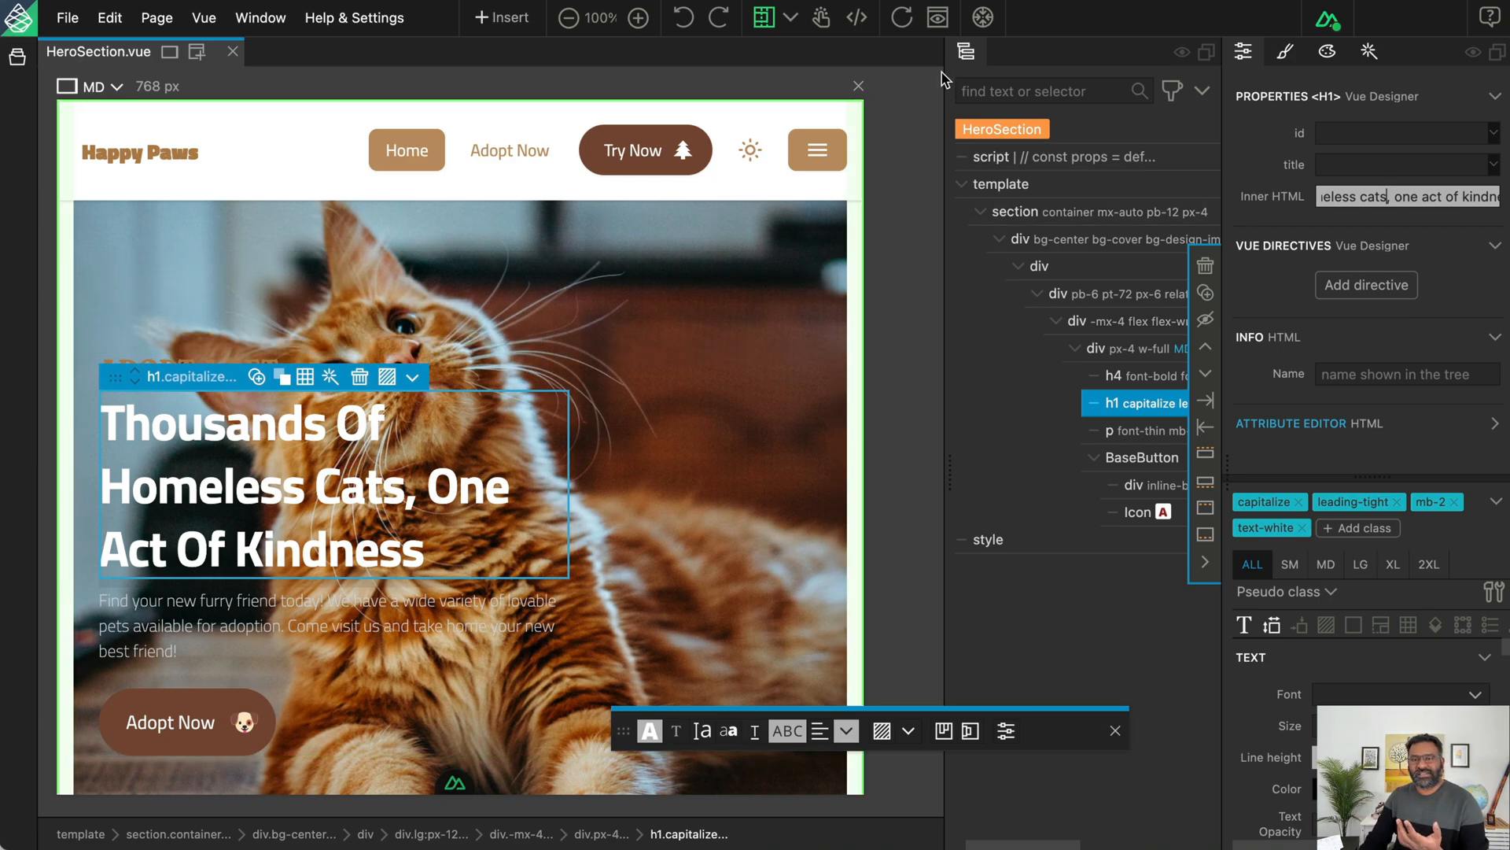
pyautogui.moveTo(1002, 129)
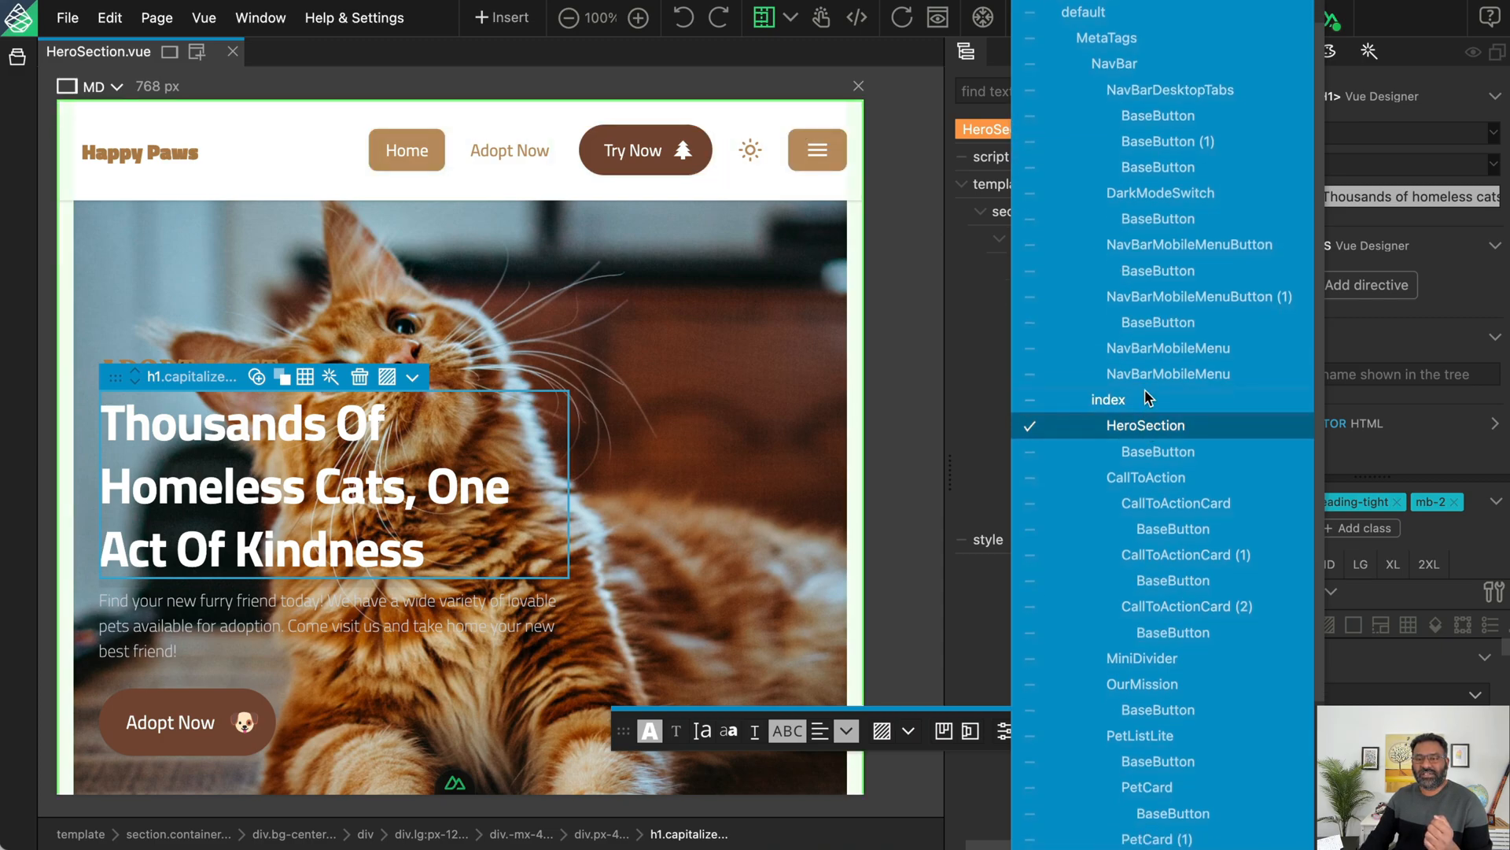
# Choose PetListLite under index in the component hierarchy dropdown to open PetListLite.vue
pyautogui.scroll(-3)
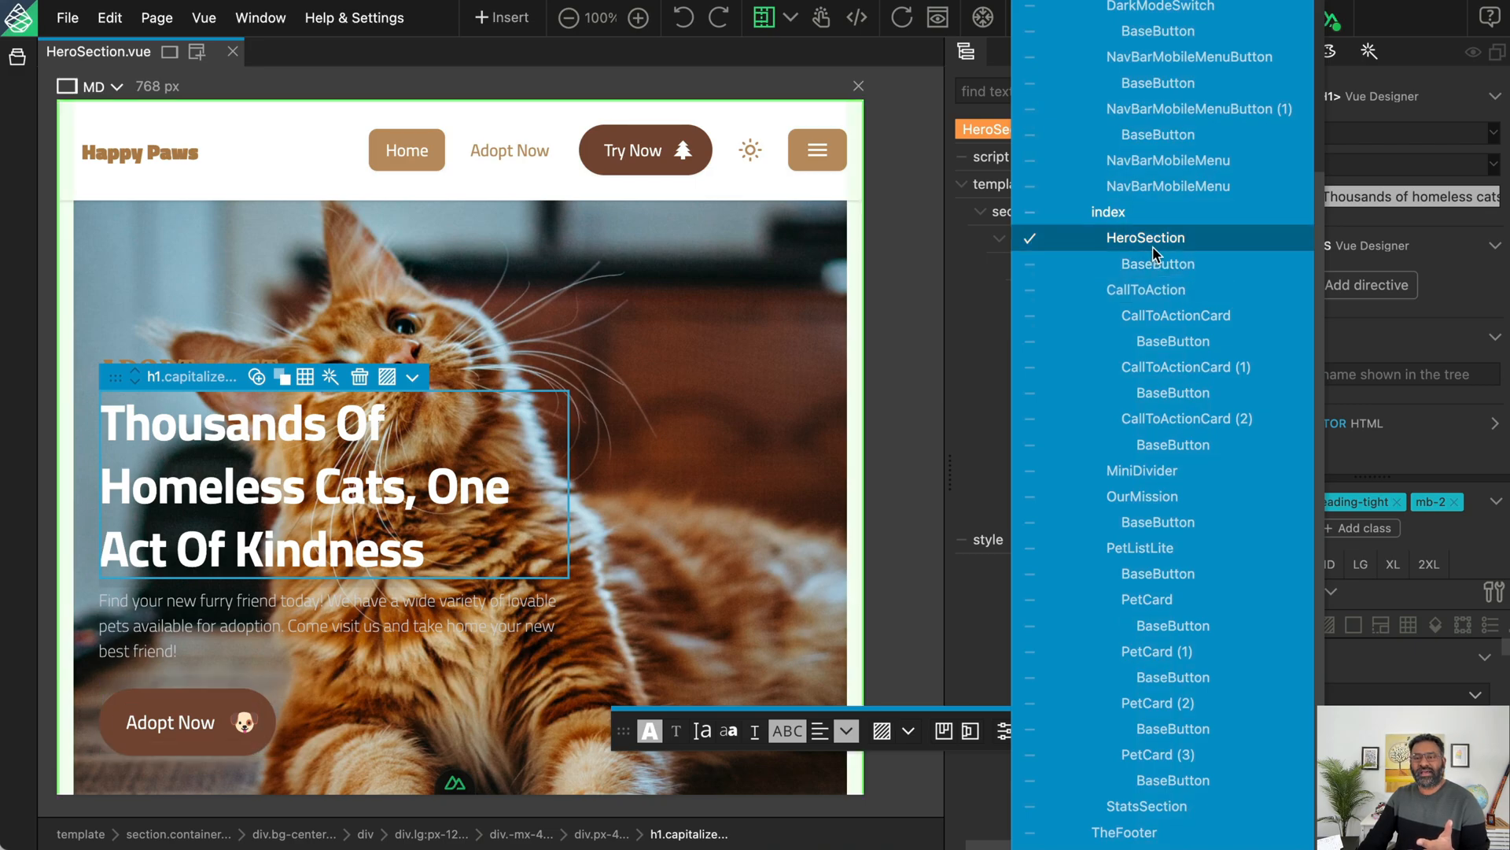
pyautogui.moveTo(1146, 547)
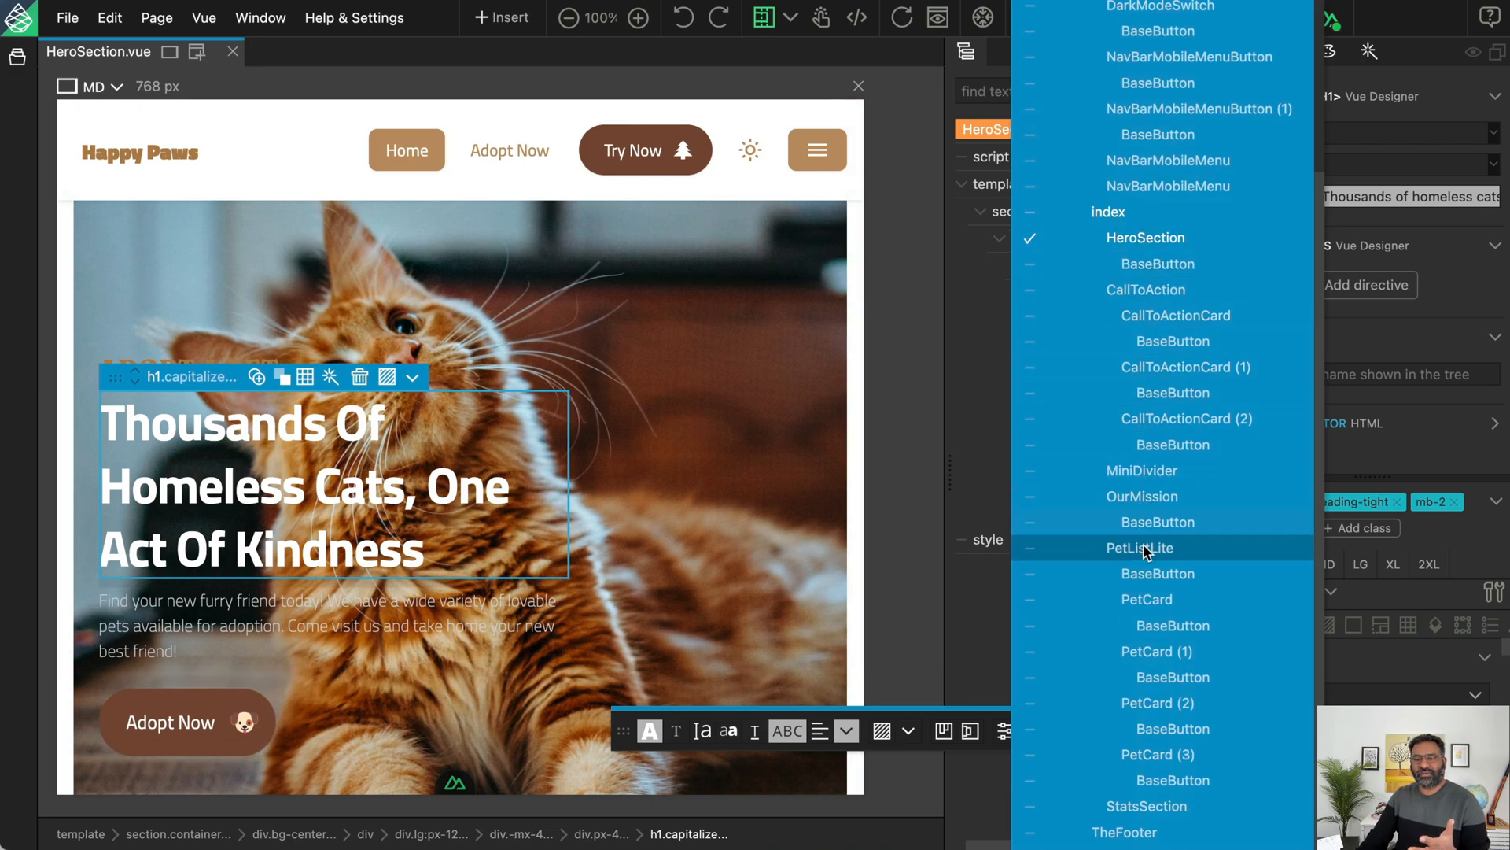
pyautogui.click(1139, 547)
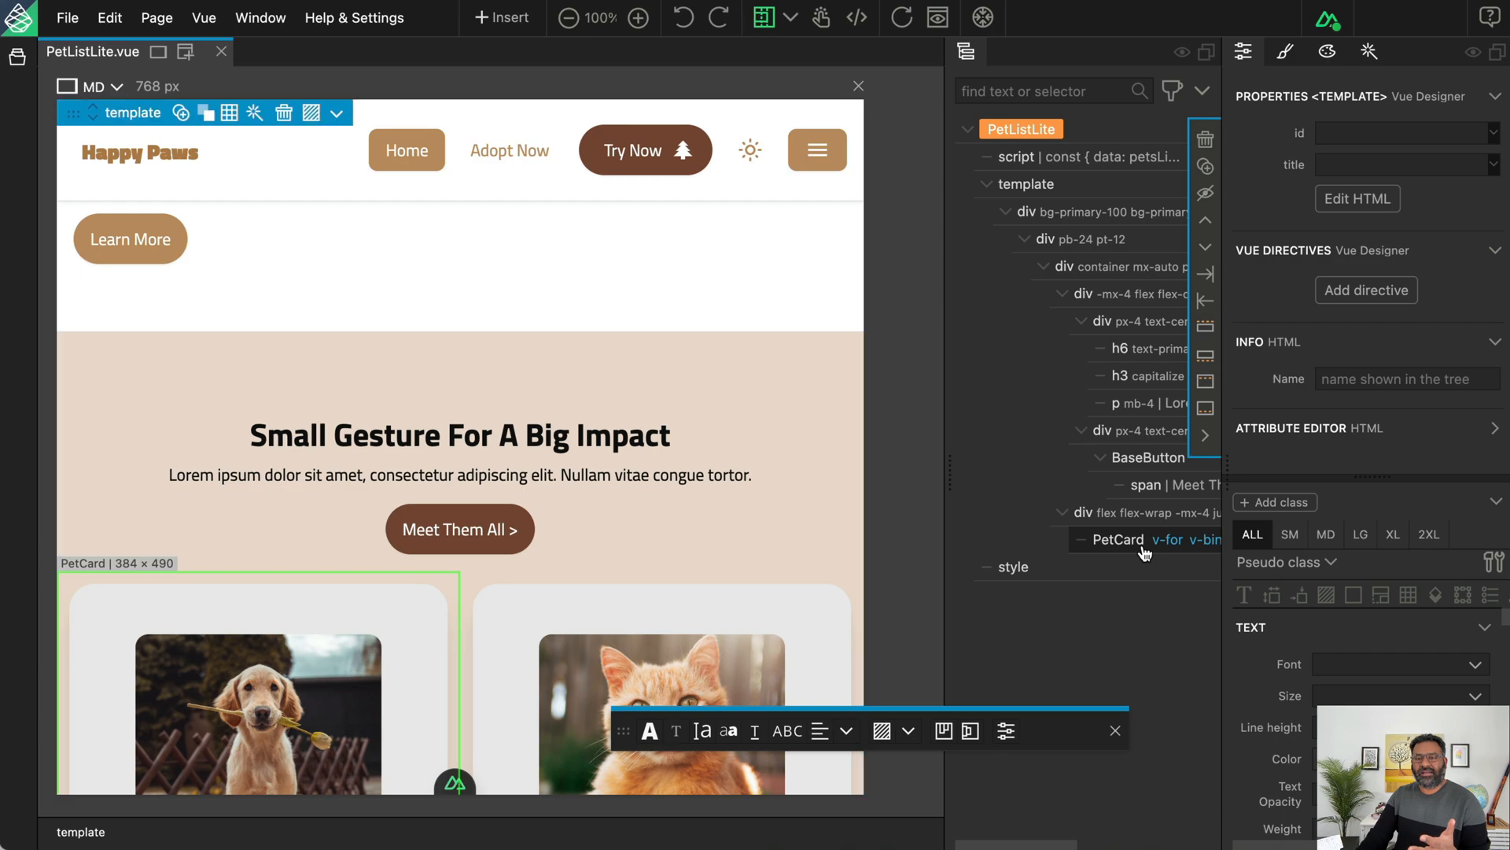
# Duplicate the 'Small Gesture For A Big Impact' h3 heading in the pet list component
pyautogui.click(1029, 184)
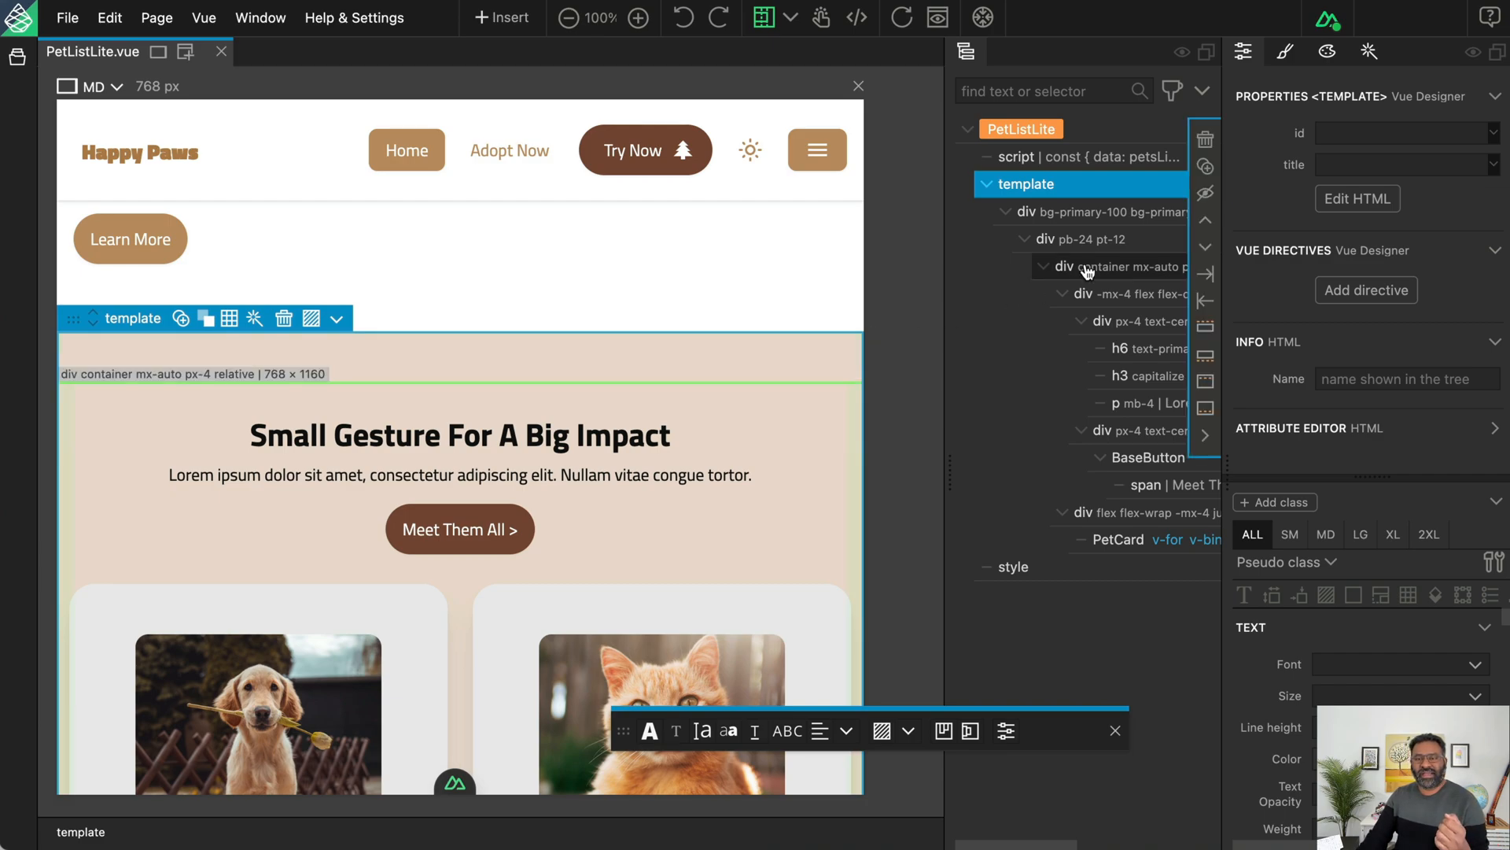
pyautogui.click(459, 434)
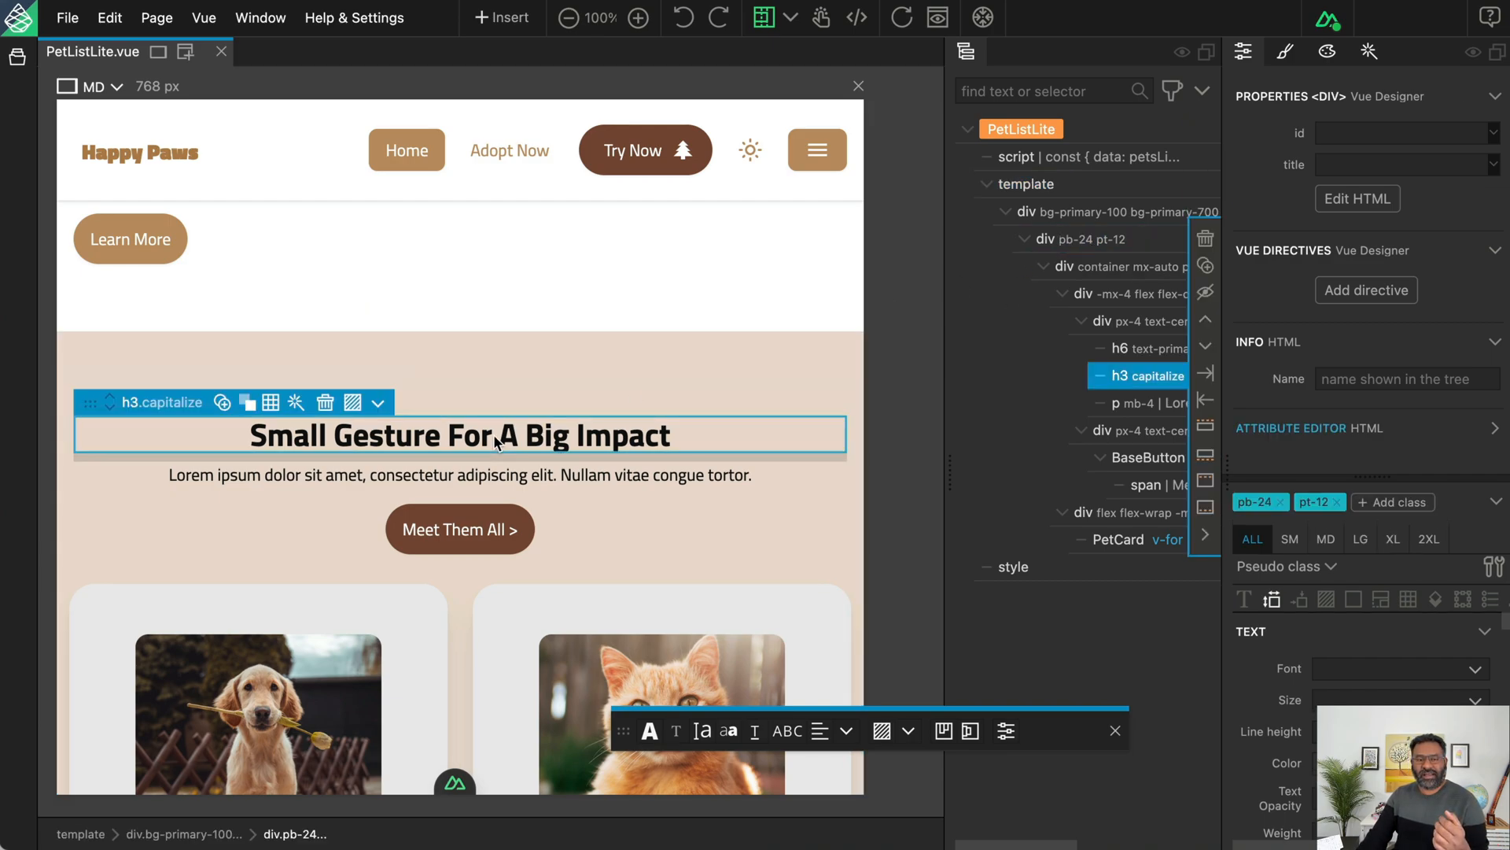
pyautogui.click(462, 434)
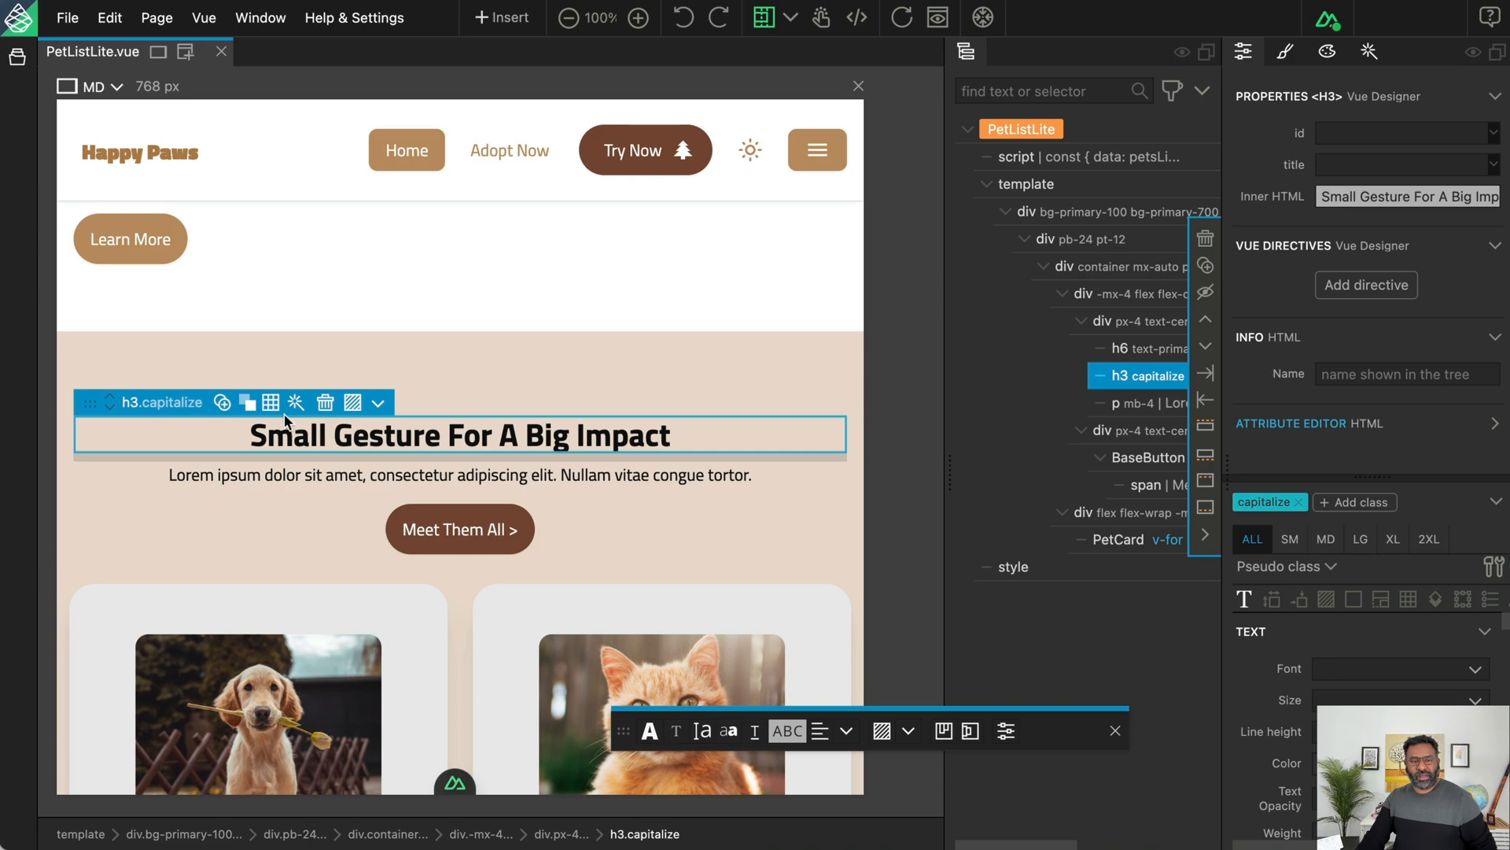
pyautogui.click(245, 402)
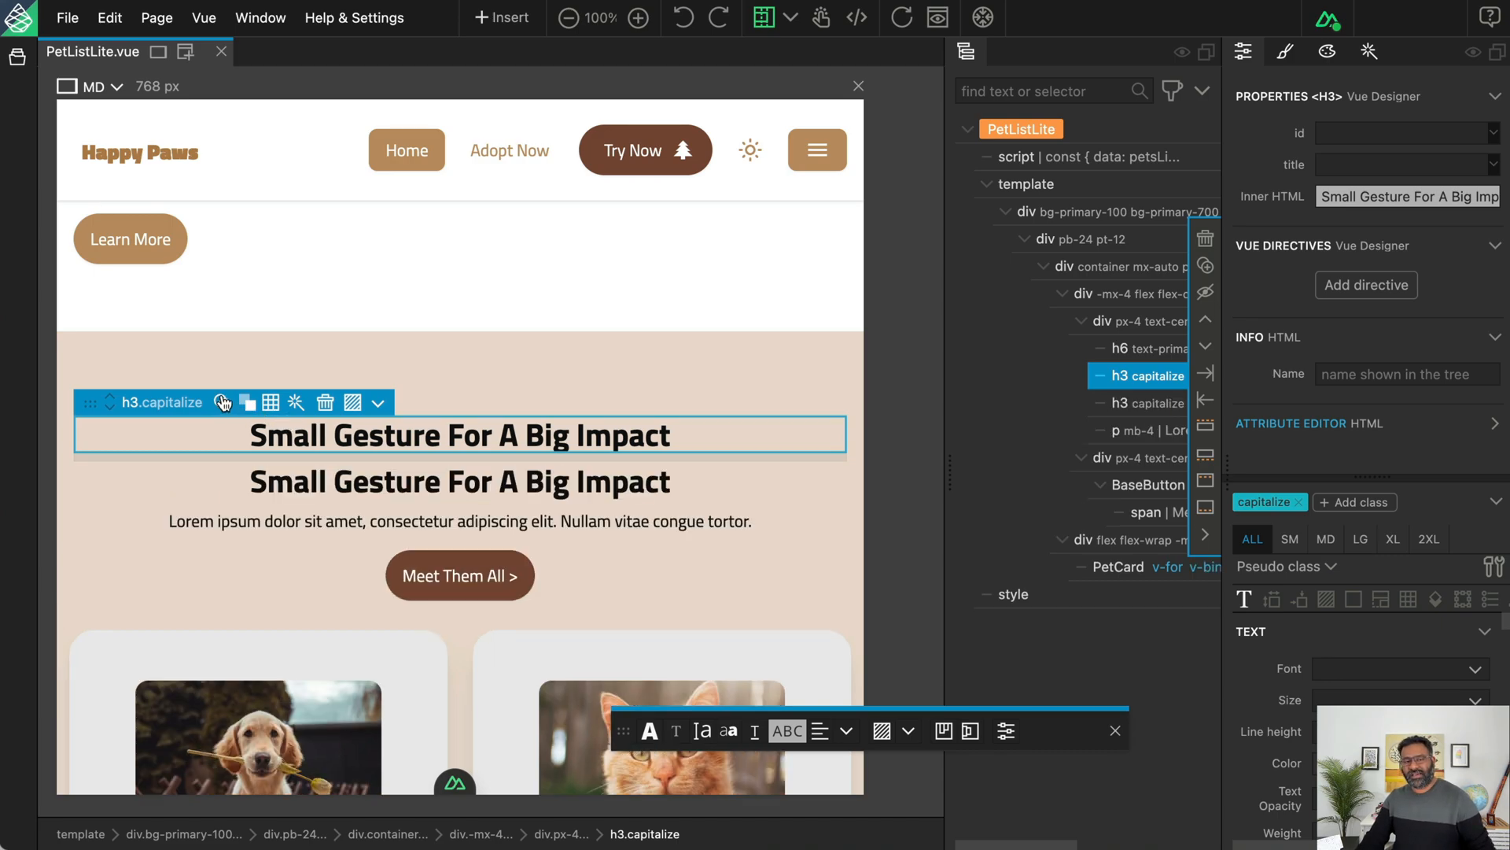
# Change the Meet Them All BaseButton's colour to tertiary
pyautogui.click(459, 576)
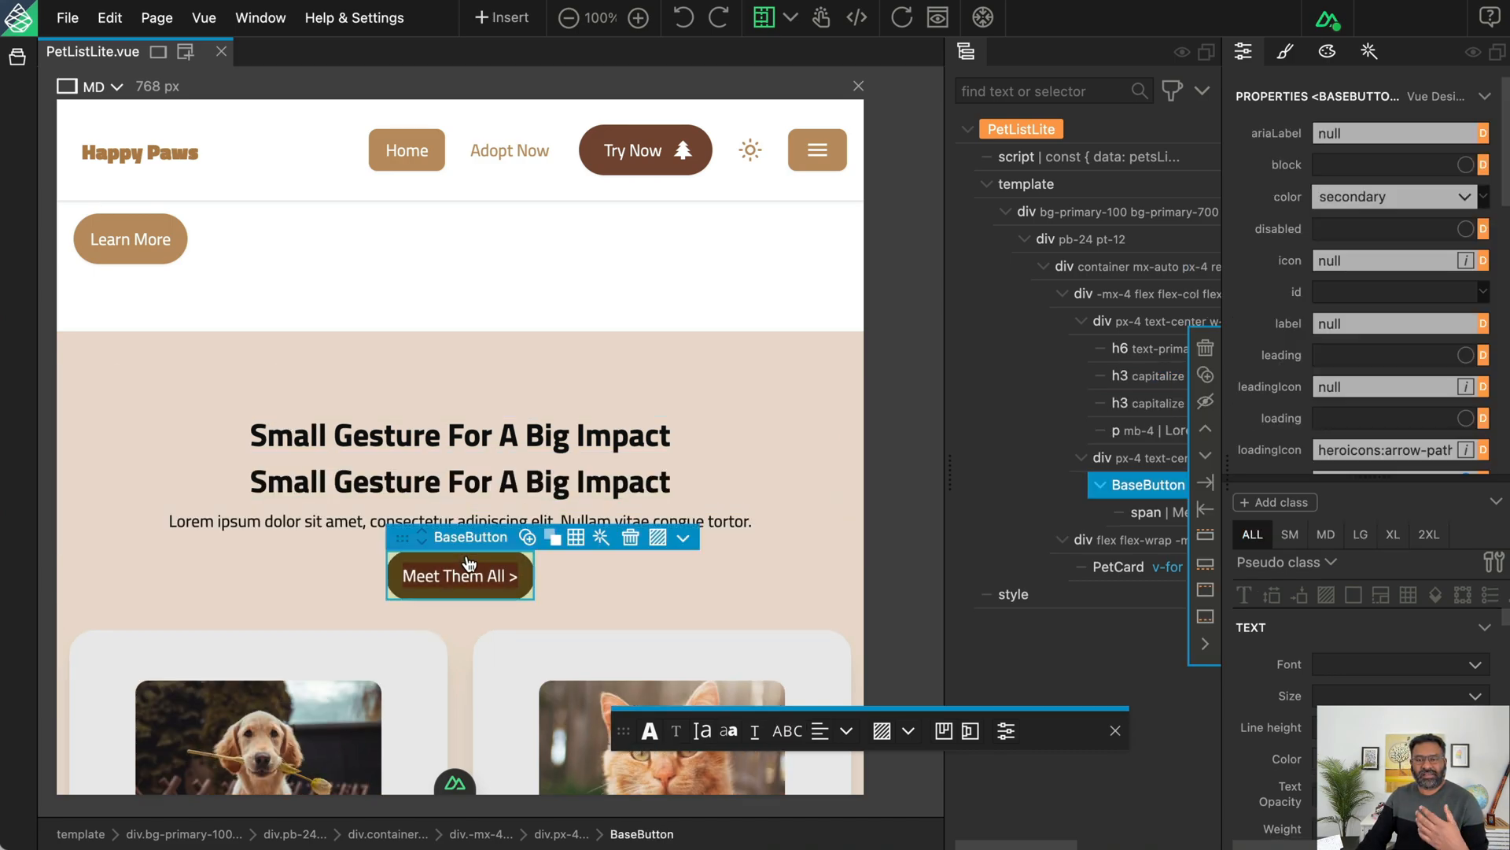
pyautogui.click(1392, 197)
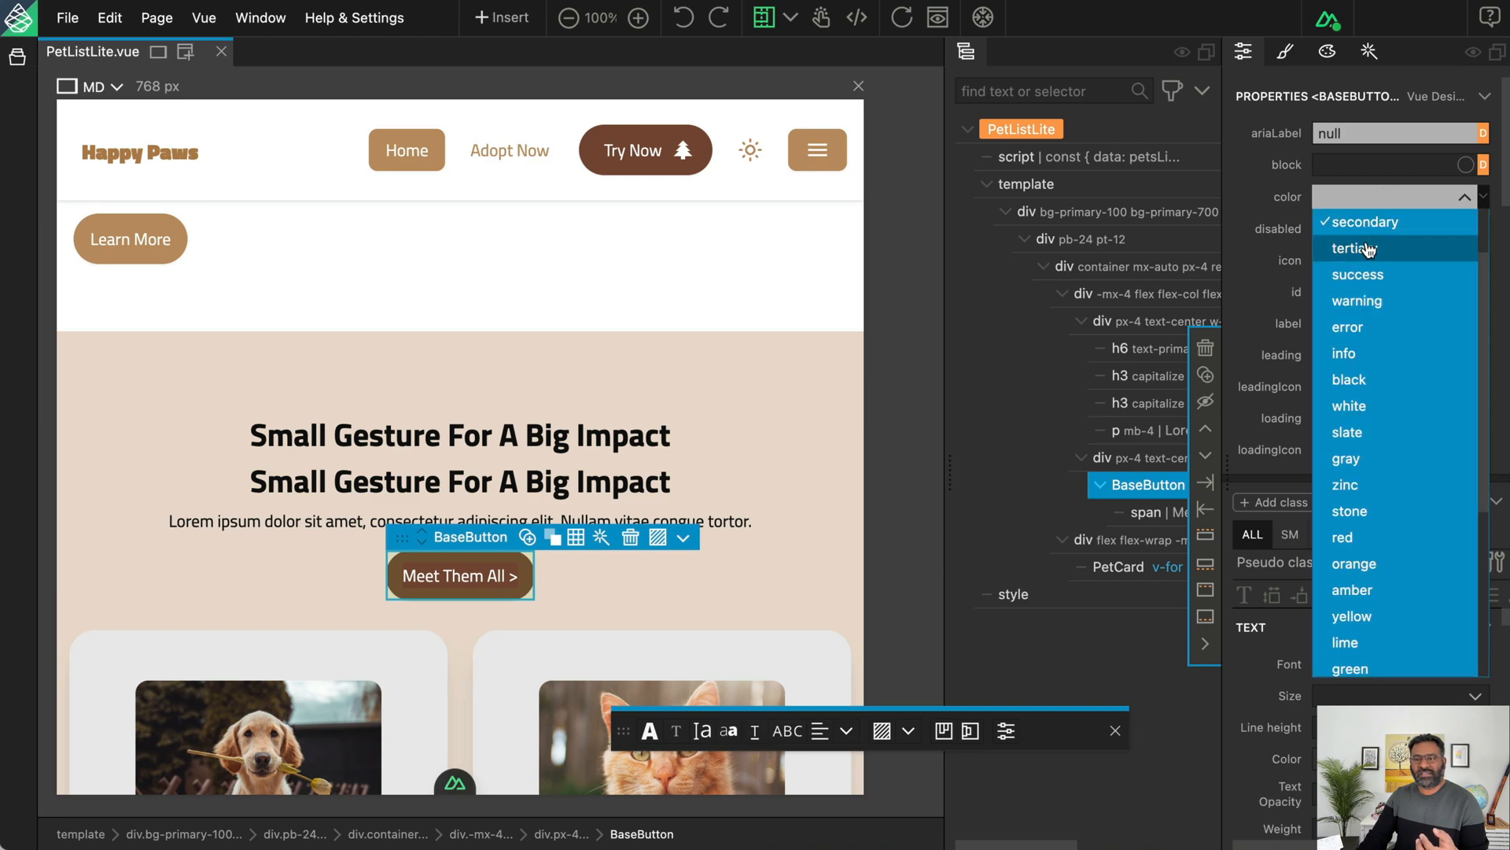
pyautogui.click(1358, 249)
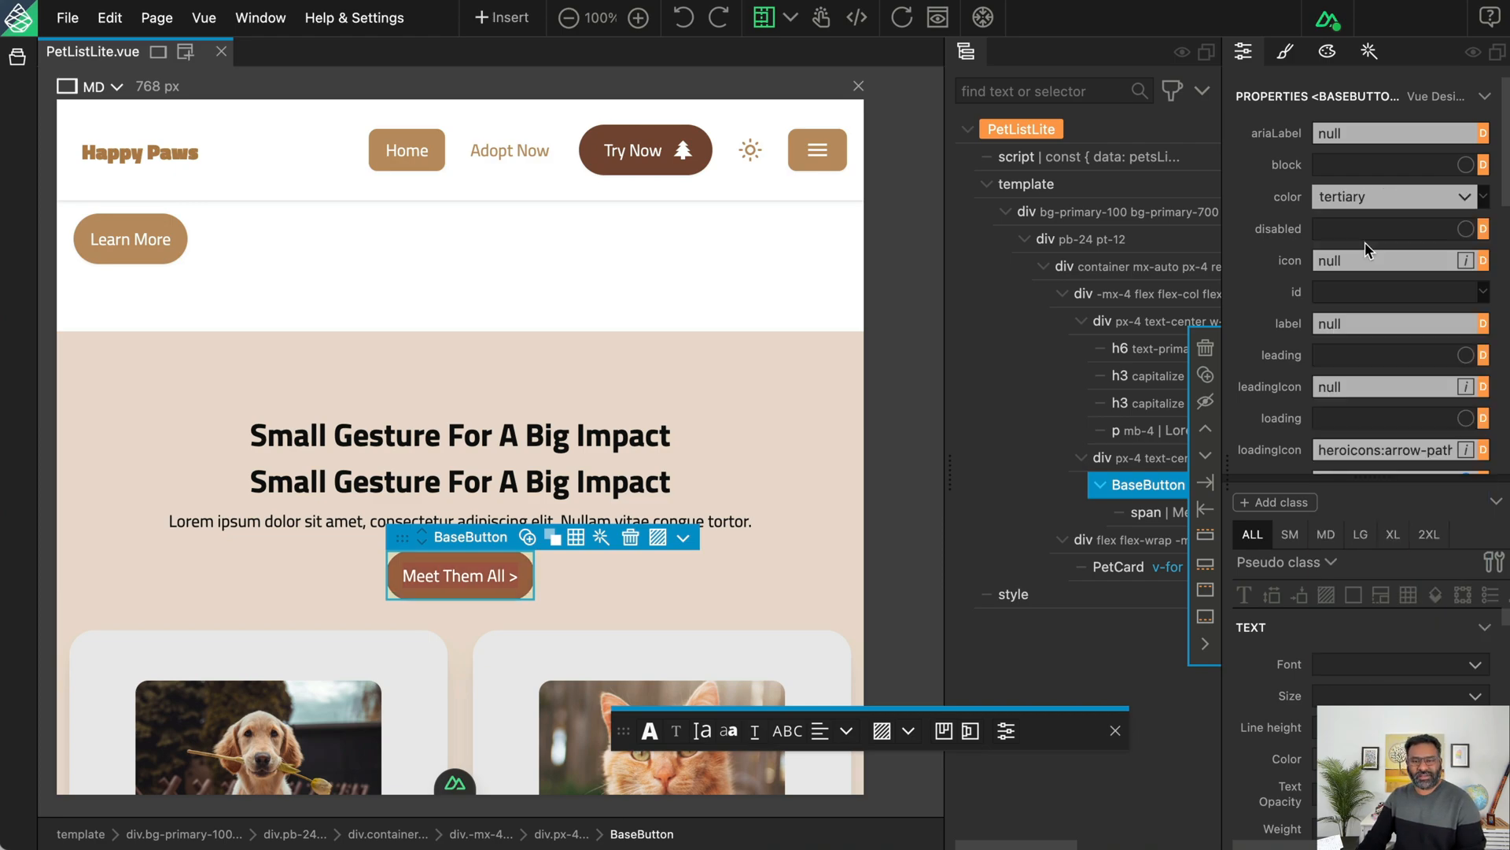
pyautogui.moveTo(594, 445)
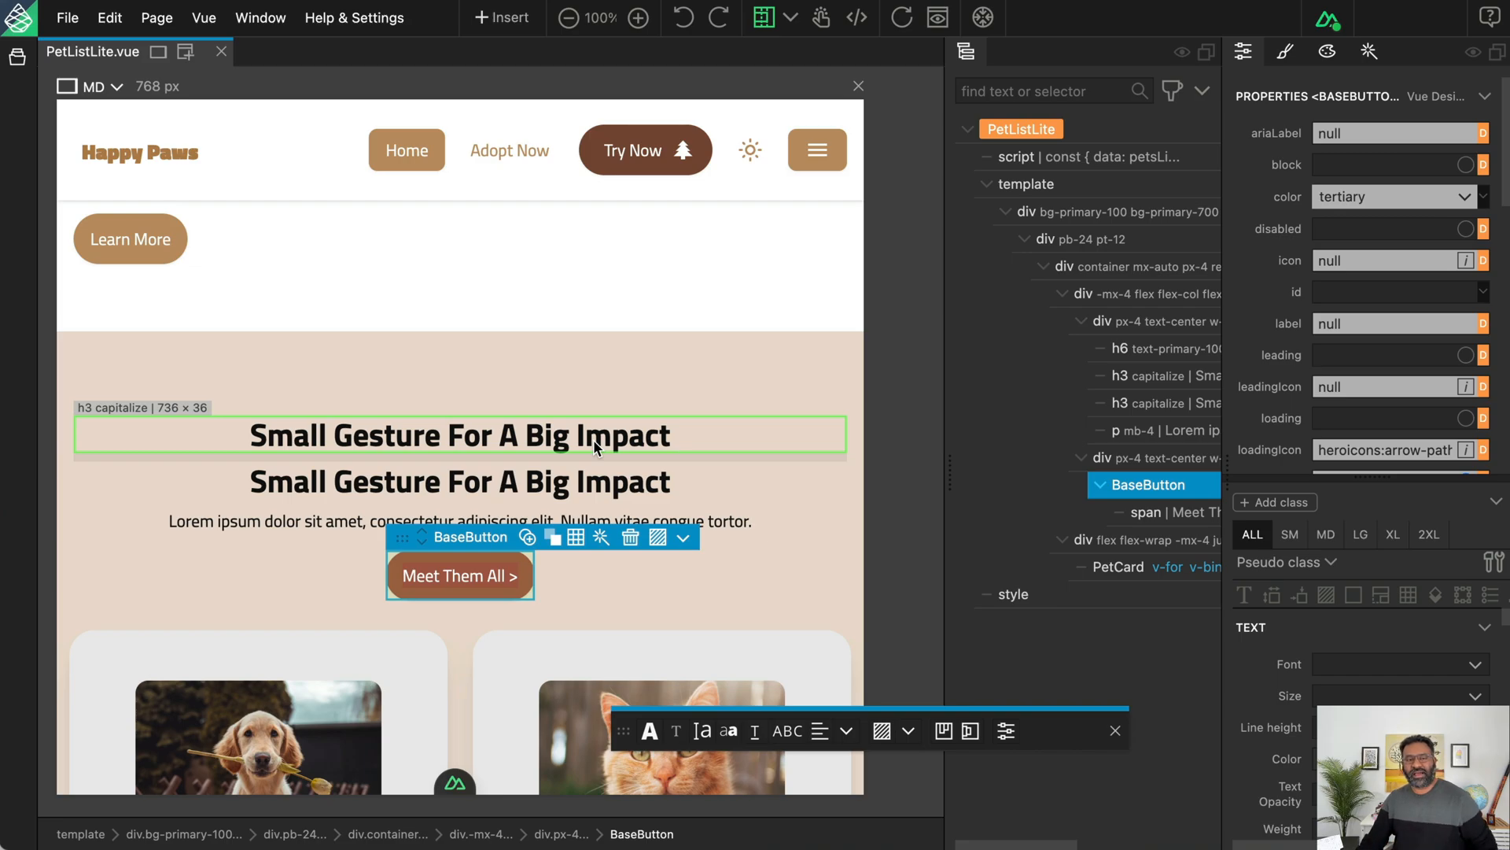
pyautogui.scroll(-3)
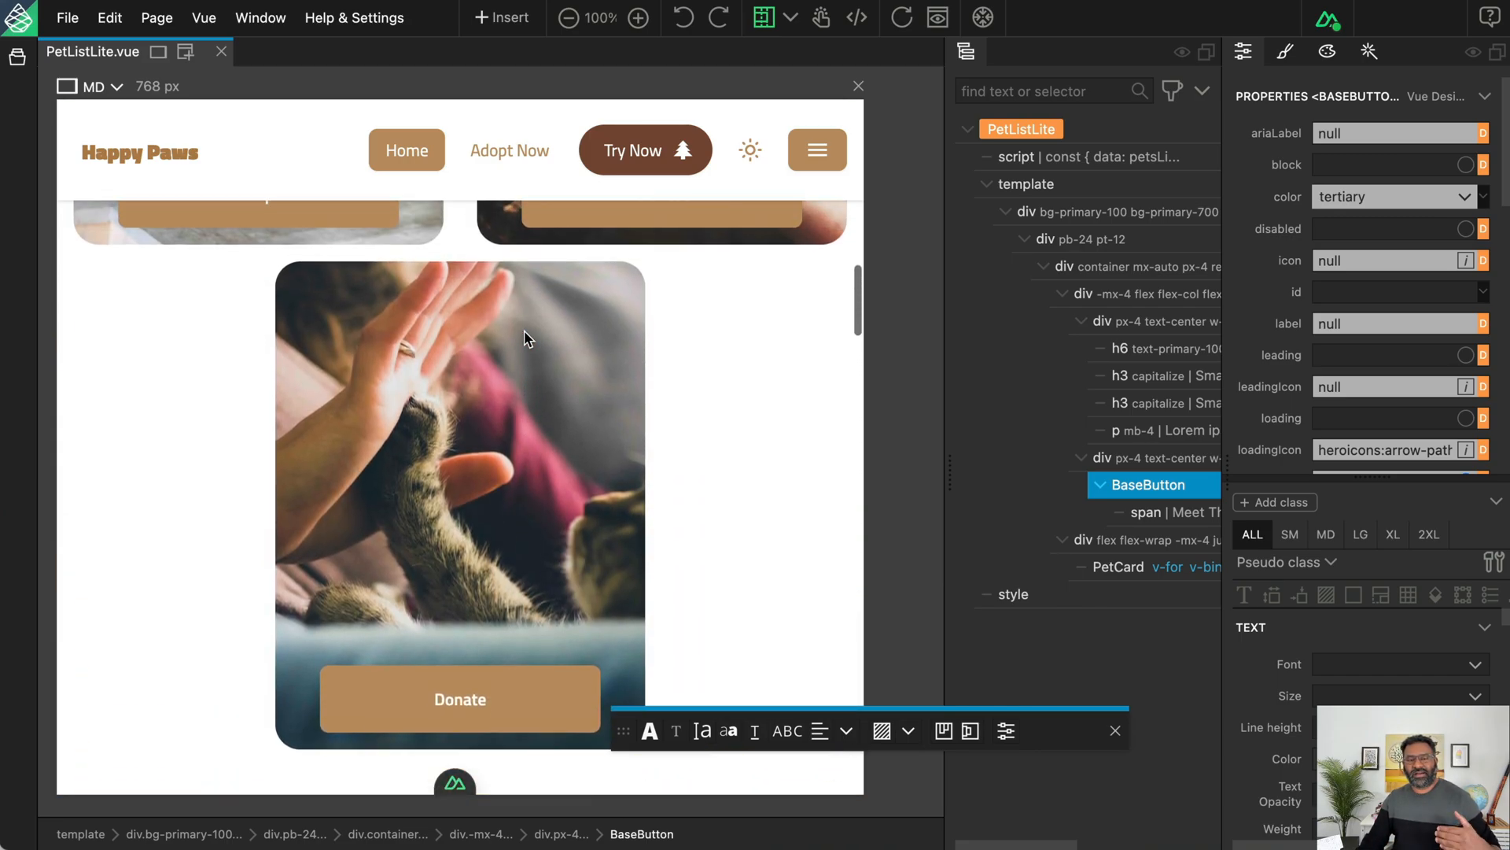
# Return to the top of the canvas and enable Test clicks so the page responds
pyautogui.scroll(3)
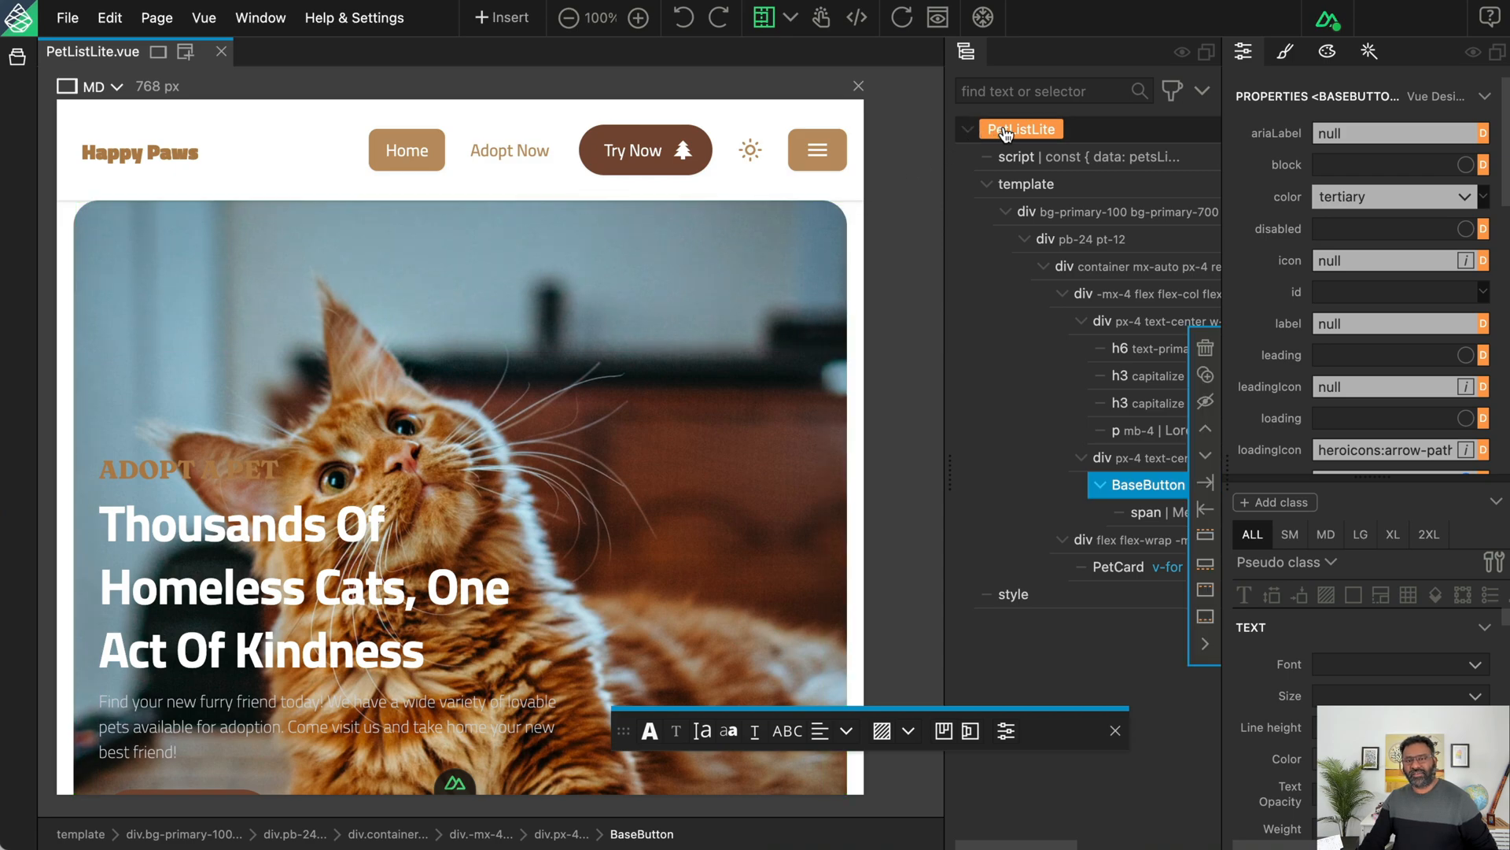
pyautogui.moveTo(508, 151)
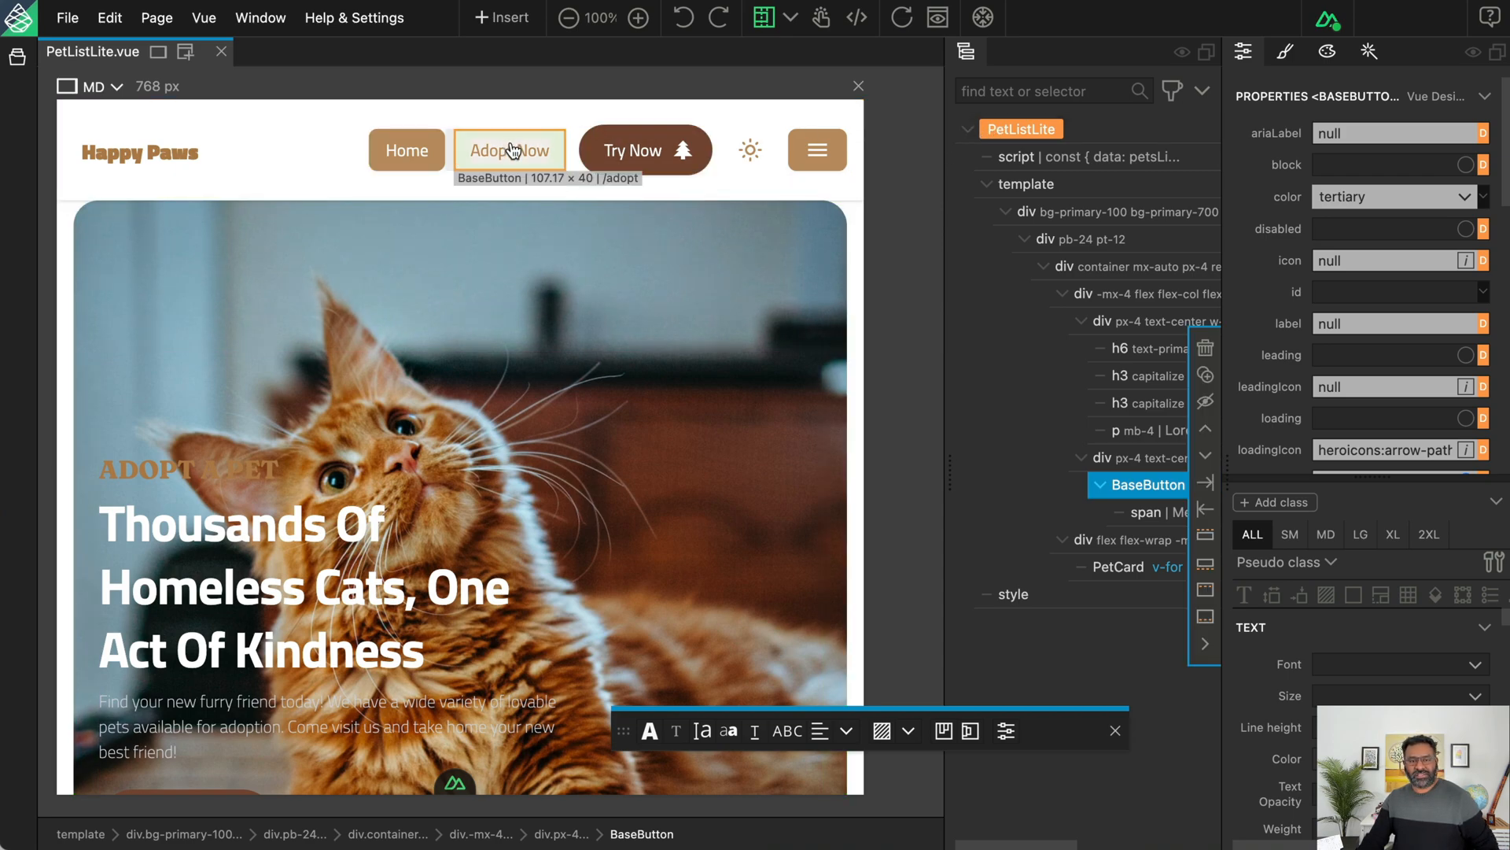
pyautogui.moveTo(822, 17)
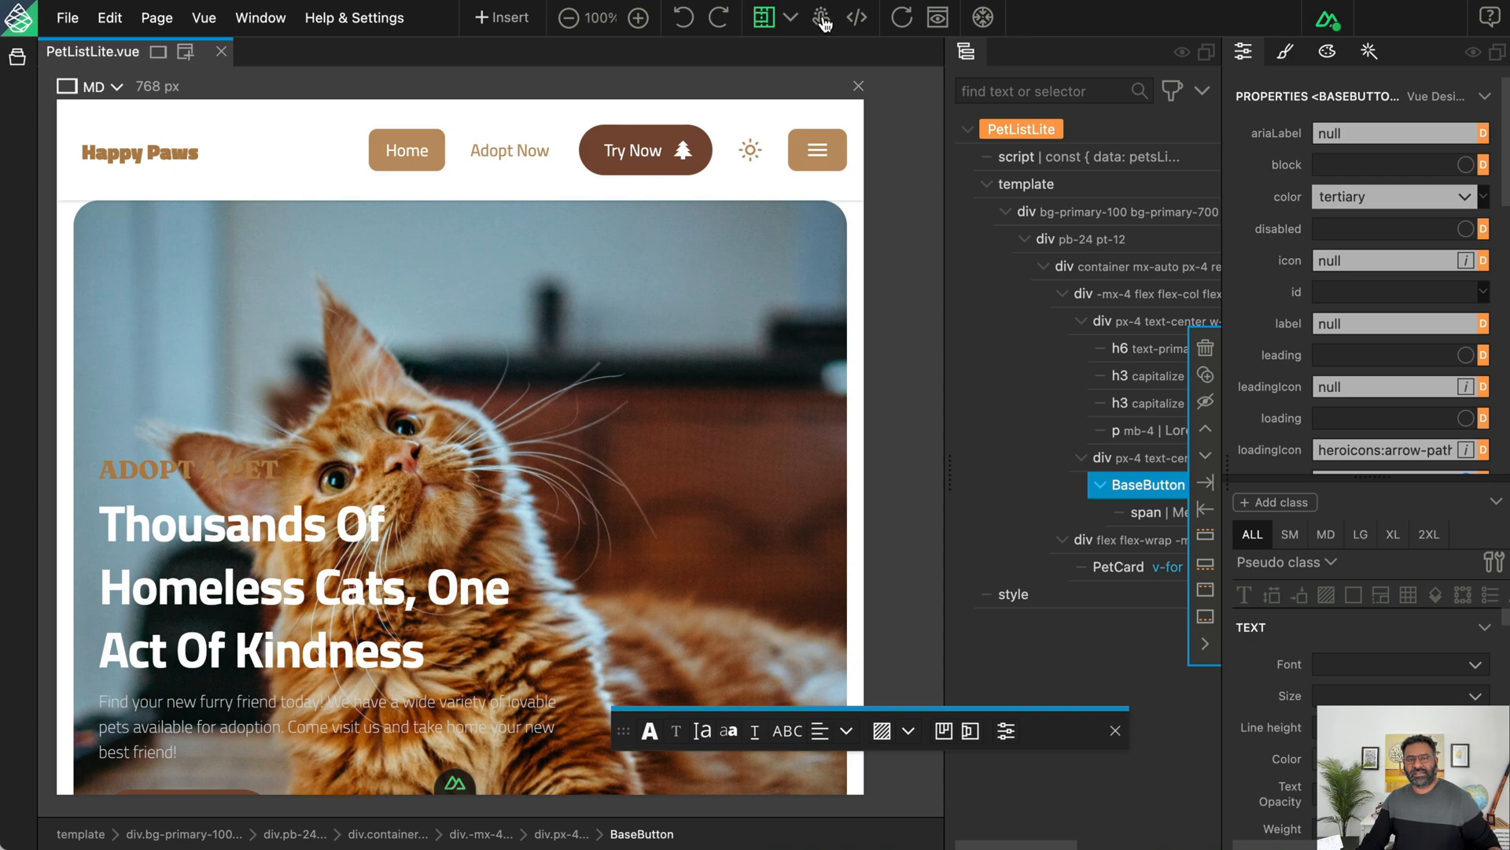
pyautogui.moveTo(821, 17)
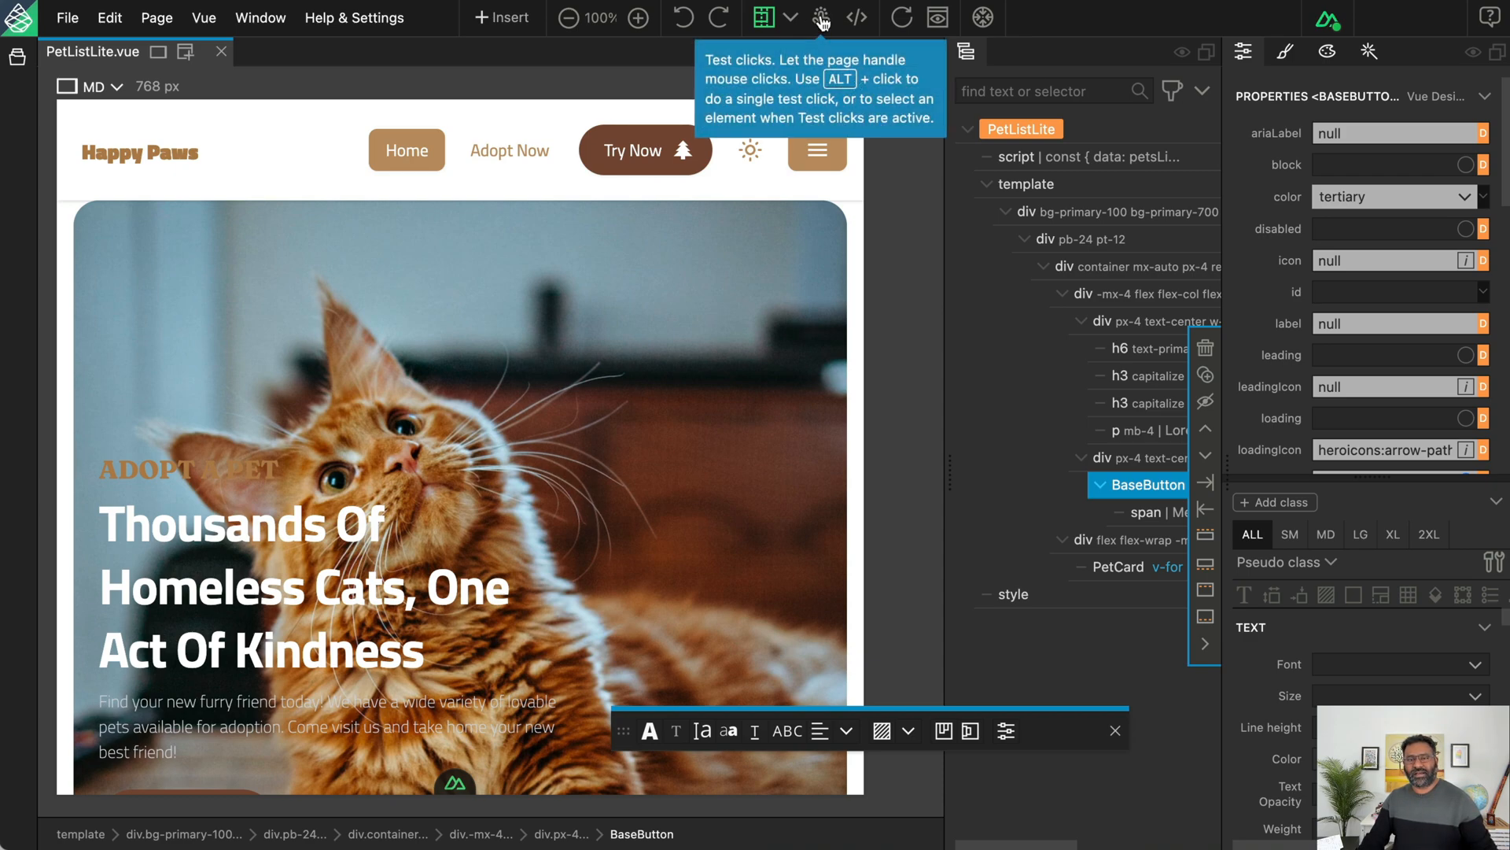
pyautogui.click(820, 17)
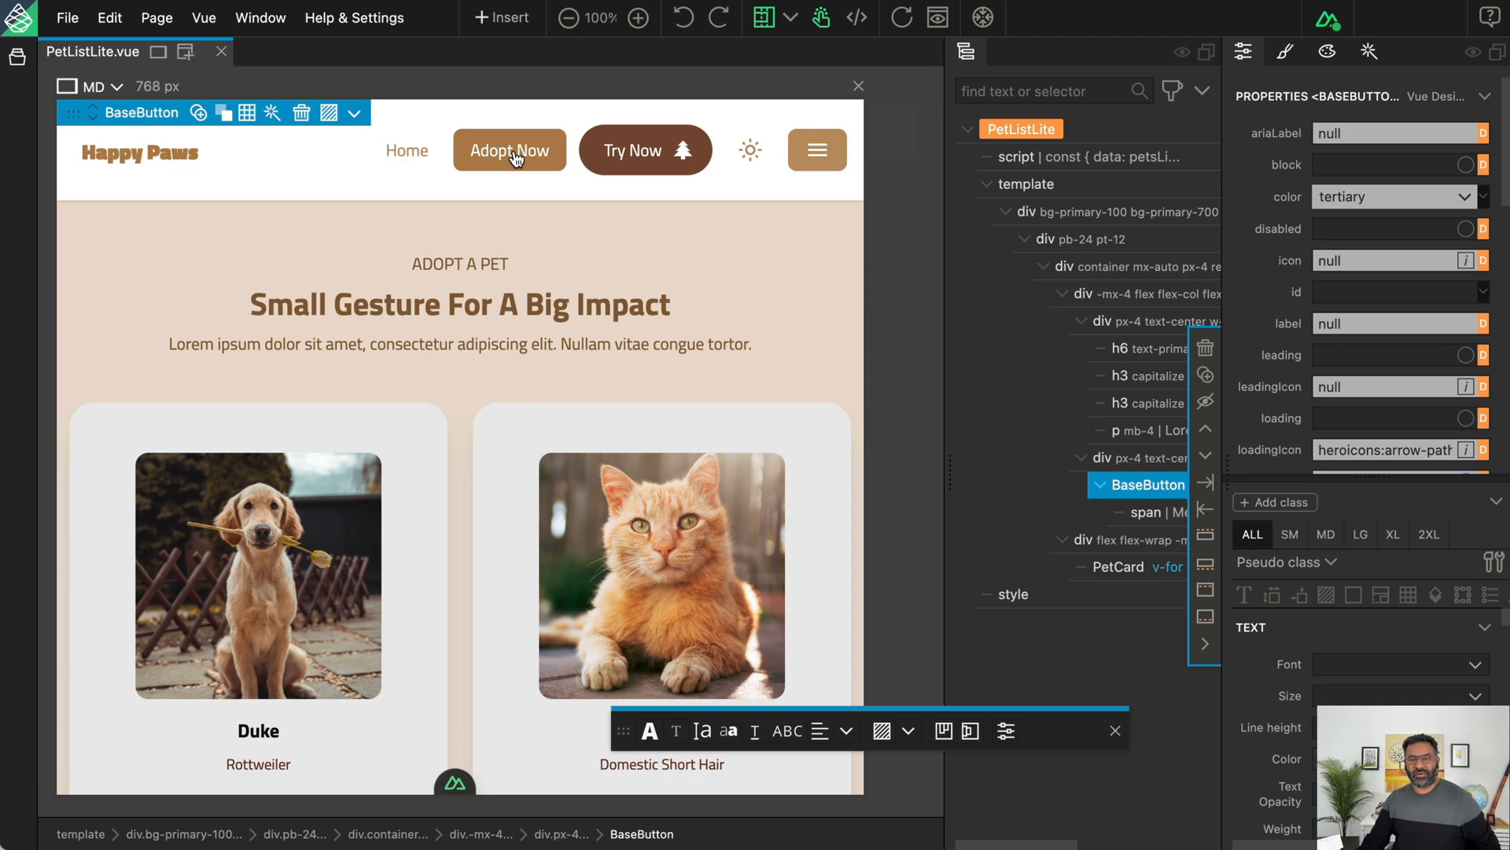
pyautogui.moveTo(961, 79)
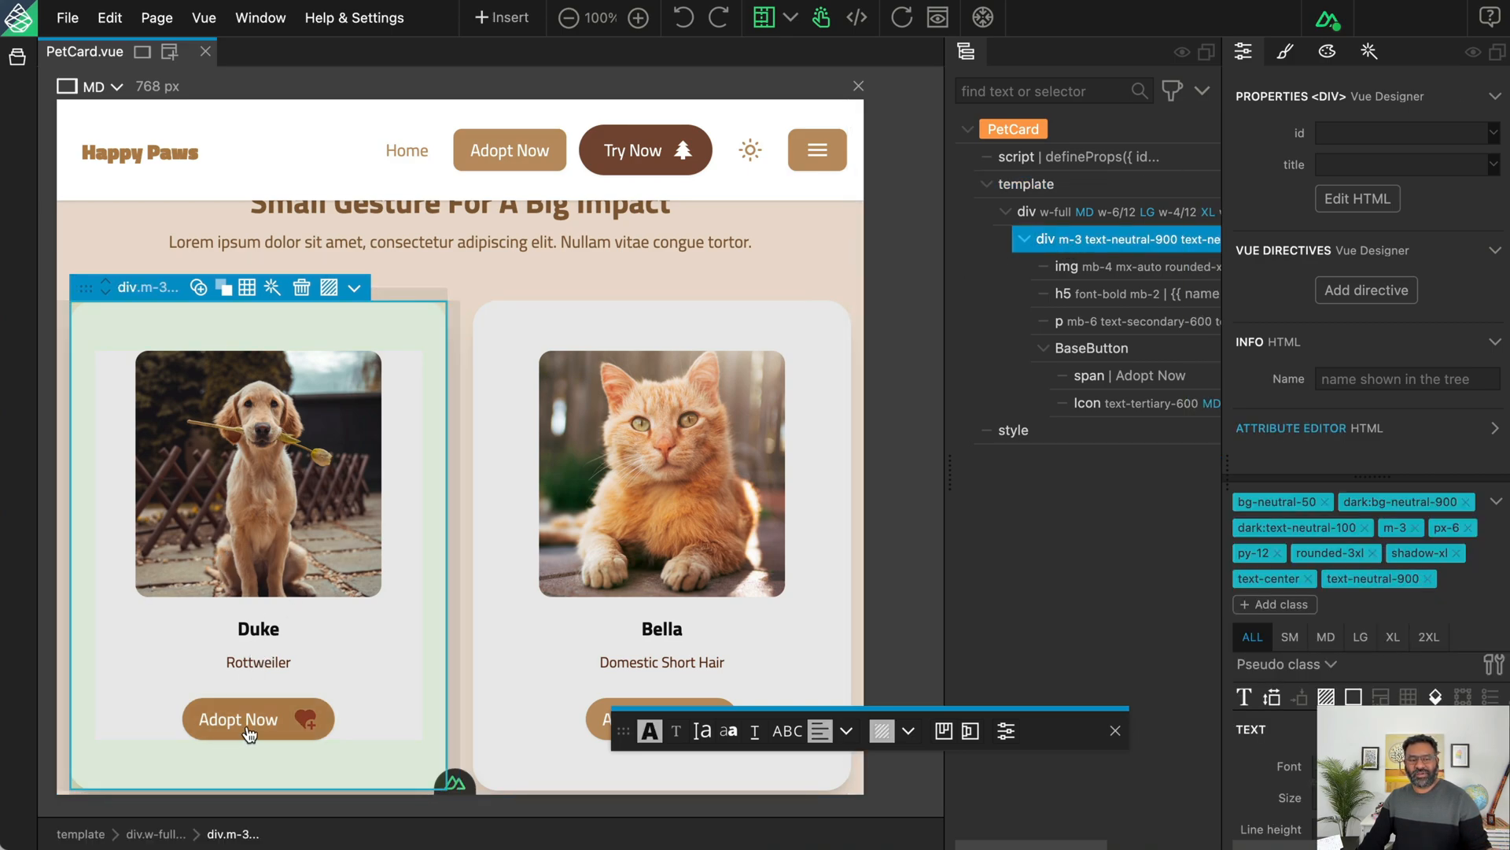
pyautogui.moveTo(1094, 348)
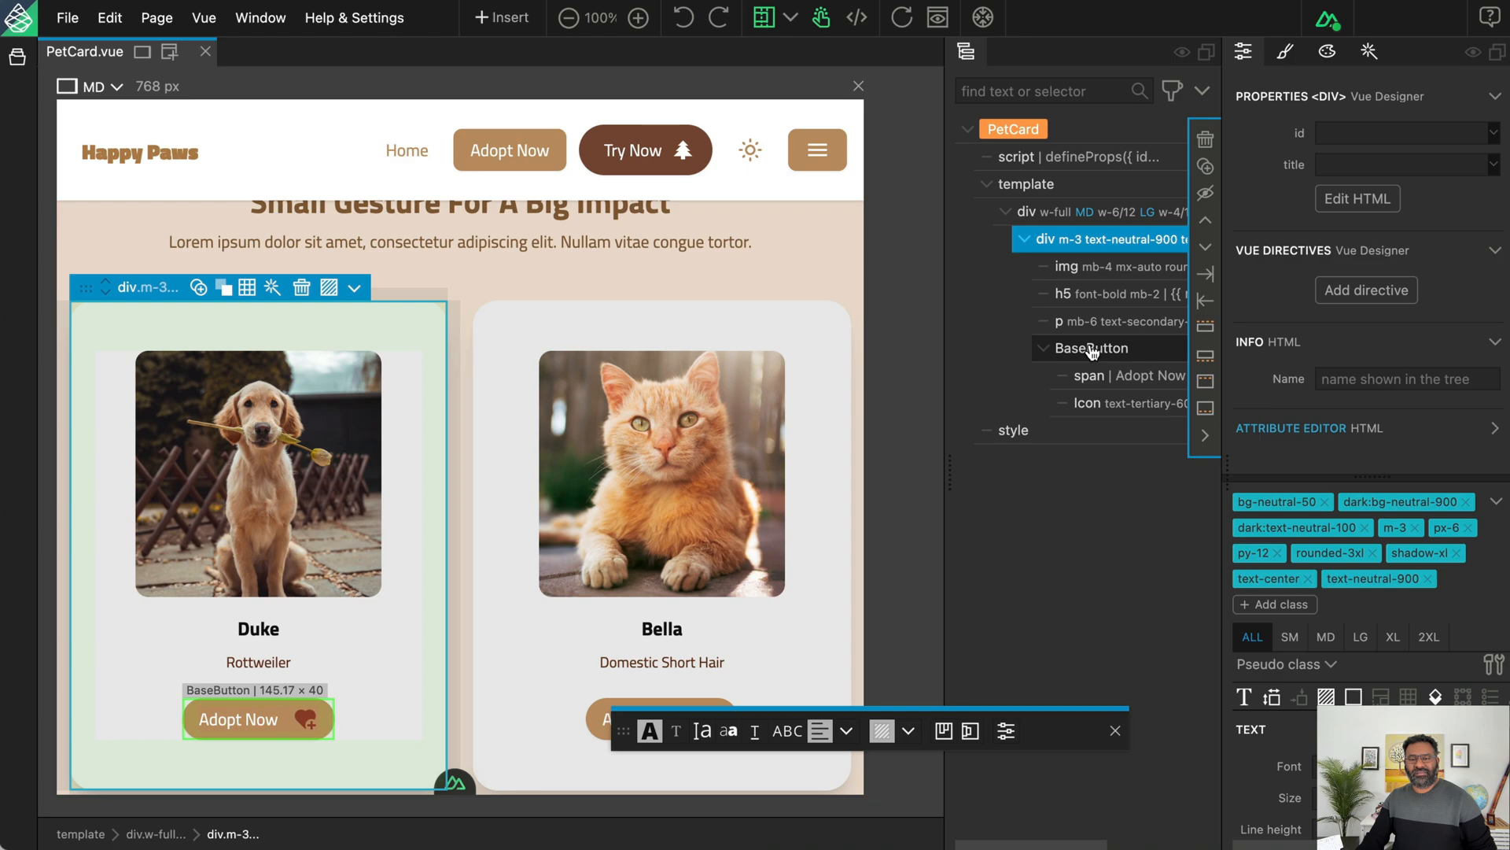
# Select the pet card's Adopt Now BaseButton component
pyautogui.click(1093, 347)
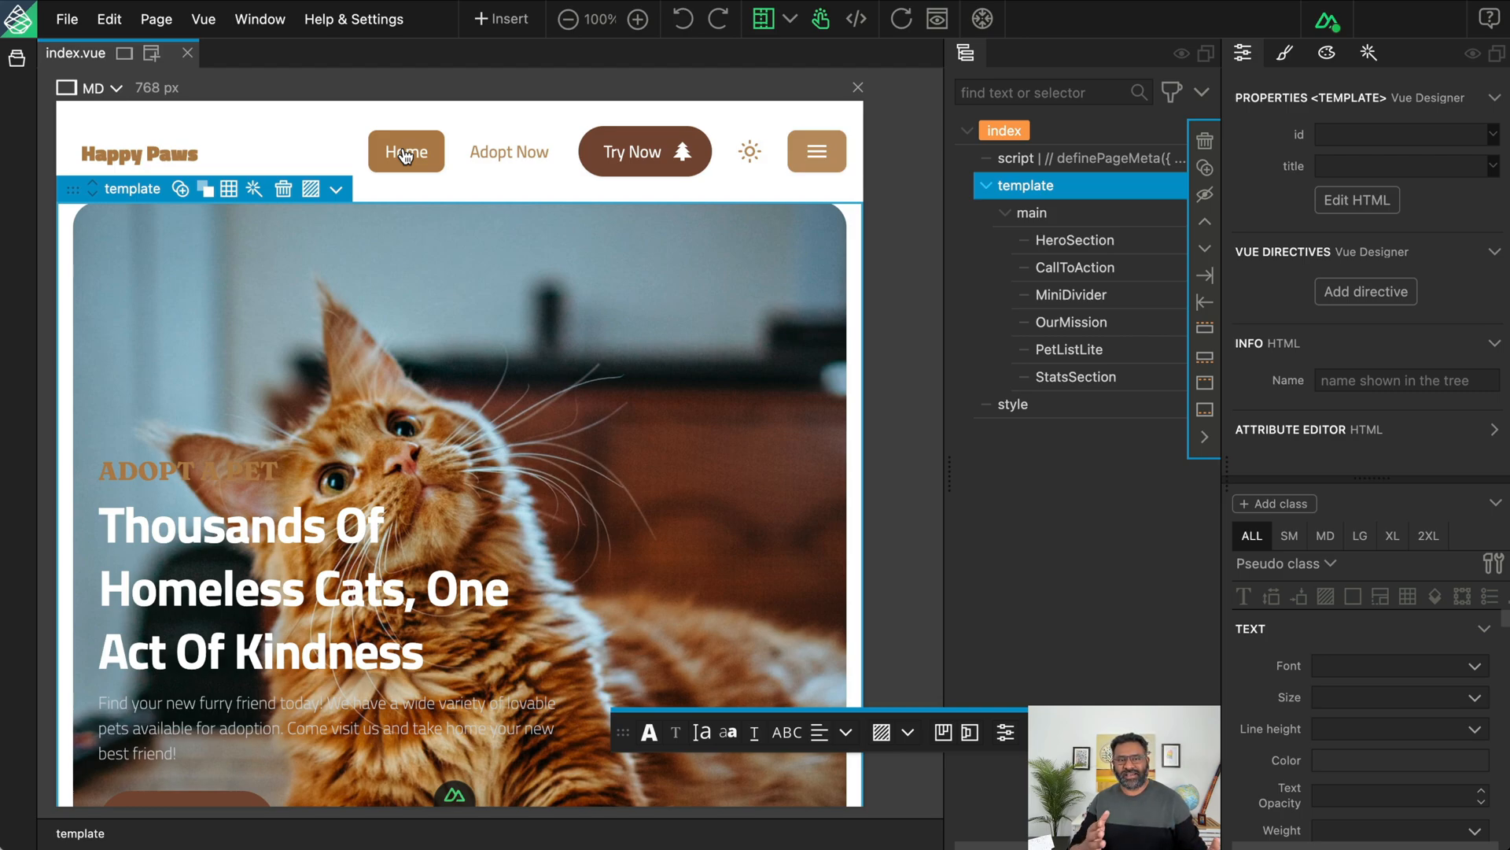
# Show the Design panel with the colour palette and saved designs
pyautogui.click(470, 22)
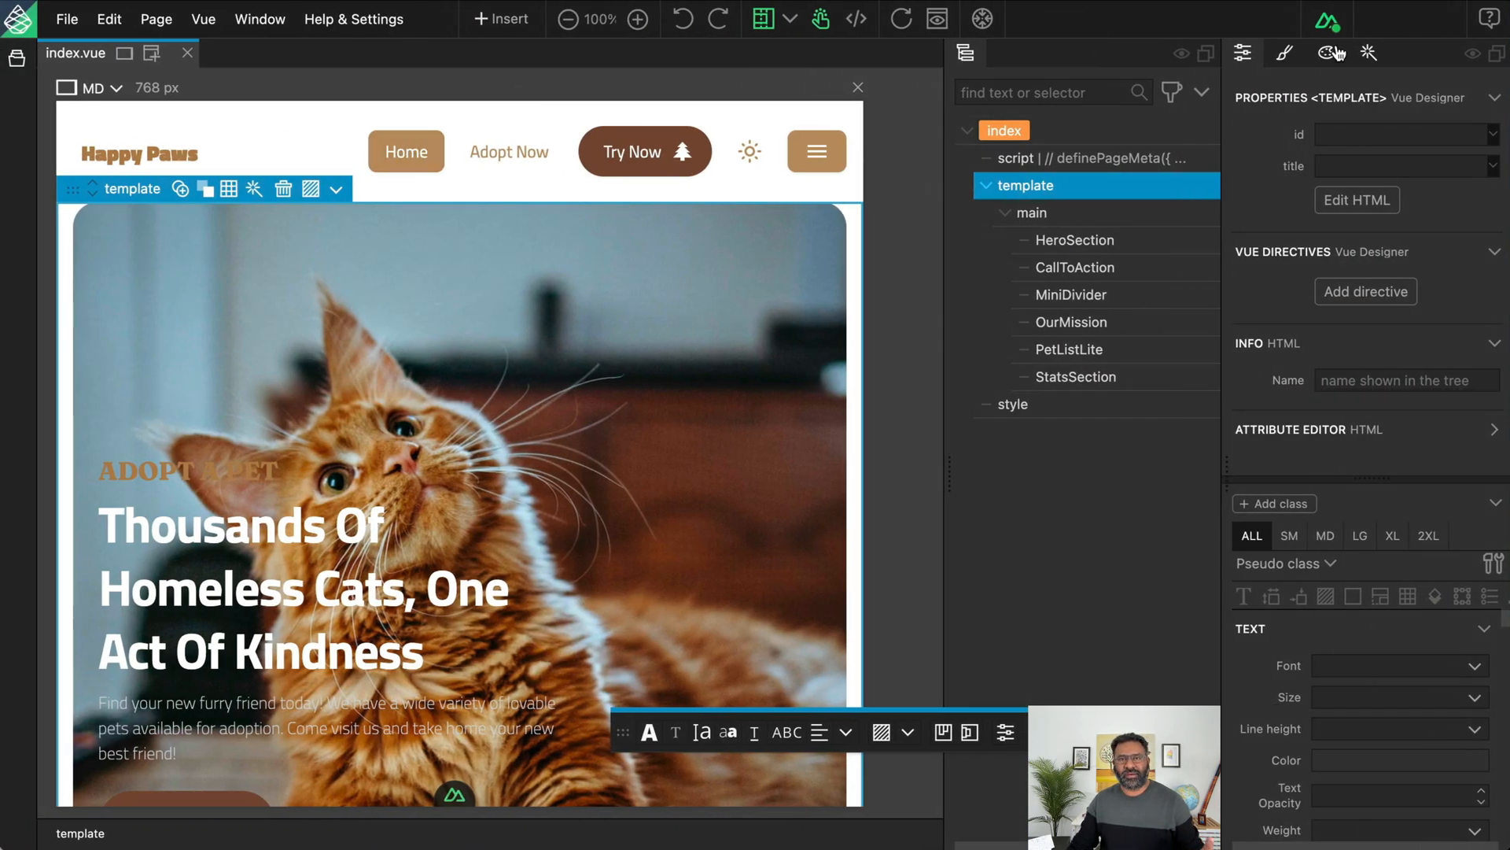
pyautogui.moveTo(1329, 54)
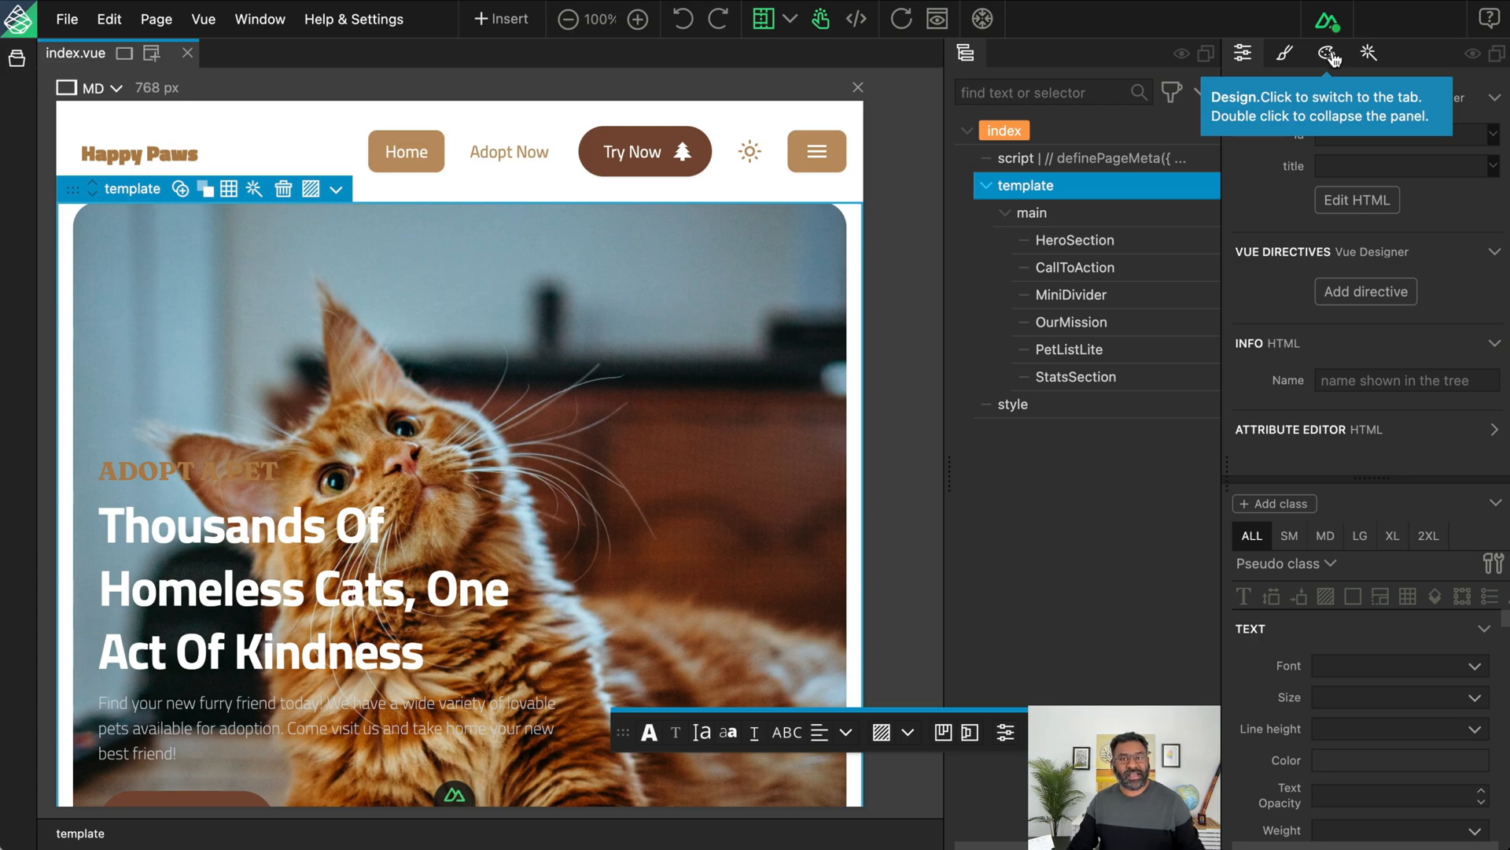
pyautogui.click(1329, 54)
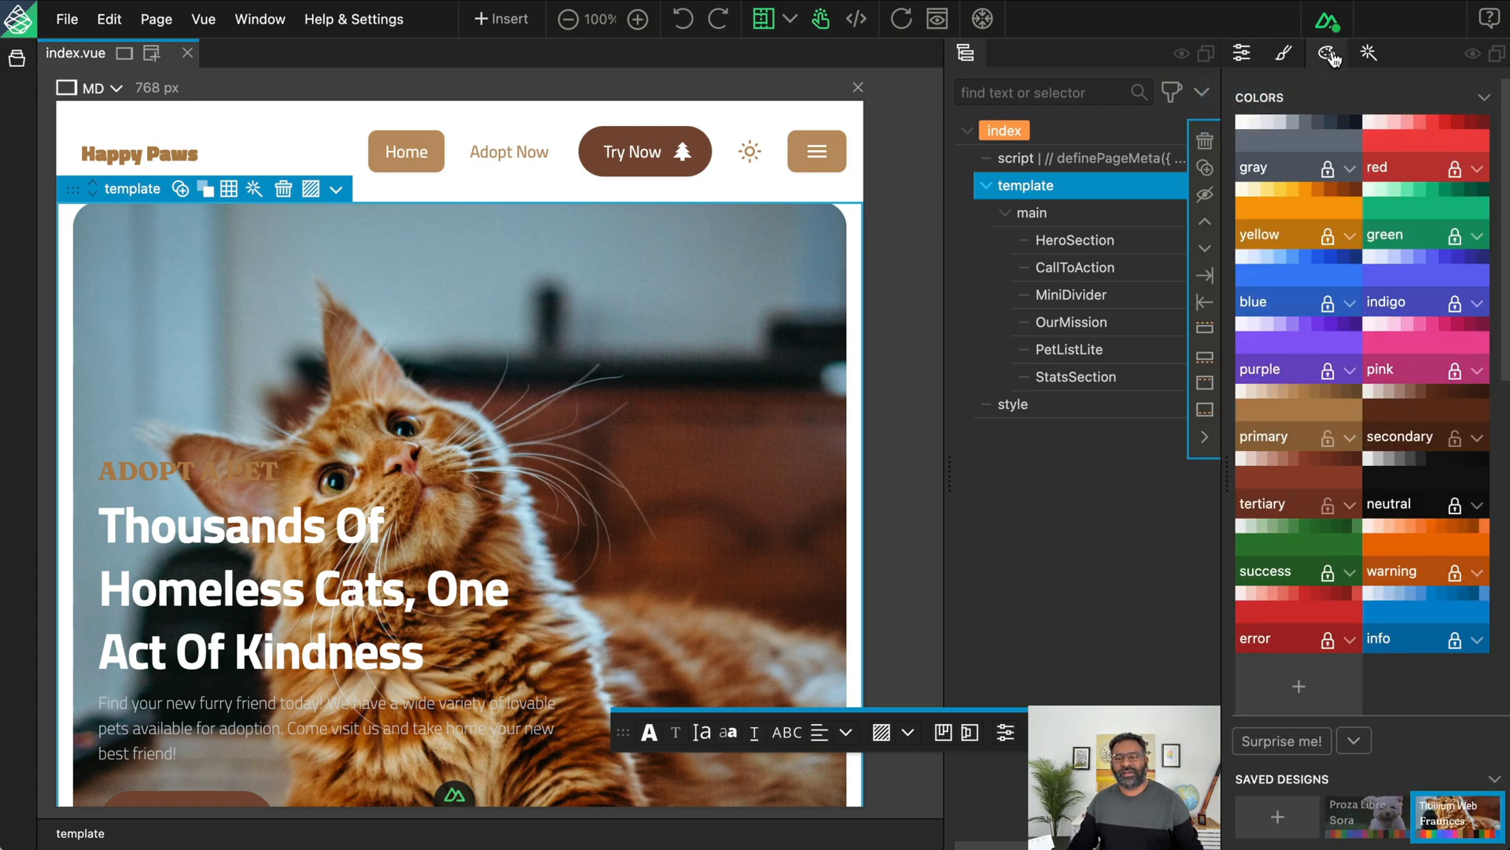
pyautogui.moveTo(1416, 749)
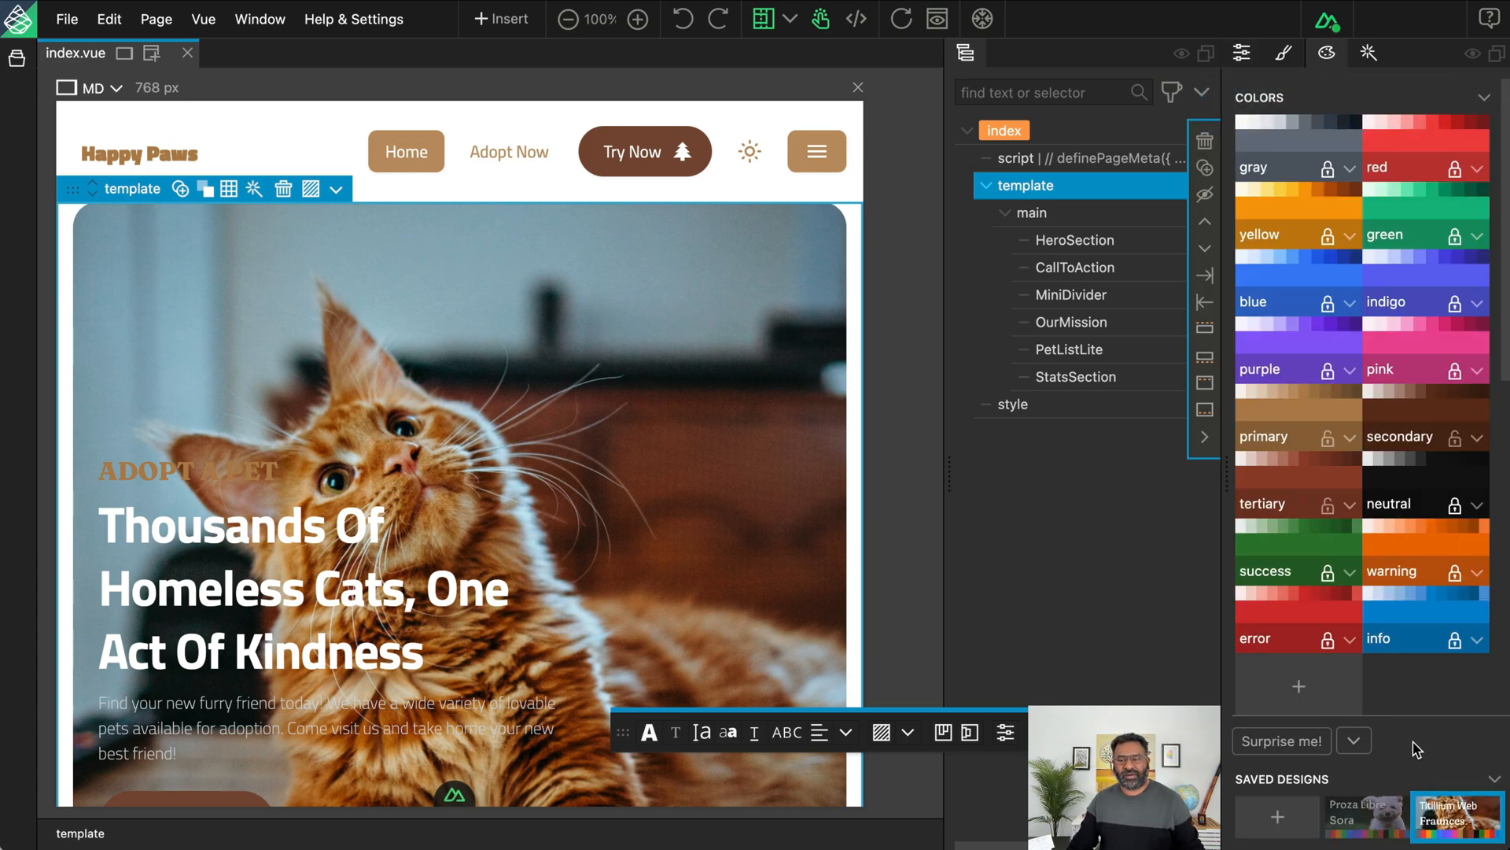
pyautogui.moveTo(1358, 816)
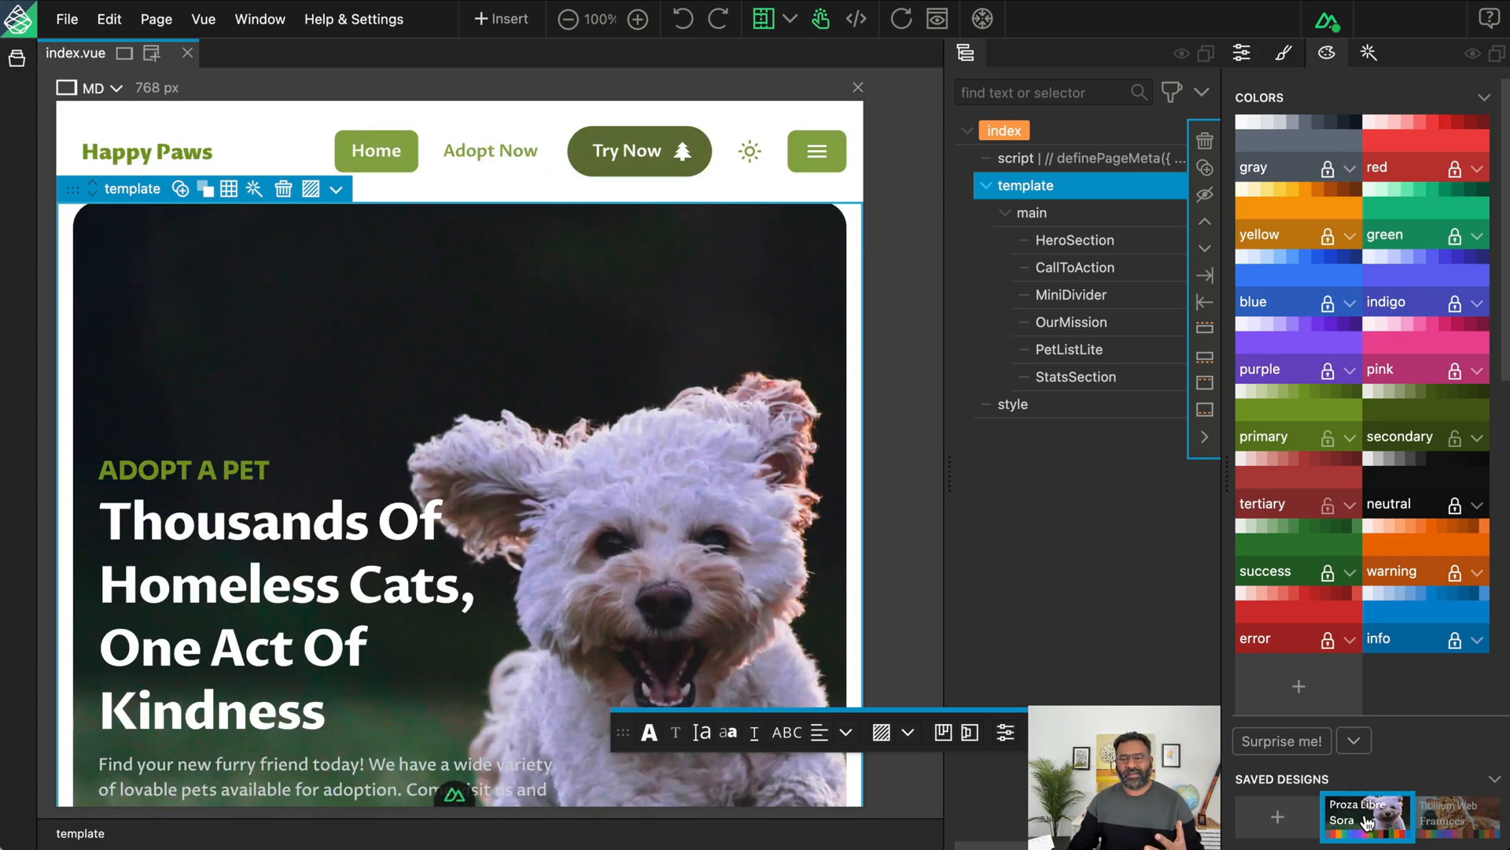
pyautogui.click(1362, 816)
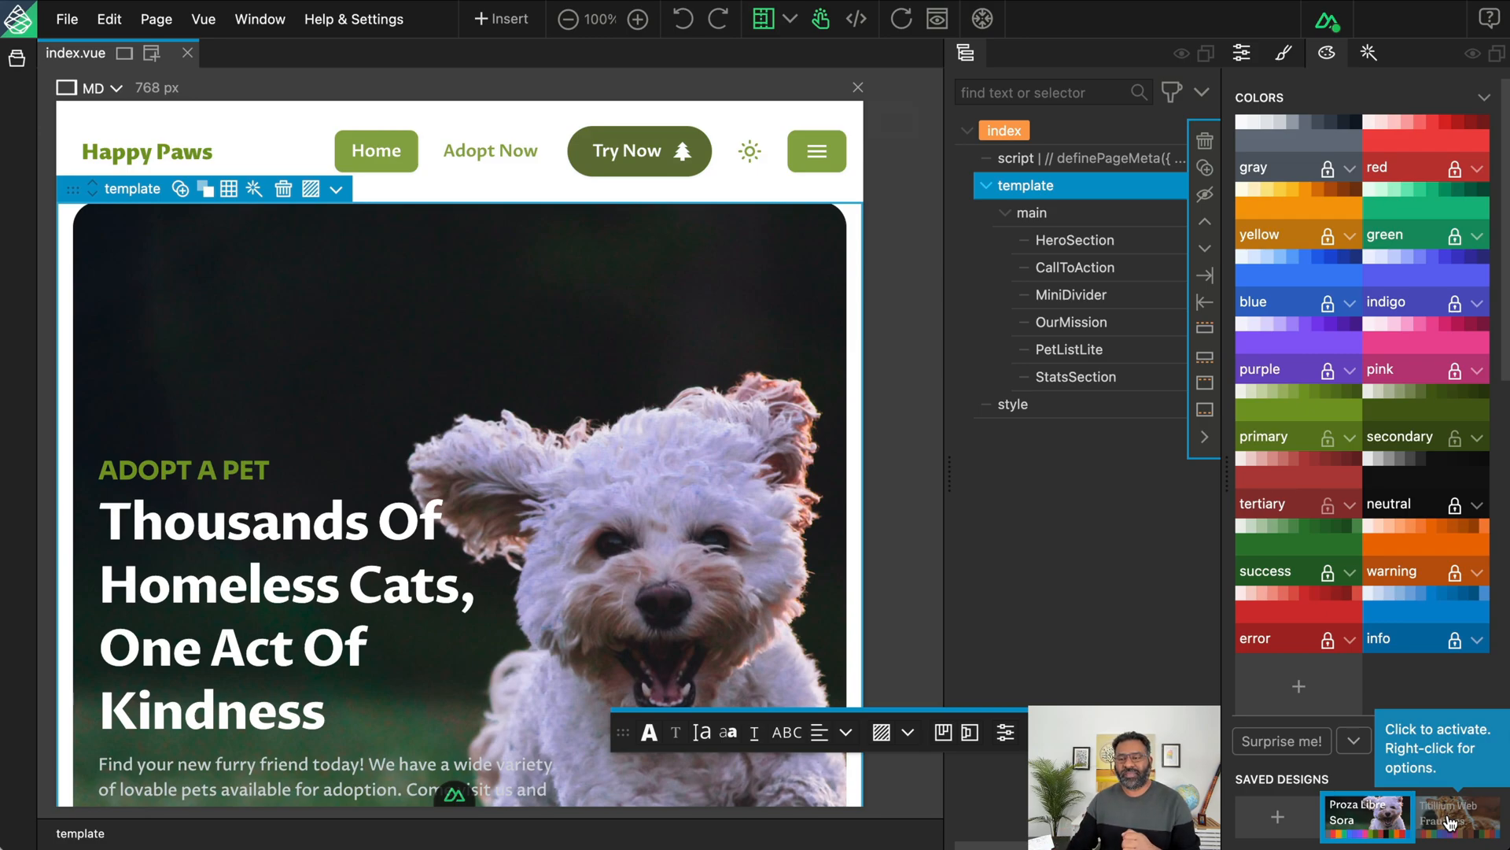
pyautogui.scroll(-3)
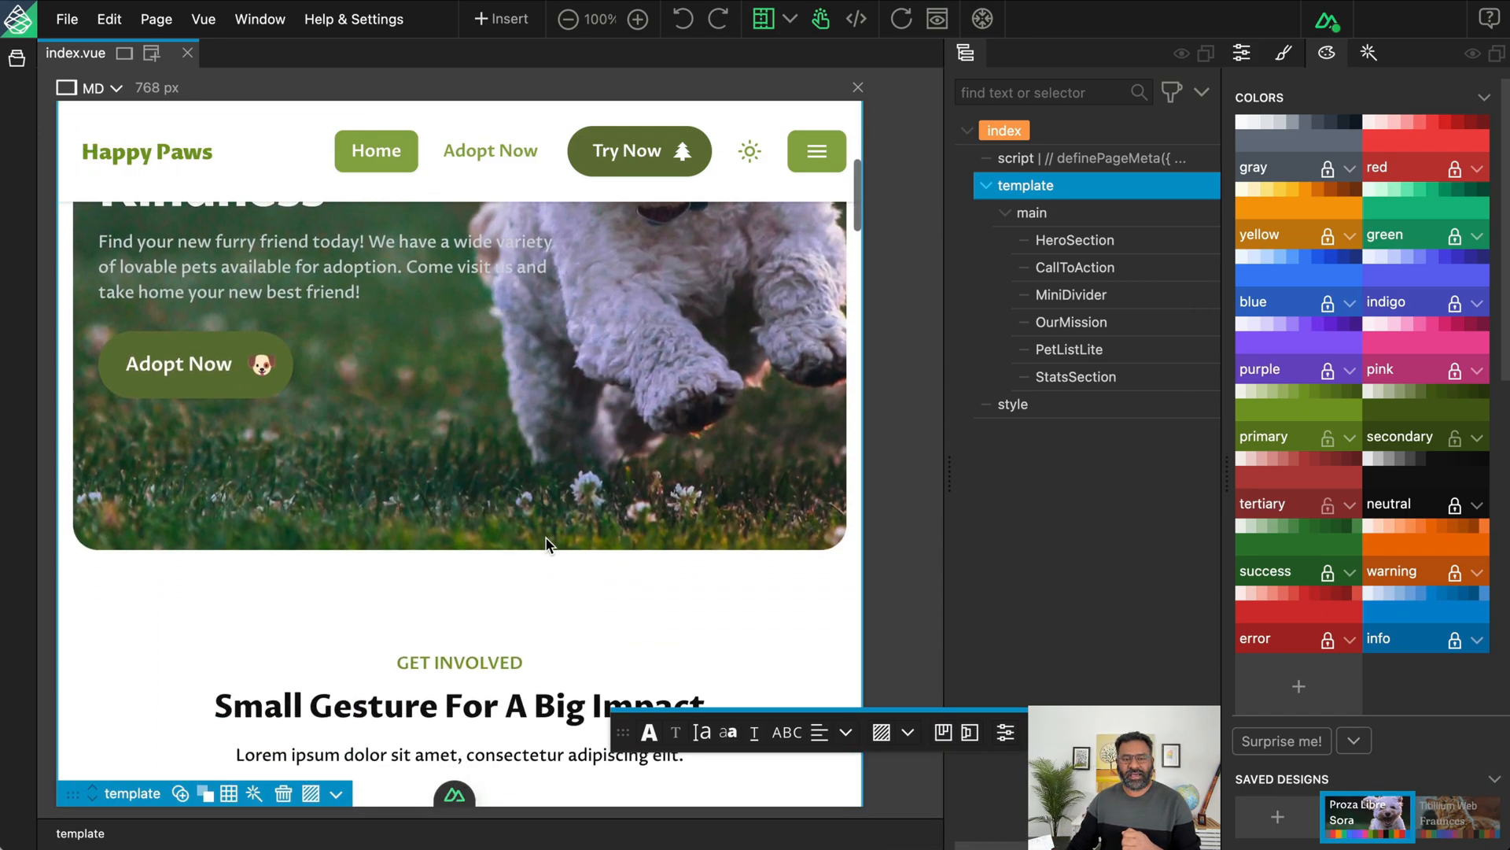
pyautogui.scroll(-3)
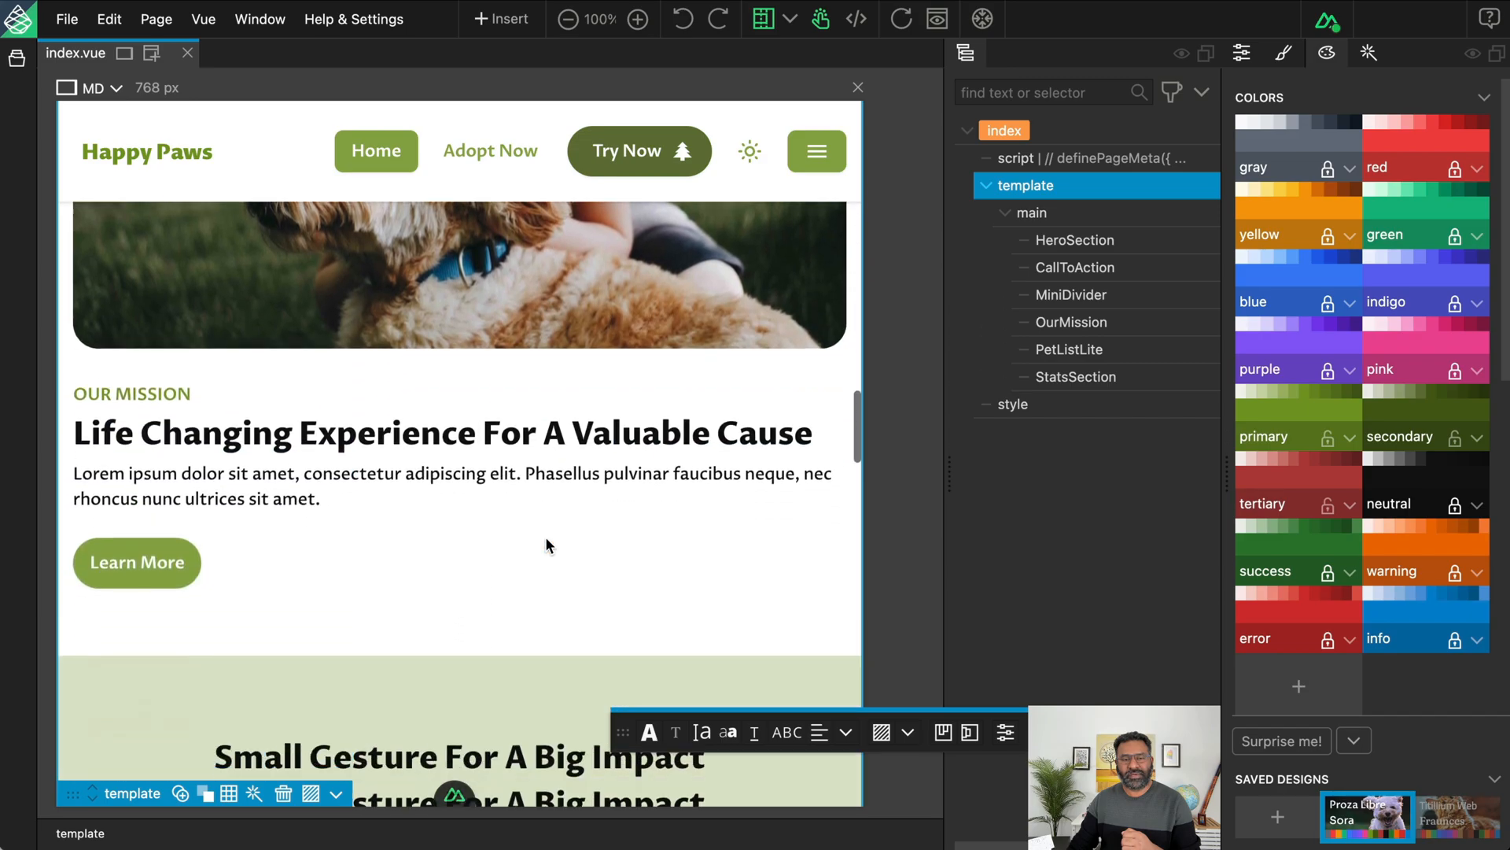
pyautogui.click(483, 22)
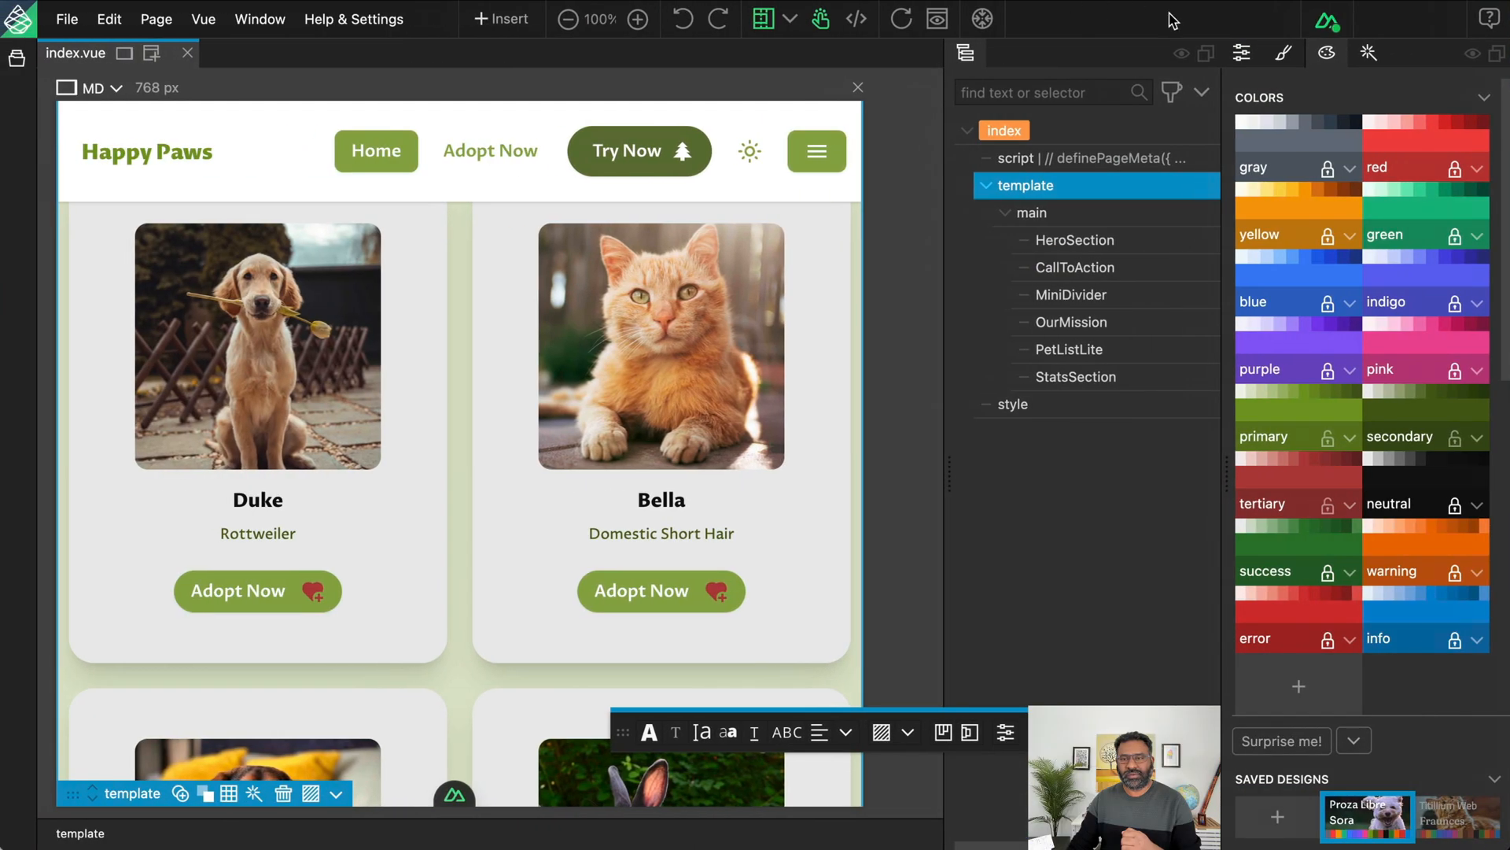
pyautogui.click(982, 19)
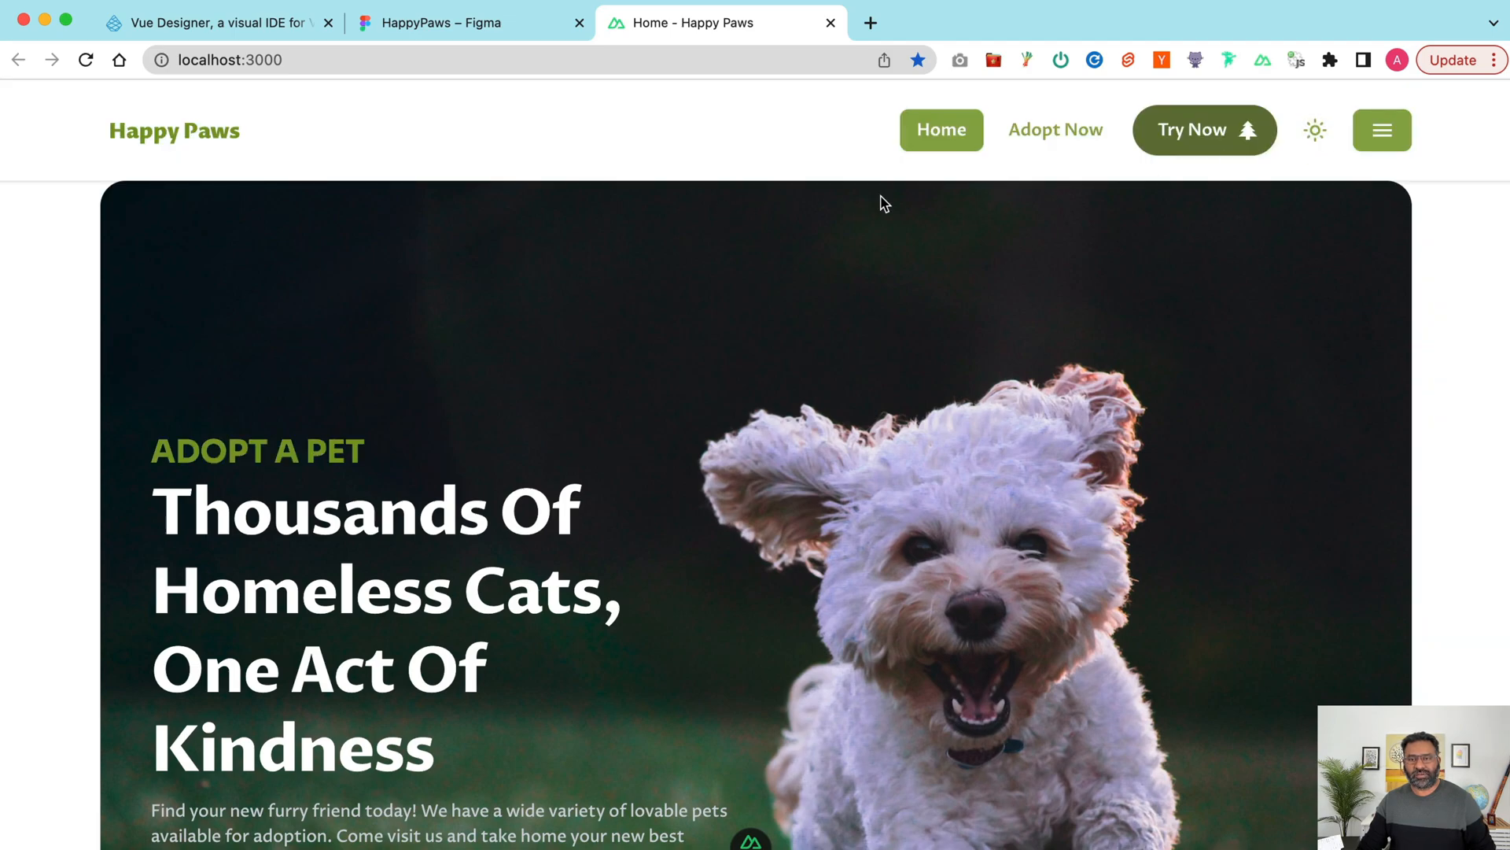
# Browse the live home page, then go to the full adoptable-pets list via Meet Them All
pyautogui.scroll(-3)
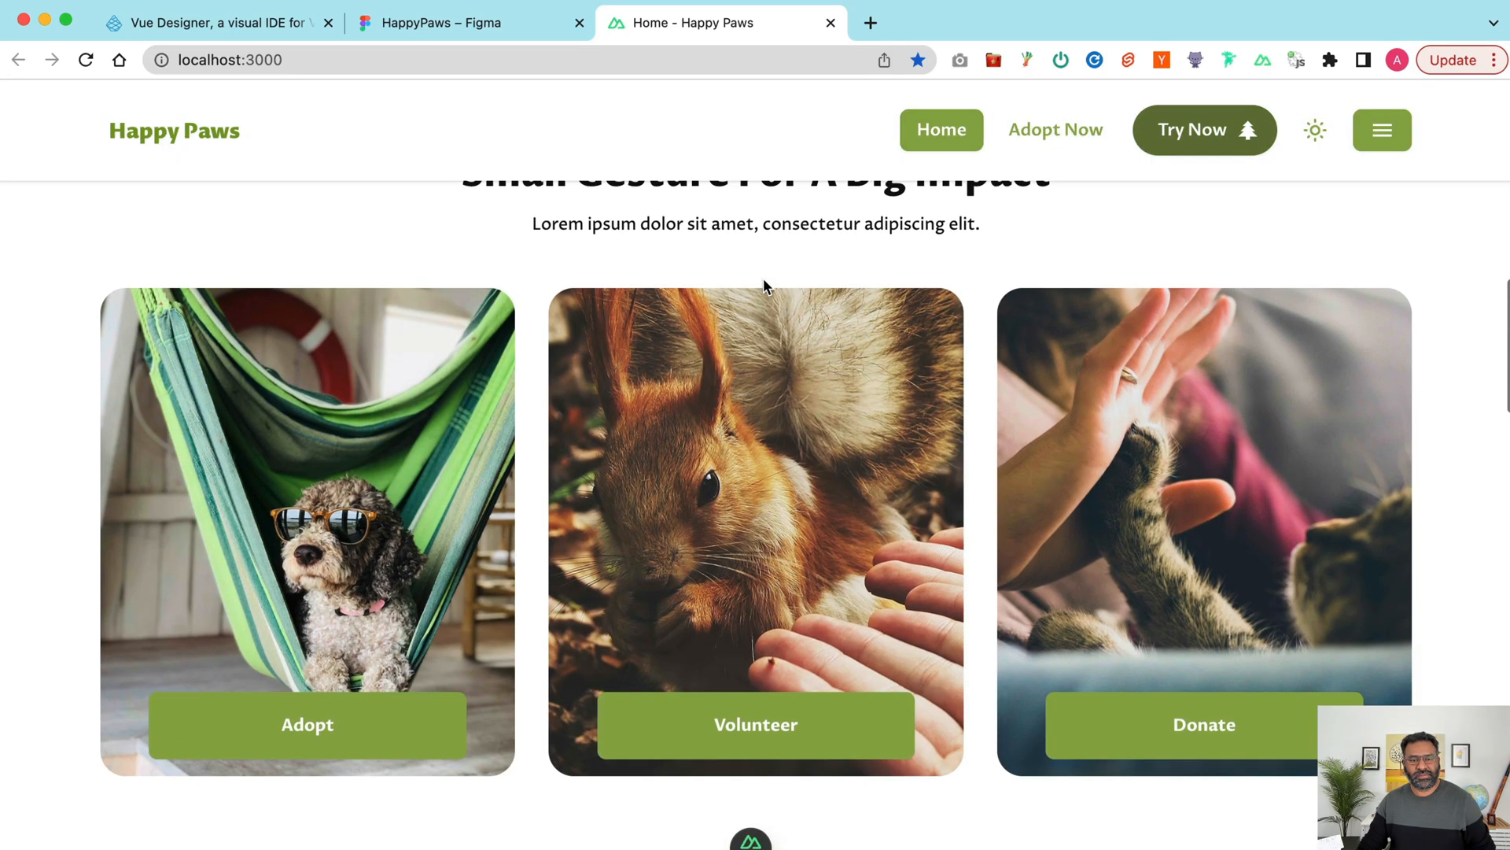
pyautogui.scroll(-3)
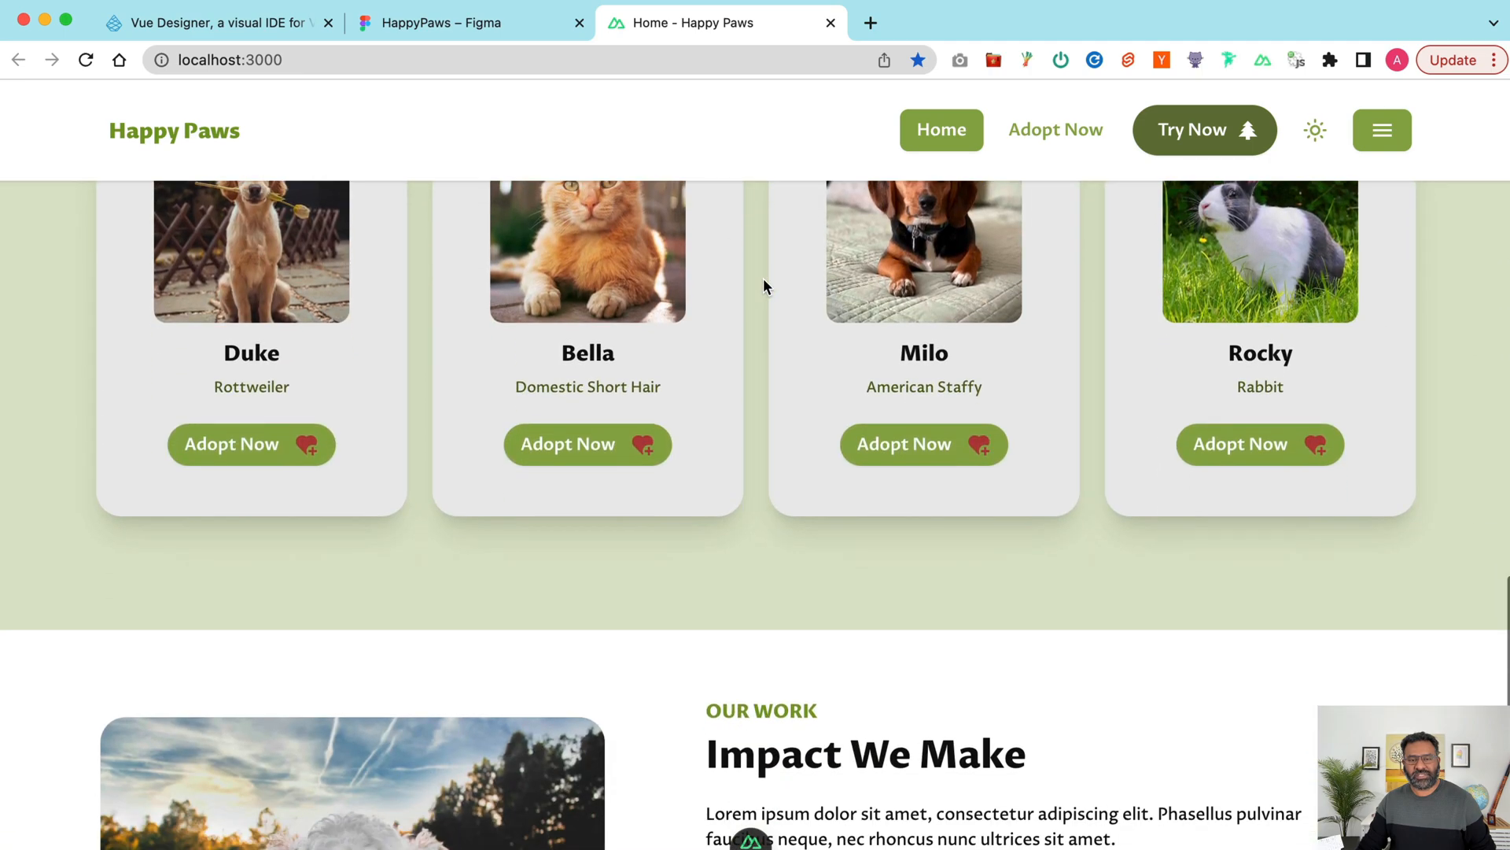
pyautogui.scroll(3)
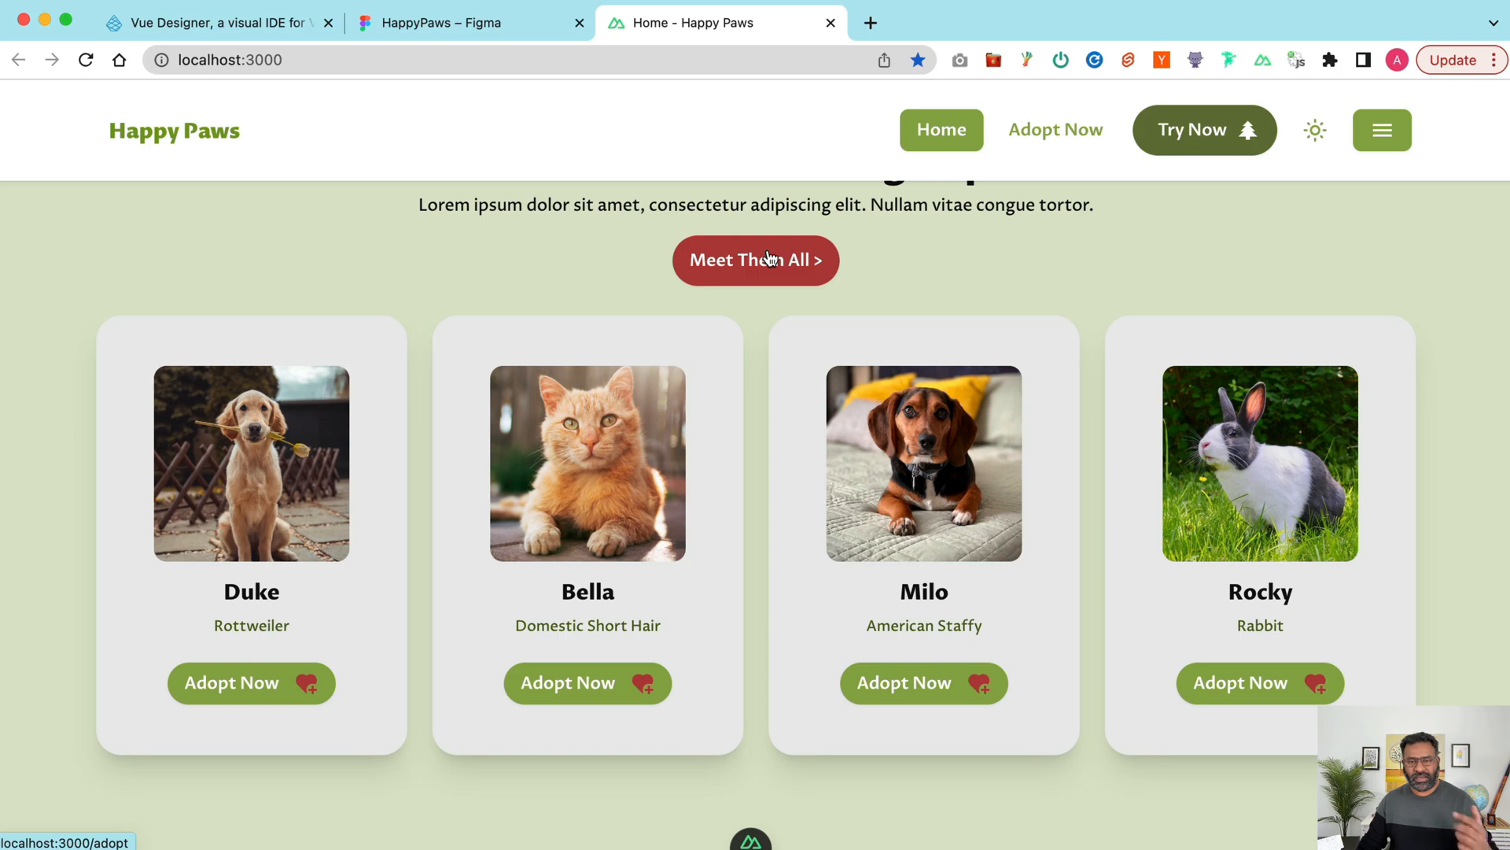
pyautogui.click(755, 260)
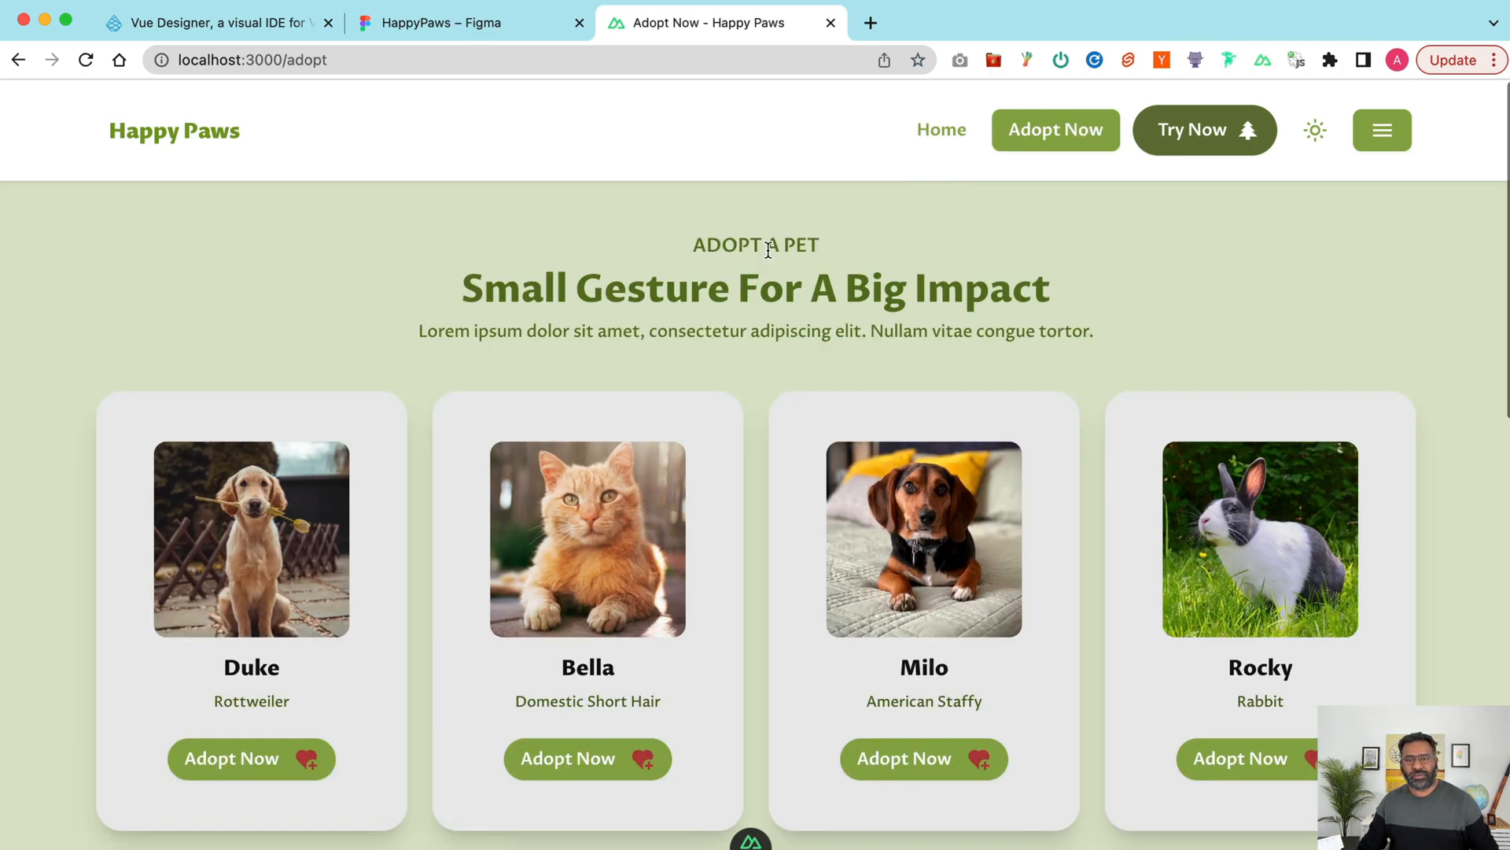
# View Bella's adoption detail page with breed, age and health checks
pyautogui.scroll(-3)
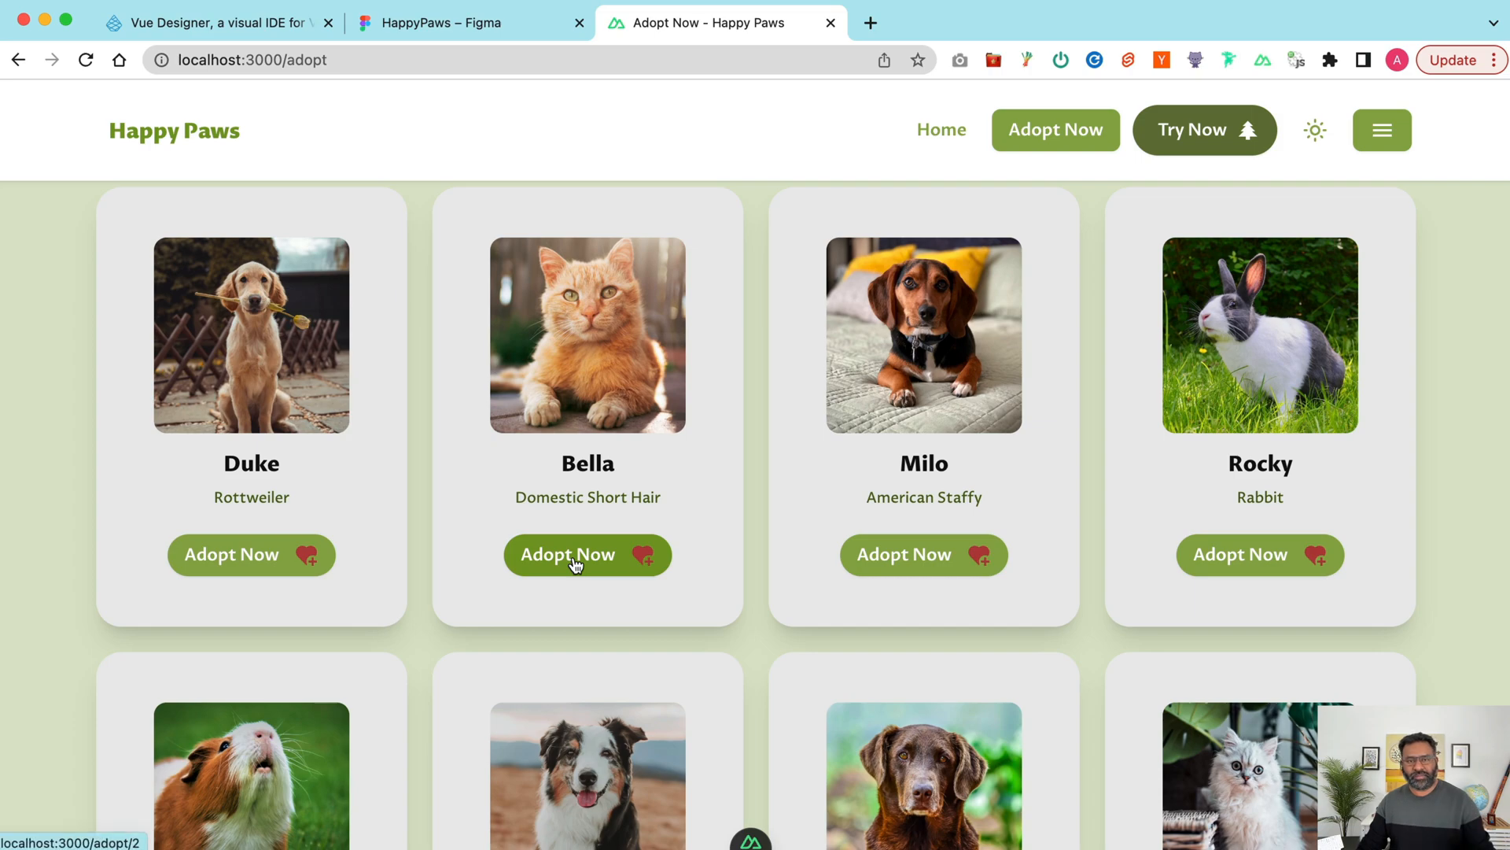
pyautogui.click(587, 553)
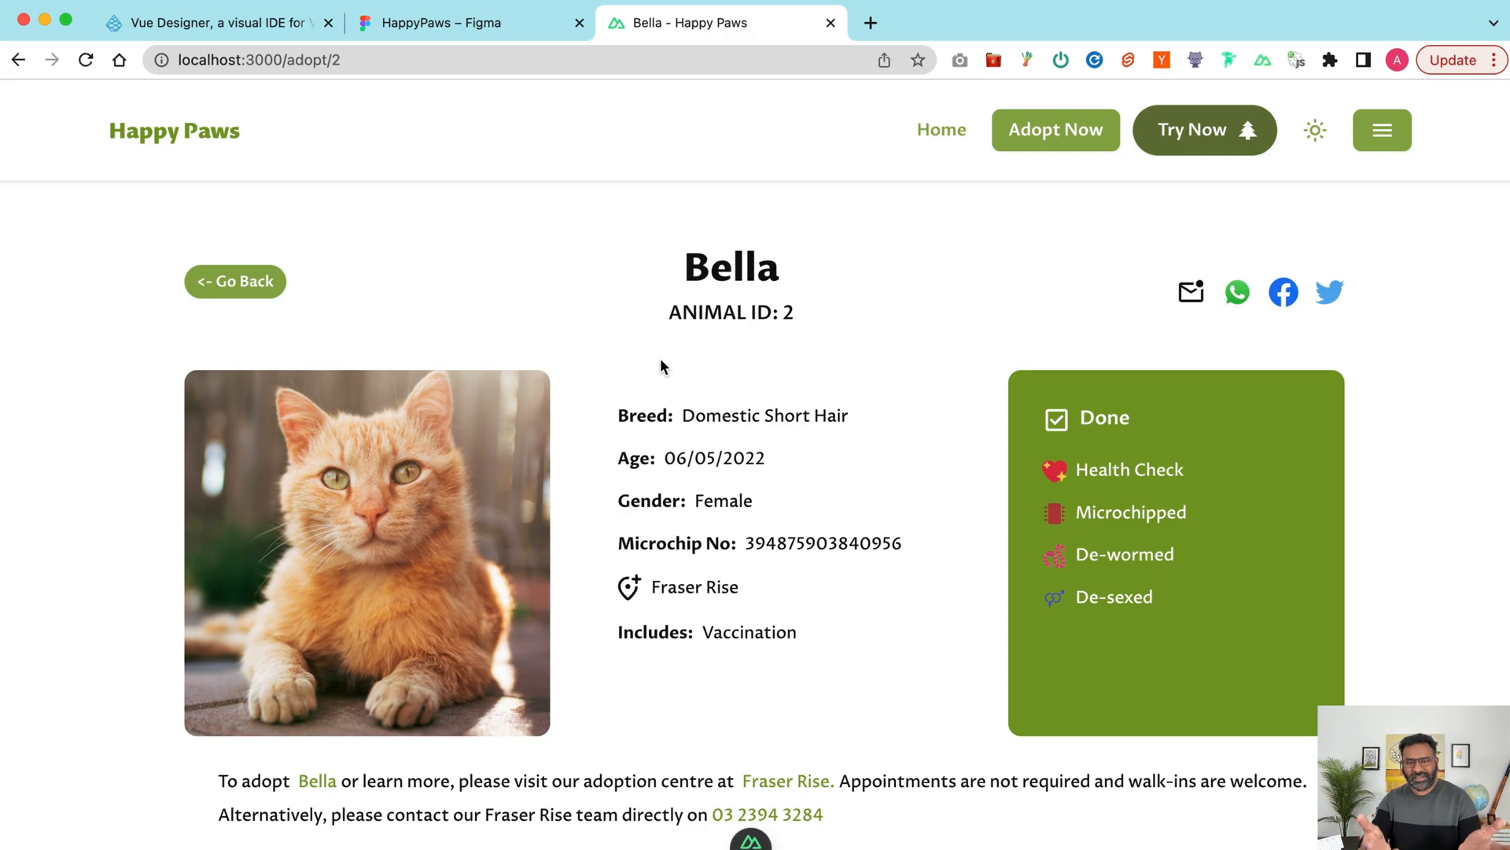
pyautogui.scroll(-3)
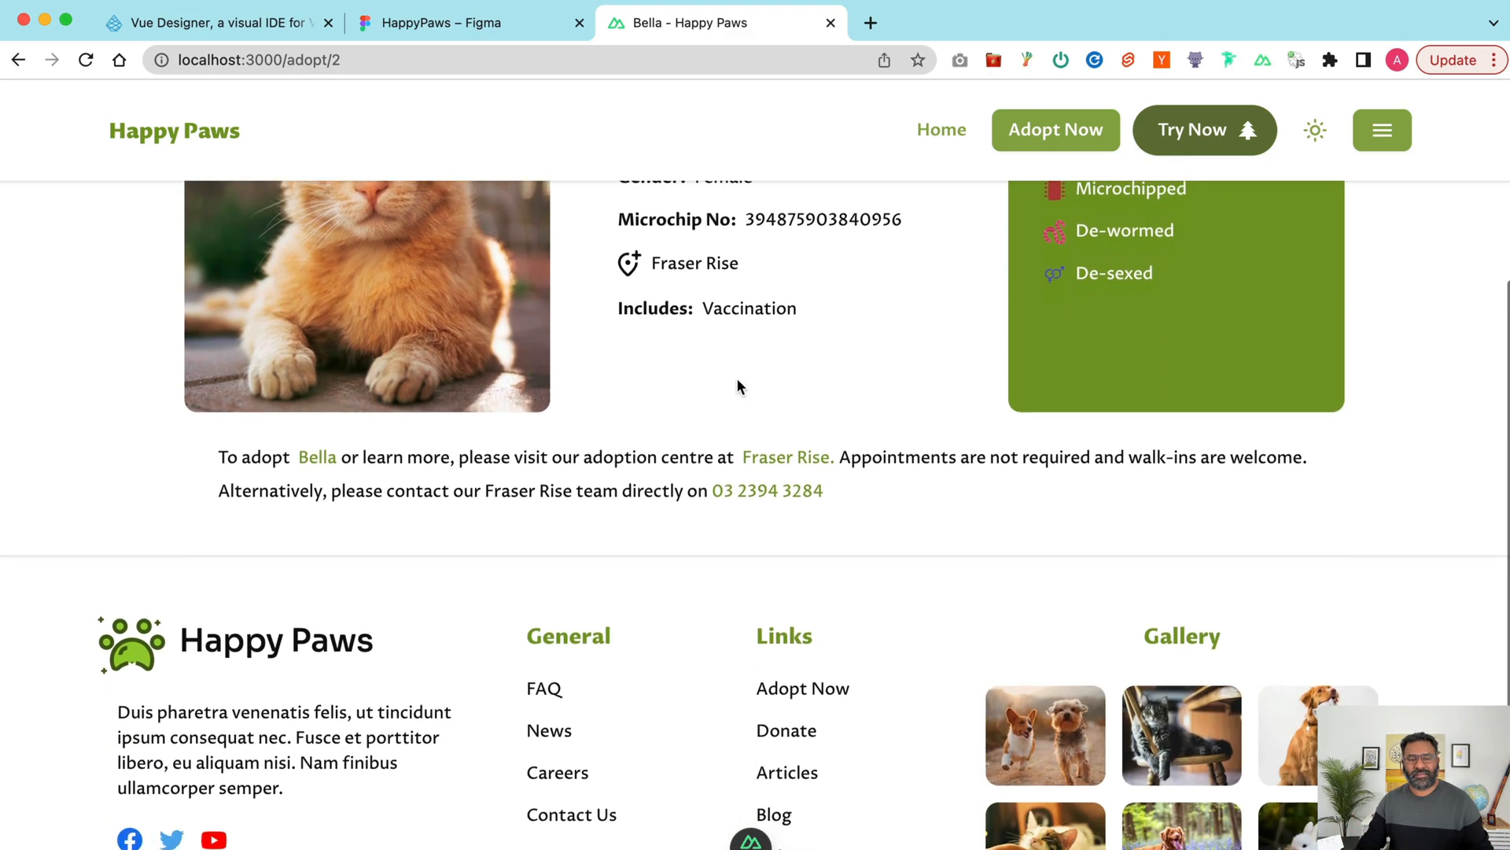
pyautogui.scroll(3)
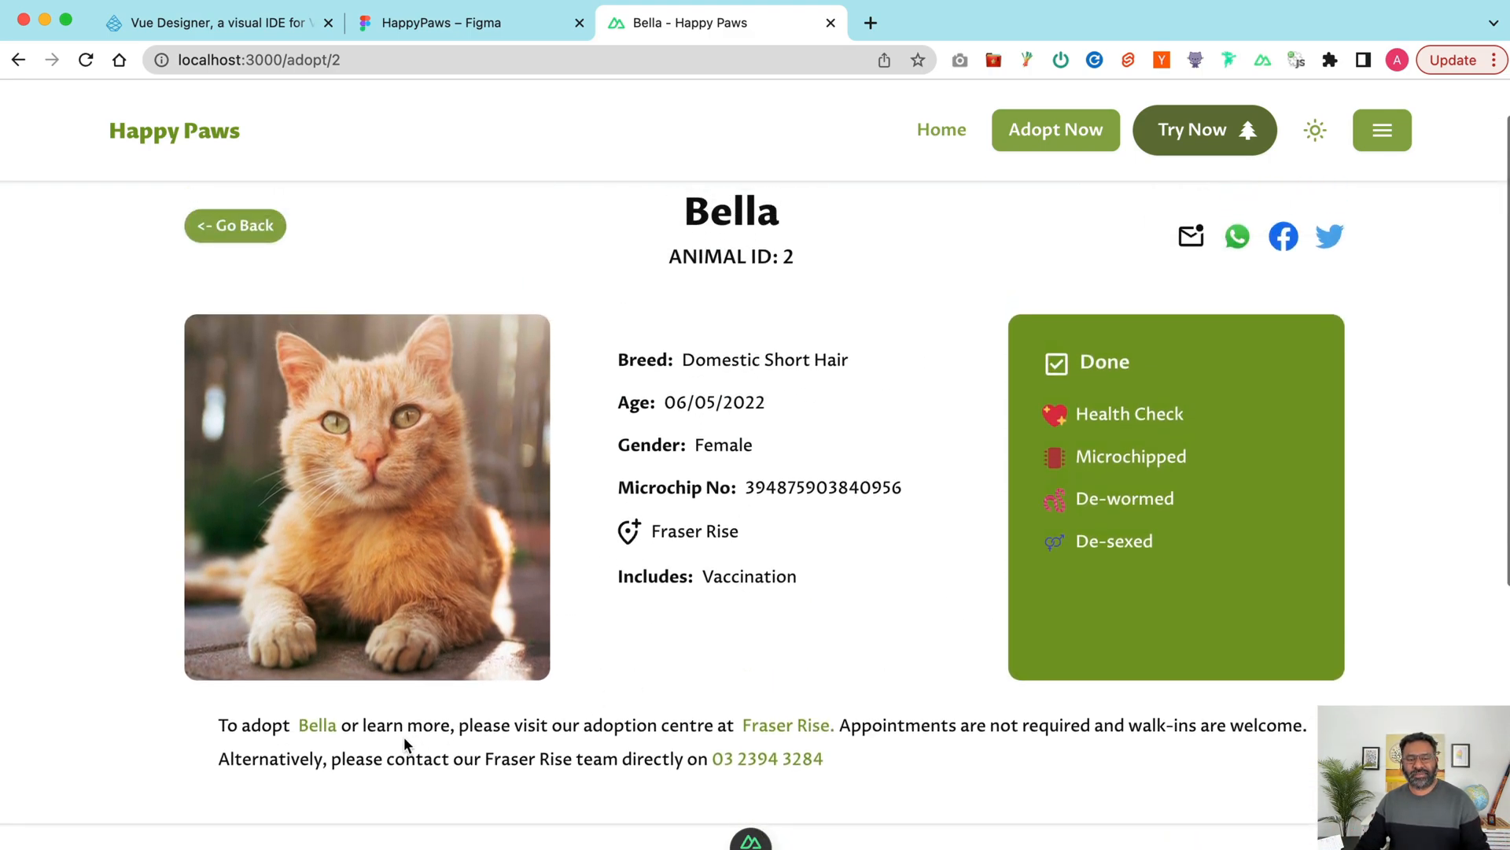
pyautogui.moveTo(906, 745)
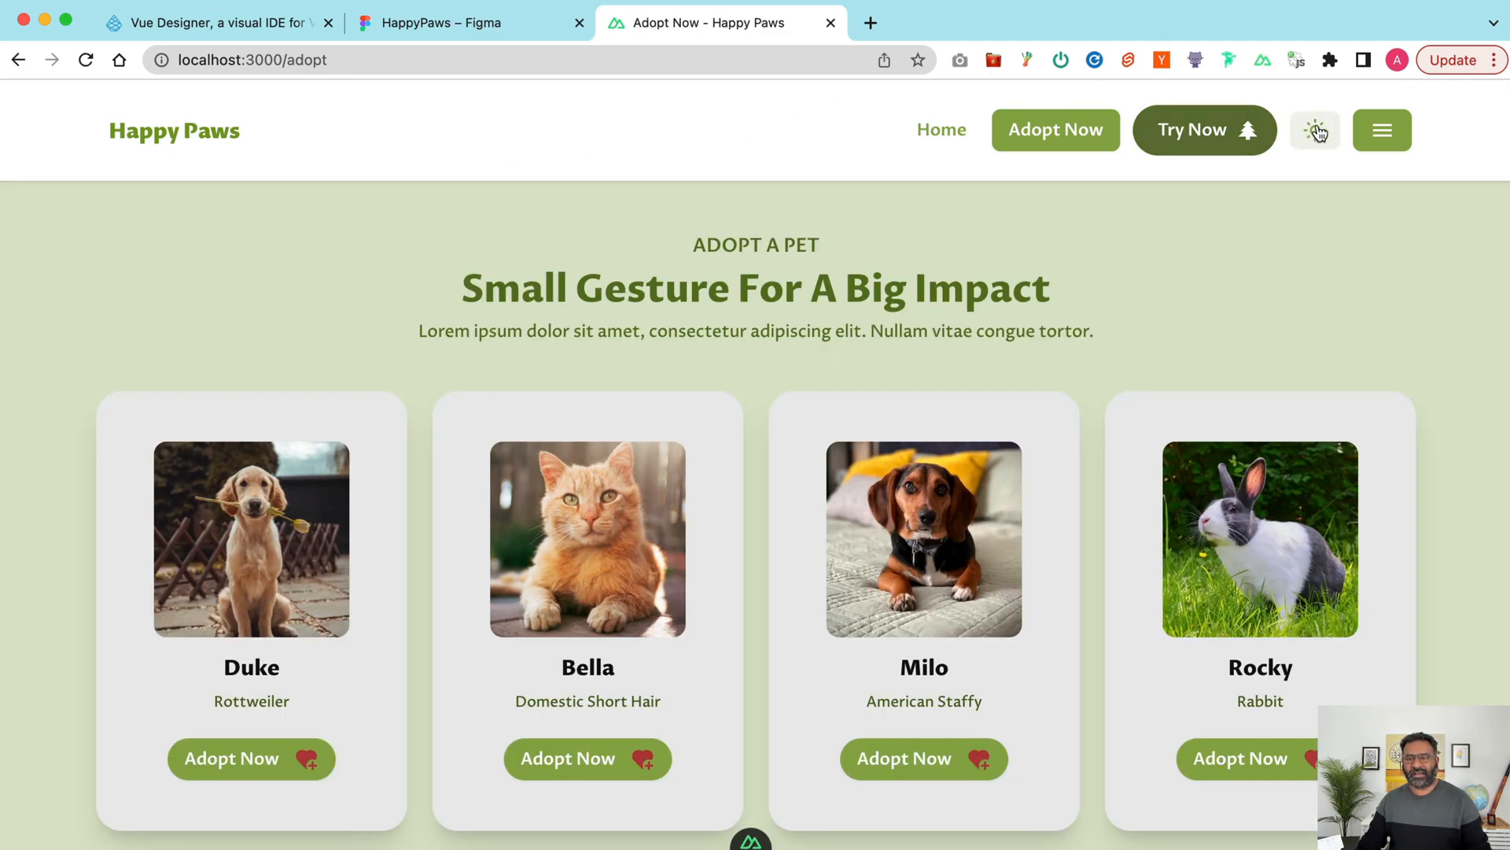
# Visit the Donate page, then the Articles page from the hamburger menu and browse its cards
pyautogui.click(1313, 130)
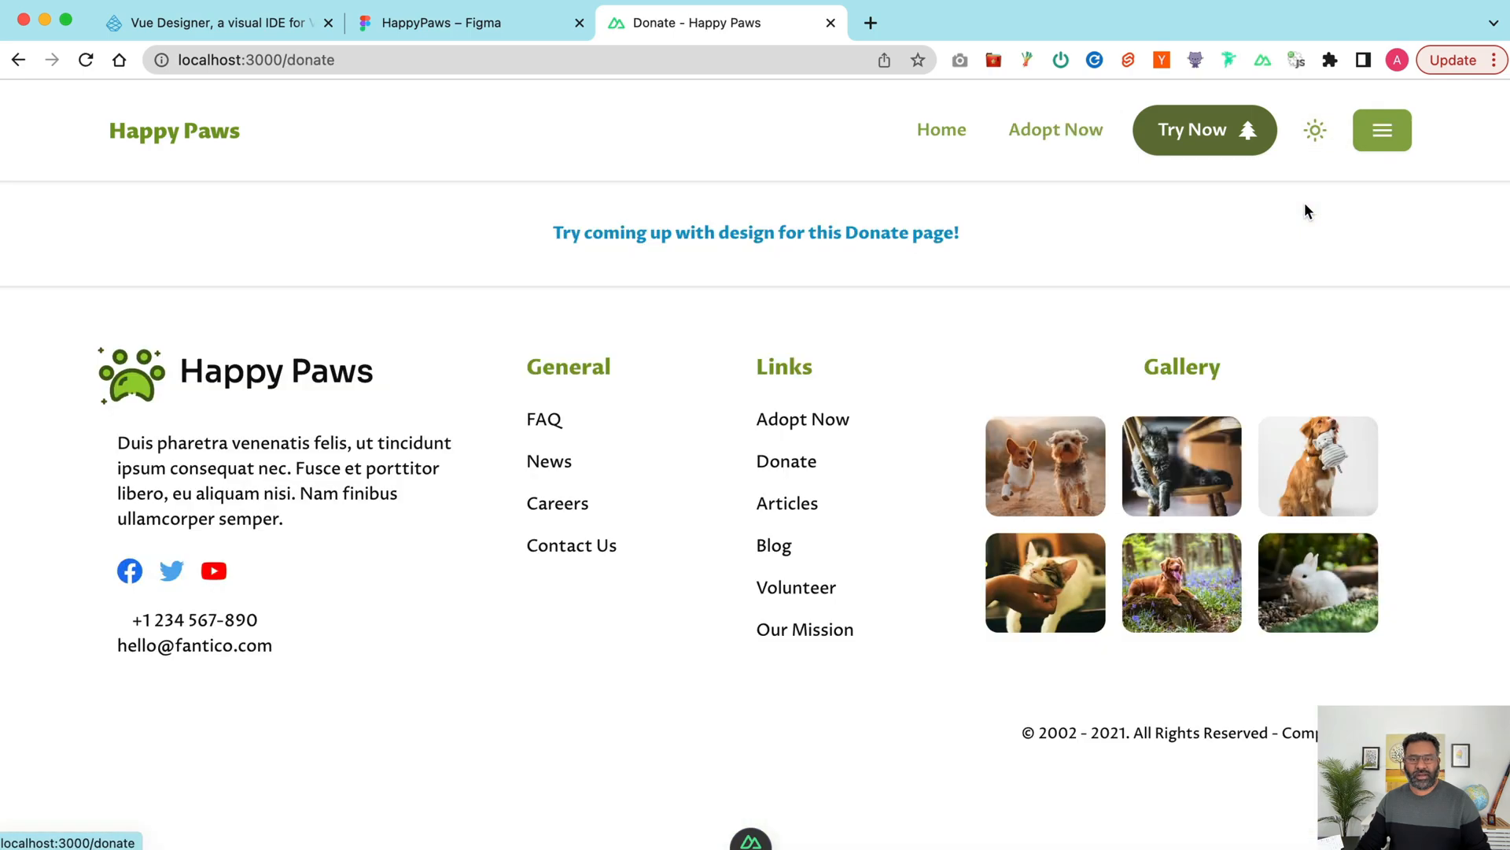
pyautogui.moveTo(1383, 131)
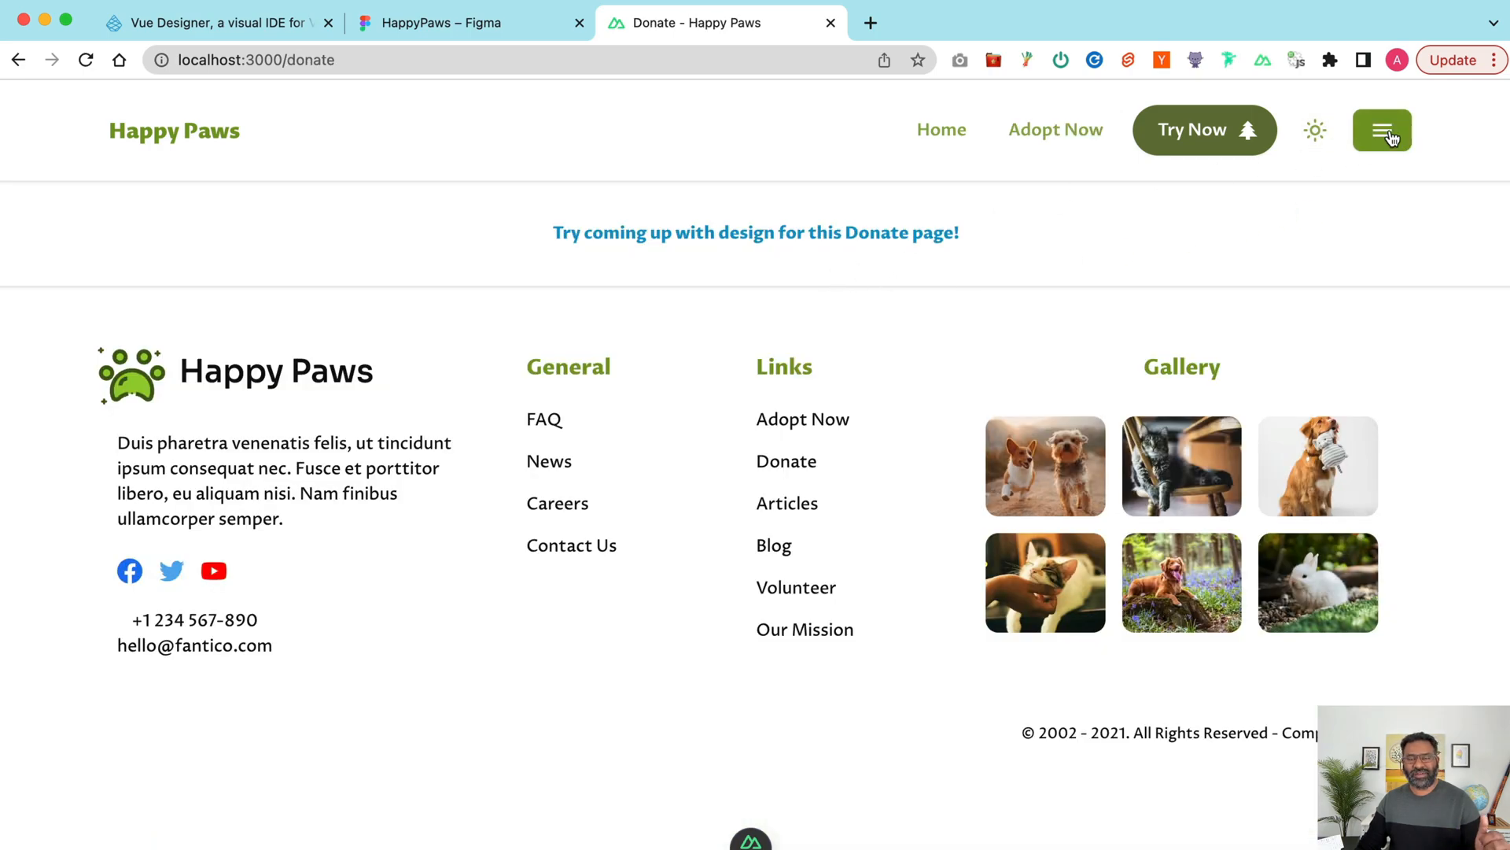
pyautogui.click(1381, 131)
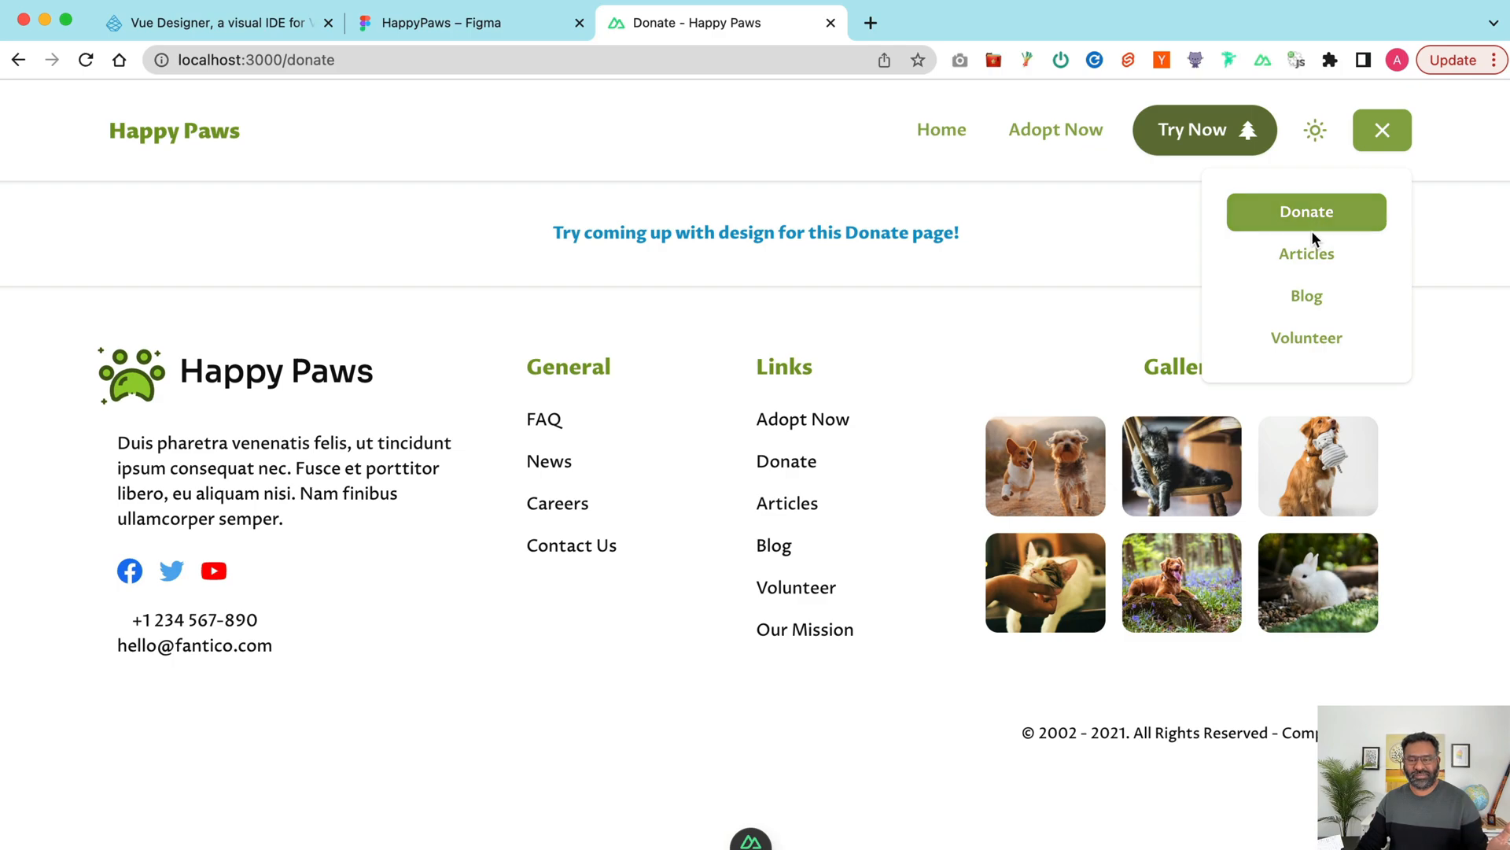
pyautogui.click(1306, 253)
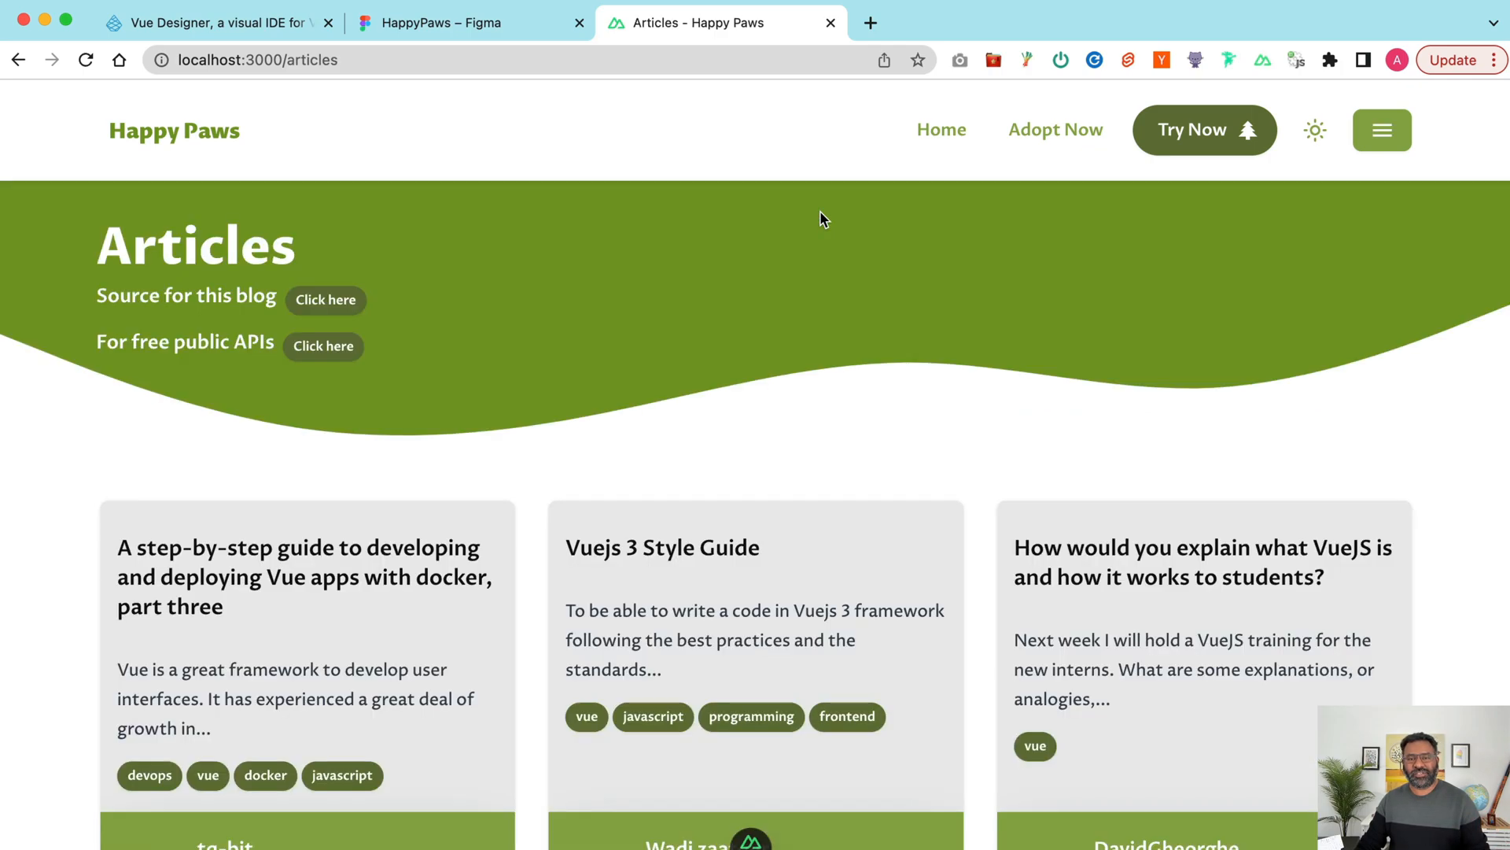
pyautogui.scroll(-3)
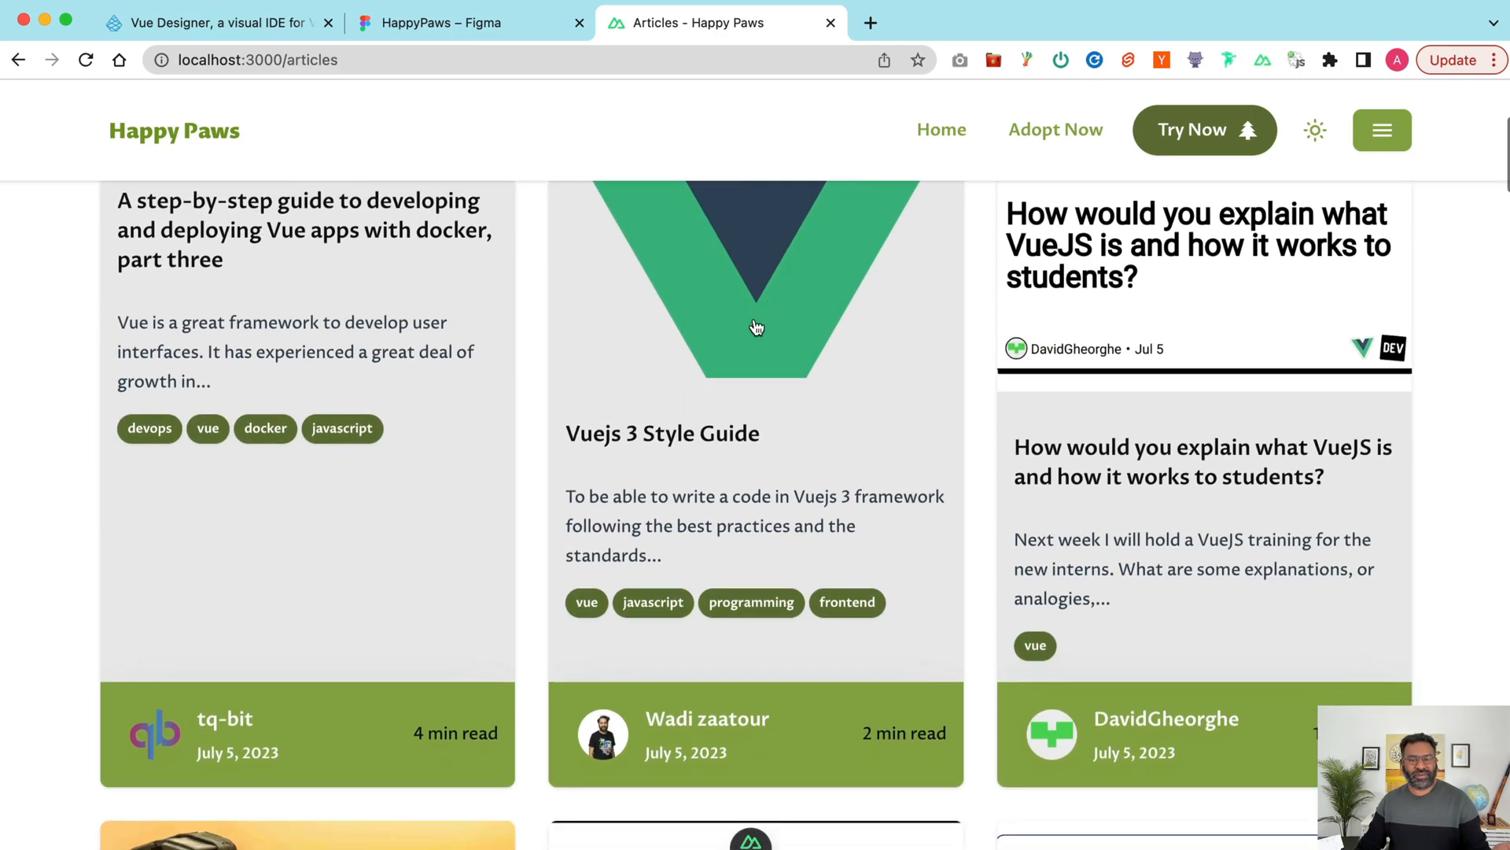
pyautogui.scroll(3)
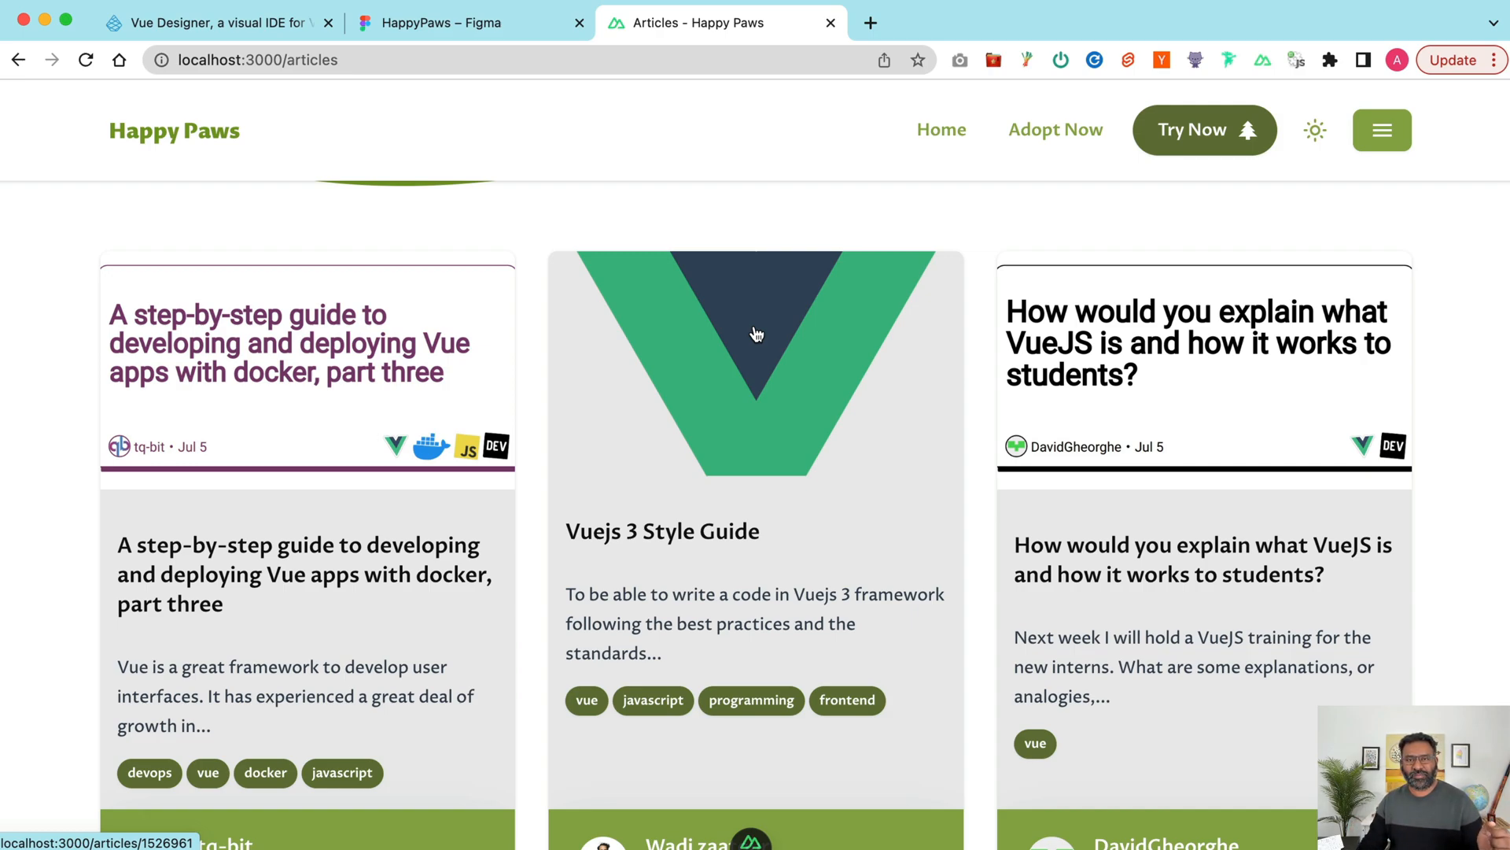
pyautogui.moveTo(771, 332)
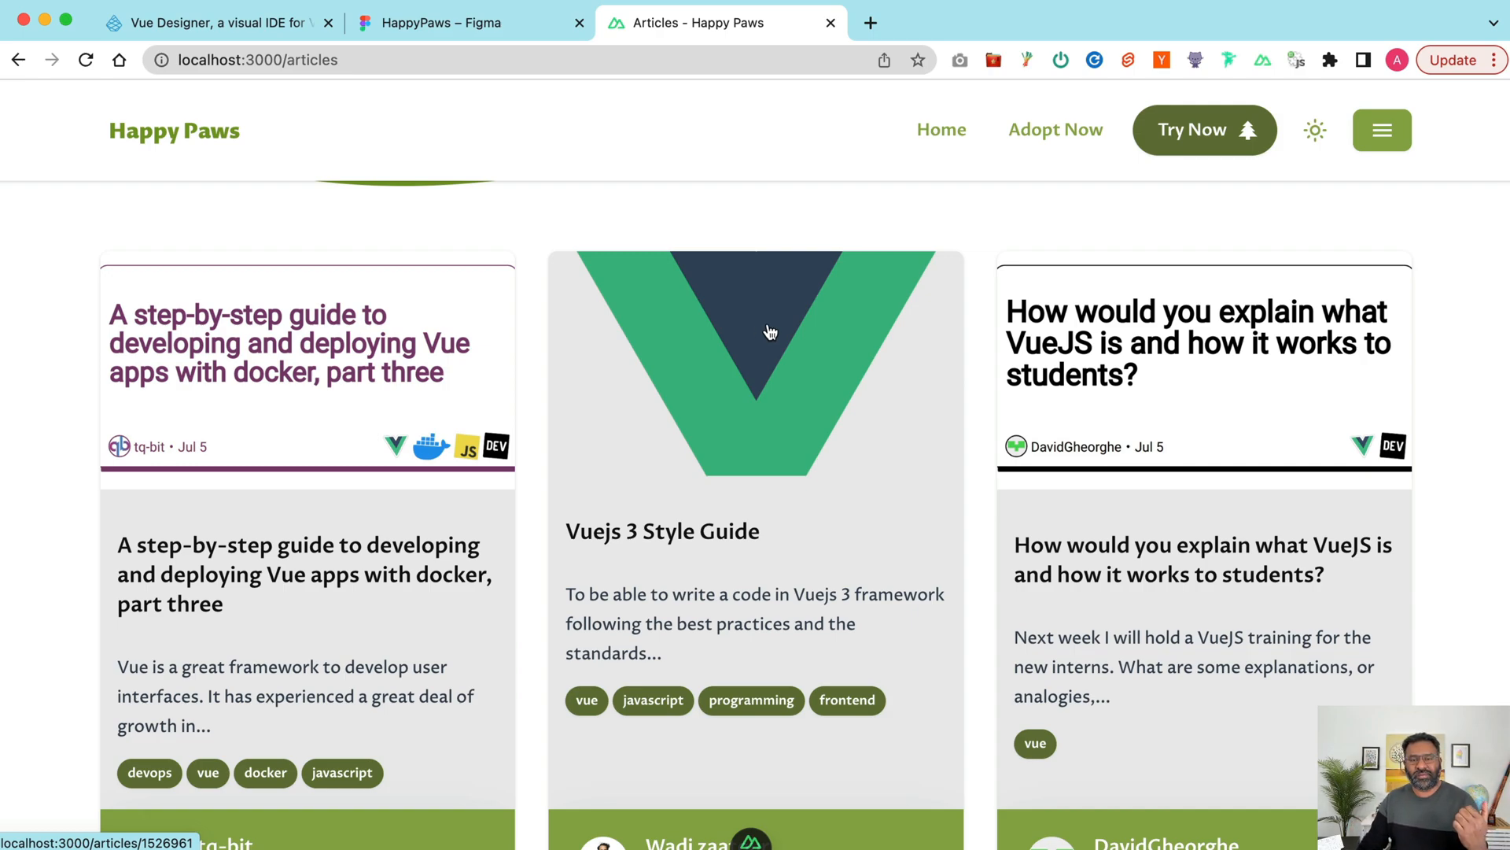
pyautogui.scroll(3)
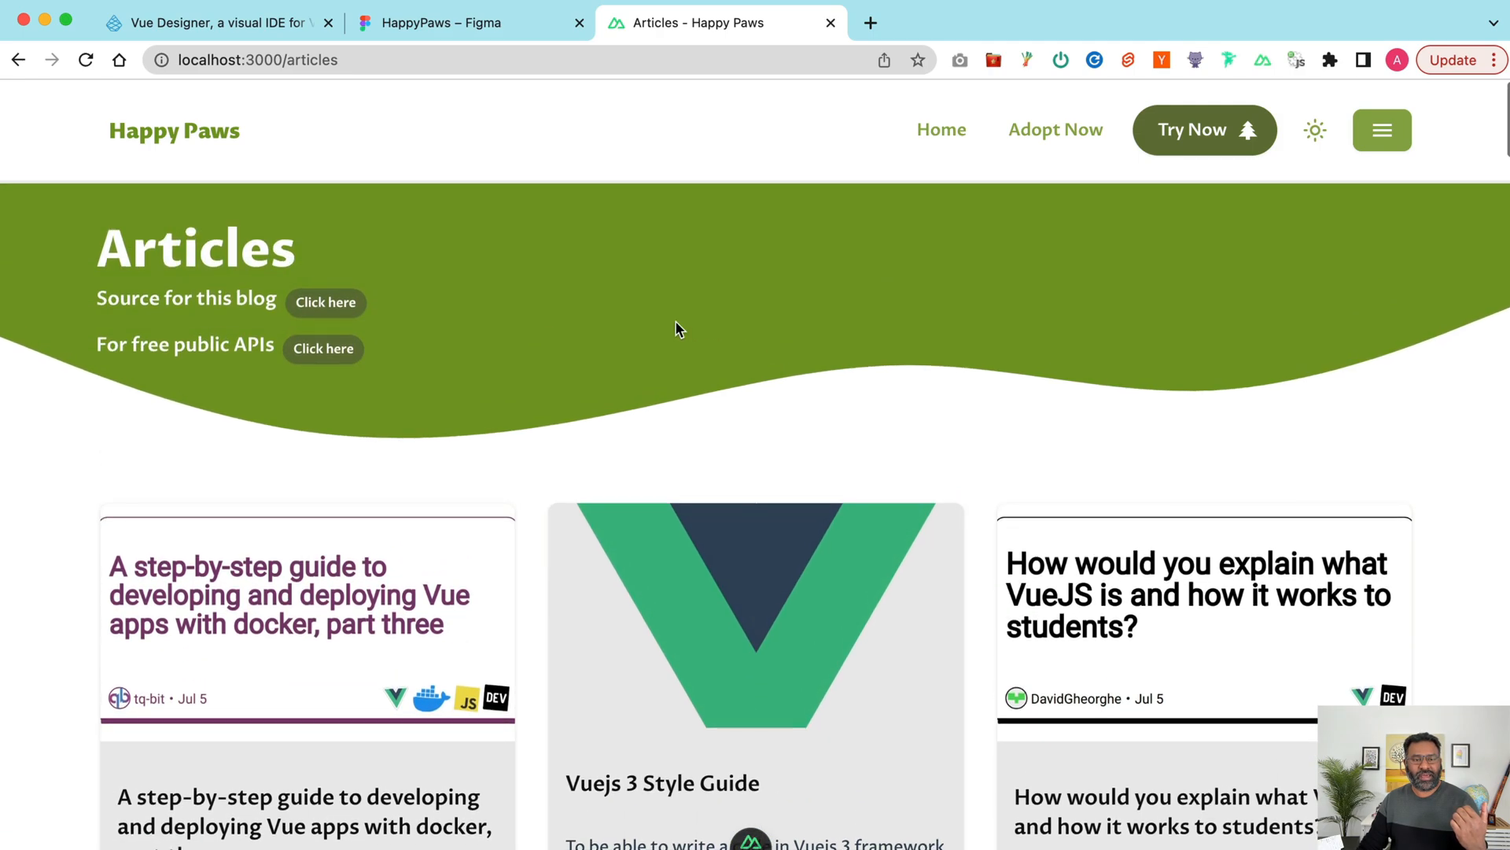
# Glance at the public APIs source, then close the Forem API docs and public-apis tabs
pyautogui.click(869, 22)
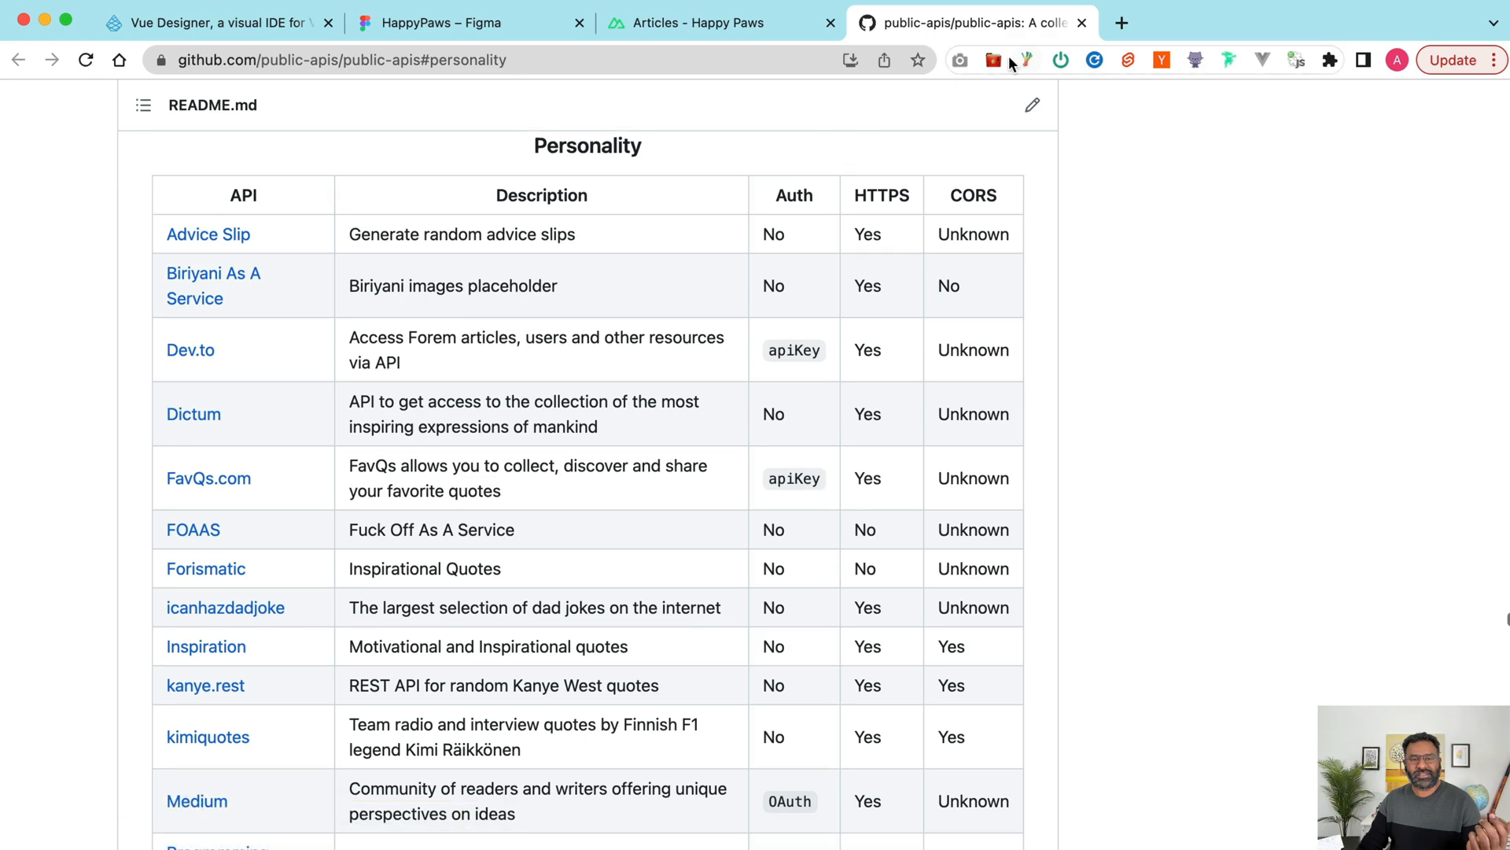
pyautogui.click(718, 22)
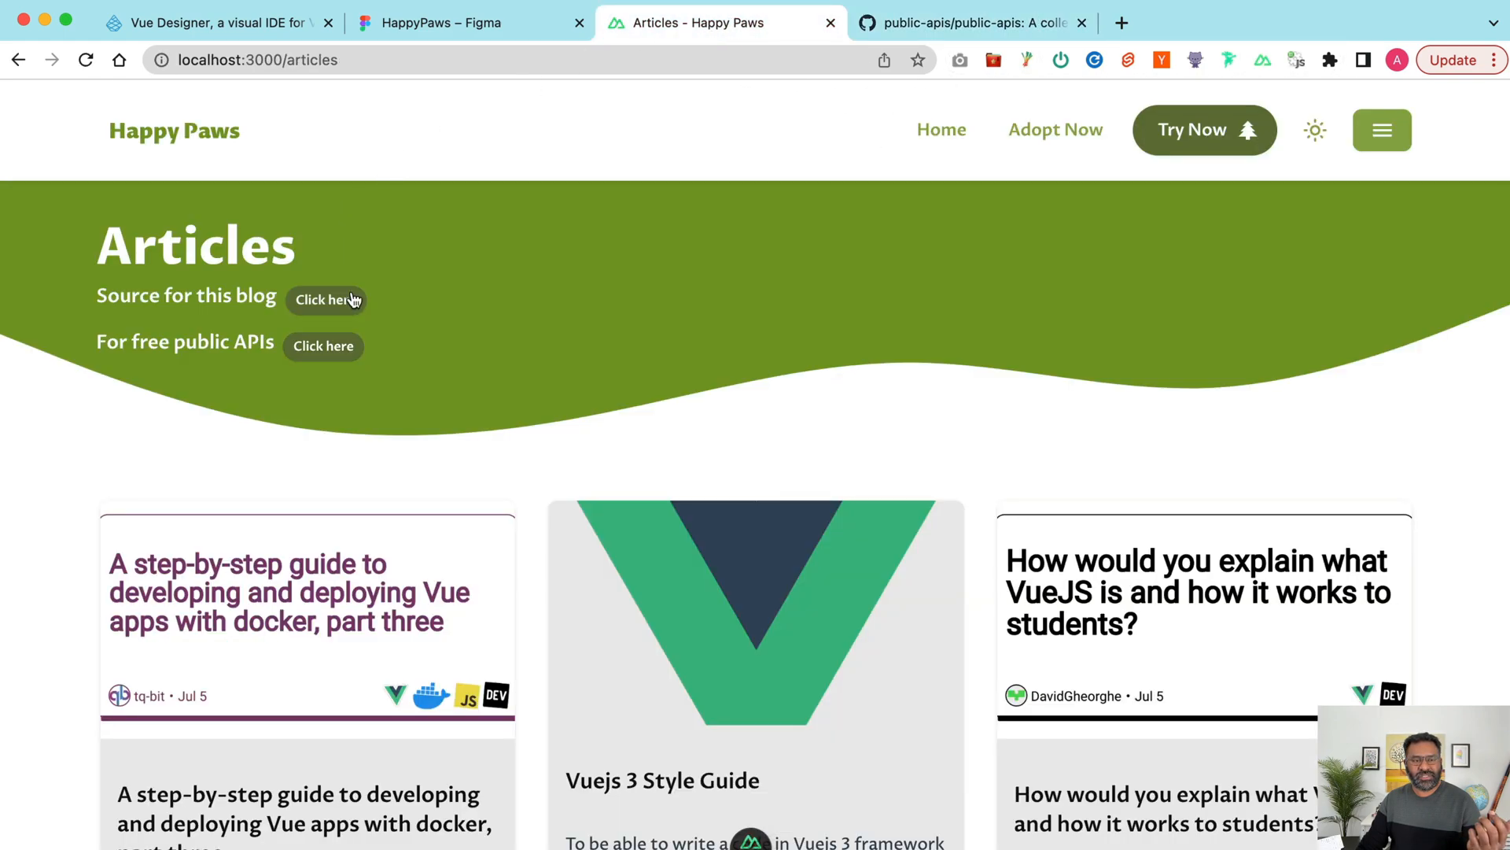
pyautogui.click(323, 346)
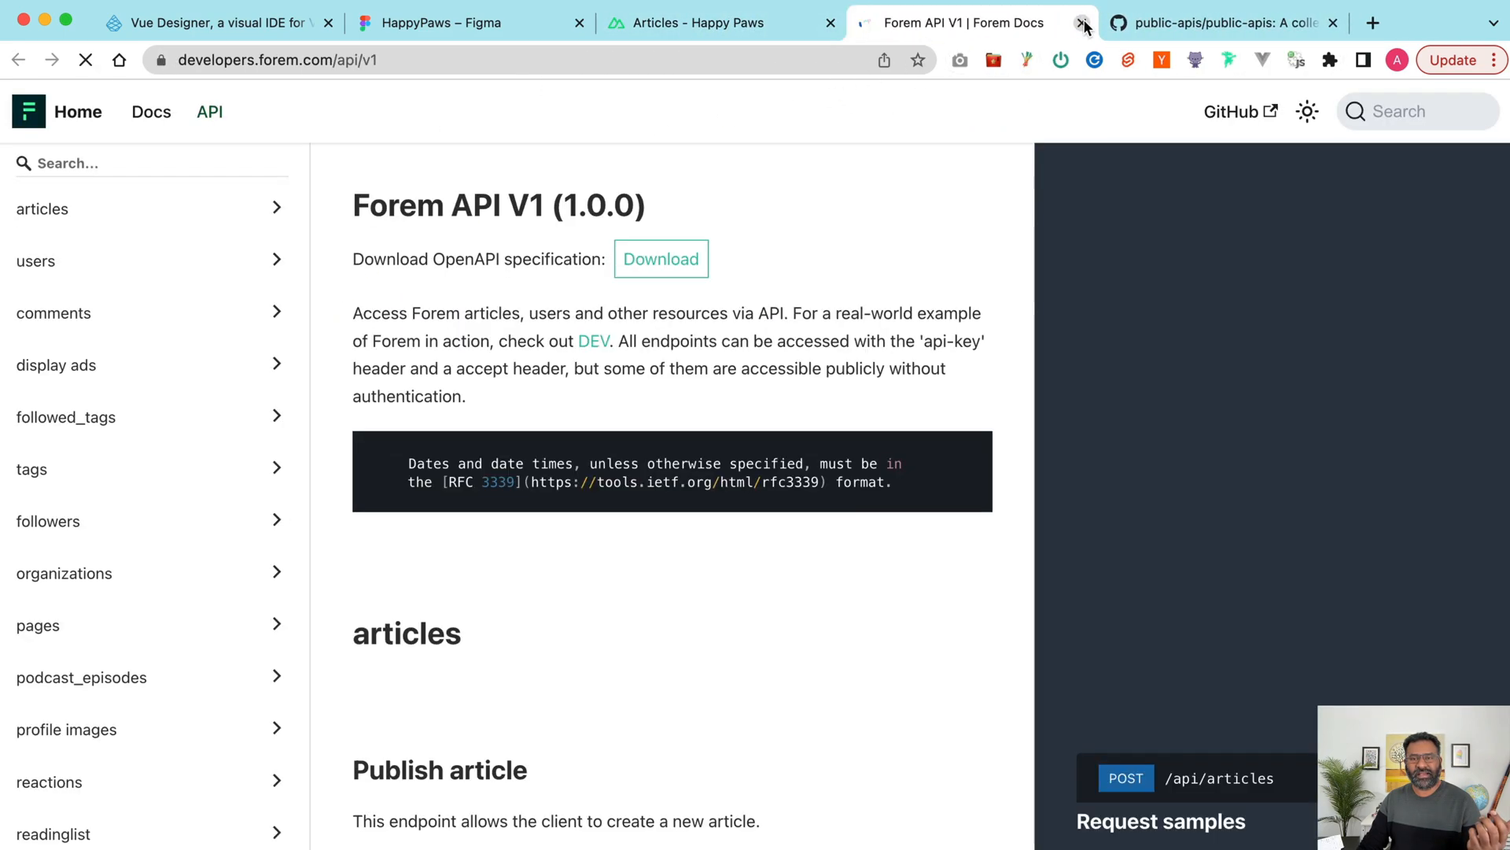
pyautogui.click(1082, 23)
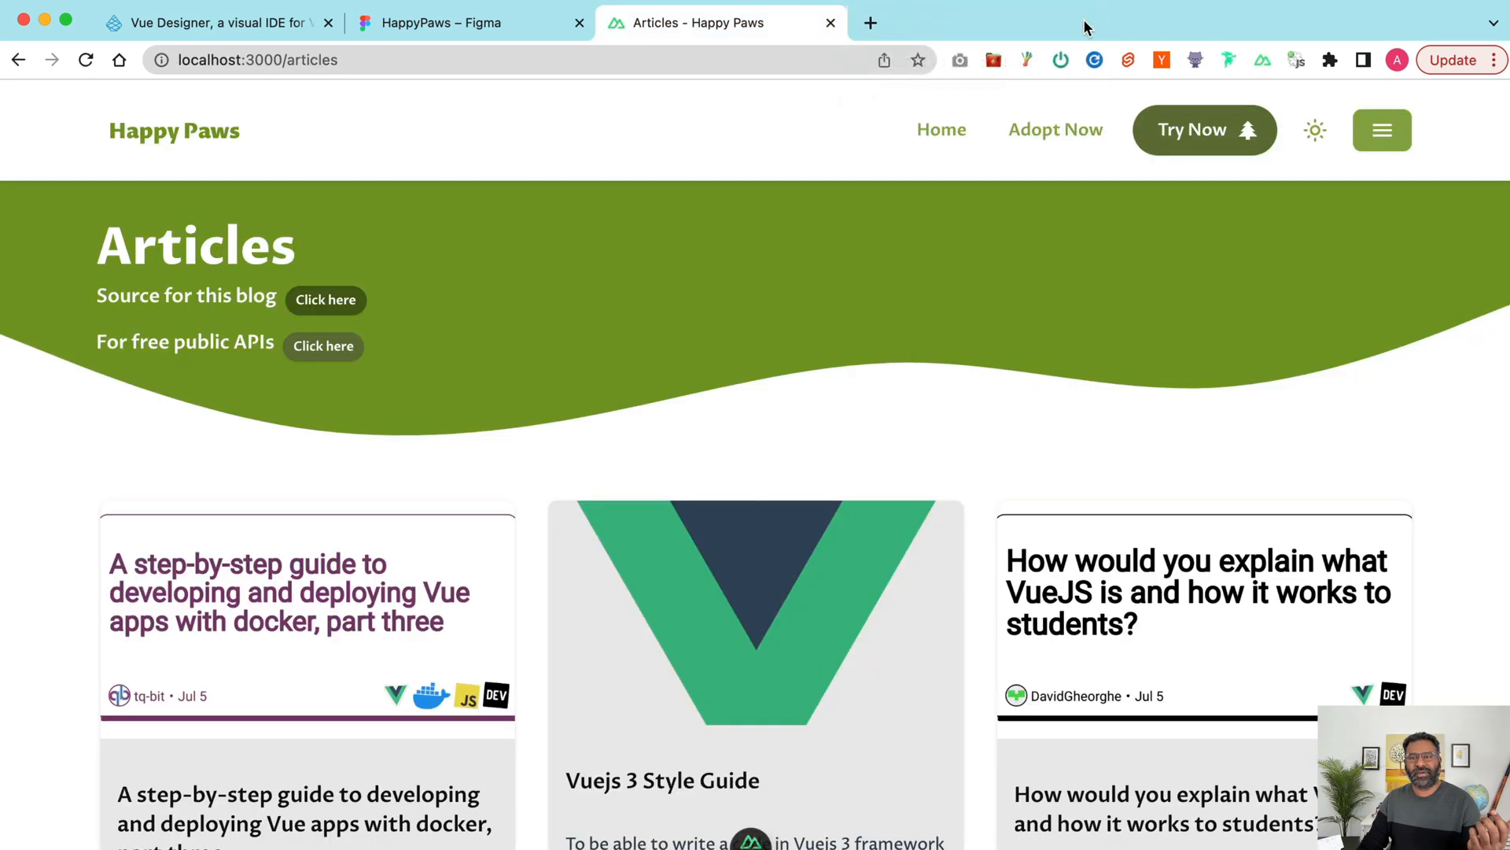
pyautogui.click(1381, 130)
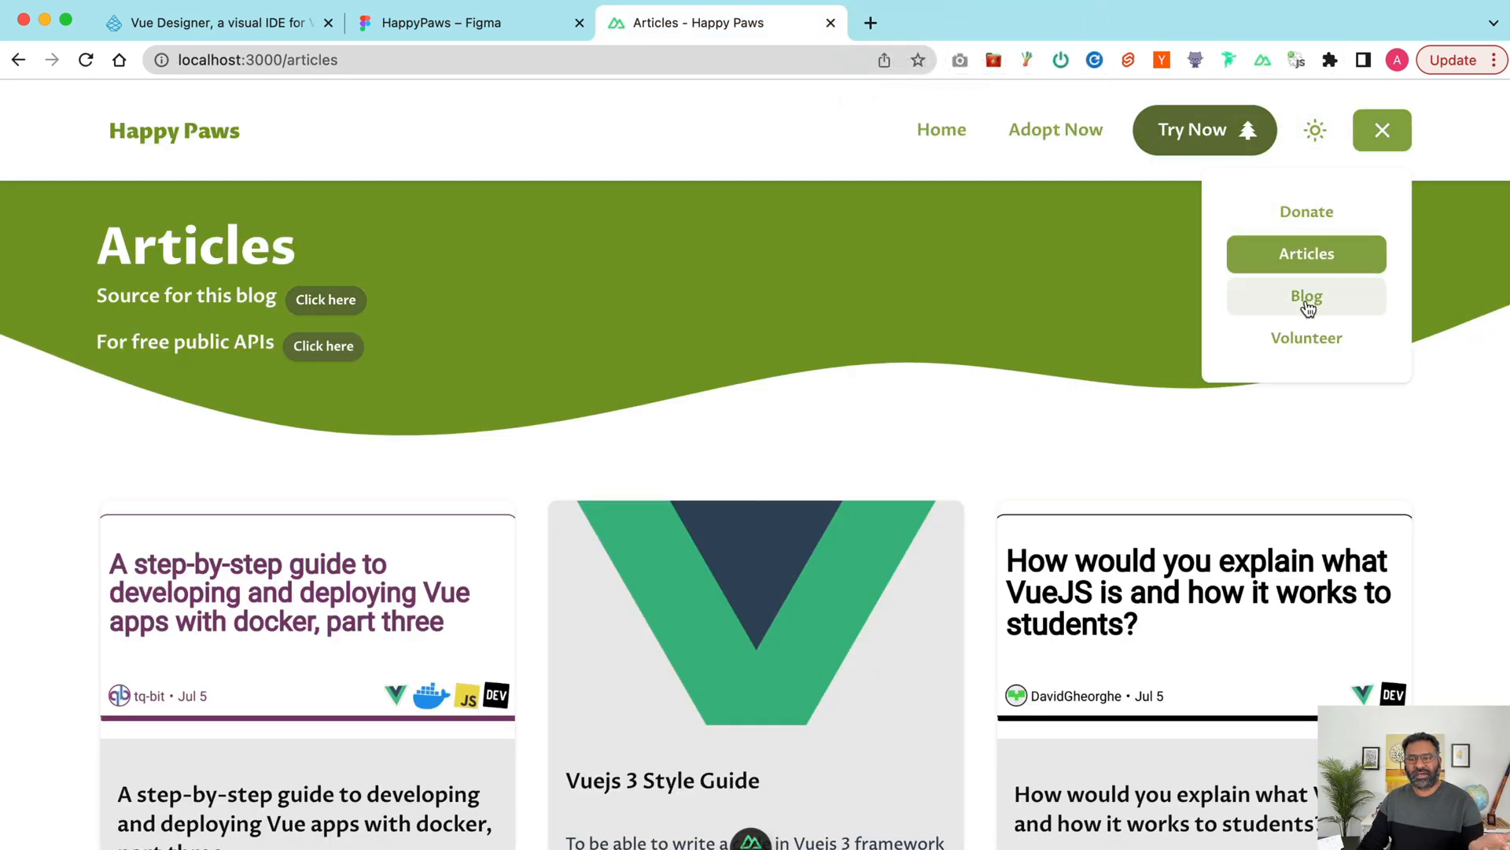
# Read the Blog's Vue 3.3 post and jump to its Experimental Features section
pyautogui.click(1306, 296)
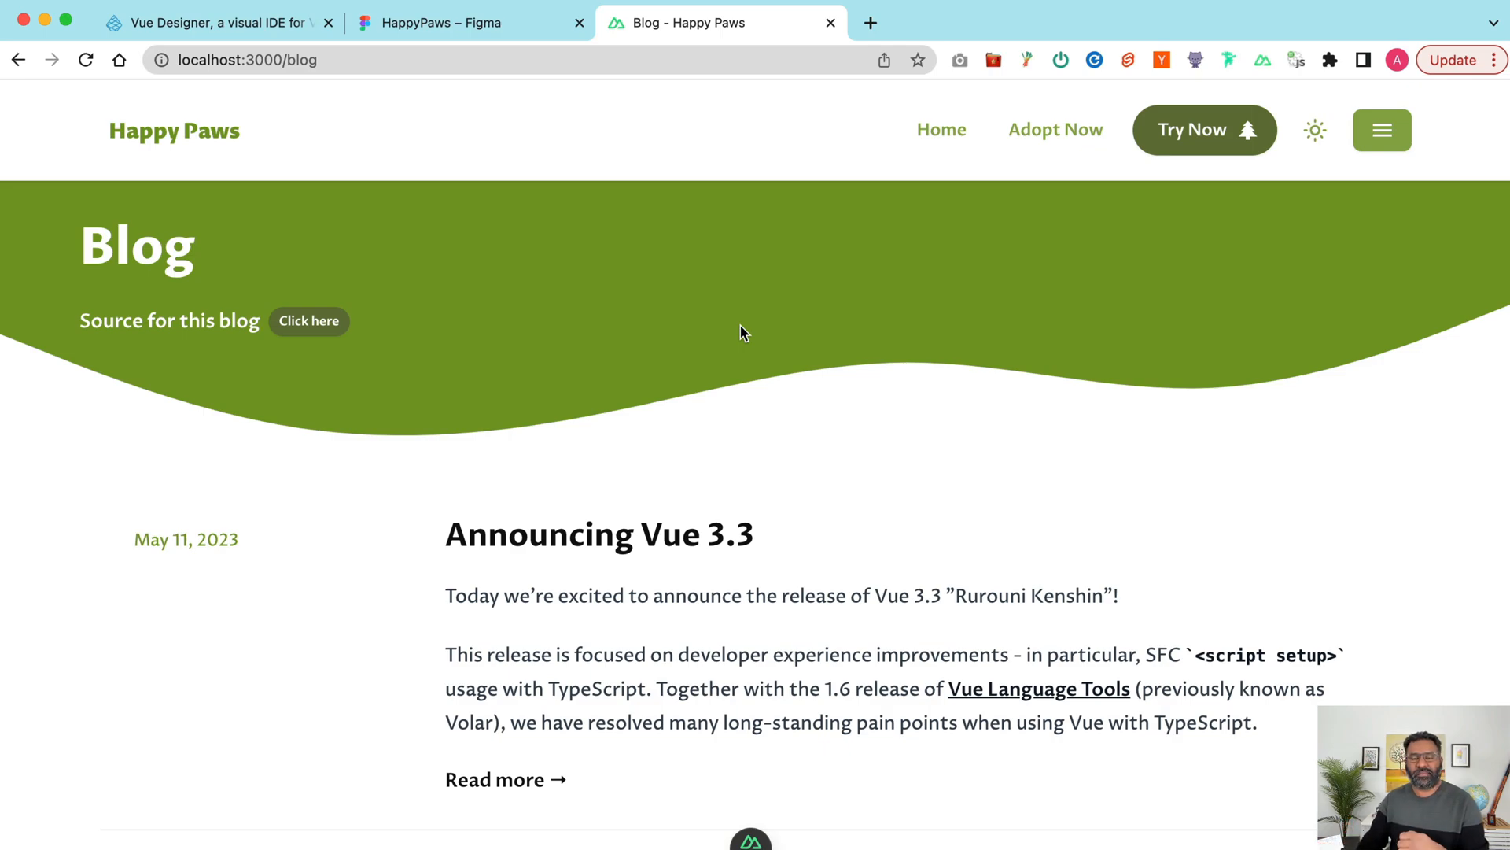
pyautogui.scroll(-3)
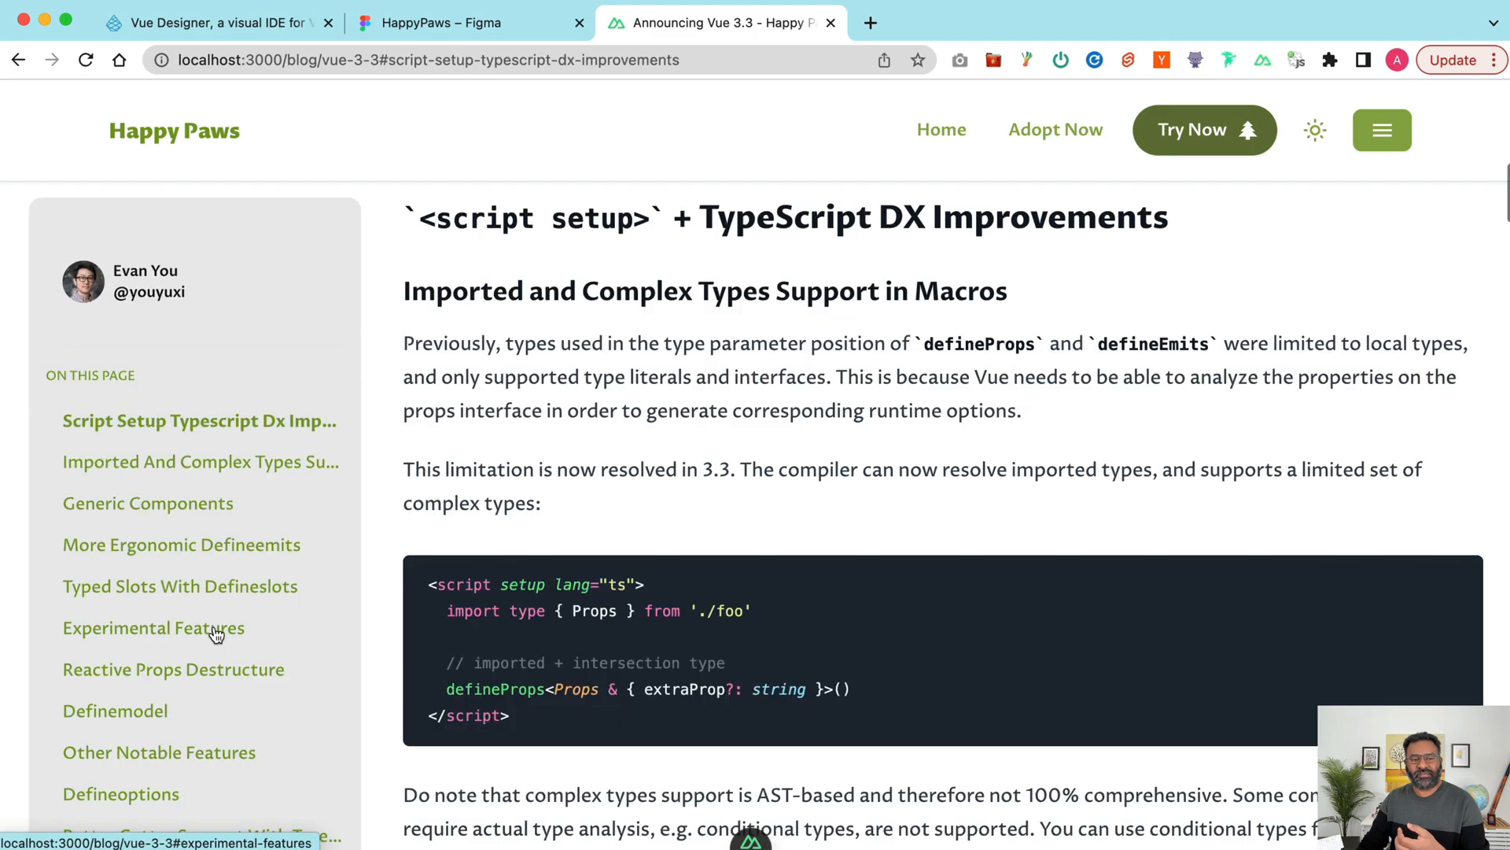
pyautogui.click(153, 628)
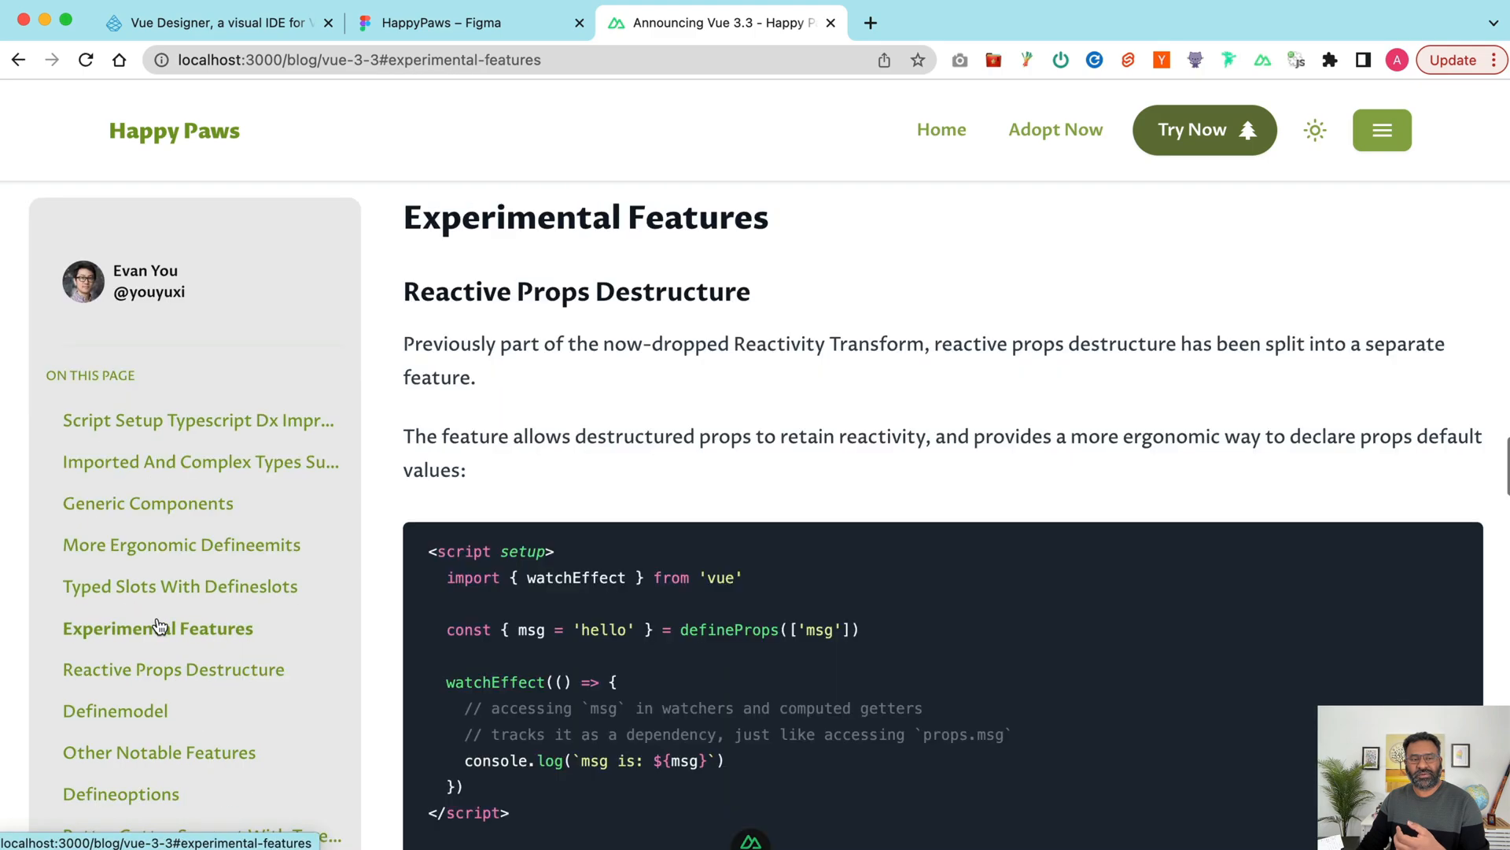
pyautogui.moveTo(1382, 131)
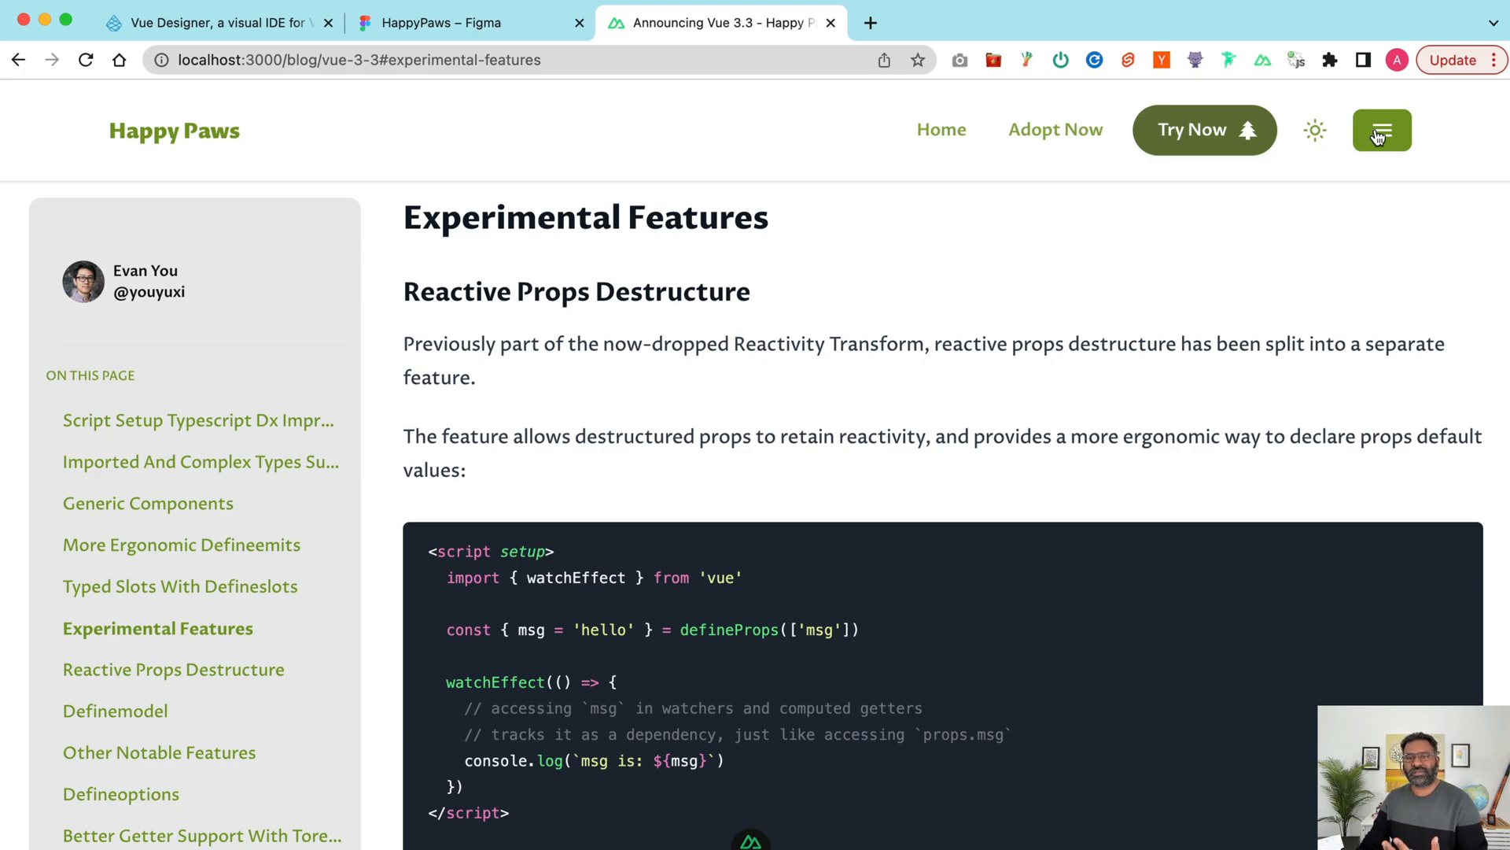
pyautogui.moveTo(1038, 302)
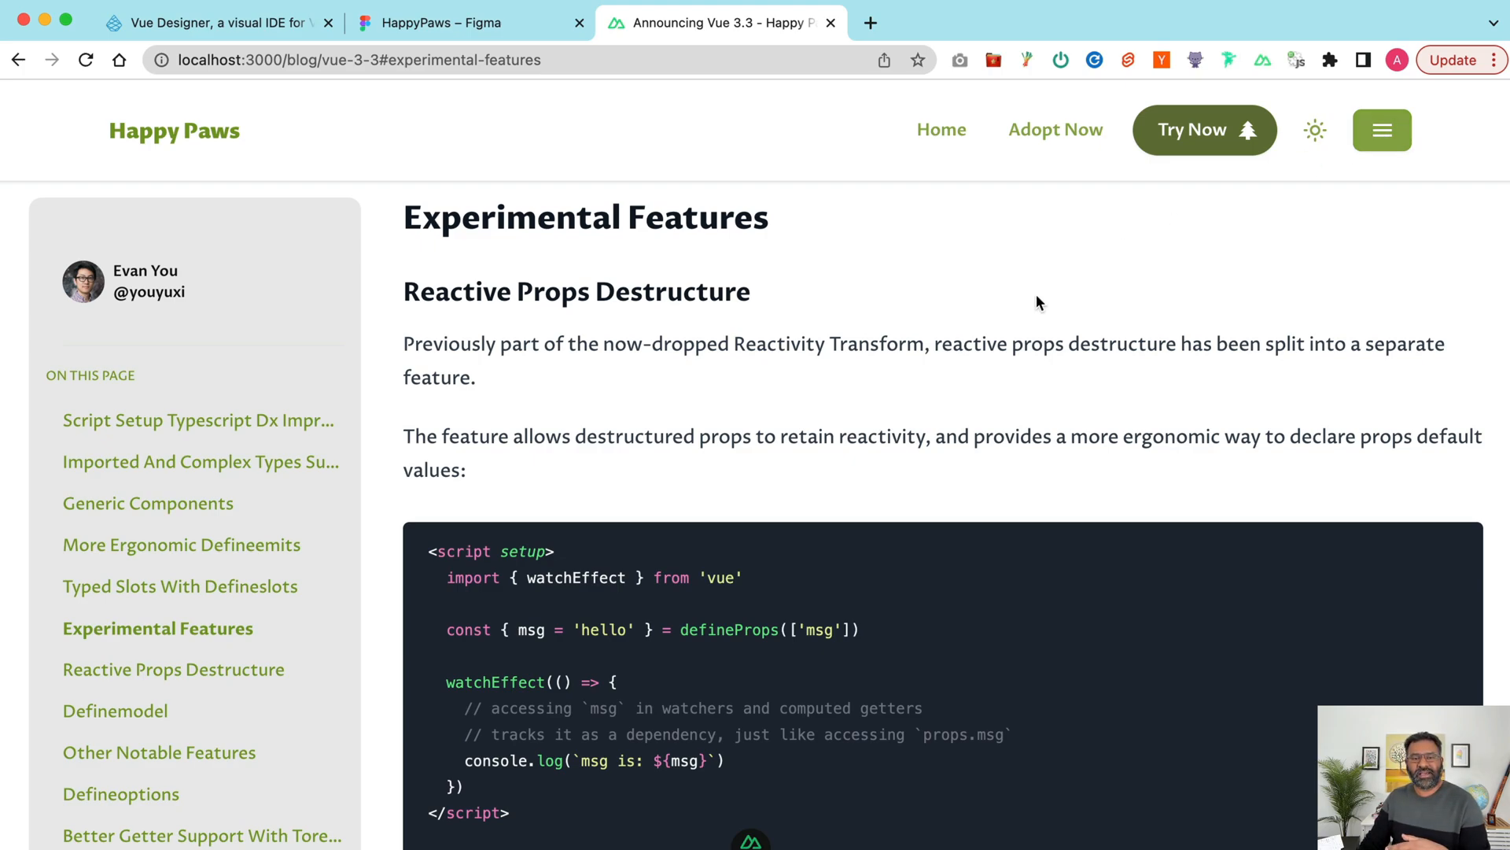
pyautogui.scroll(-3)
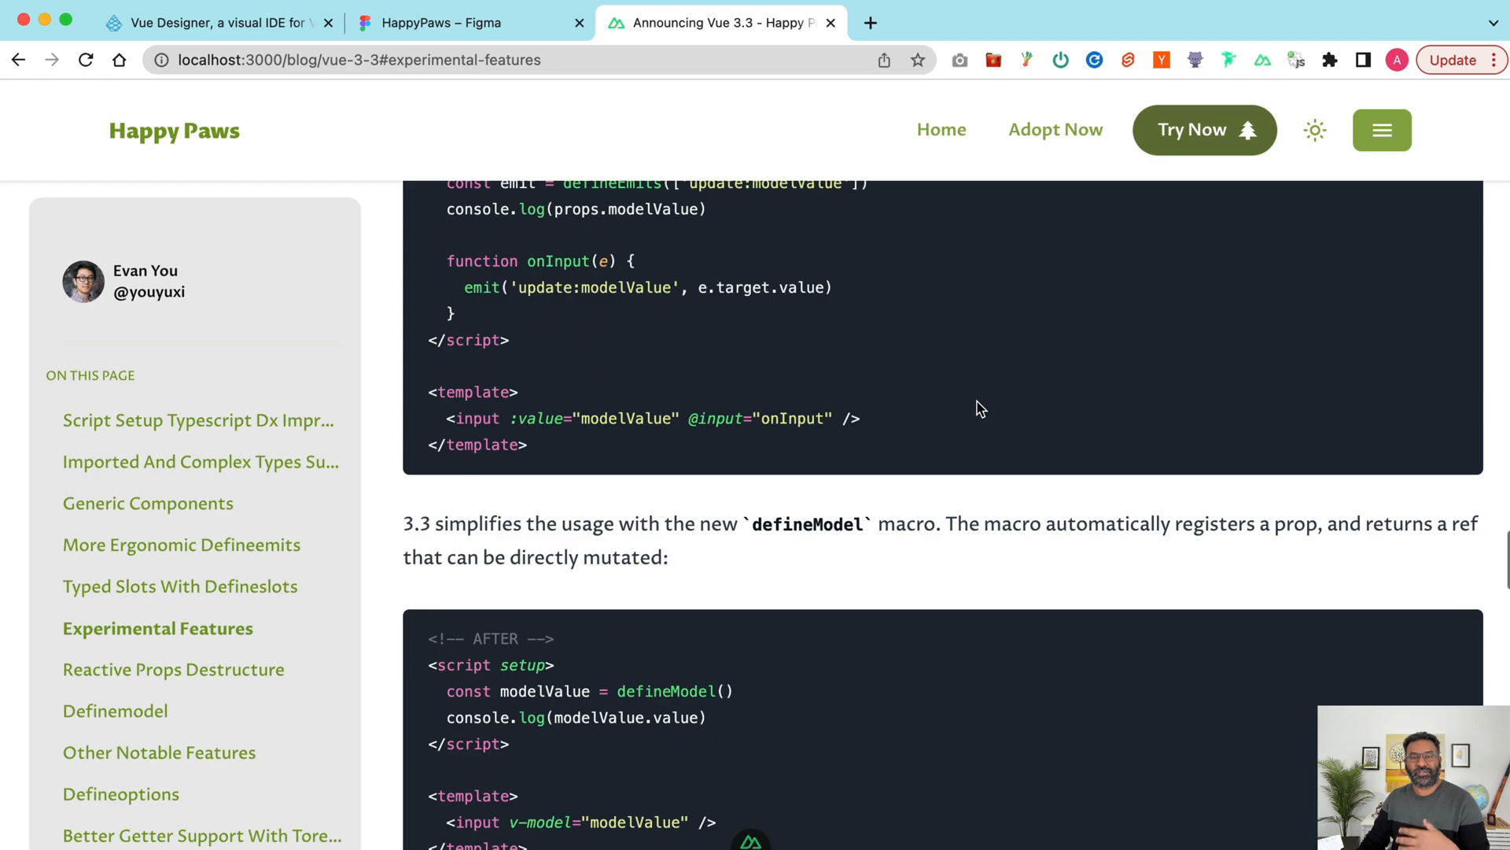
# Visit the Volunteer page, return Home and switch the site to the dark theme
pyautogui.click(1381, 131)
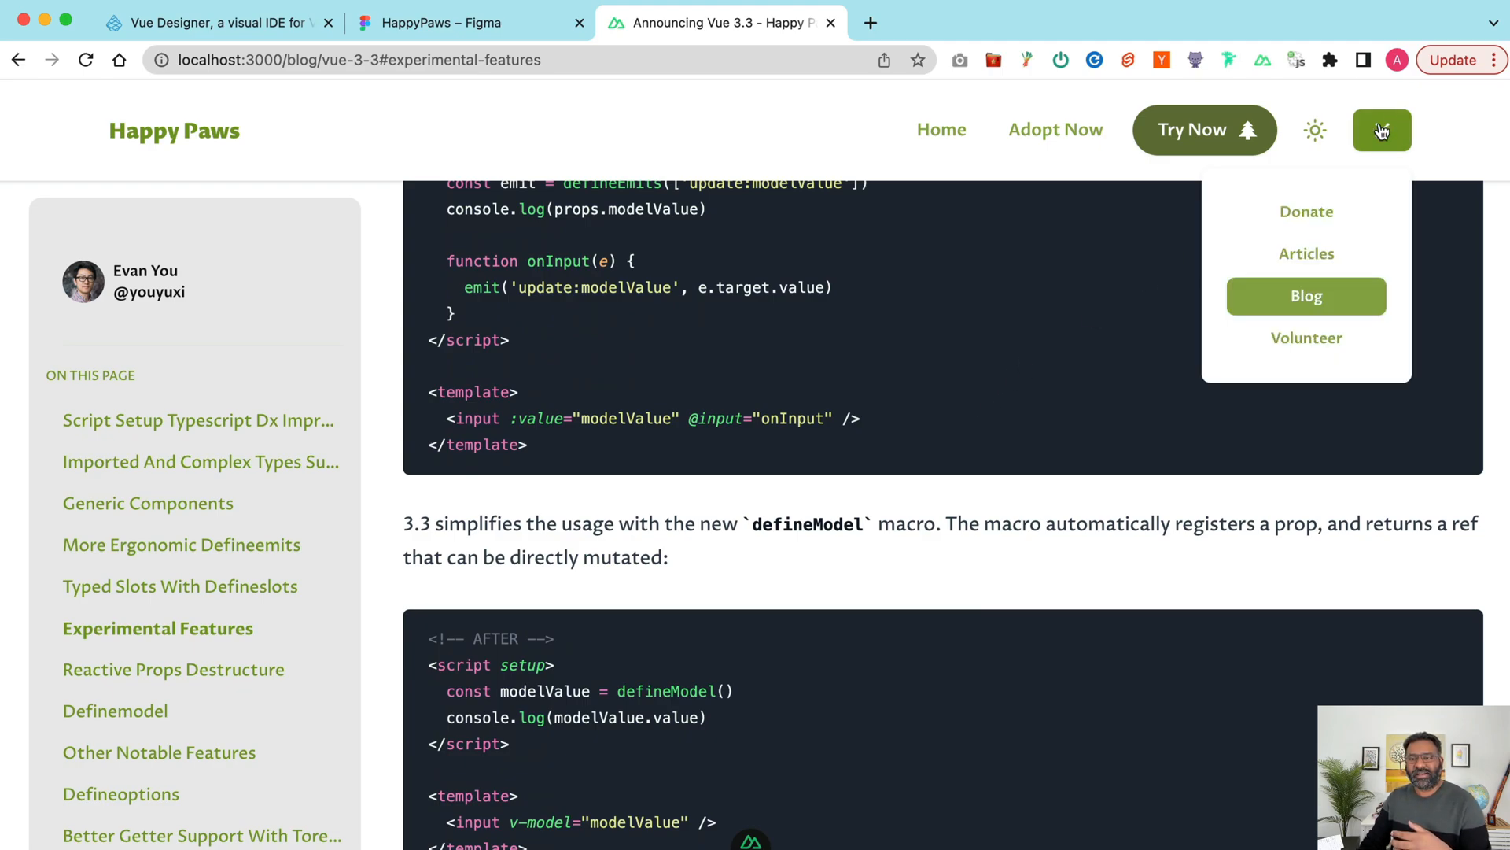
pyautogui.click(1305, 336)
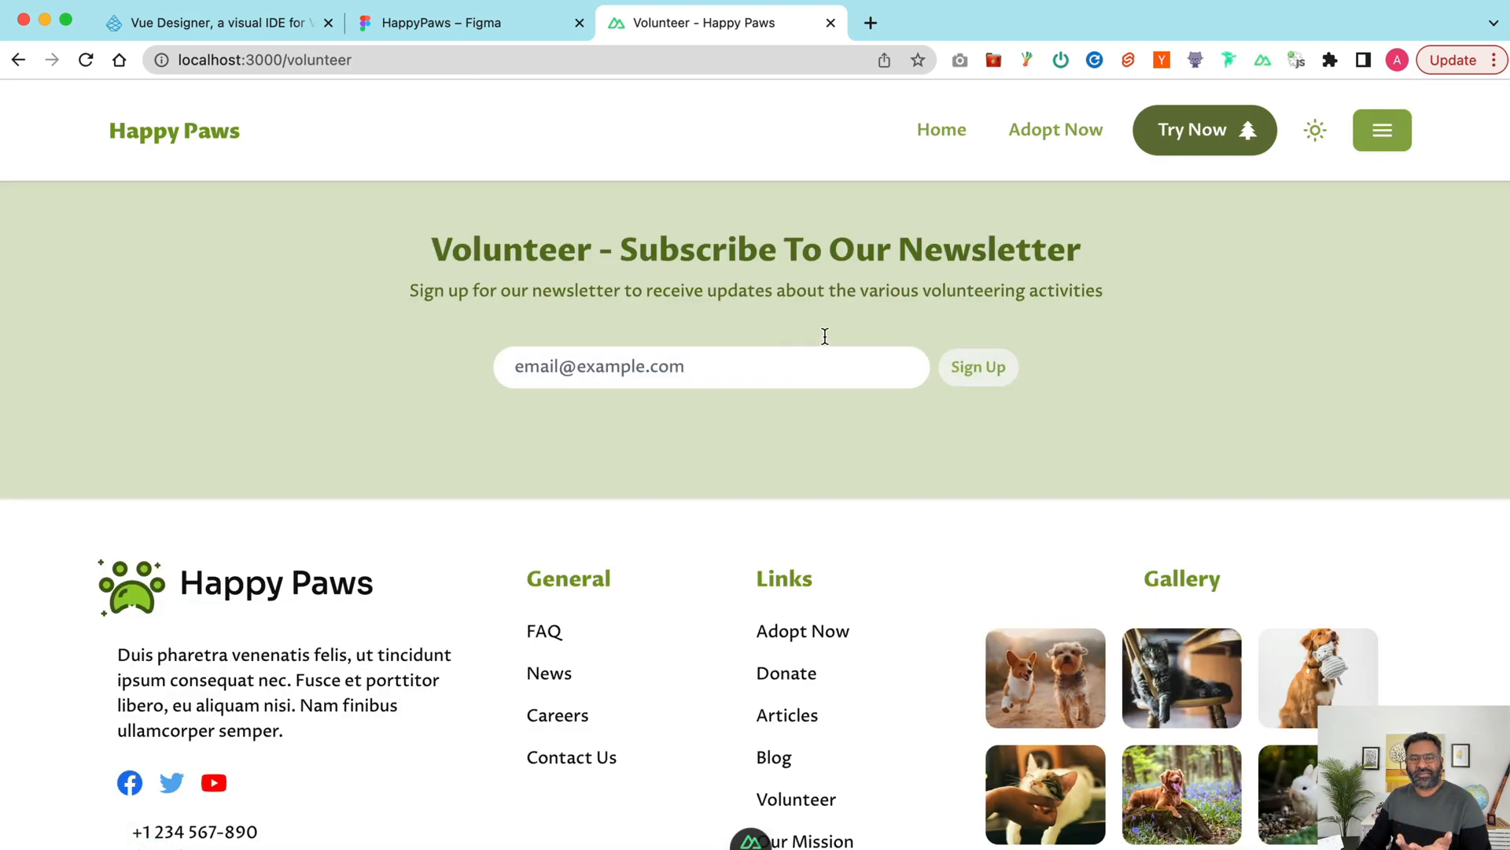
pyautogui.click(941, 129)
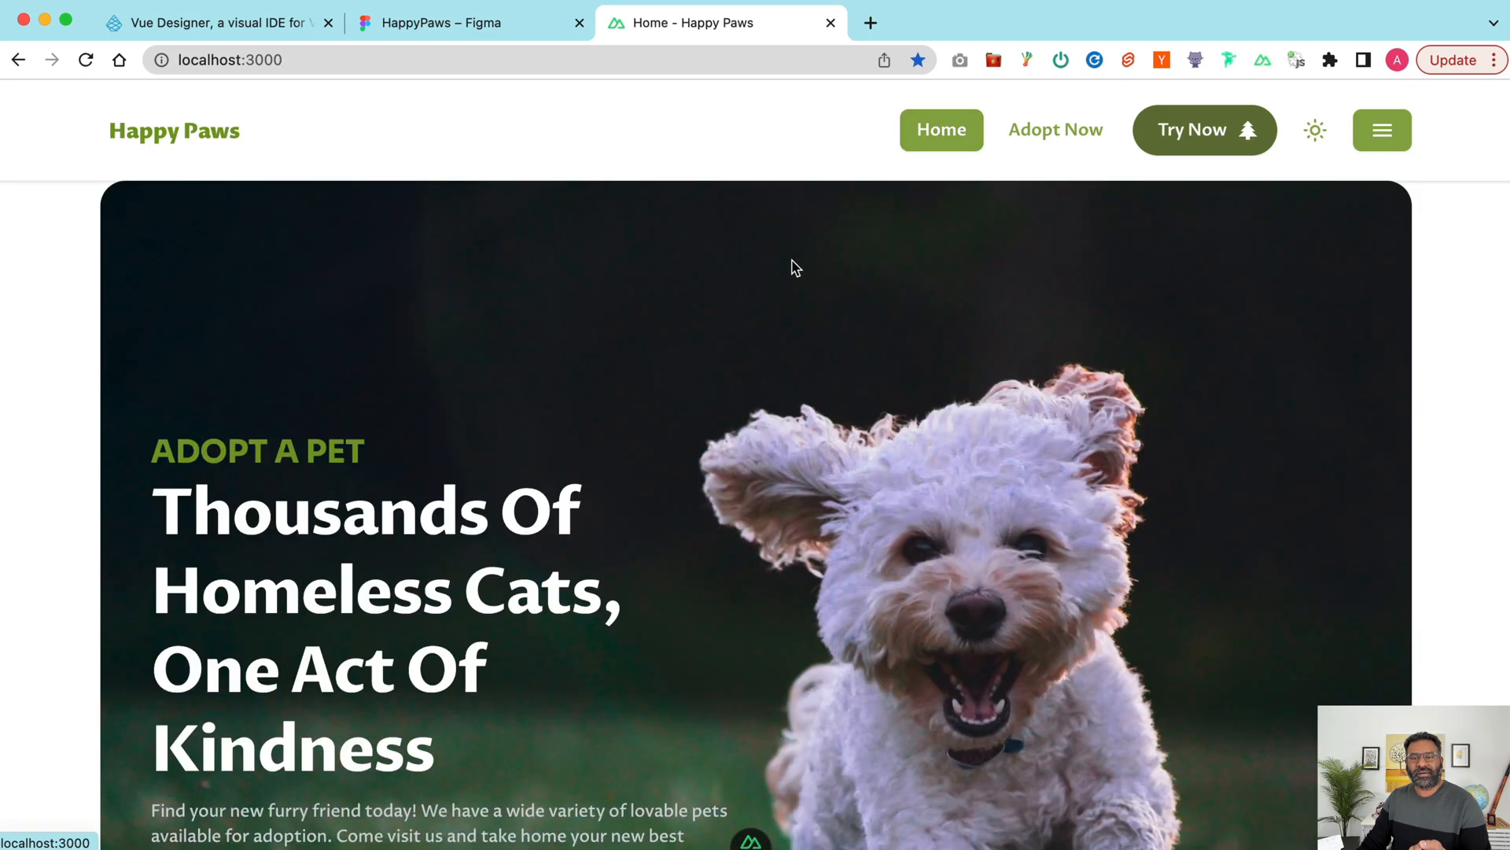
pyautogui.moveTo(1333, 120)
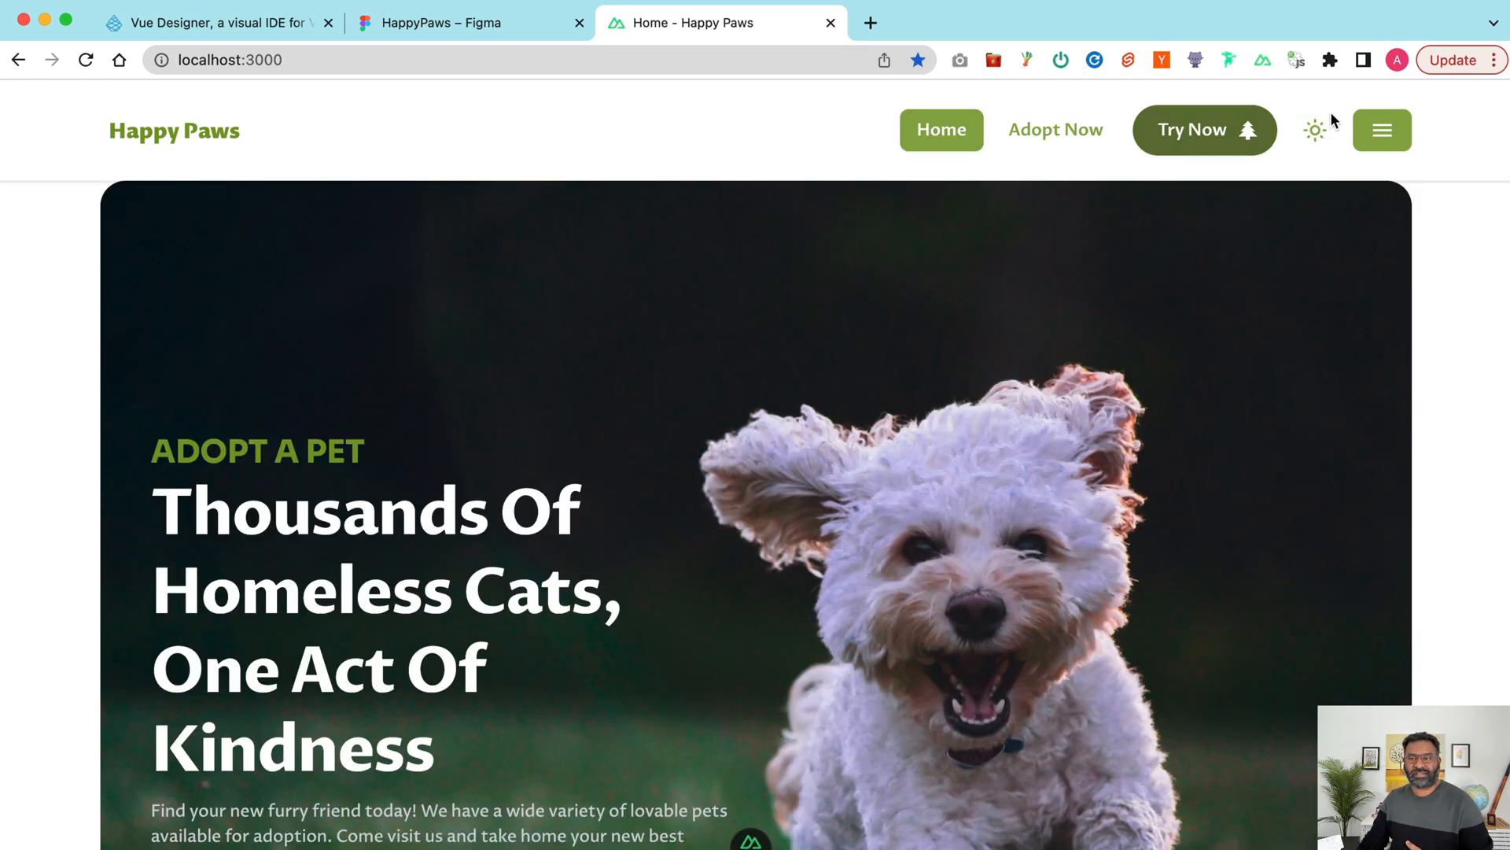
pyautogui.click(1314, 130)
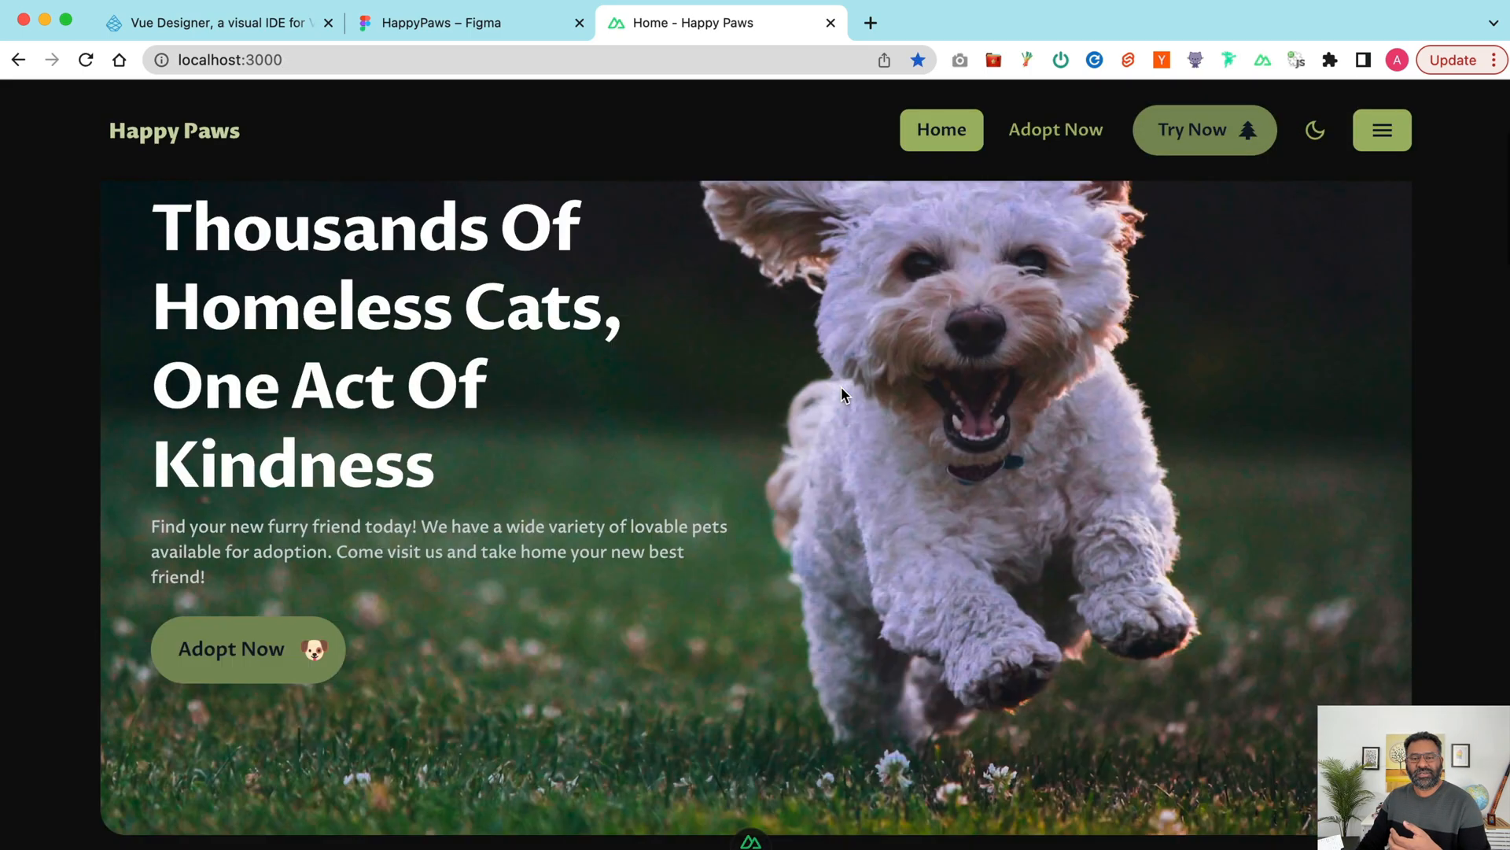
pyautogui.scroll(-3)
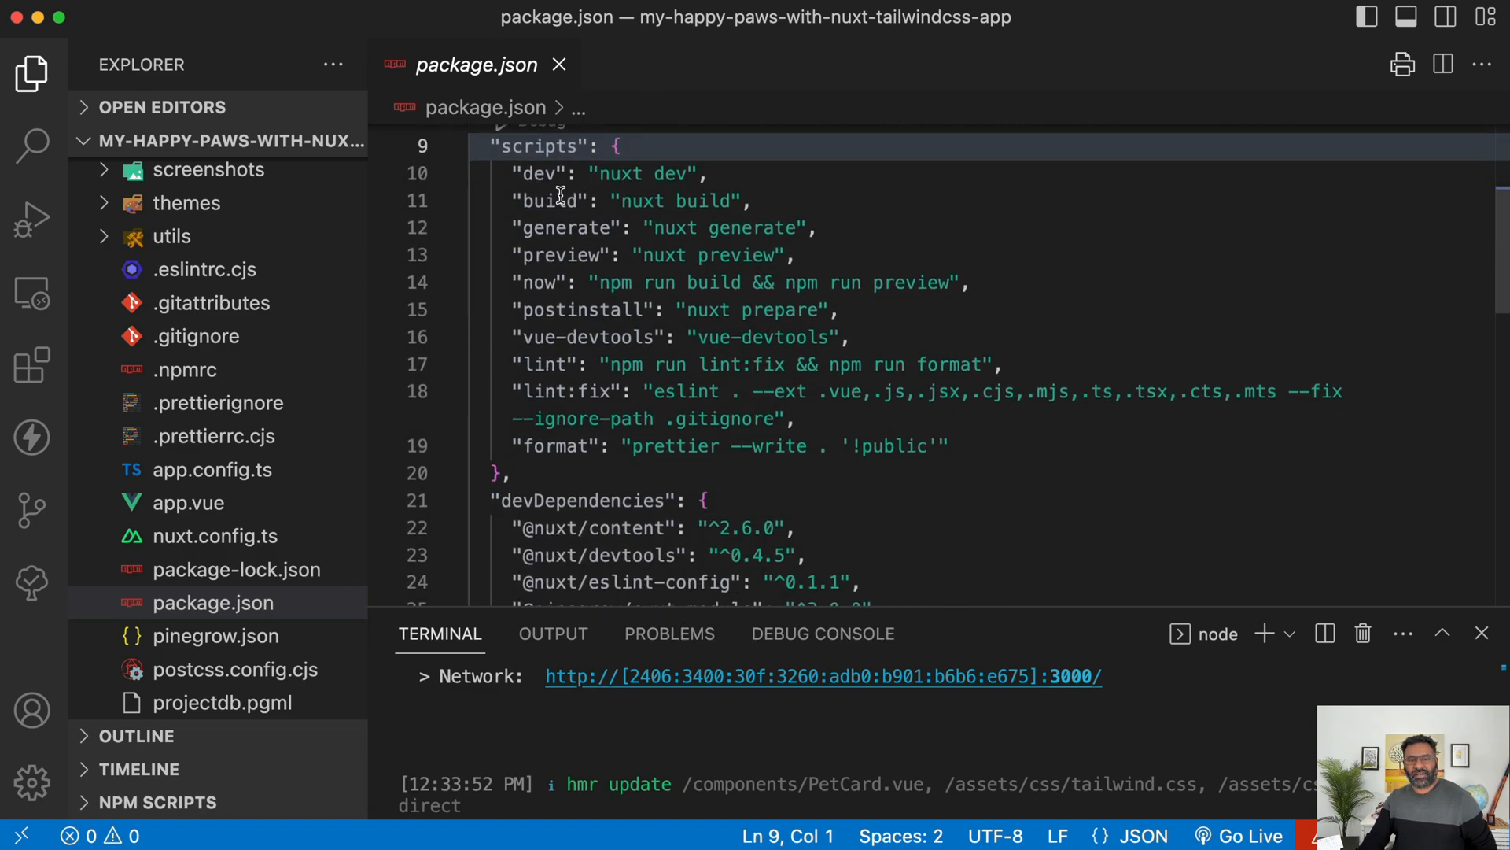
# Highlight the build and generate script names in package.json
pyautogui.doubleClick(549, 200)
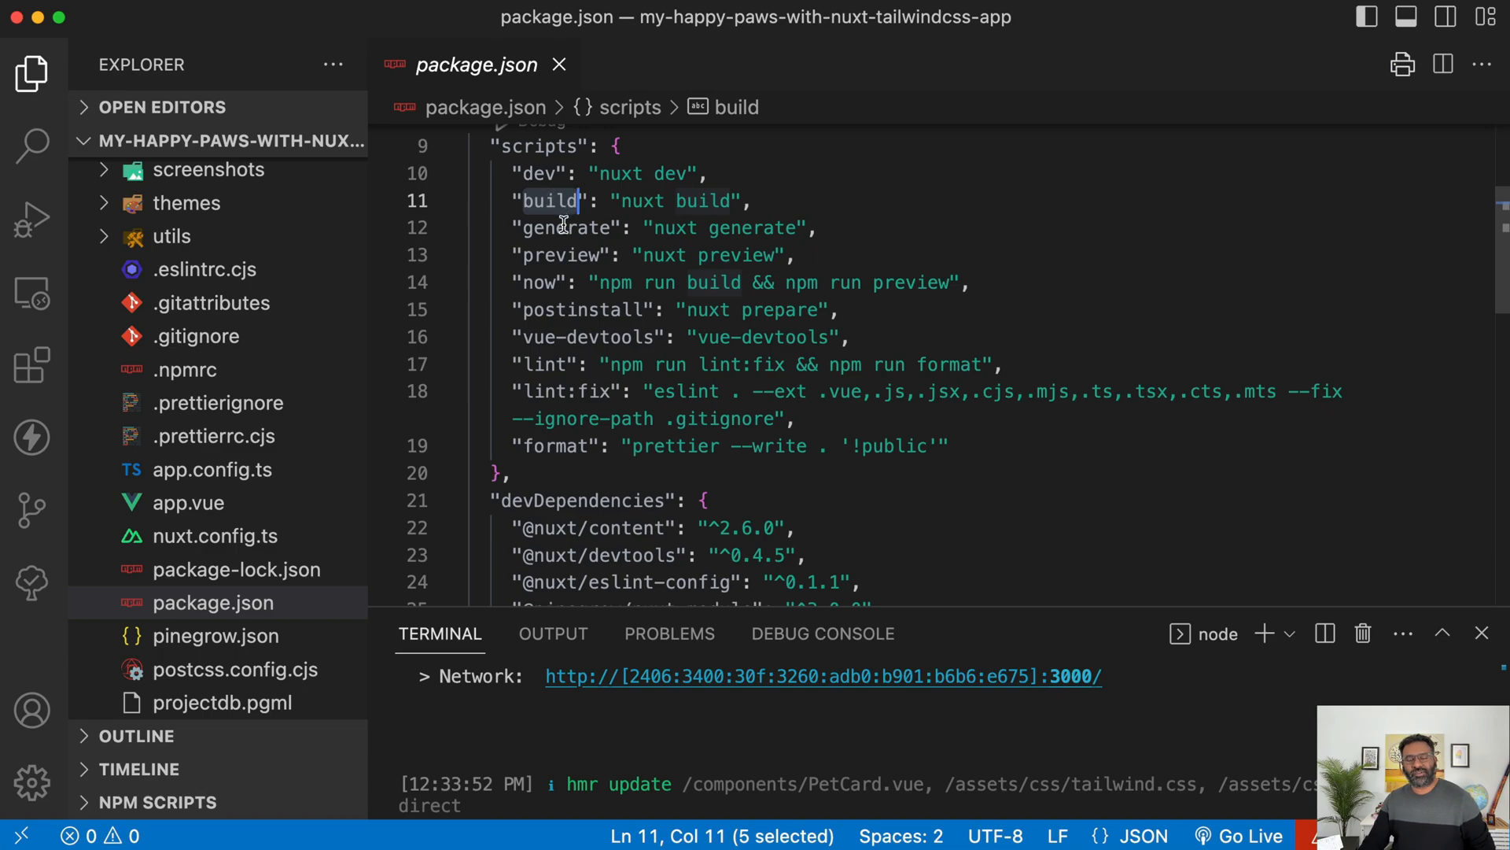
pyautogui.doubleClick(566, 228)
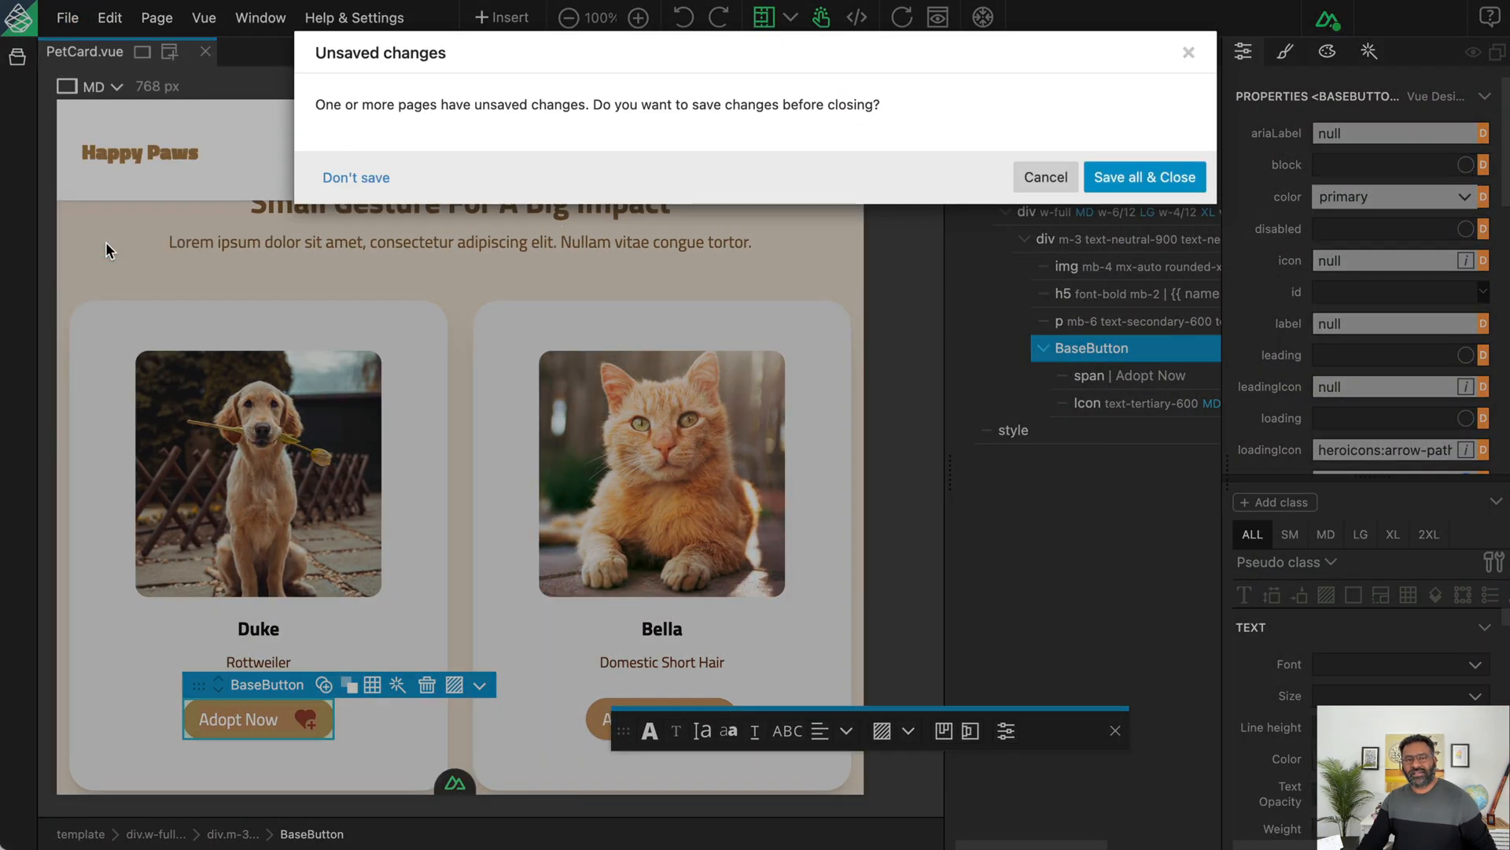
# Save all & Close the project, then start a new project and browse to the Sample Repositories
pyautogui.click(1144, 178)
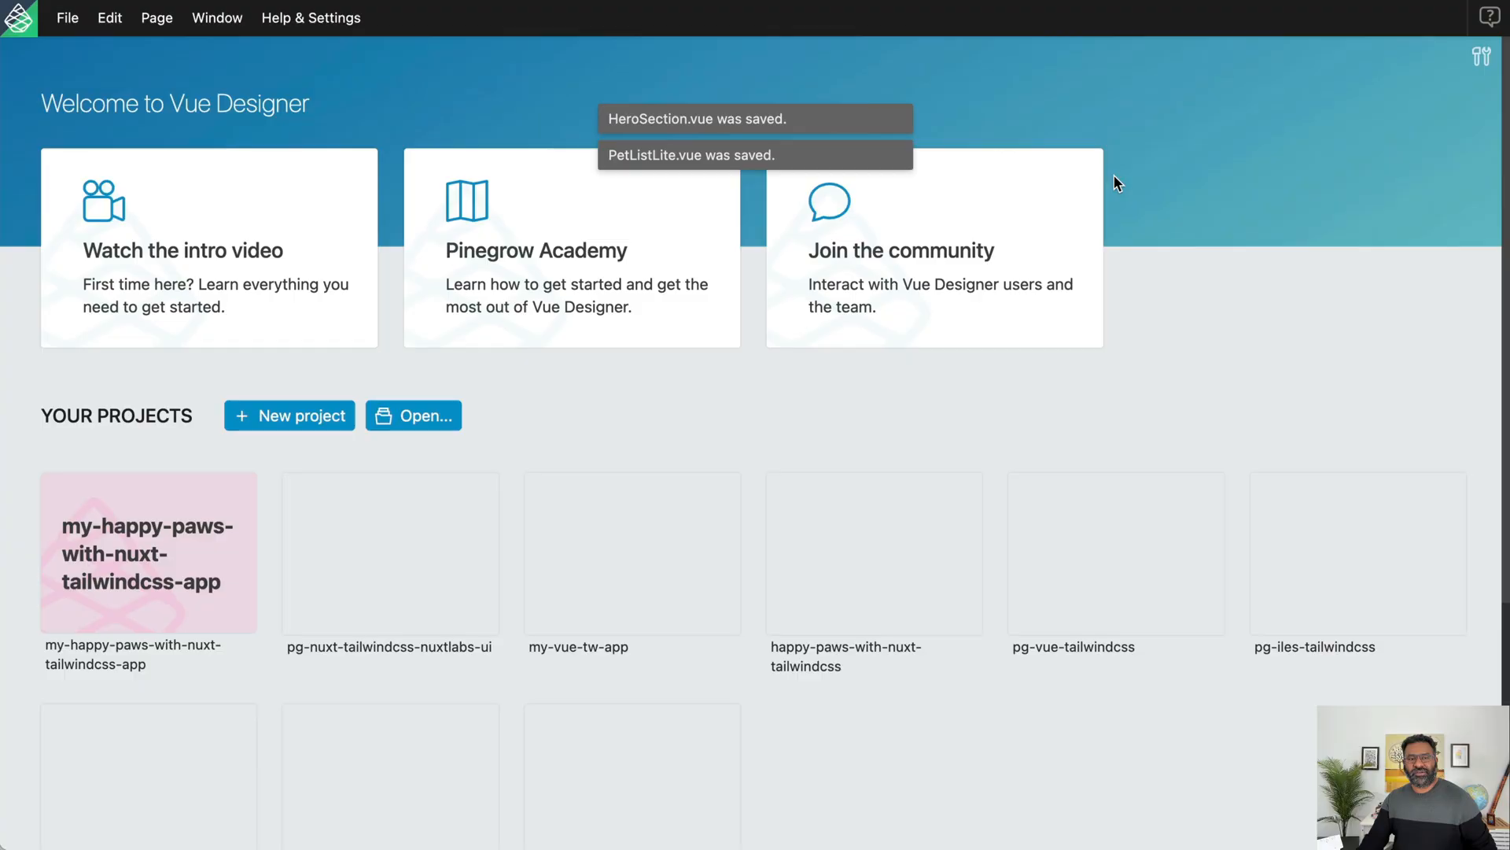
pyautogui.click(289, 415)
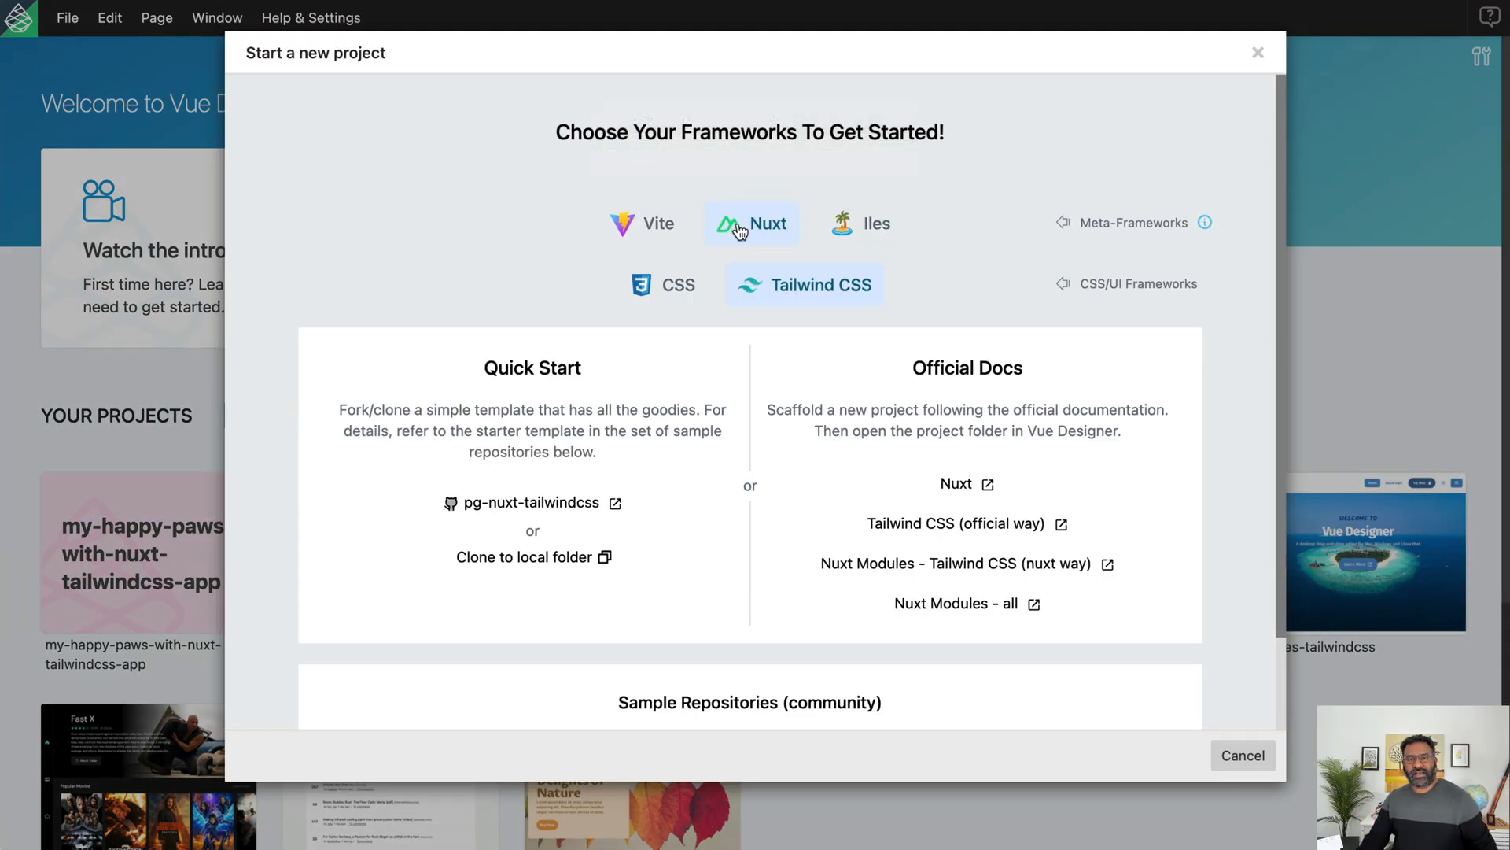
pyautogui.moveTo(670, 324)
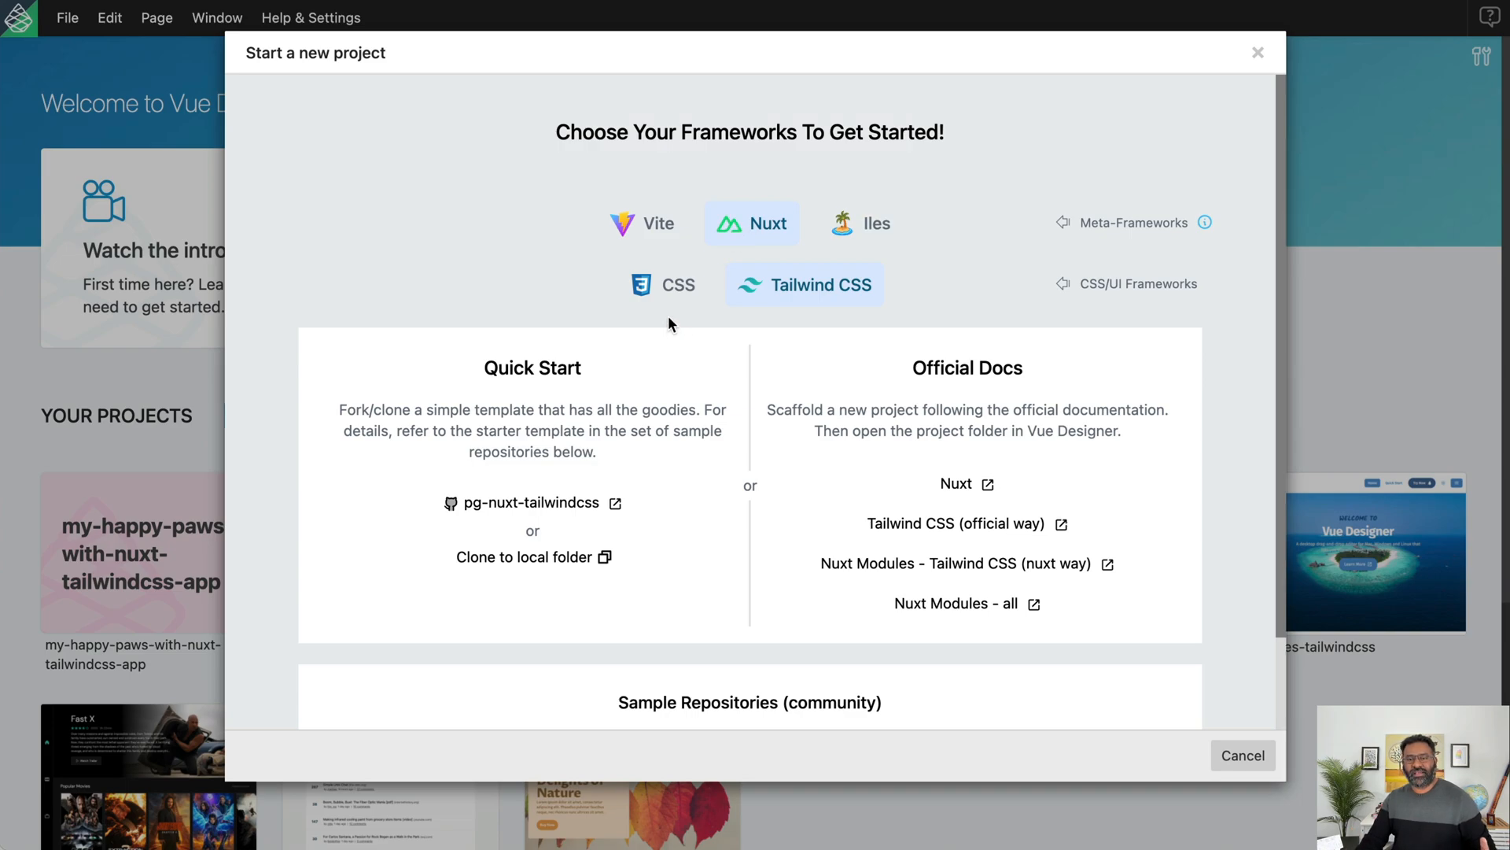
pyautogui.moveTo(836, 320)
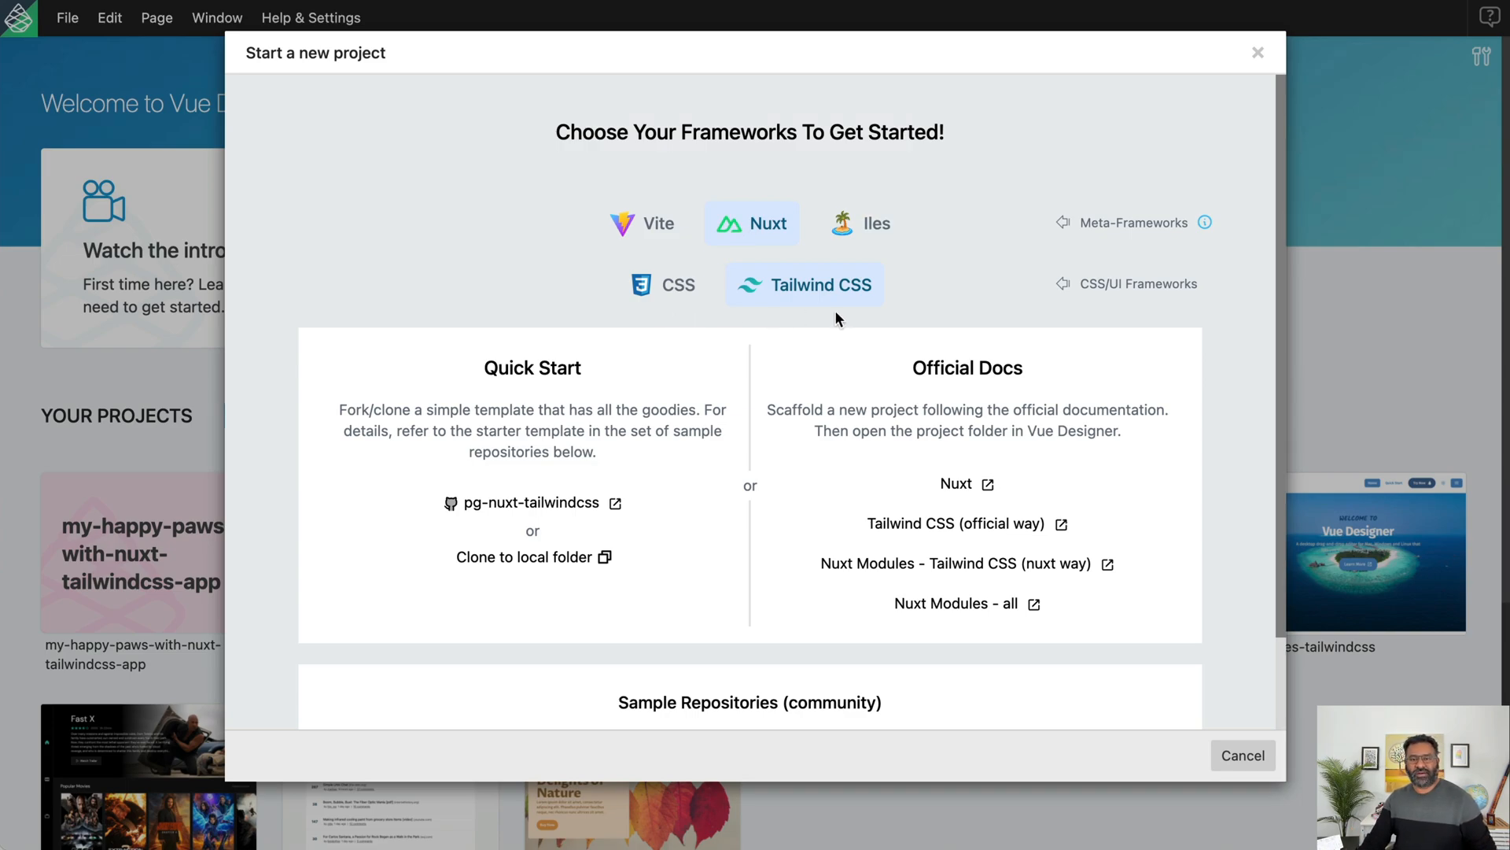
pyautogui.scroll(-3)
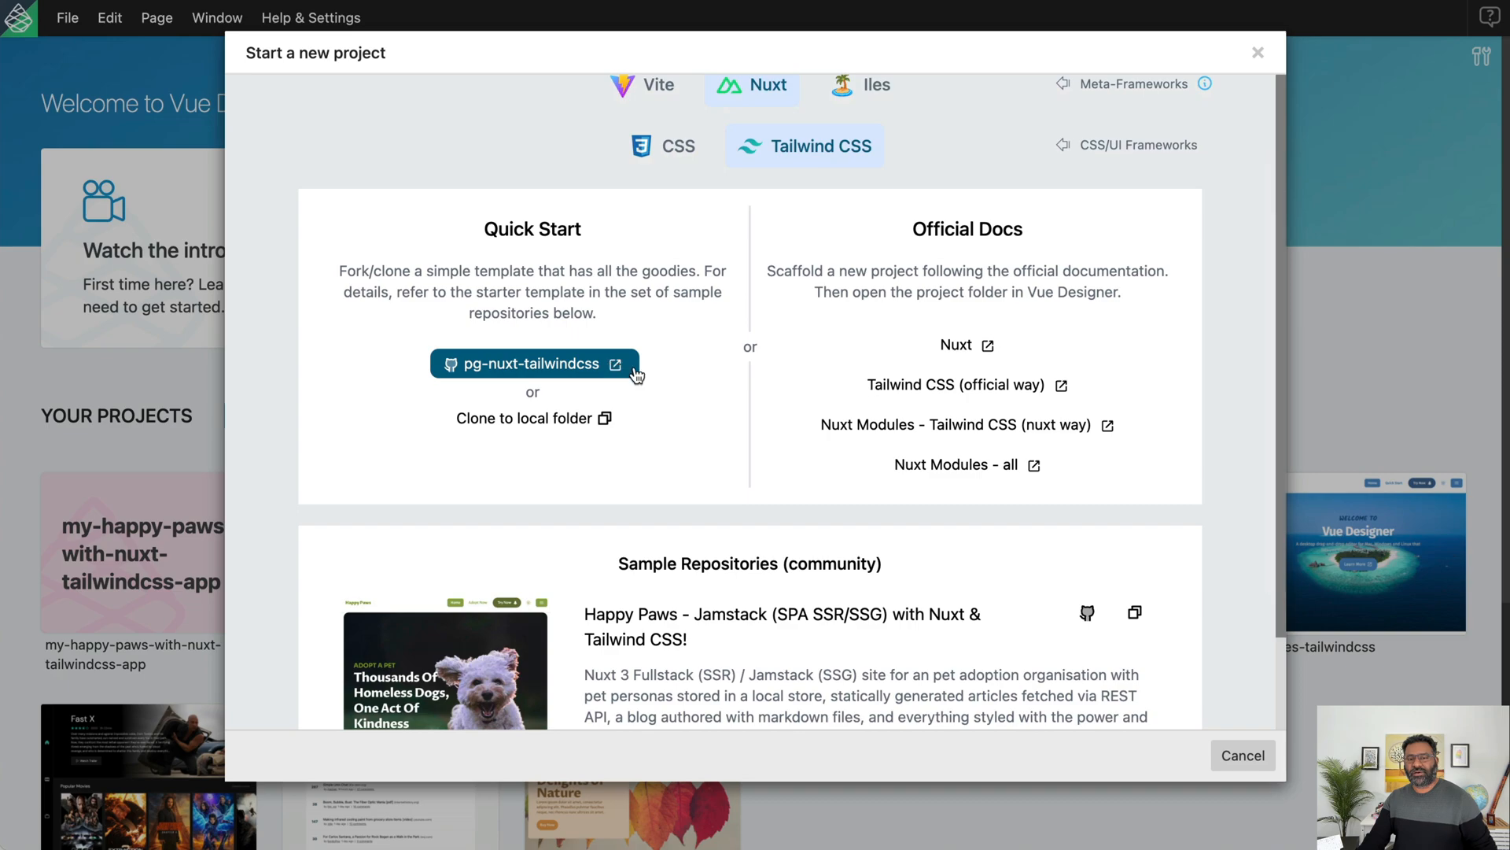
pyautogui.scroll(-3)
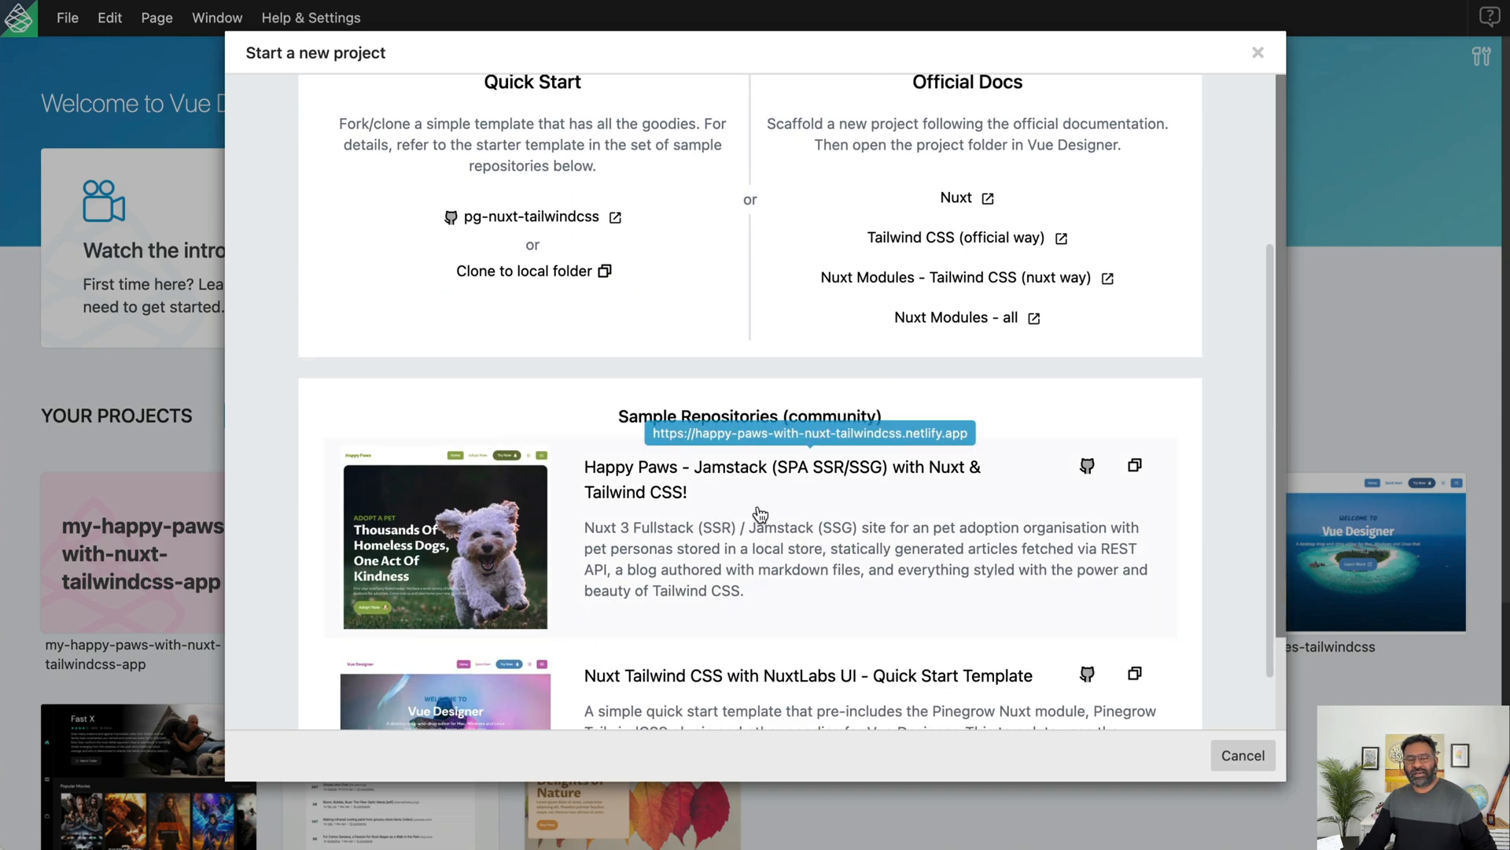
pyautogui.moveTo(792, 505)
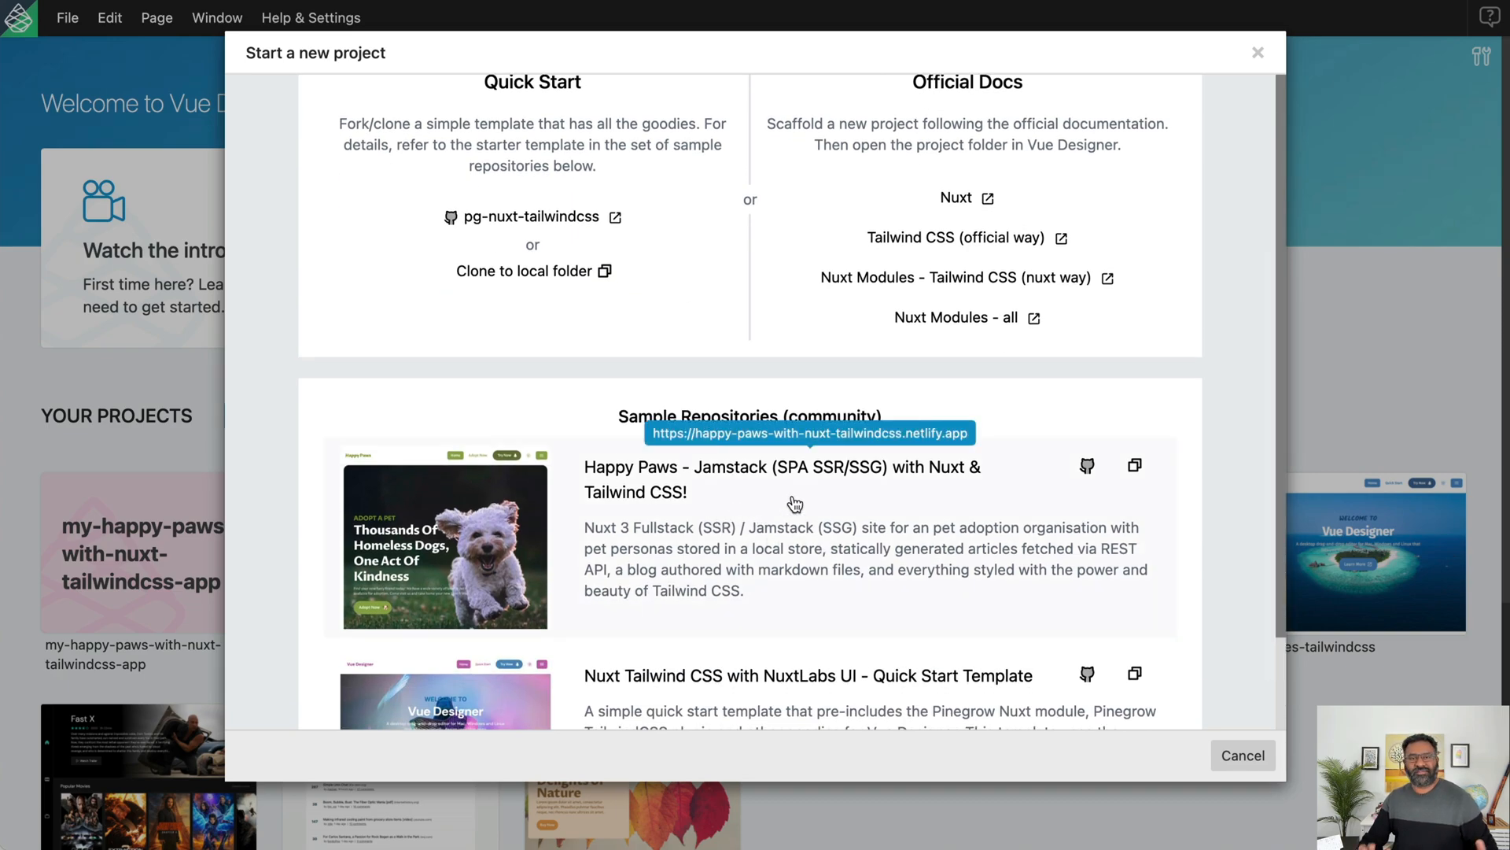